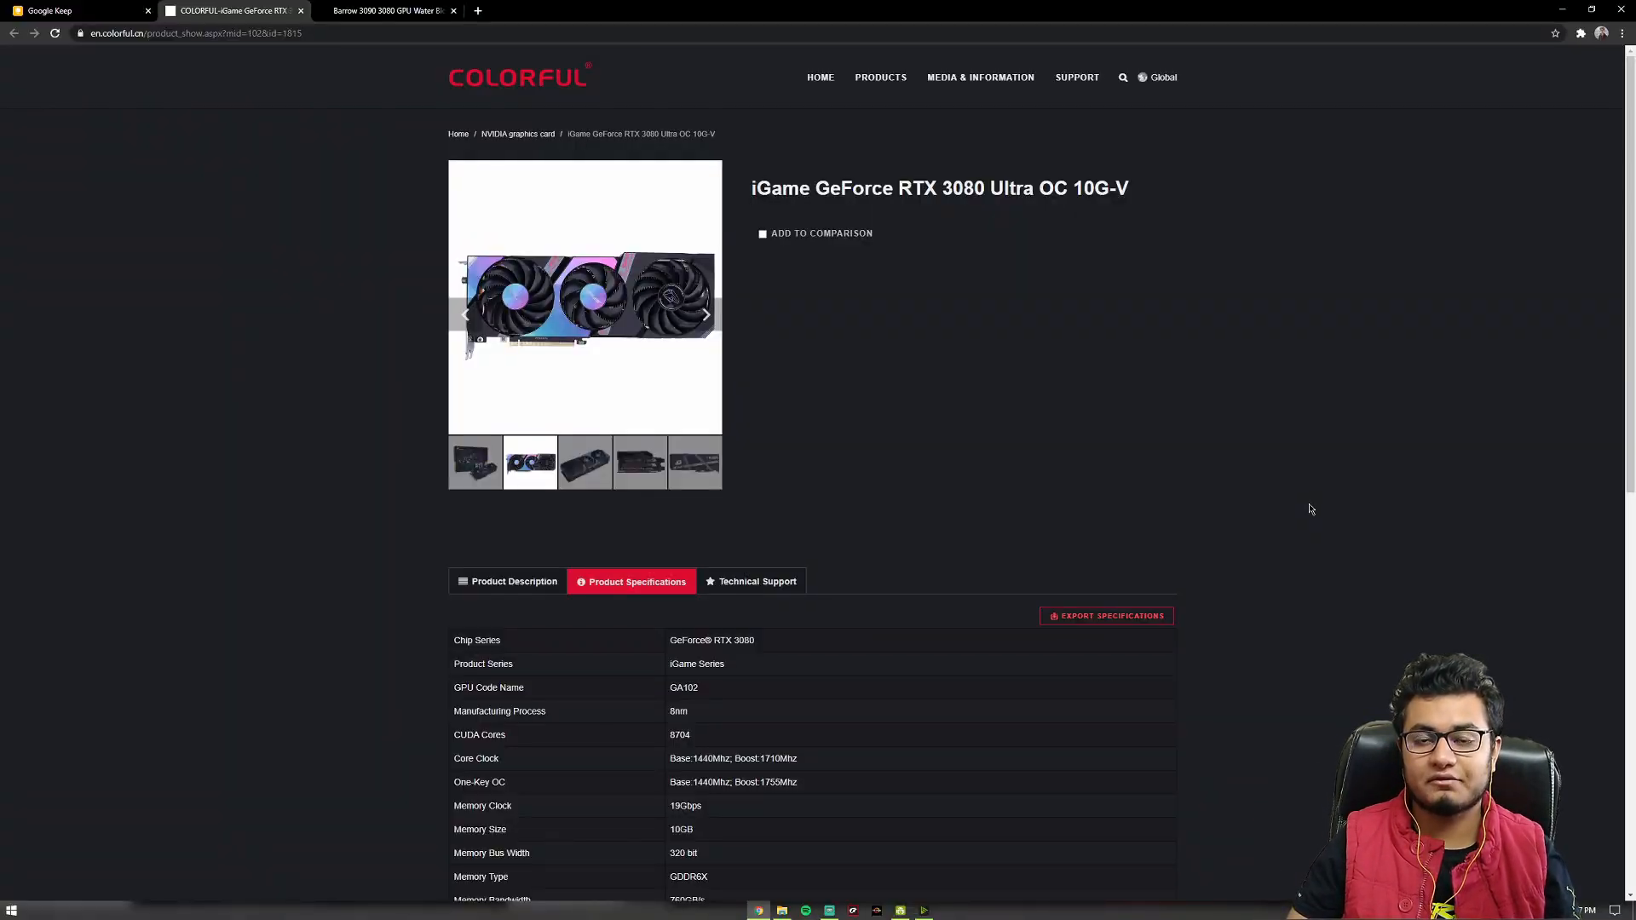
pyautogui.moveTo(763, 214)
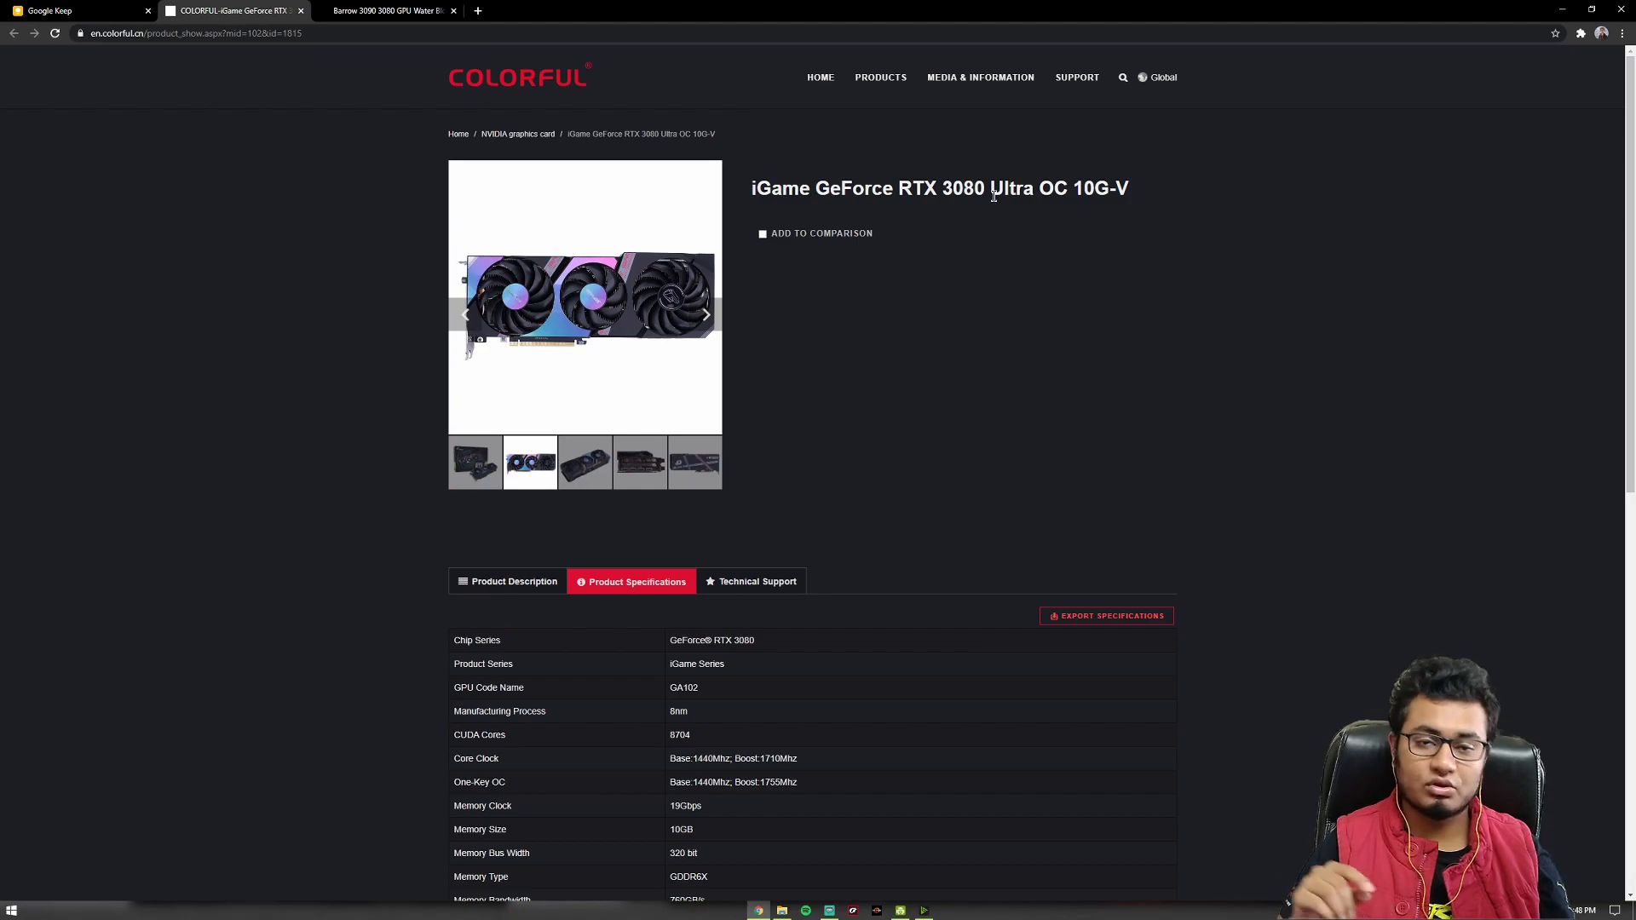
pyautogui.moveTo(1008, 147)
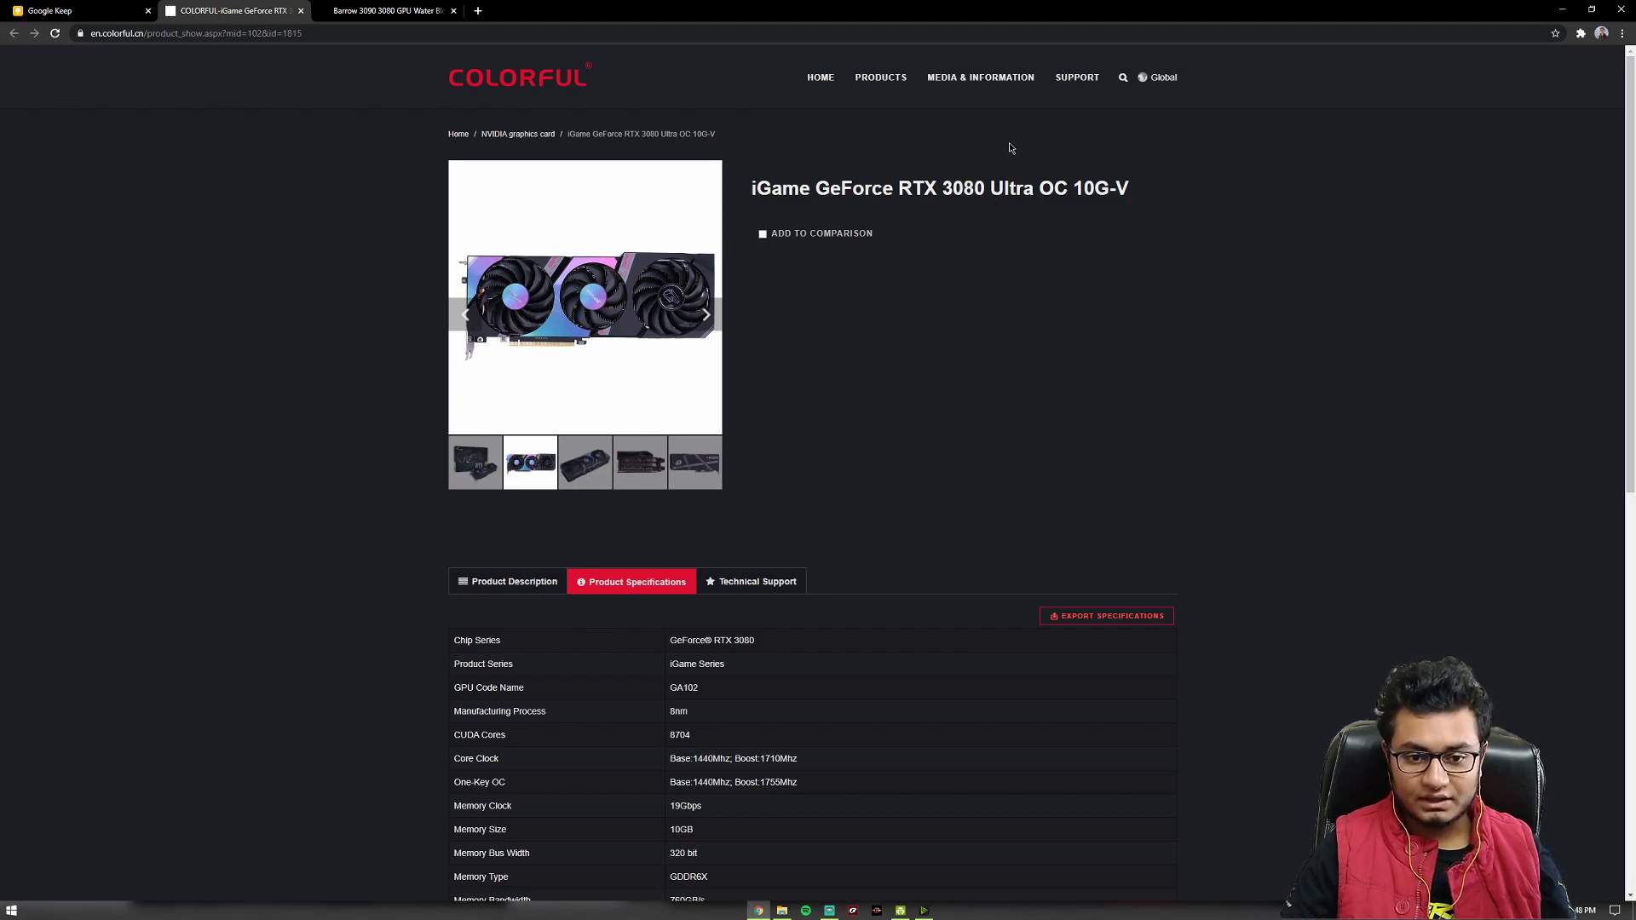
pyautogui.moveTo(1044, 232)
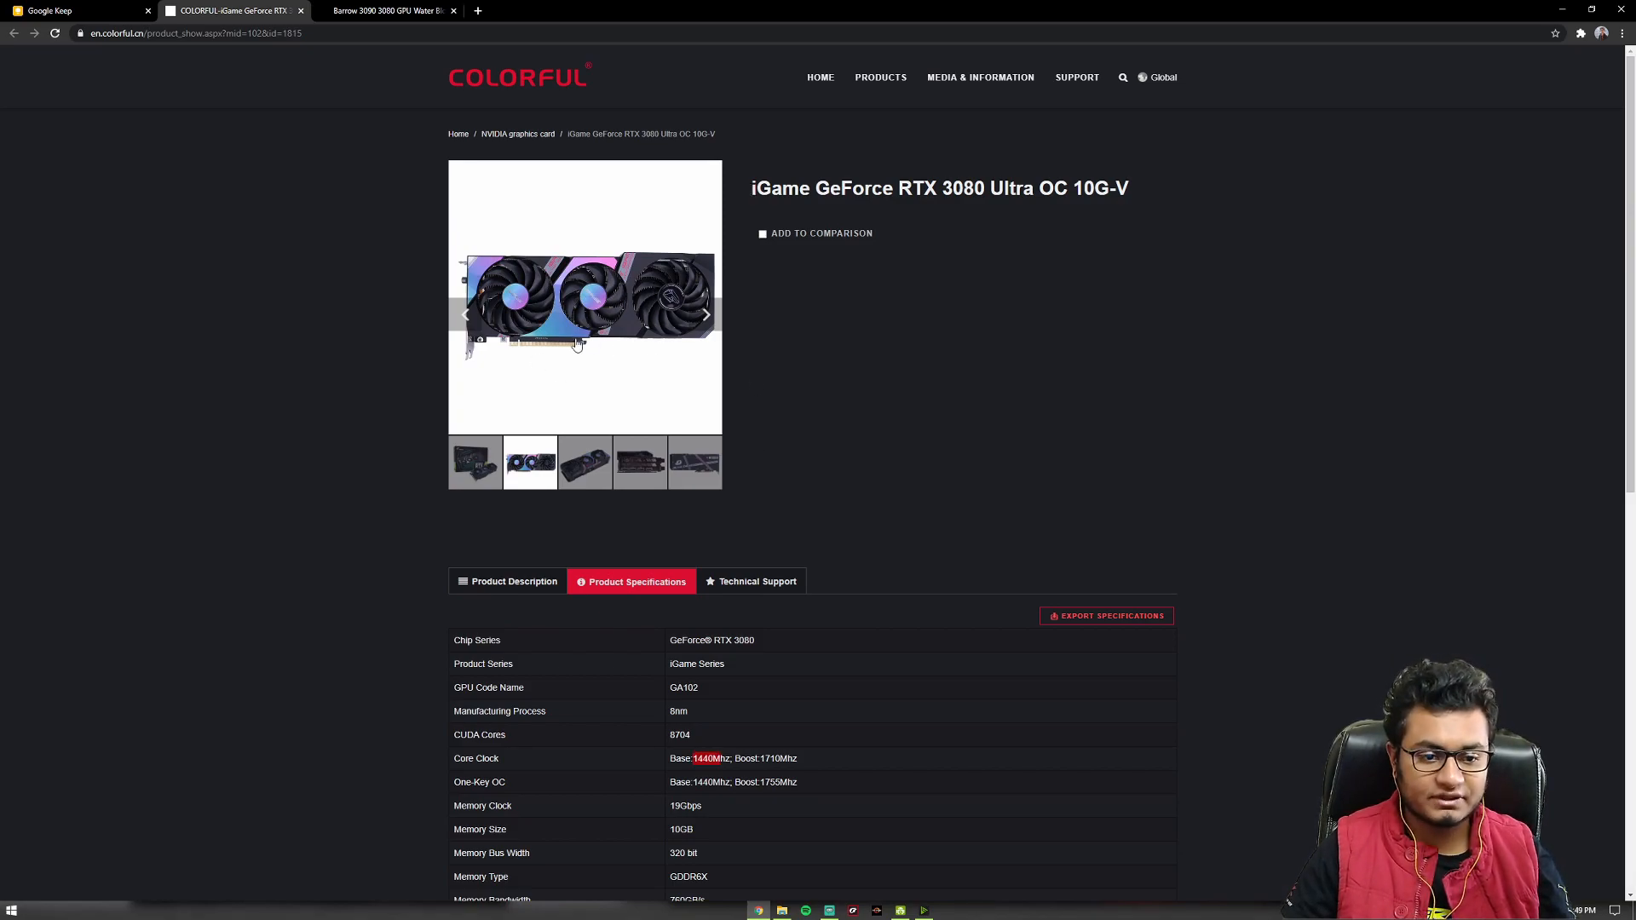
pyautogui.moveTo(616, 362)
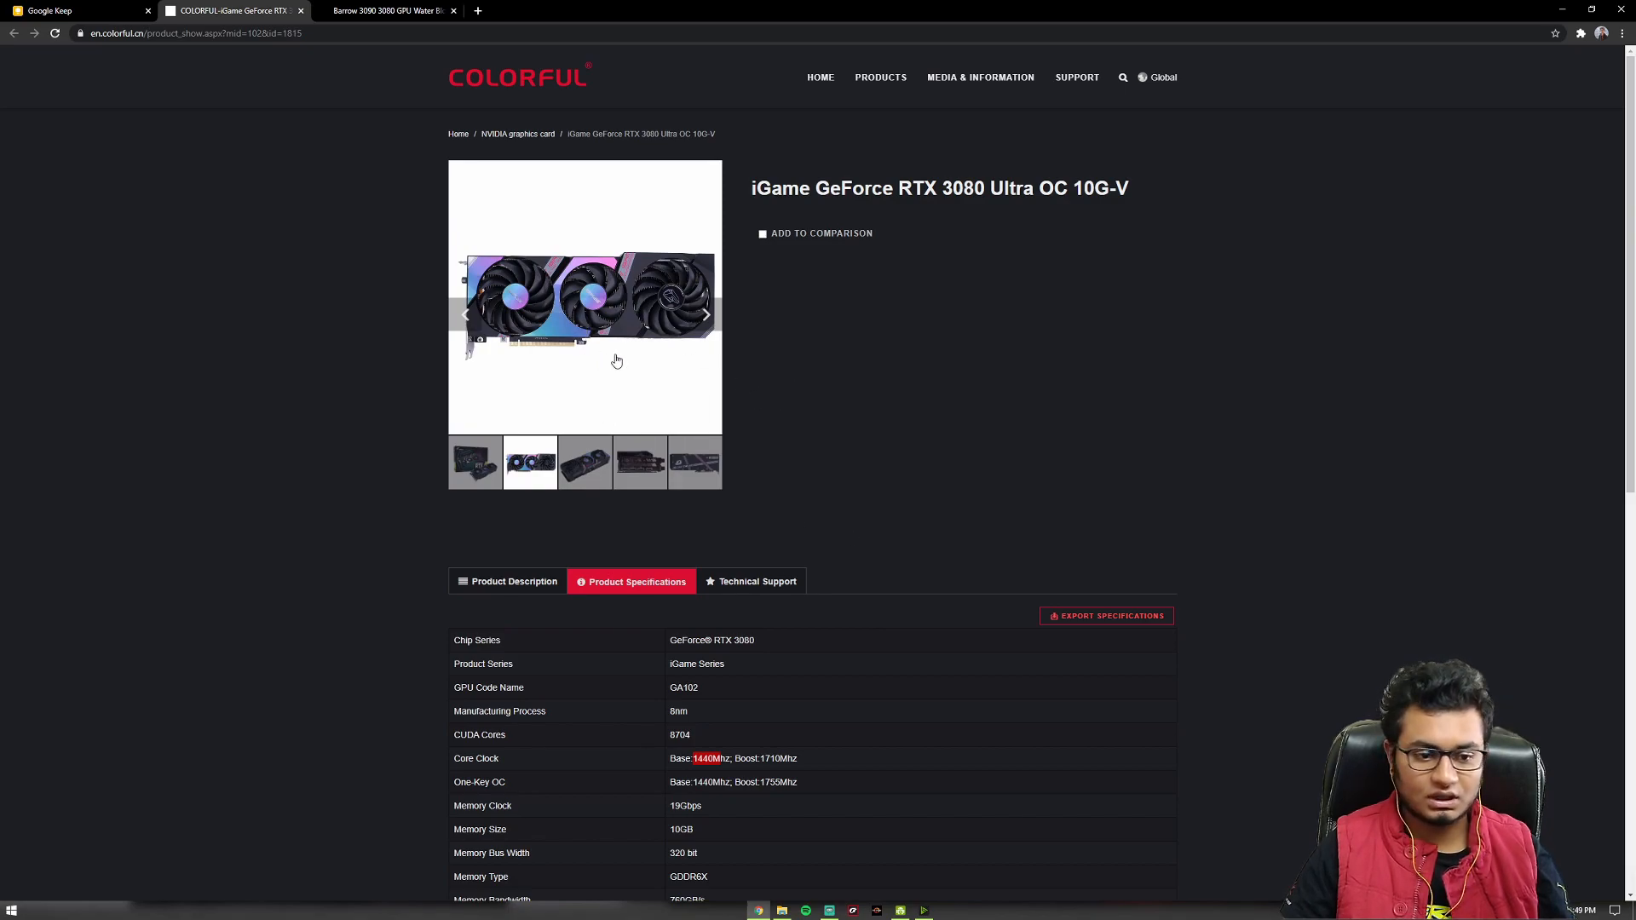
pyautogui.moveTo(683, 371)
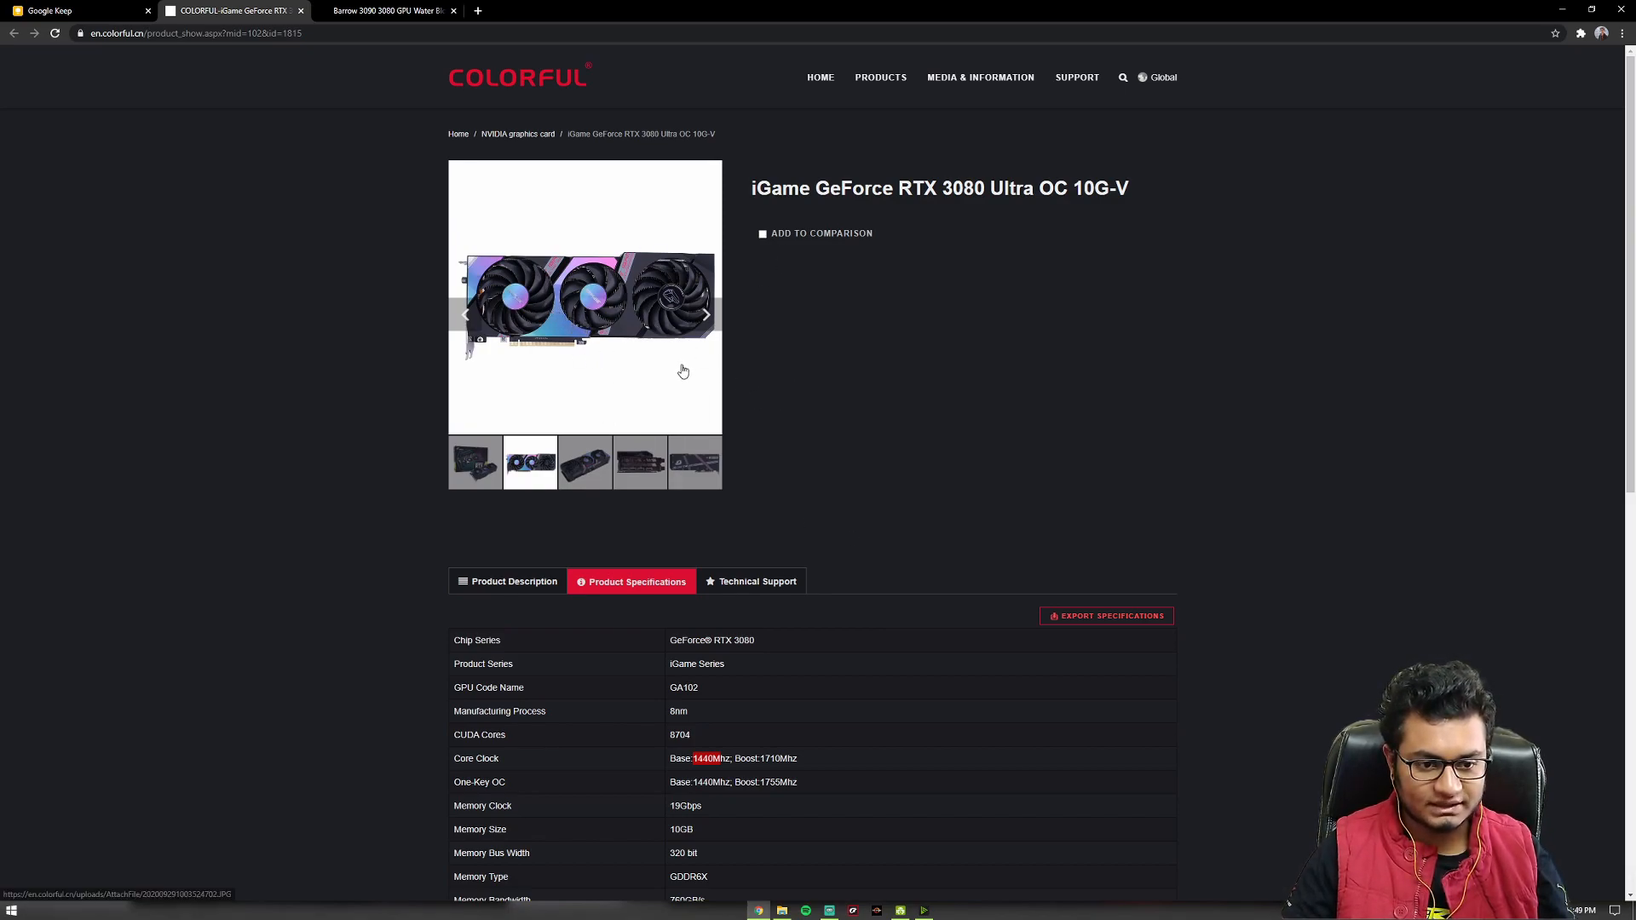
# Browse the gallery from the angled three-fan photo to the display outputs photo and back.
pyautogui.click(585, 462)
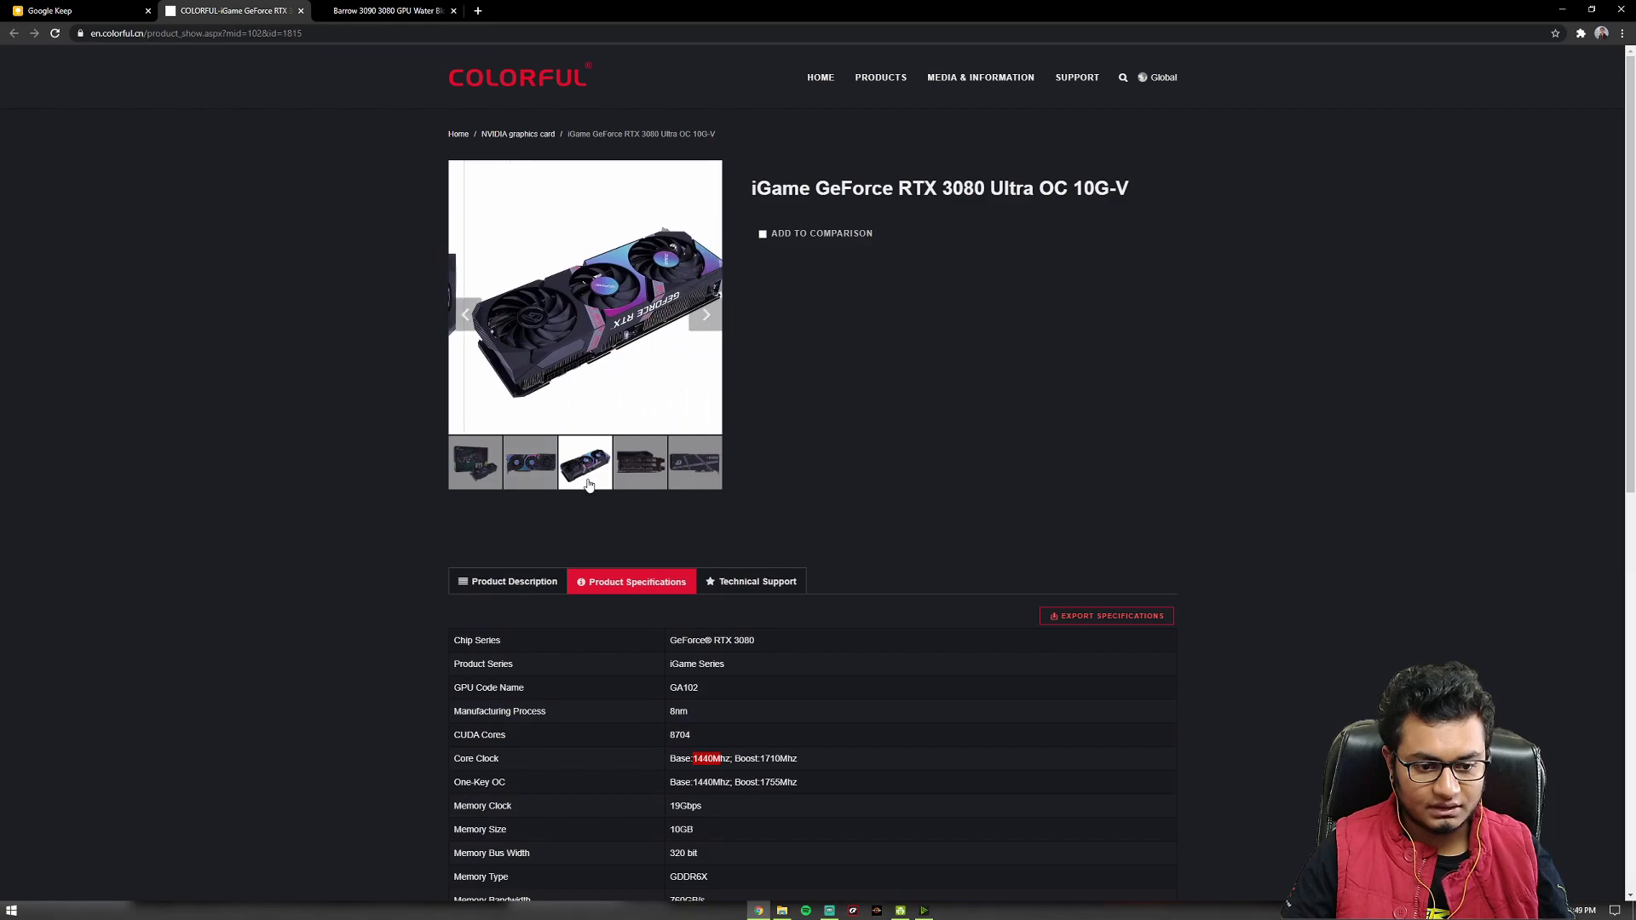
pyautogui.click(585, 464)
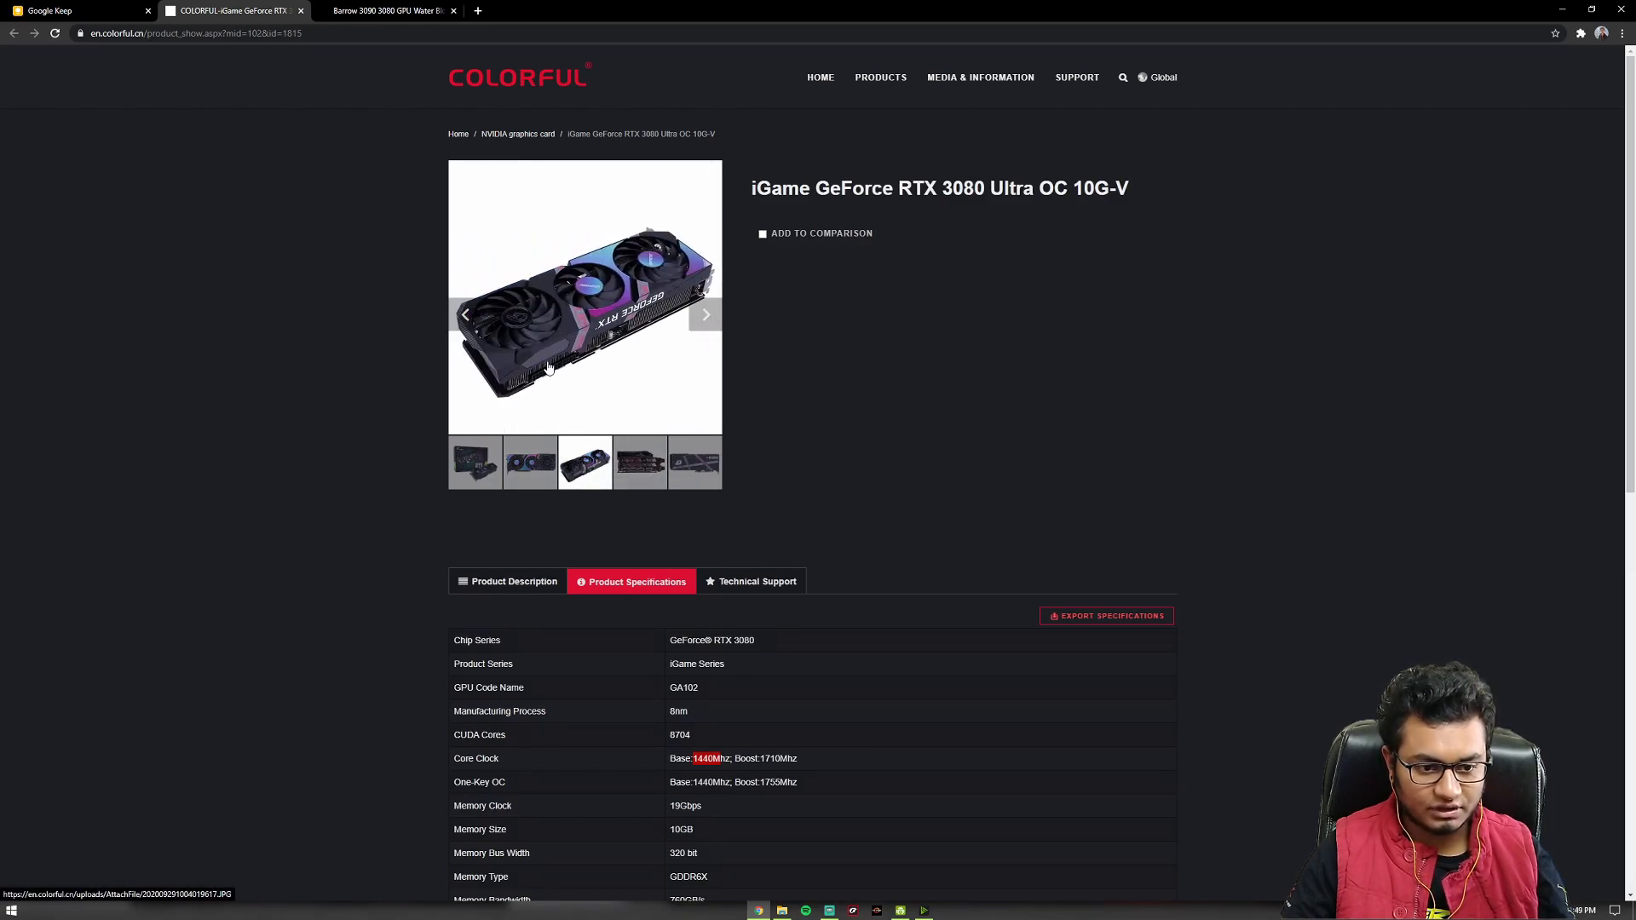
pyautogui.moveTo(551, 358)
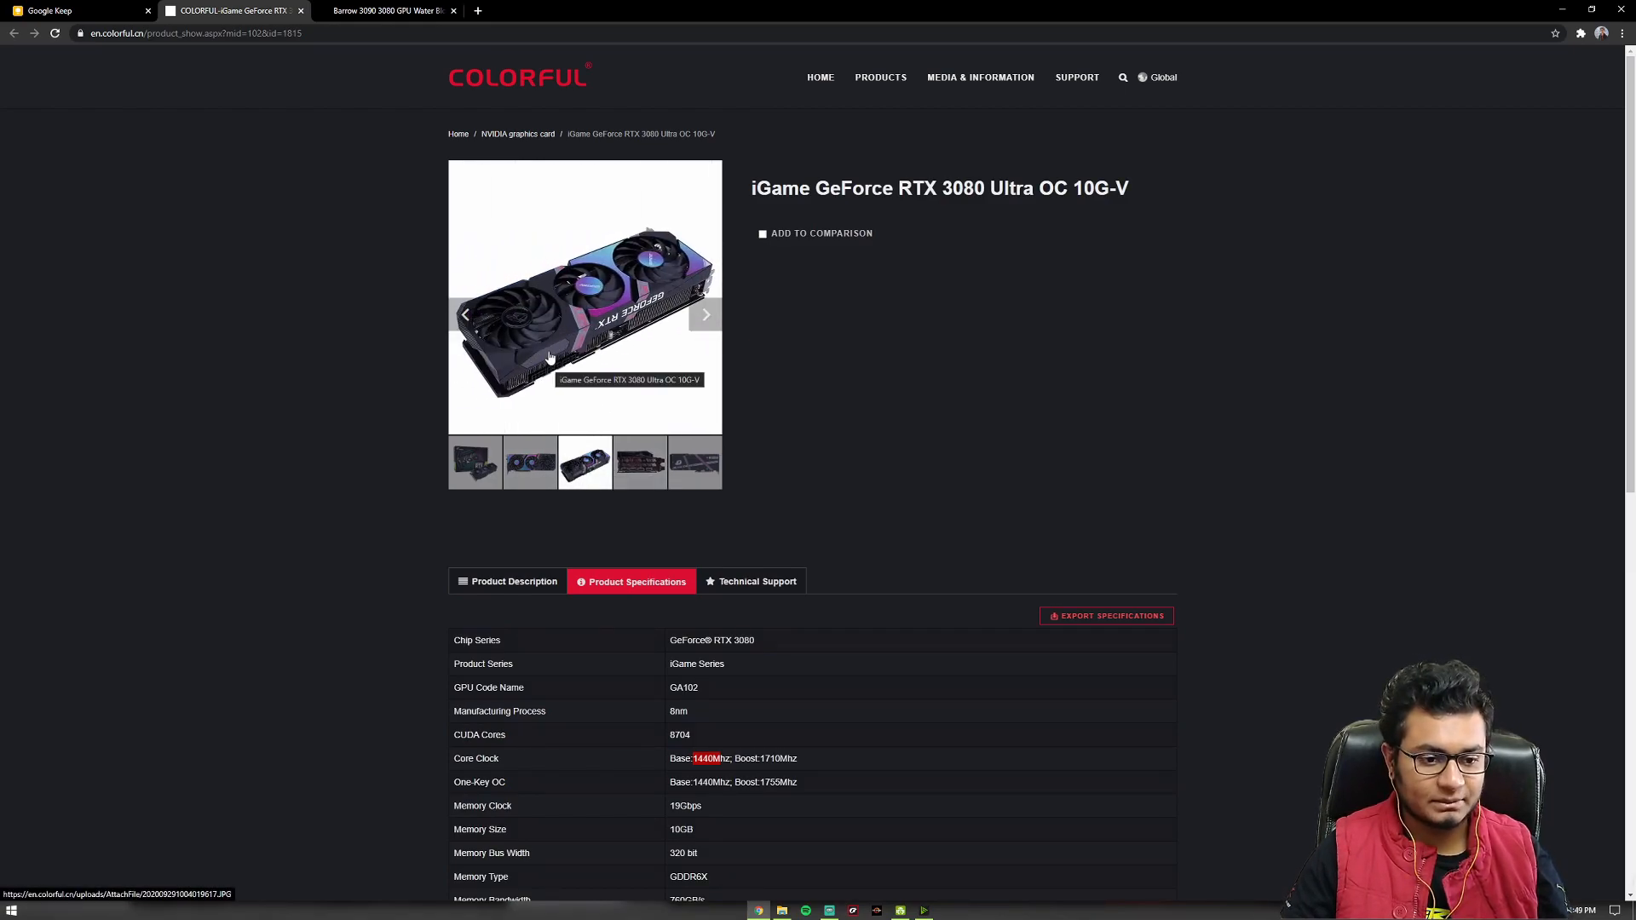
pyautogui.moveTo(640, 462)
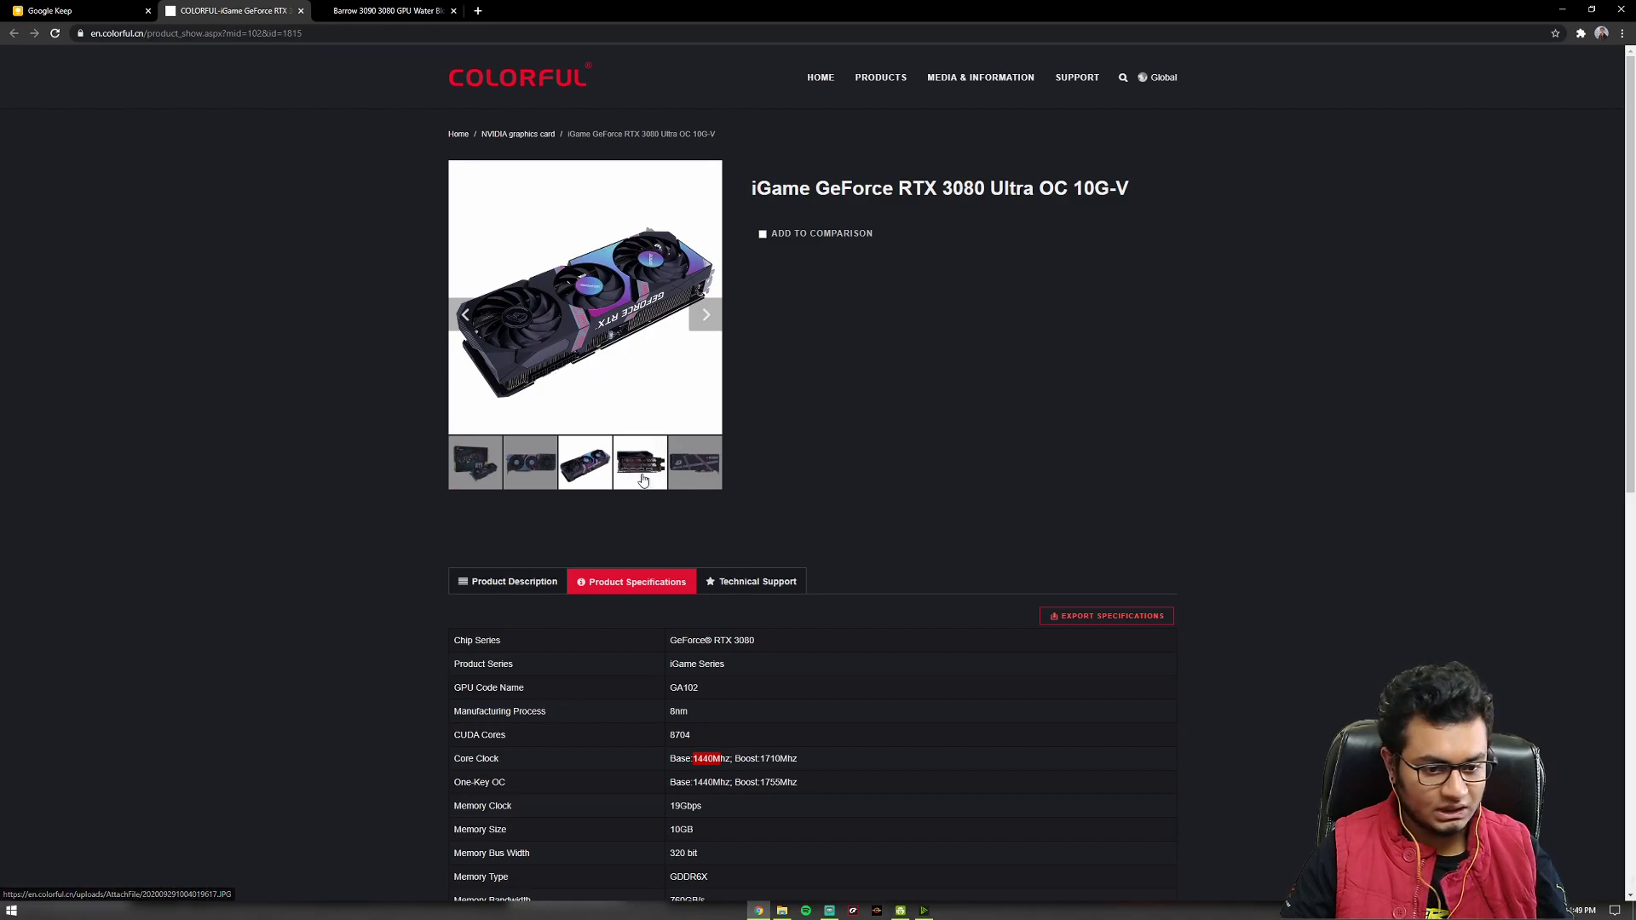
pyautogui.click(640, 463)
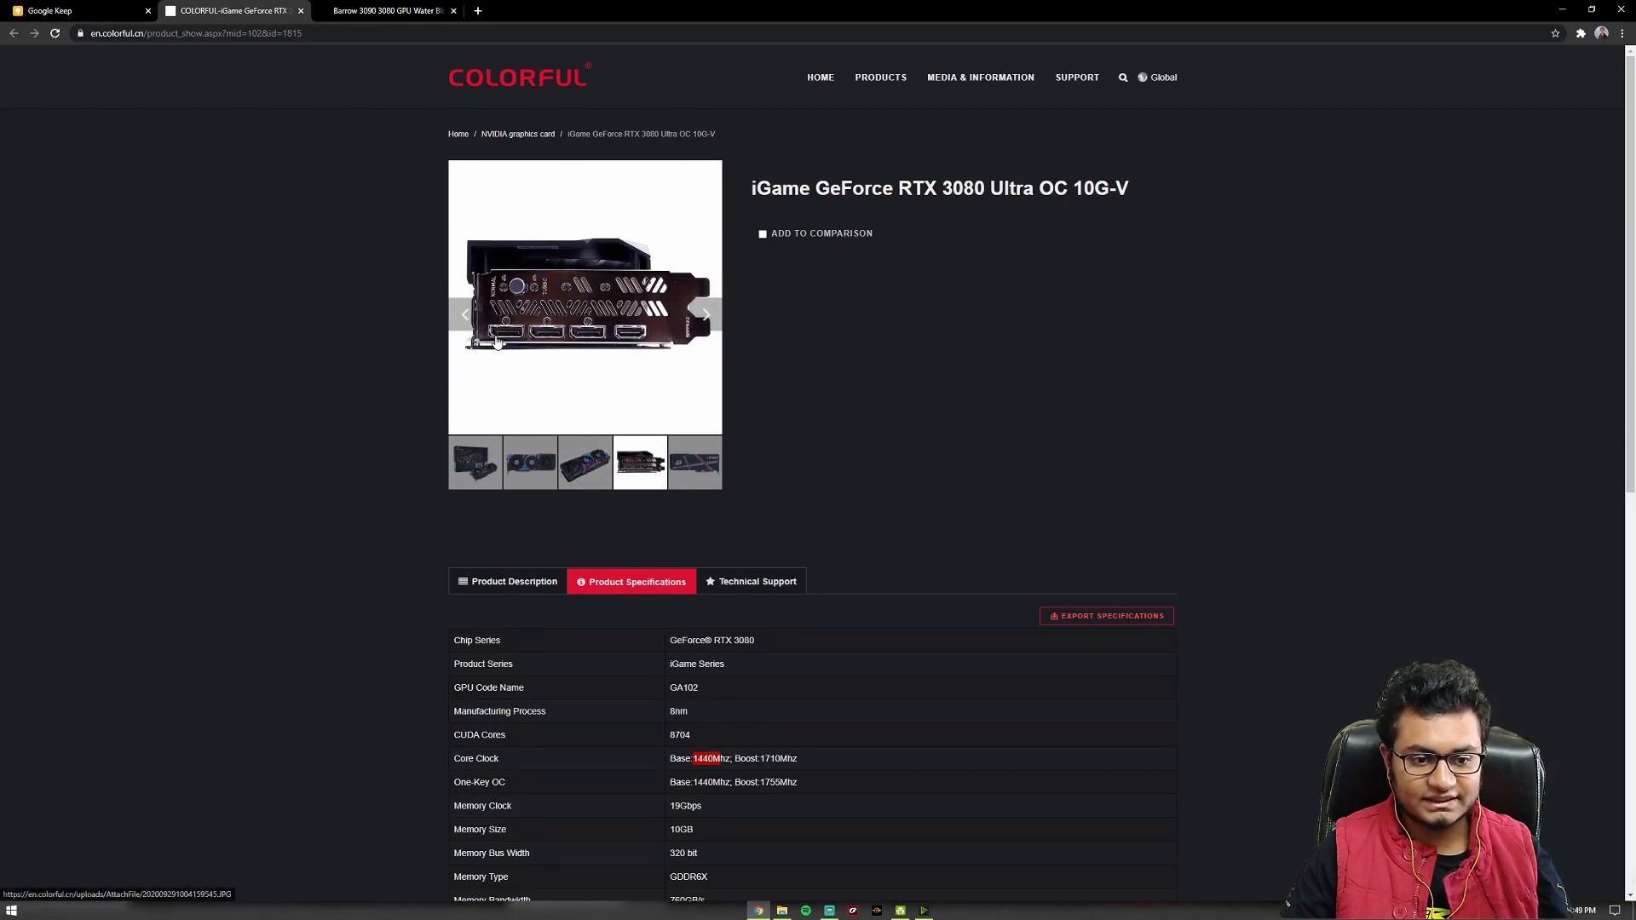
pyautogui.moveTo(613, 358)
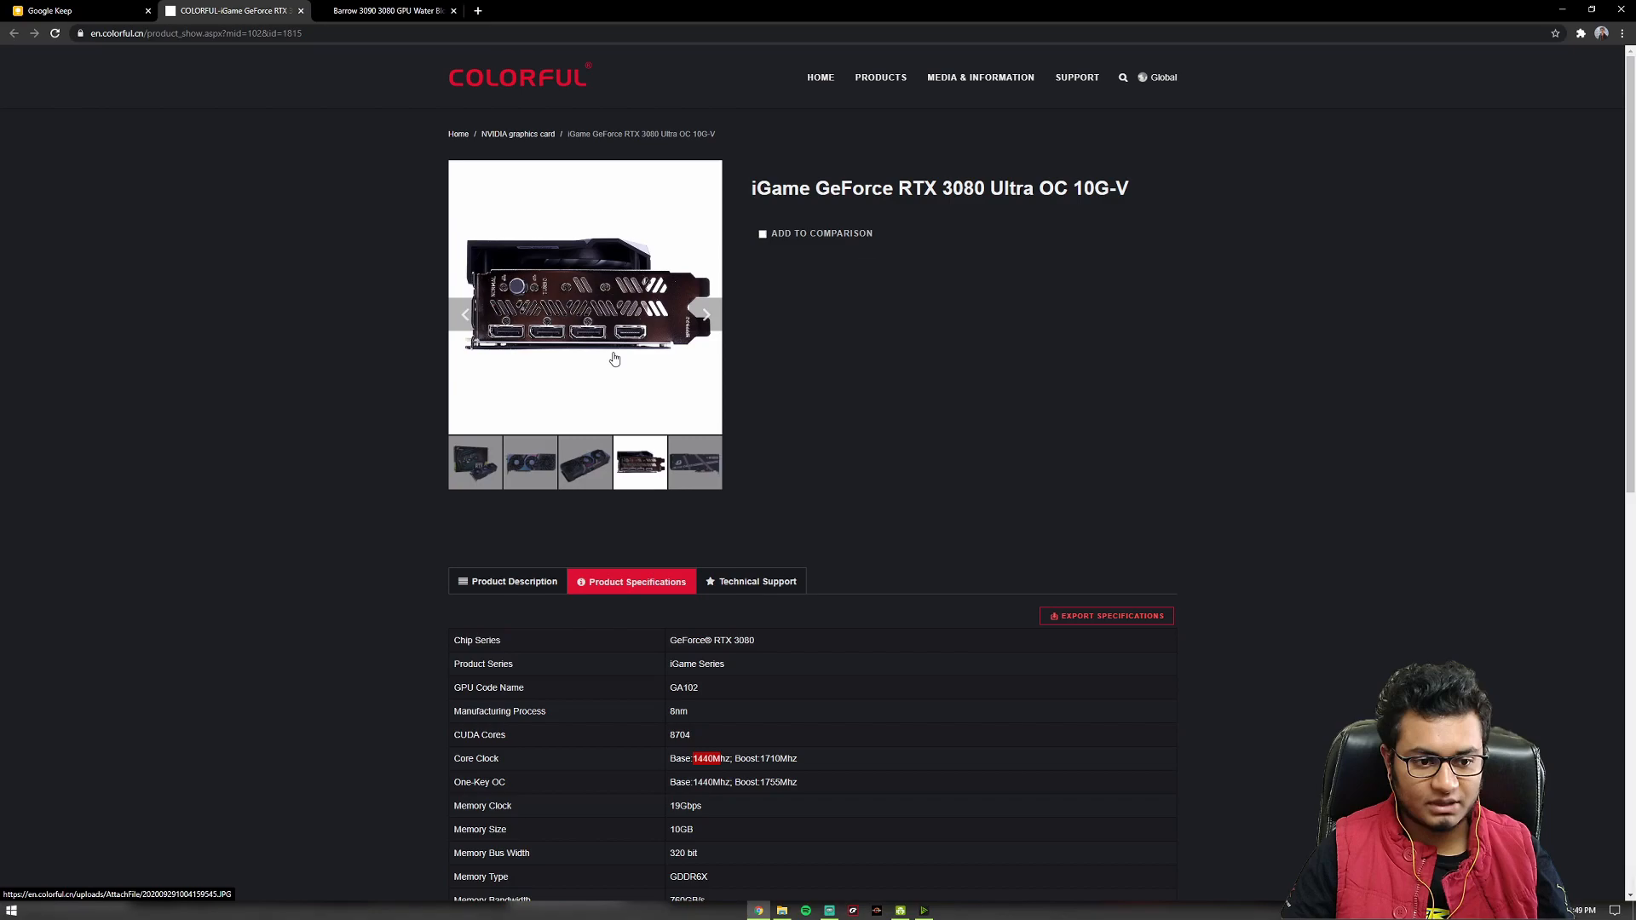
pyautogui.moveTo(507, 280)
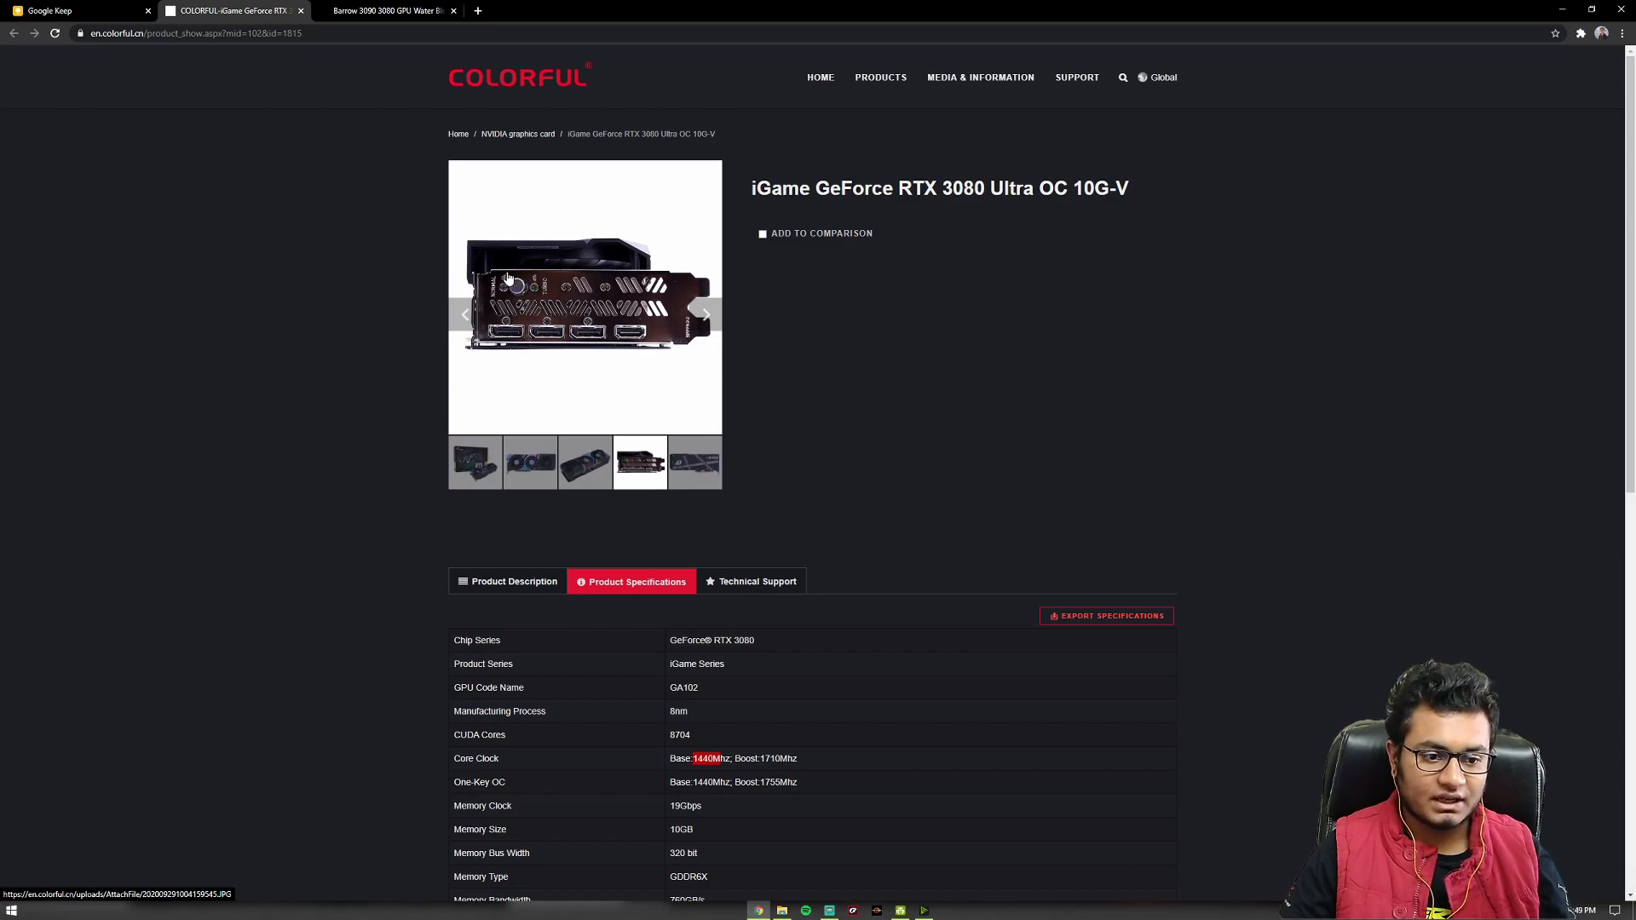
pyautogui.moveTo(511, 289)
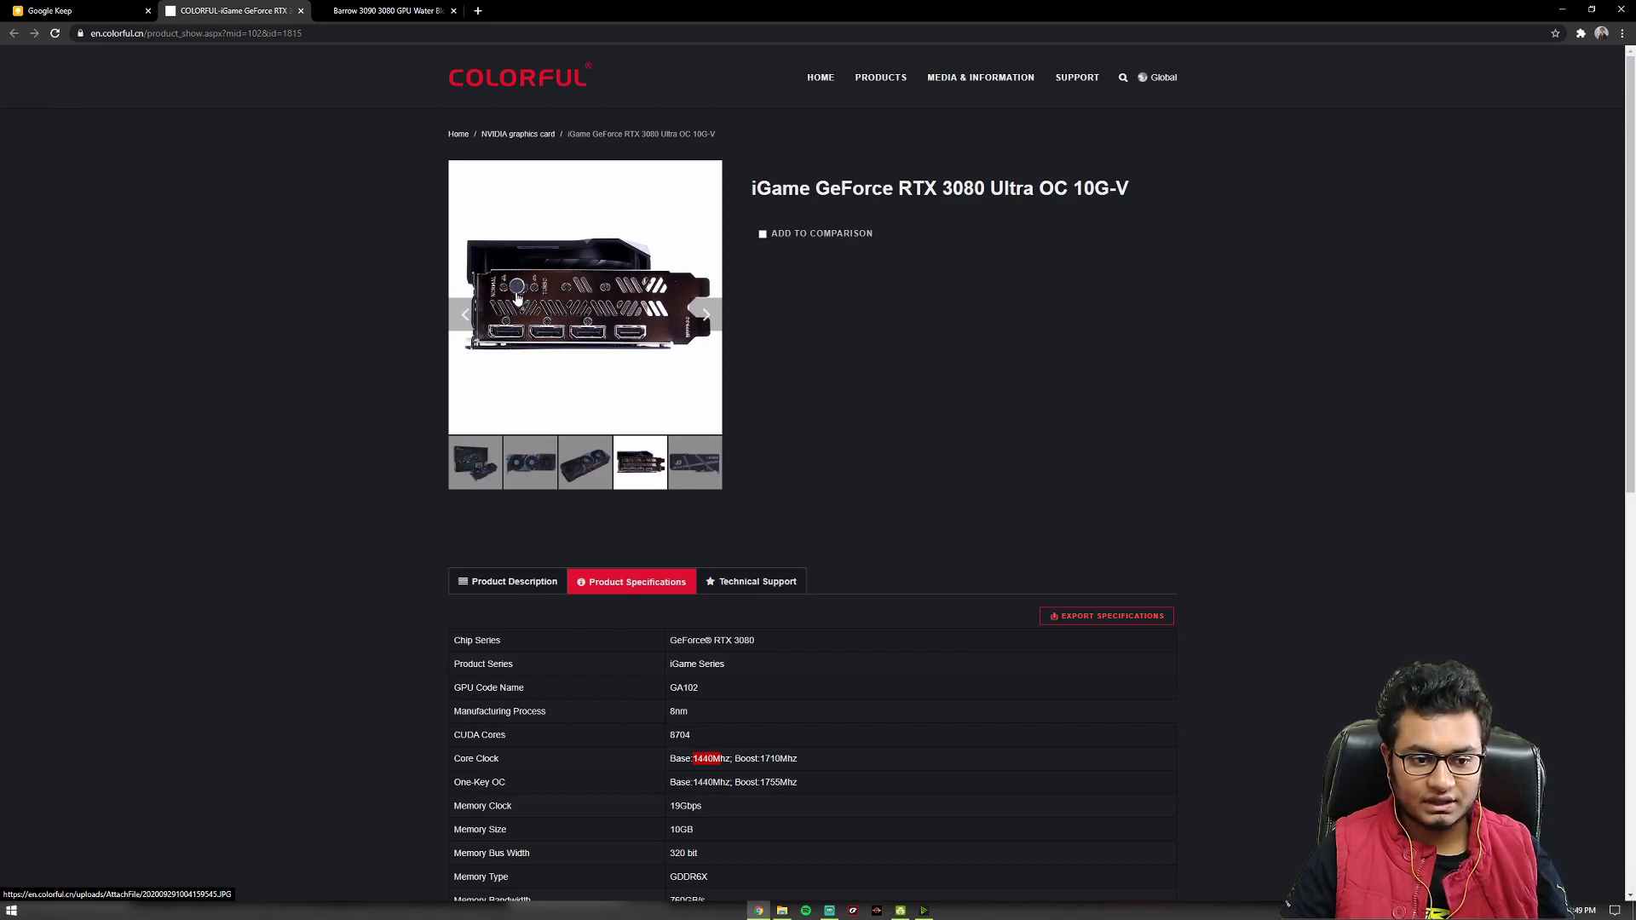
pyautogui.moveTo(517, 293)
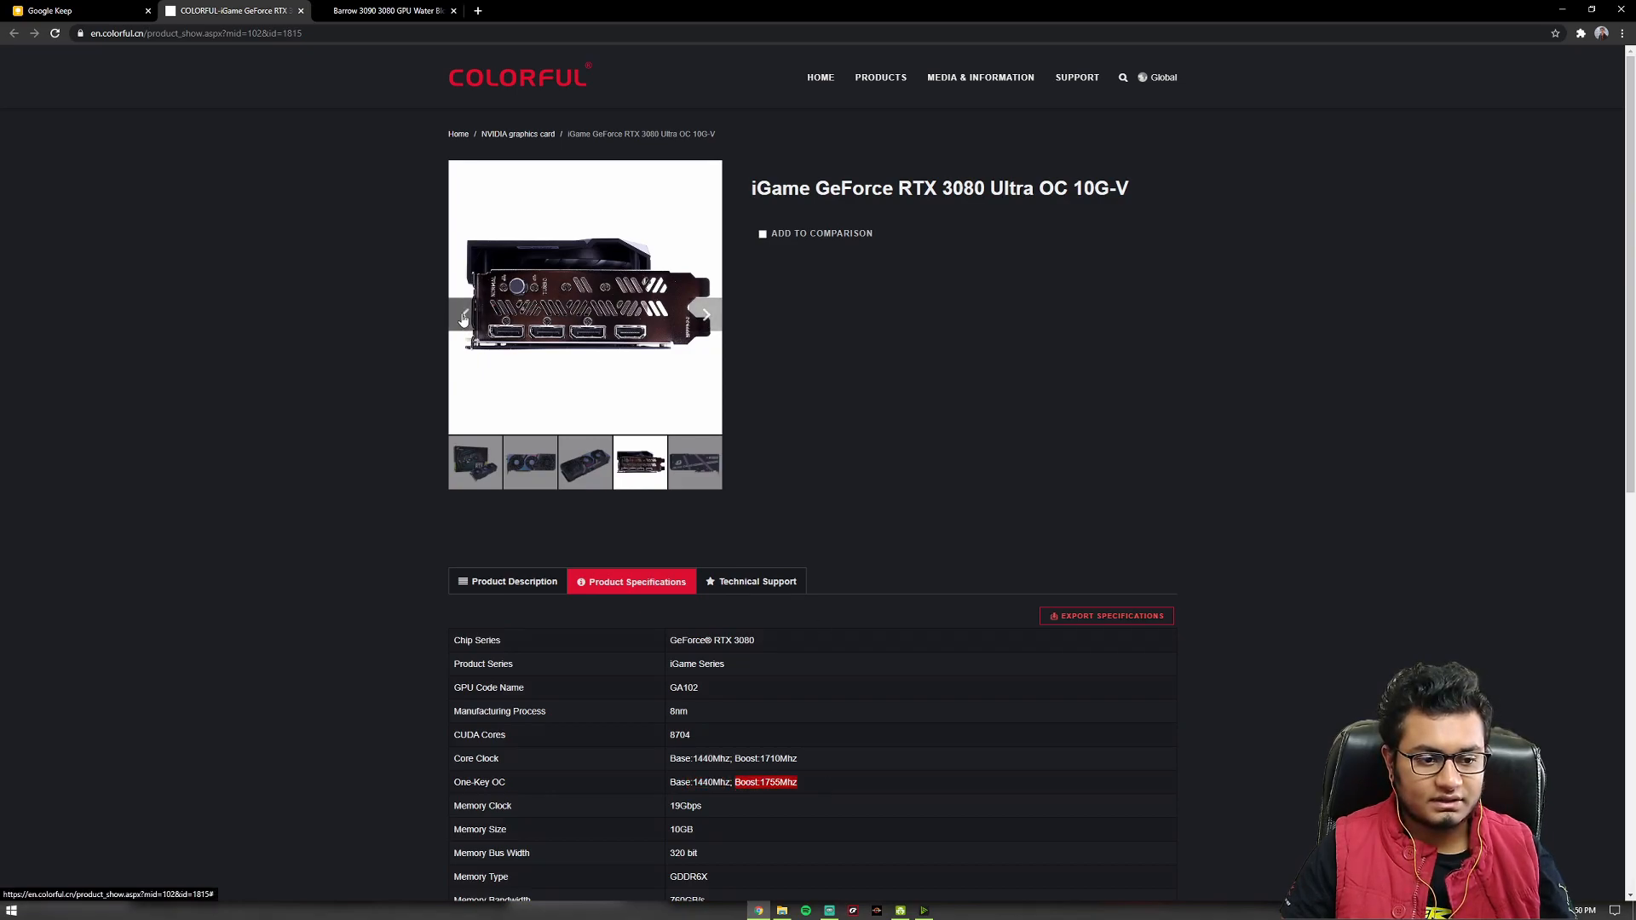
pyautogui.click(585, 462)
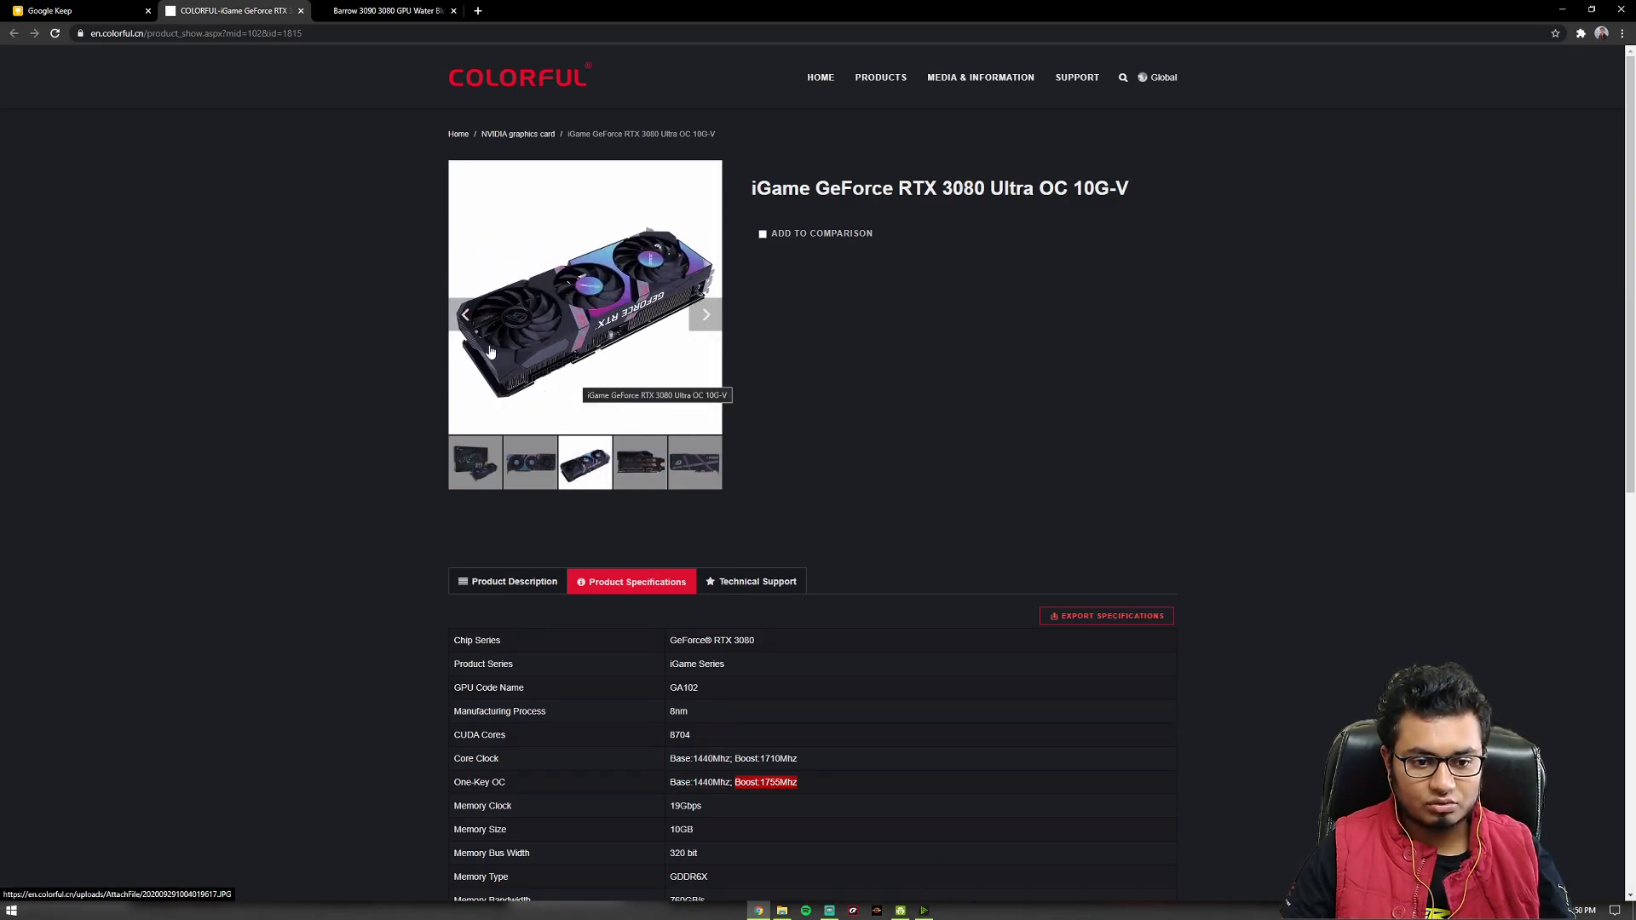
pyautogui.moveTo(569, 376)
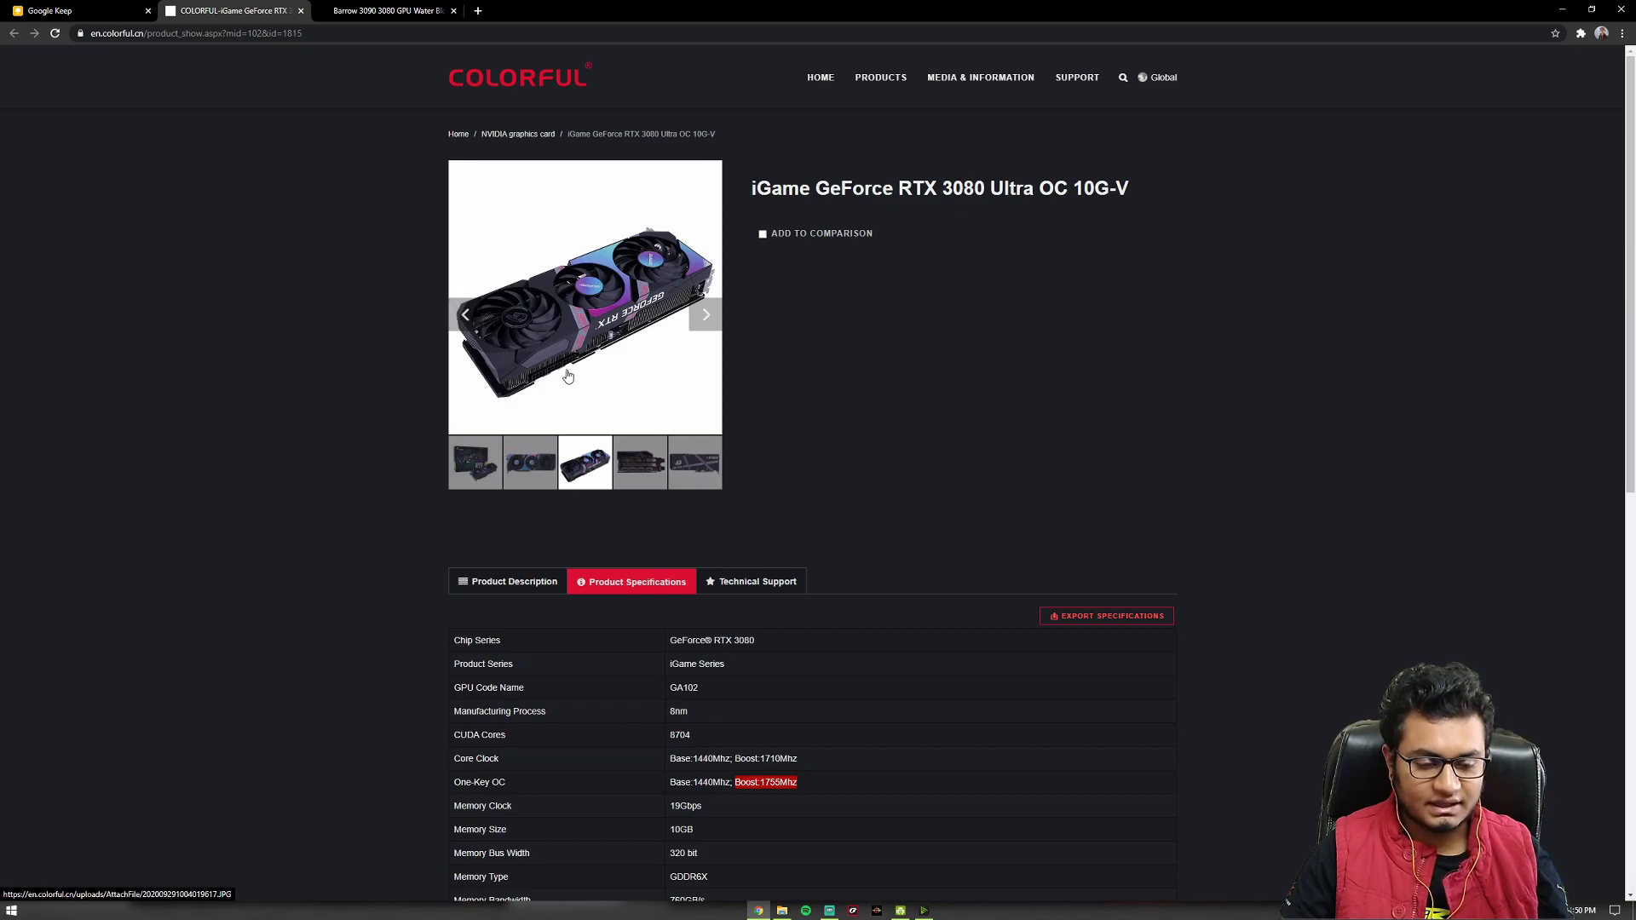
# Enlarge the angled three-fan product photo in the lightbox gallery.
pyautogui.click(585, 296)
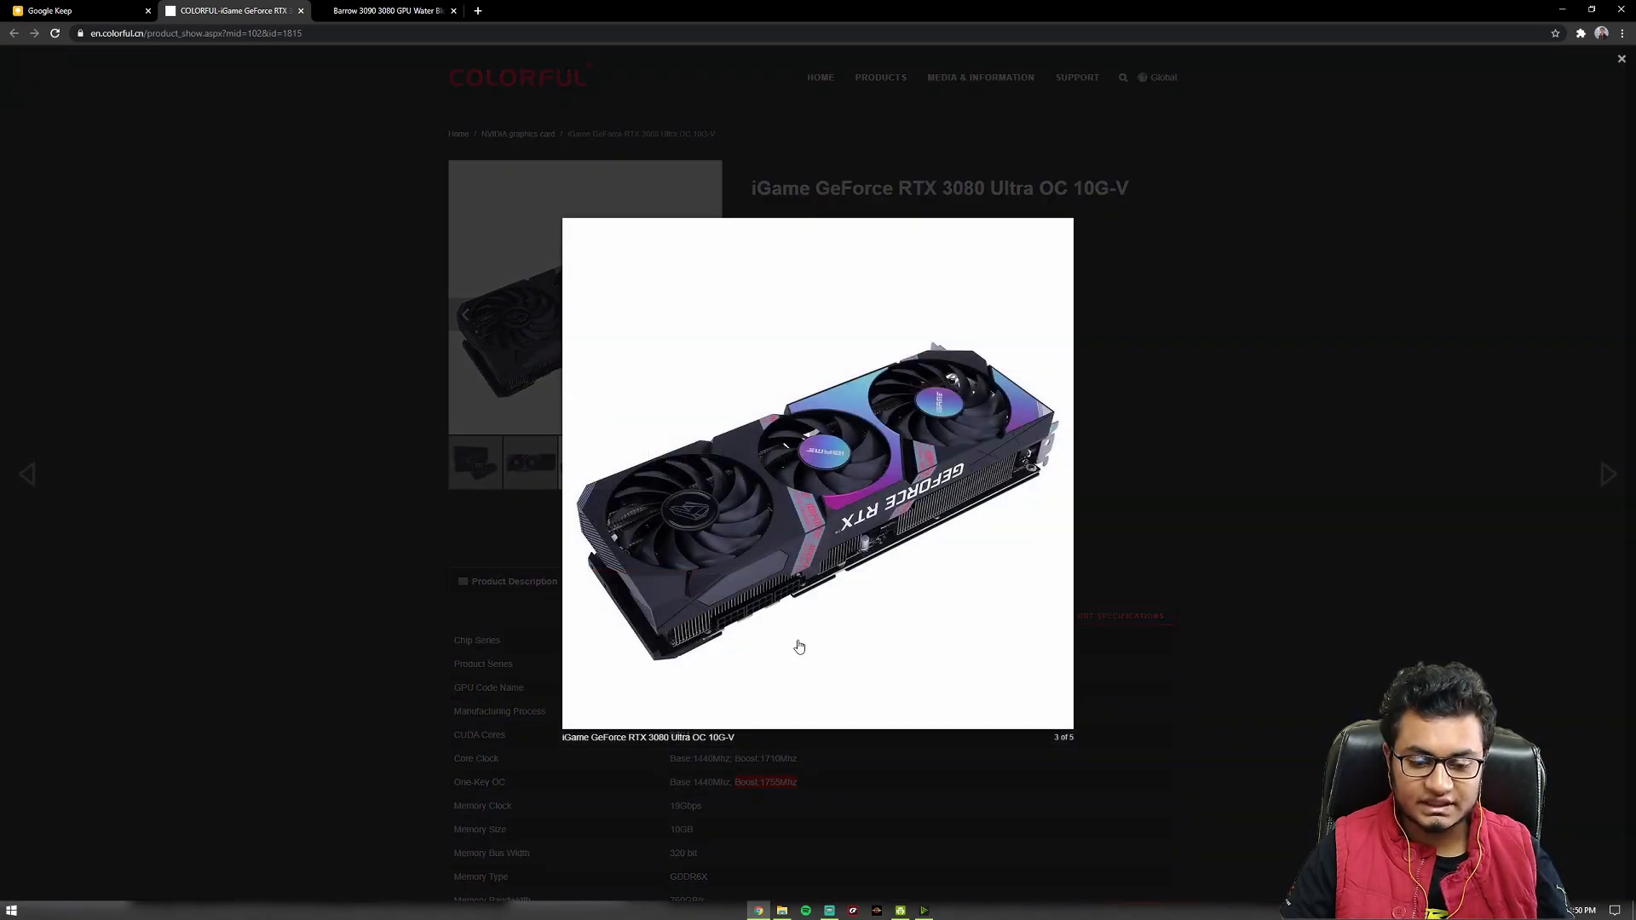
pyautogui.moveTo(787, 637)
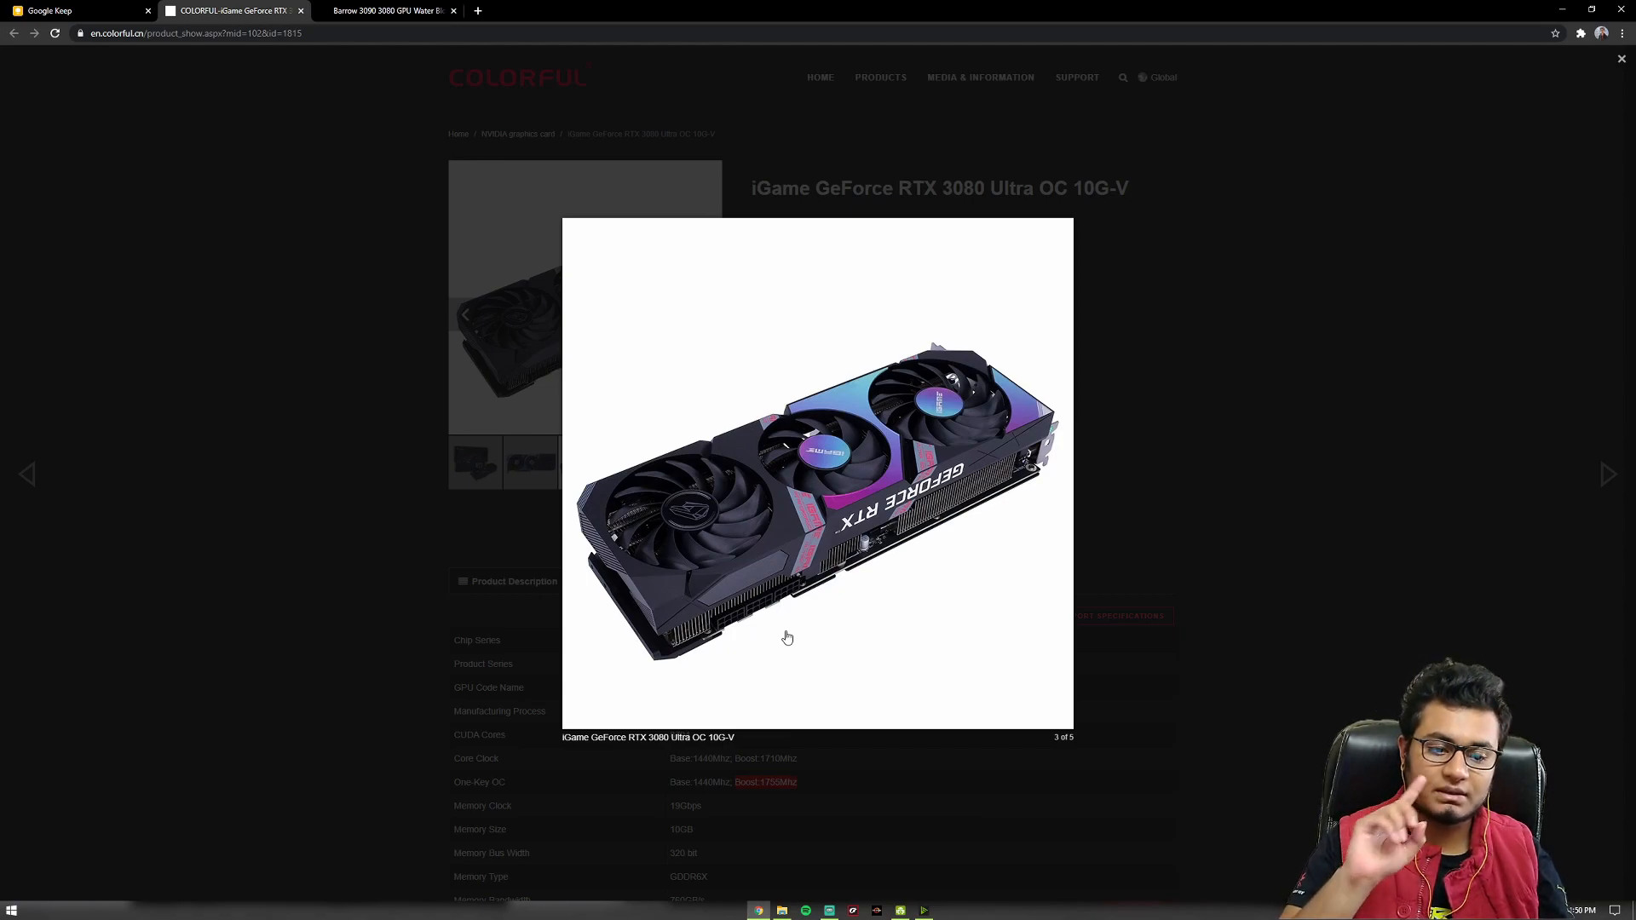
pyautogui.moveTo(768, 625)
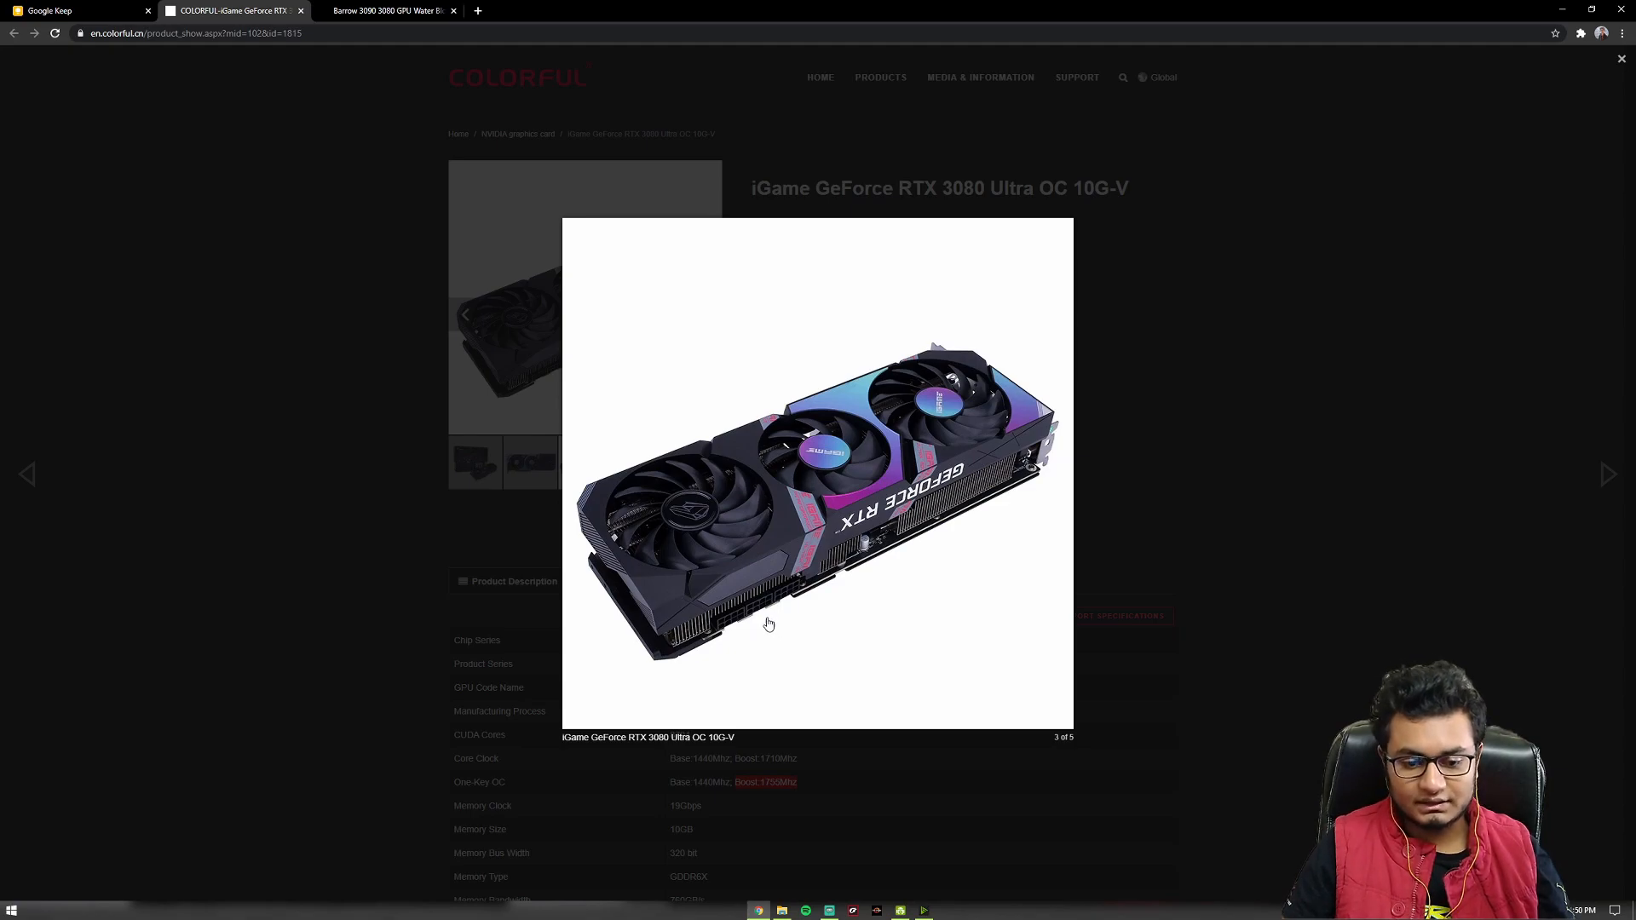
pyautogui.moveTo(768, 603)
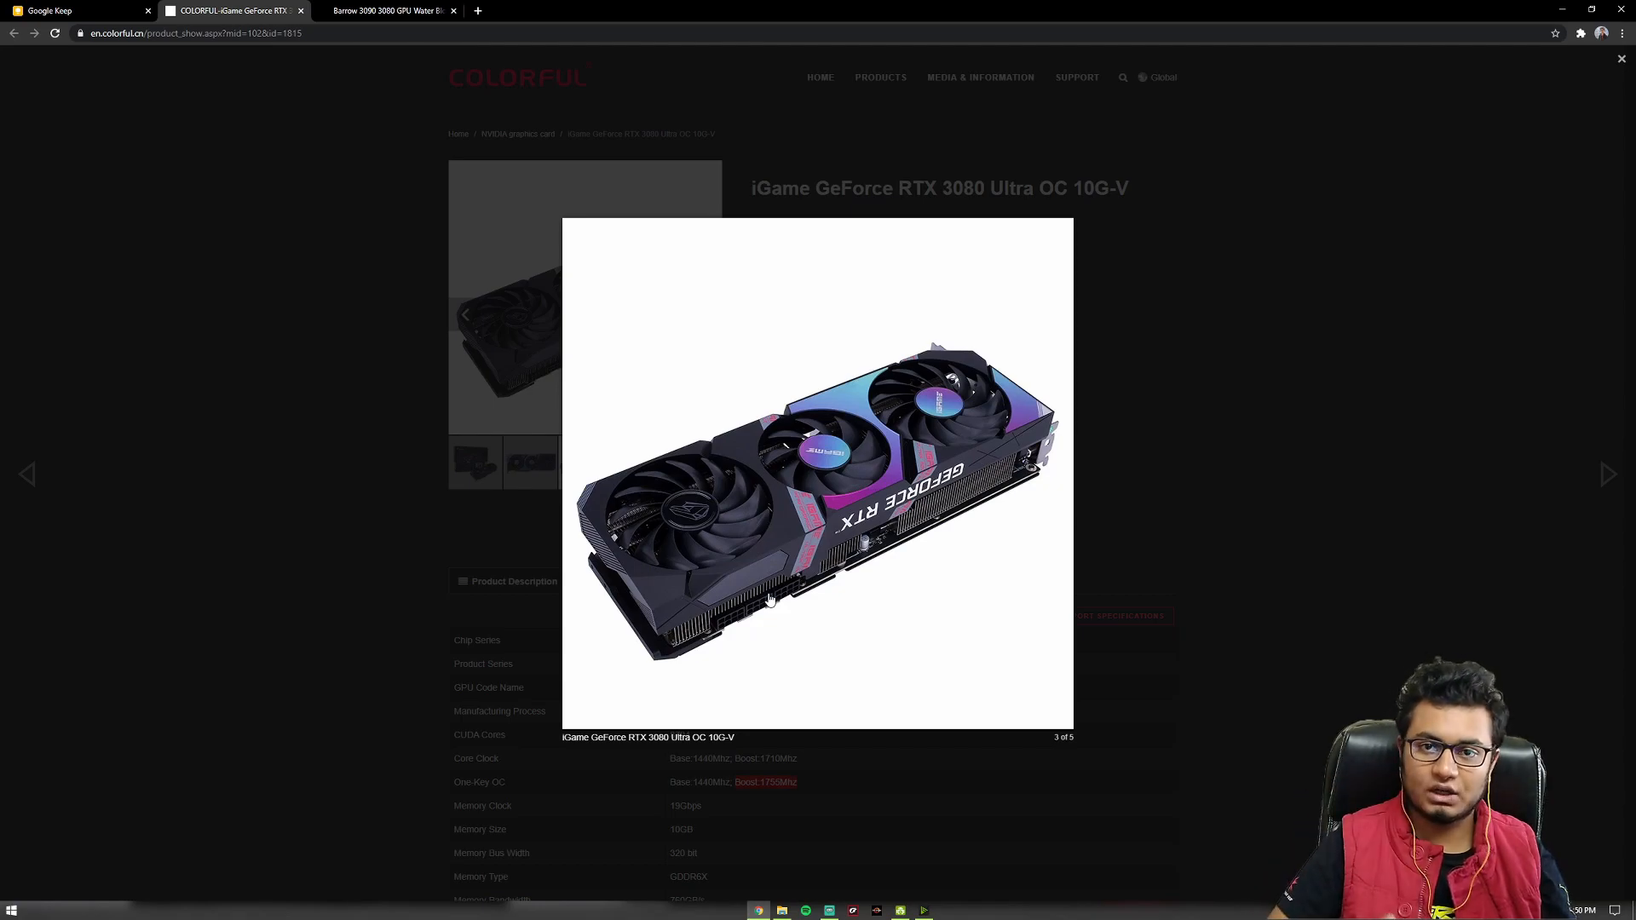
pyautogui.moveTo(756, 558)
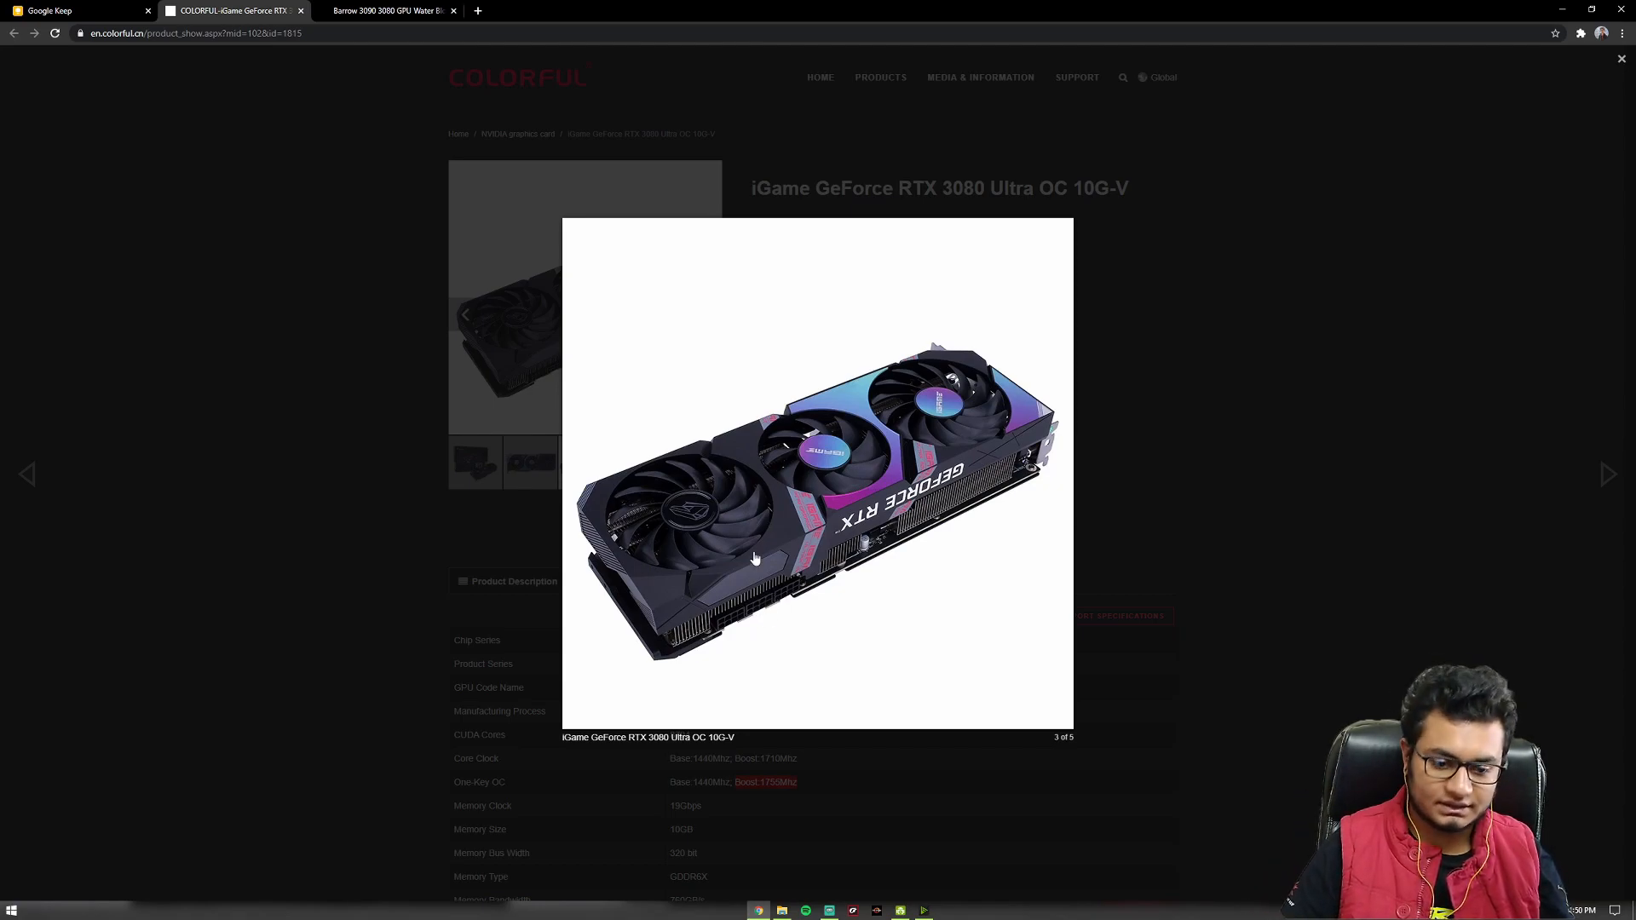
pyautogui.moveTo(773, 585)
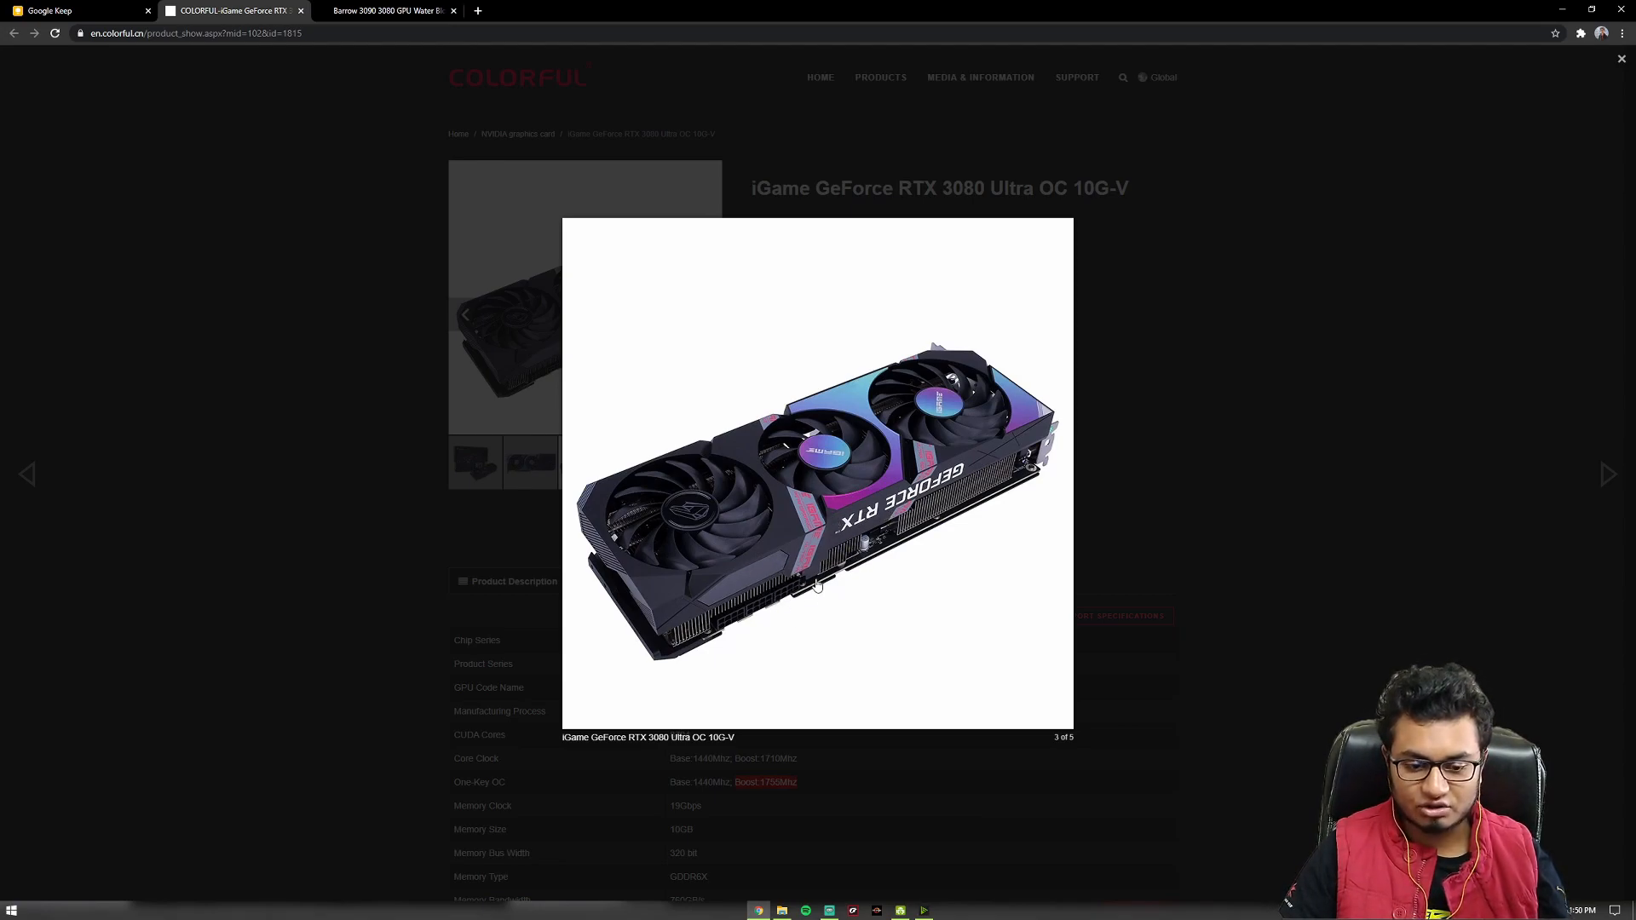
pyautogui.moveTo(748, 624)
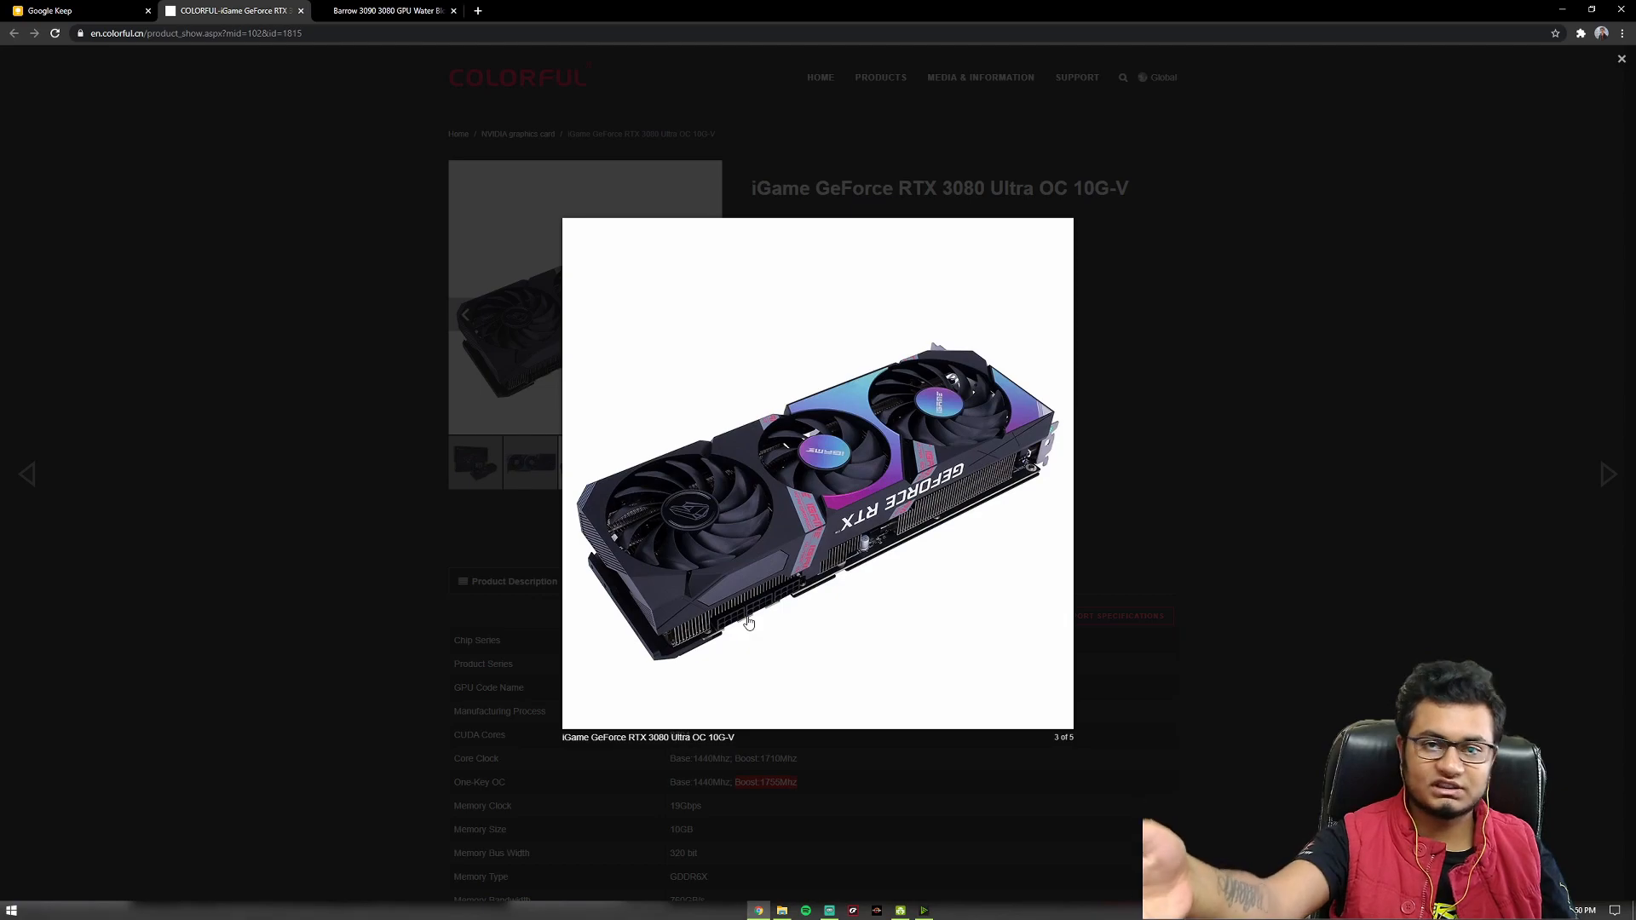
pyautogui.moveTo(852, 537)
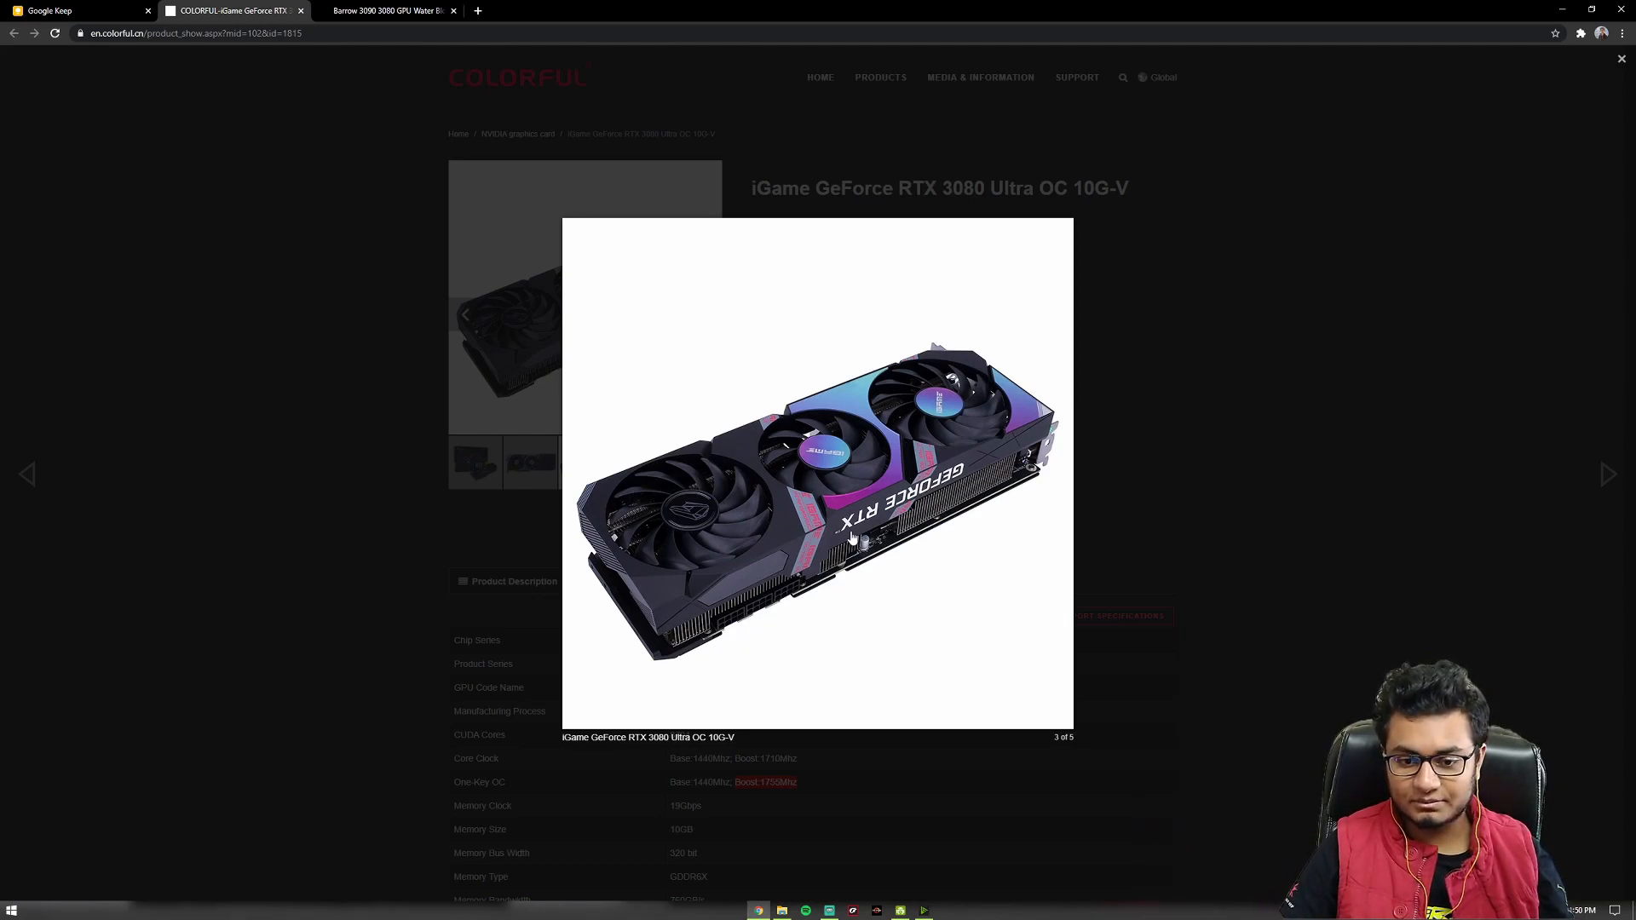
pyautogui.moveTo(928, 519)
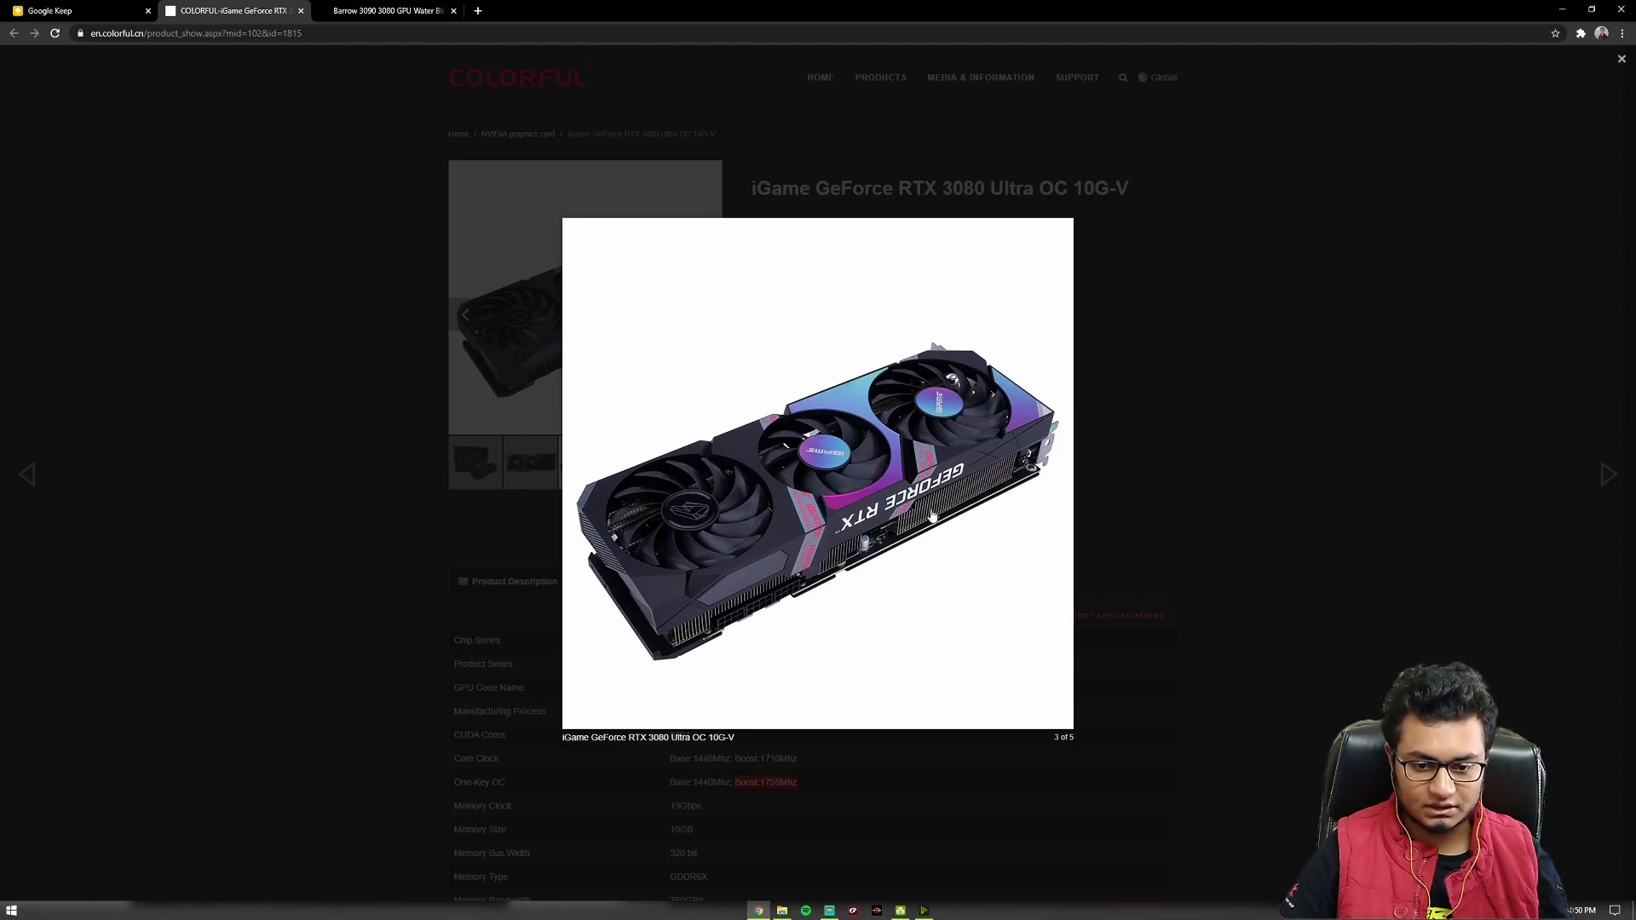
pyautogui.moveTo(1186, 522)
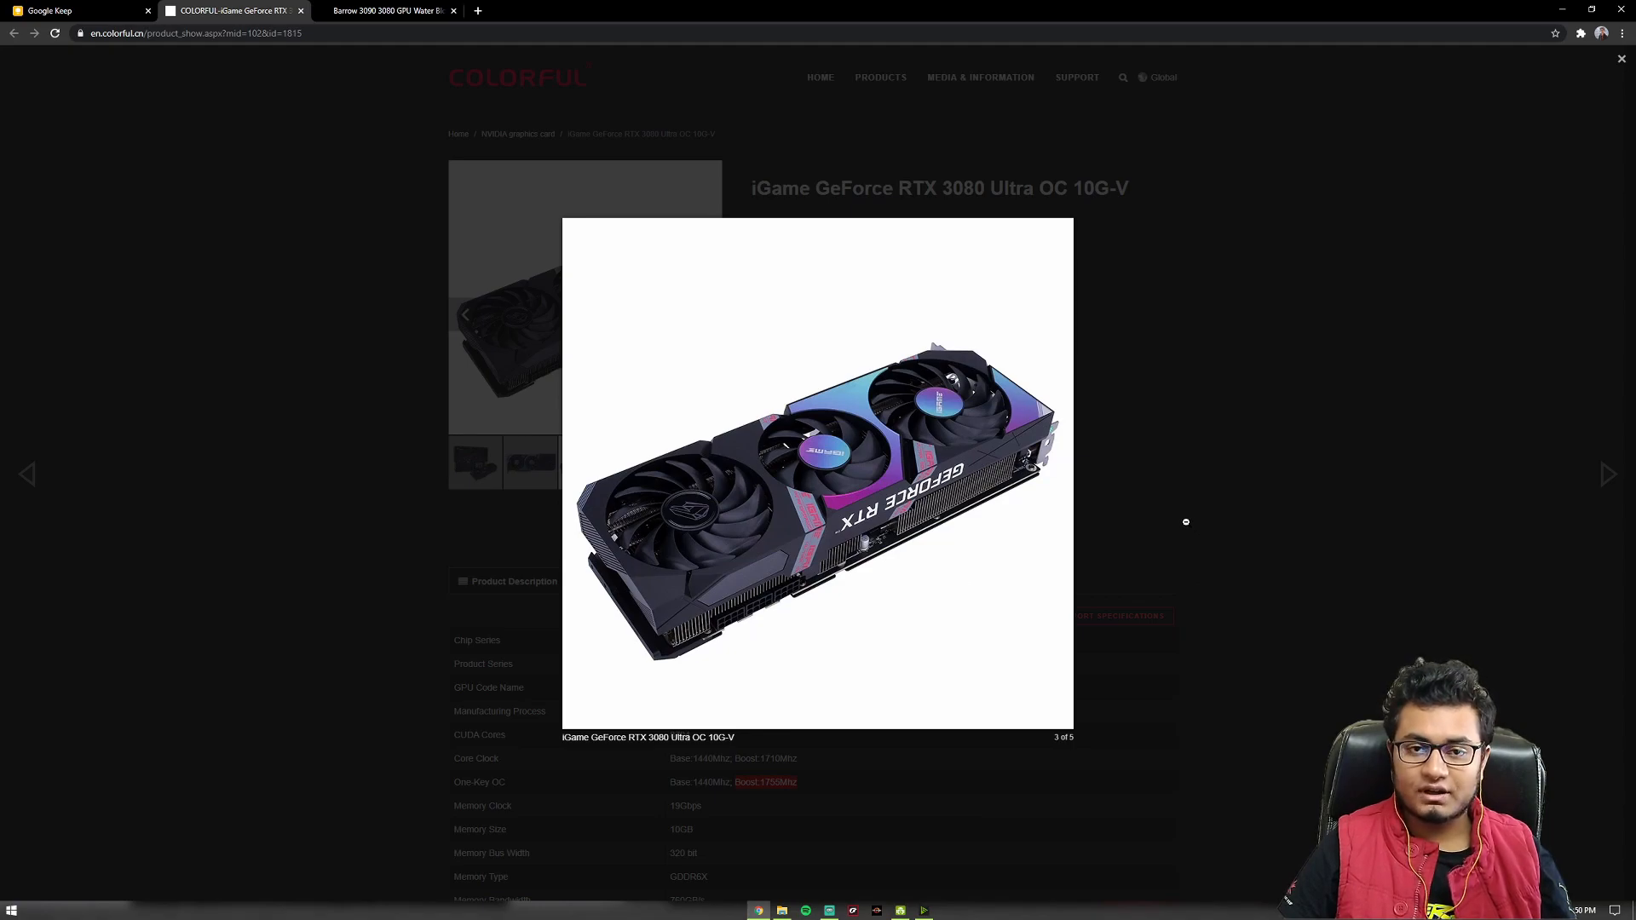
pyautogui.moveTo(1174, 519)
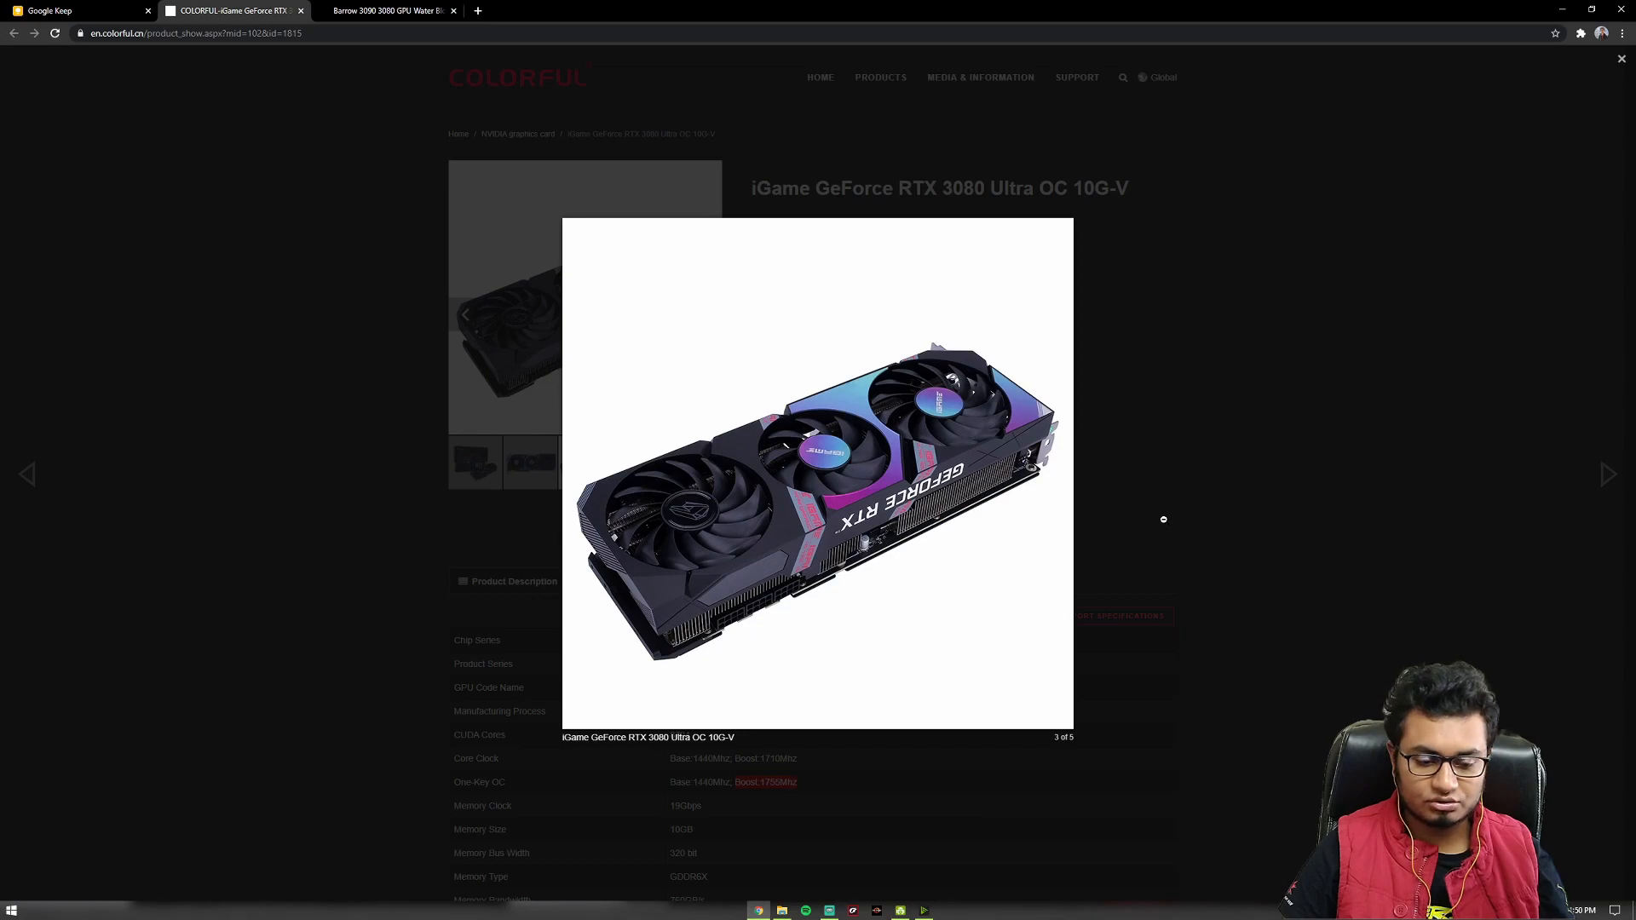
pyautogui.moveTo(996, 538)
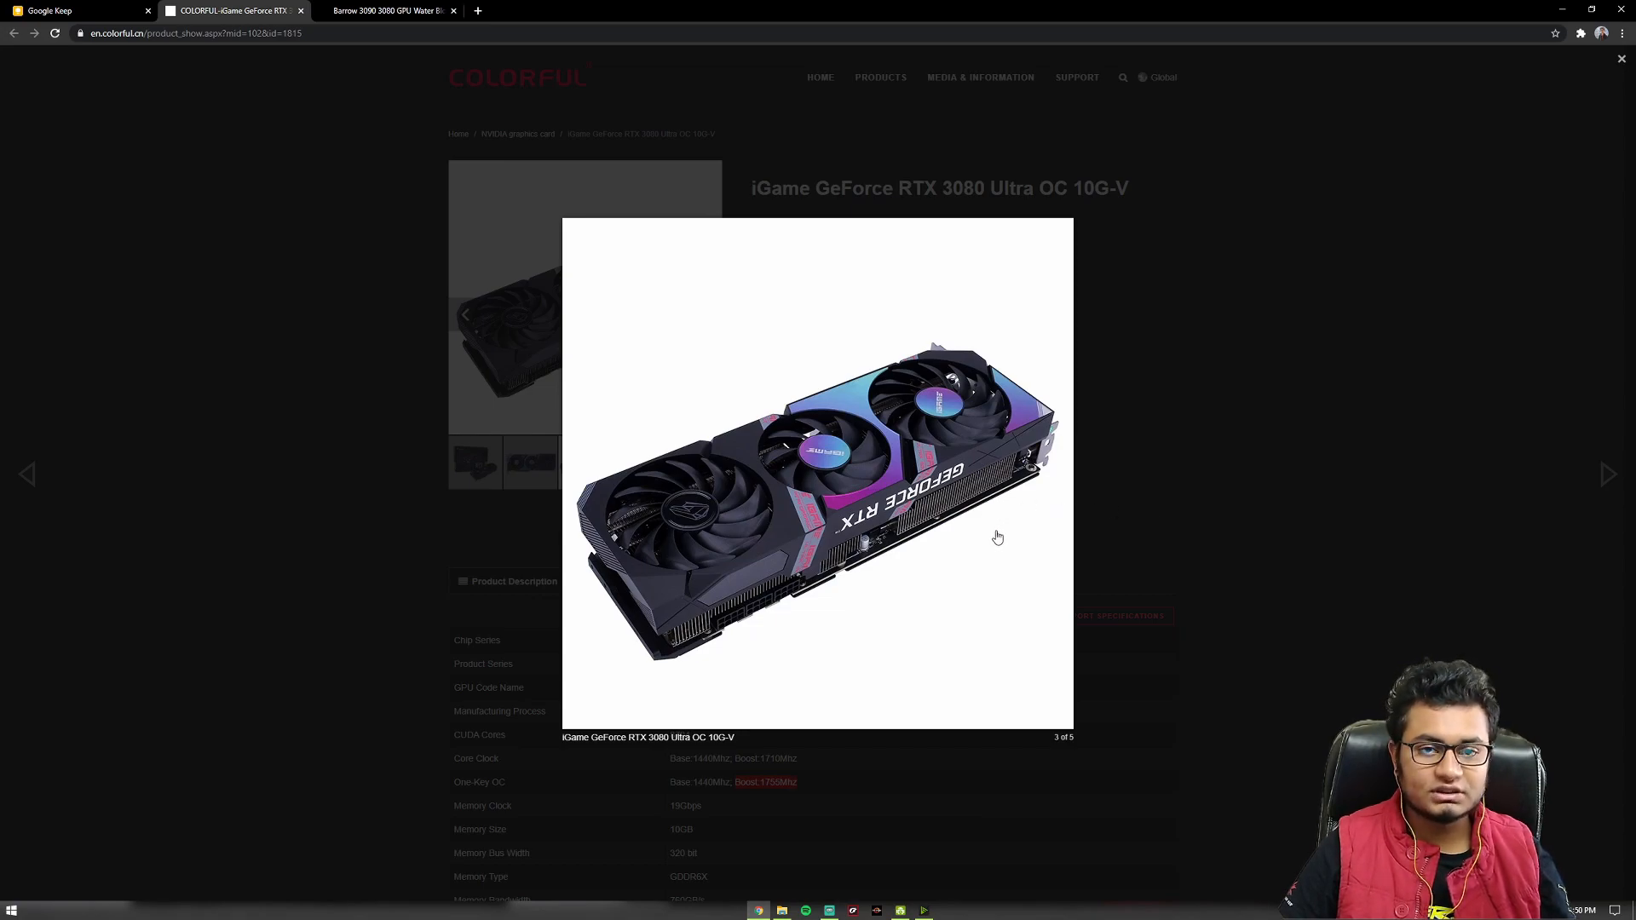
pyautogui.moveTo(996, 554)
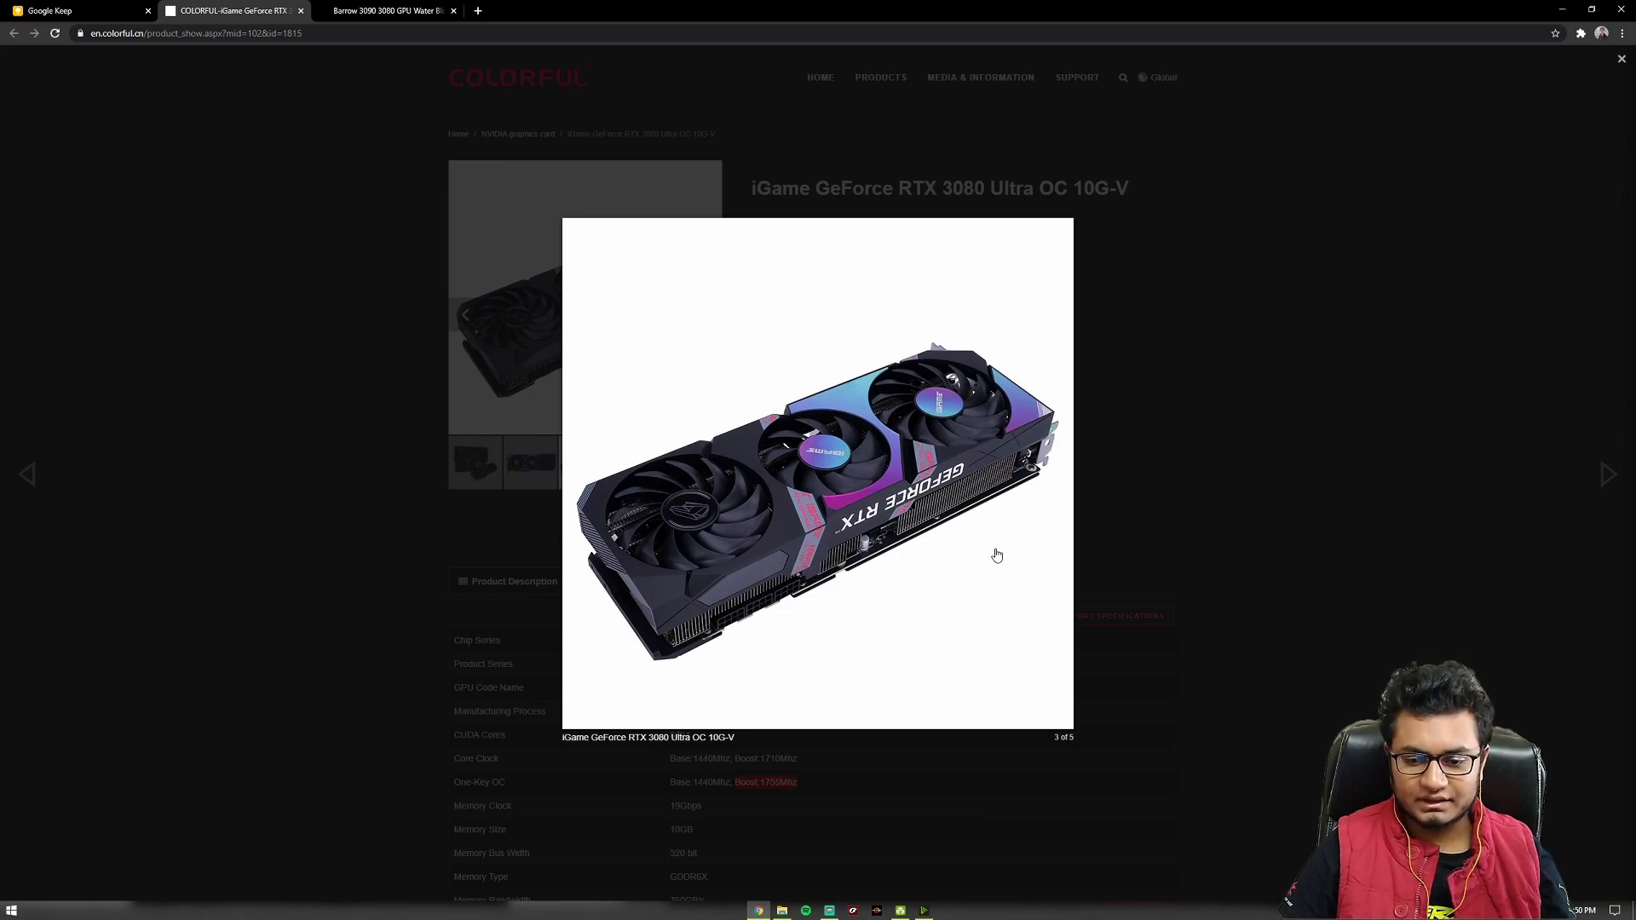
pyautogui.moveTo(989, 551)
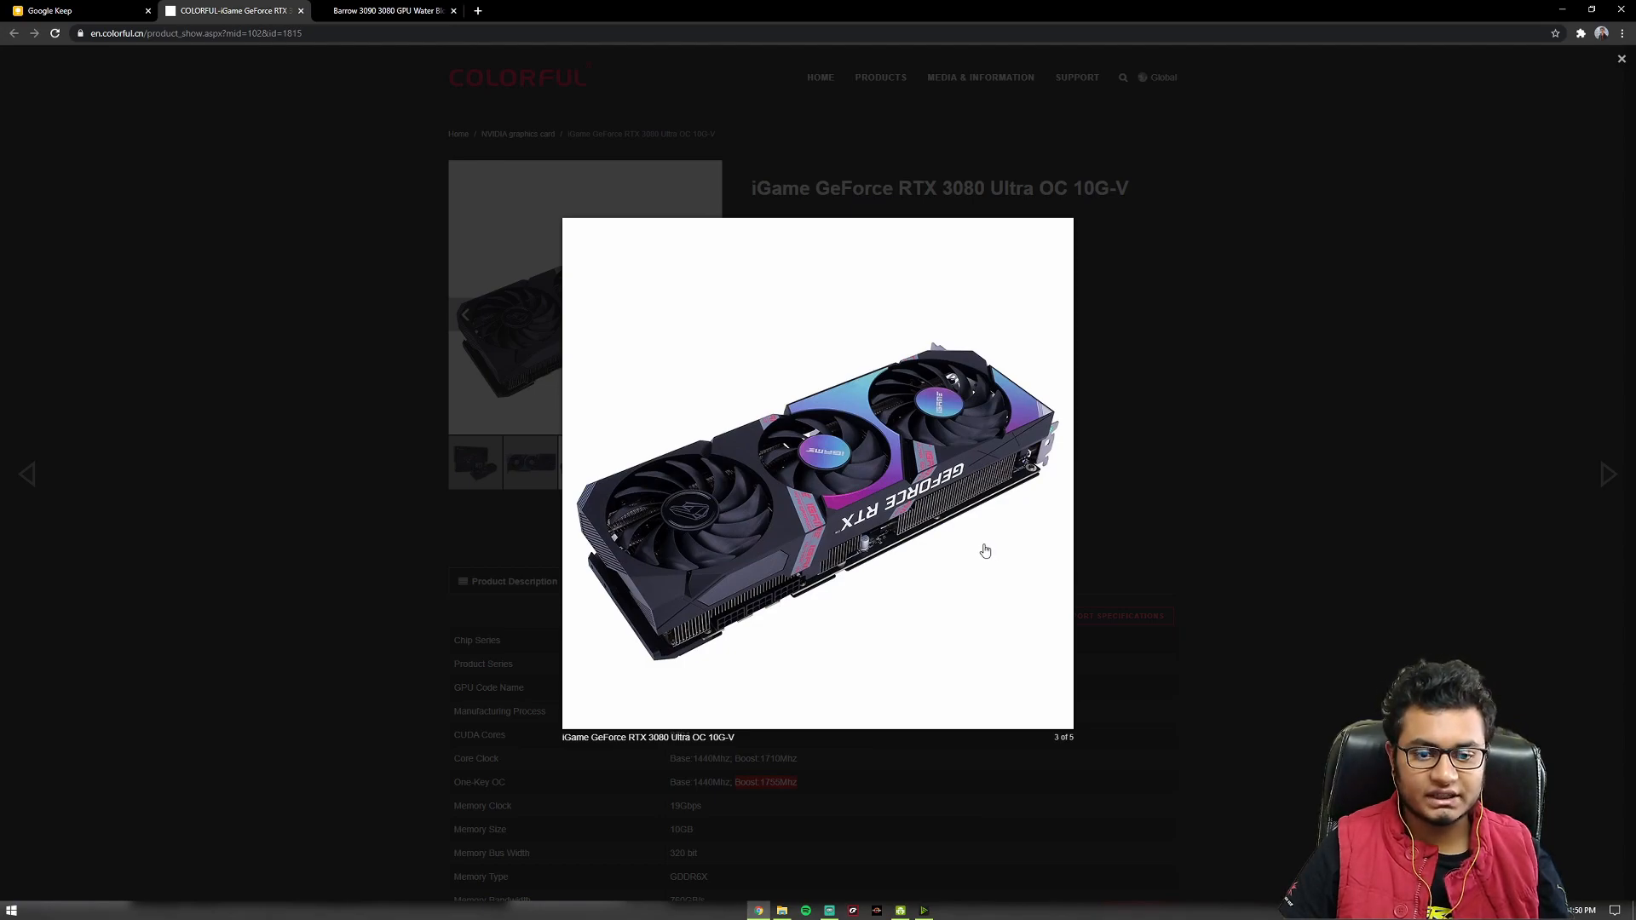
pyautogui.moveTo(982, 549)
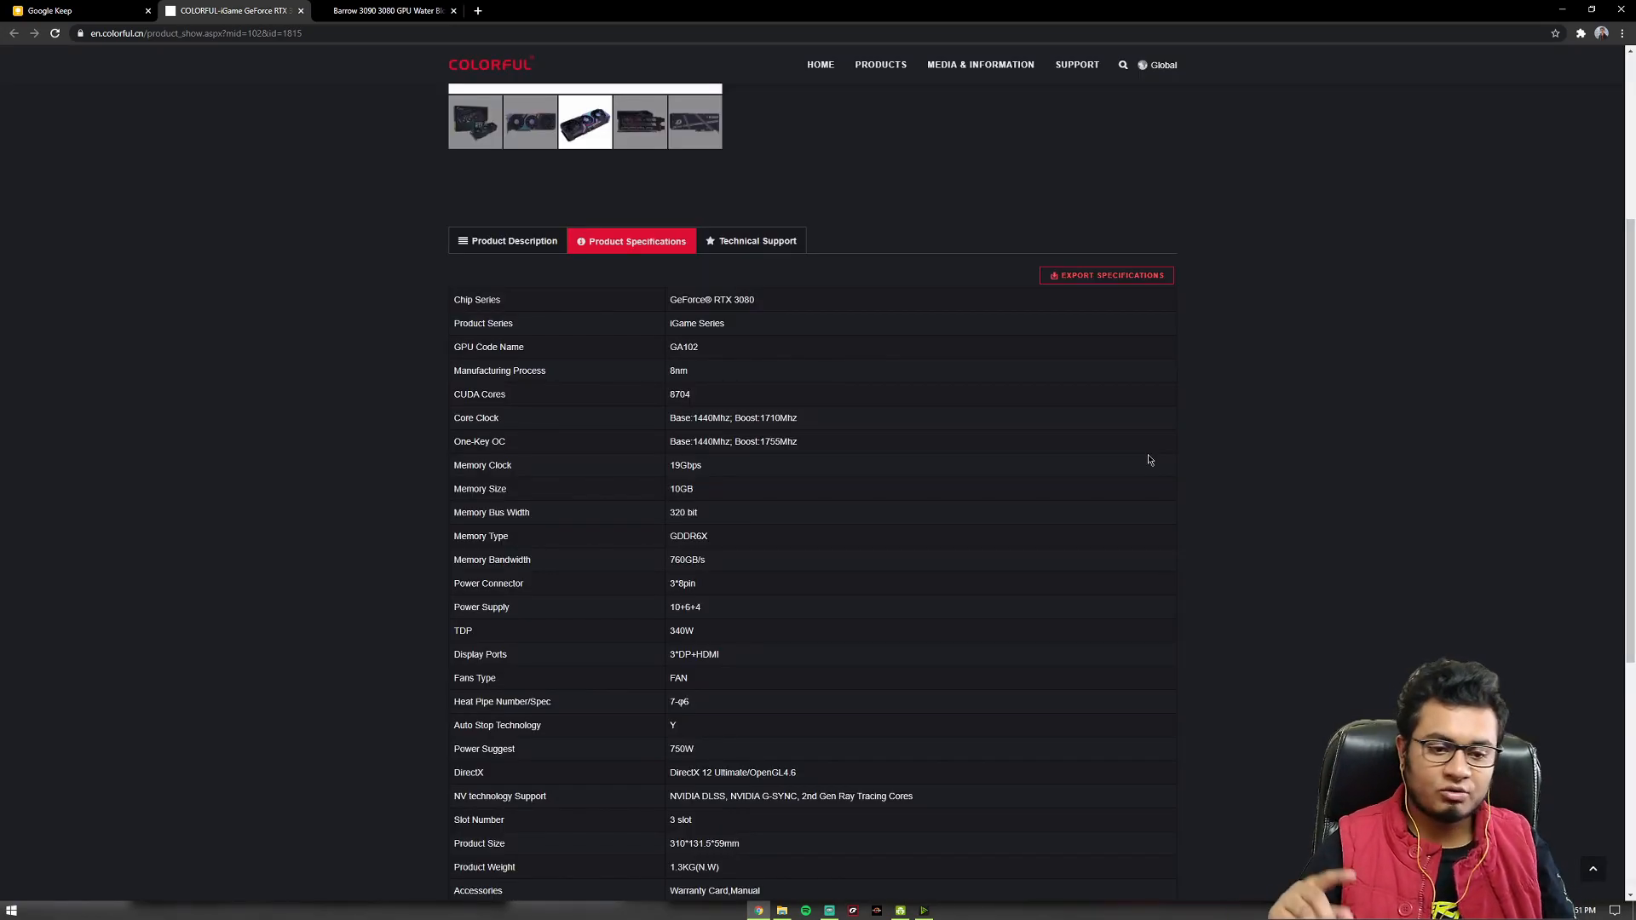
pyautogui.moveTo(759, 436)
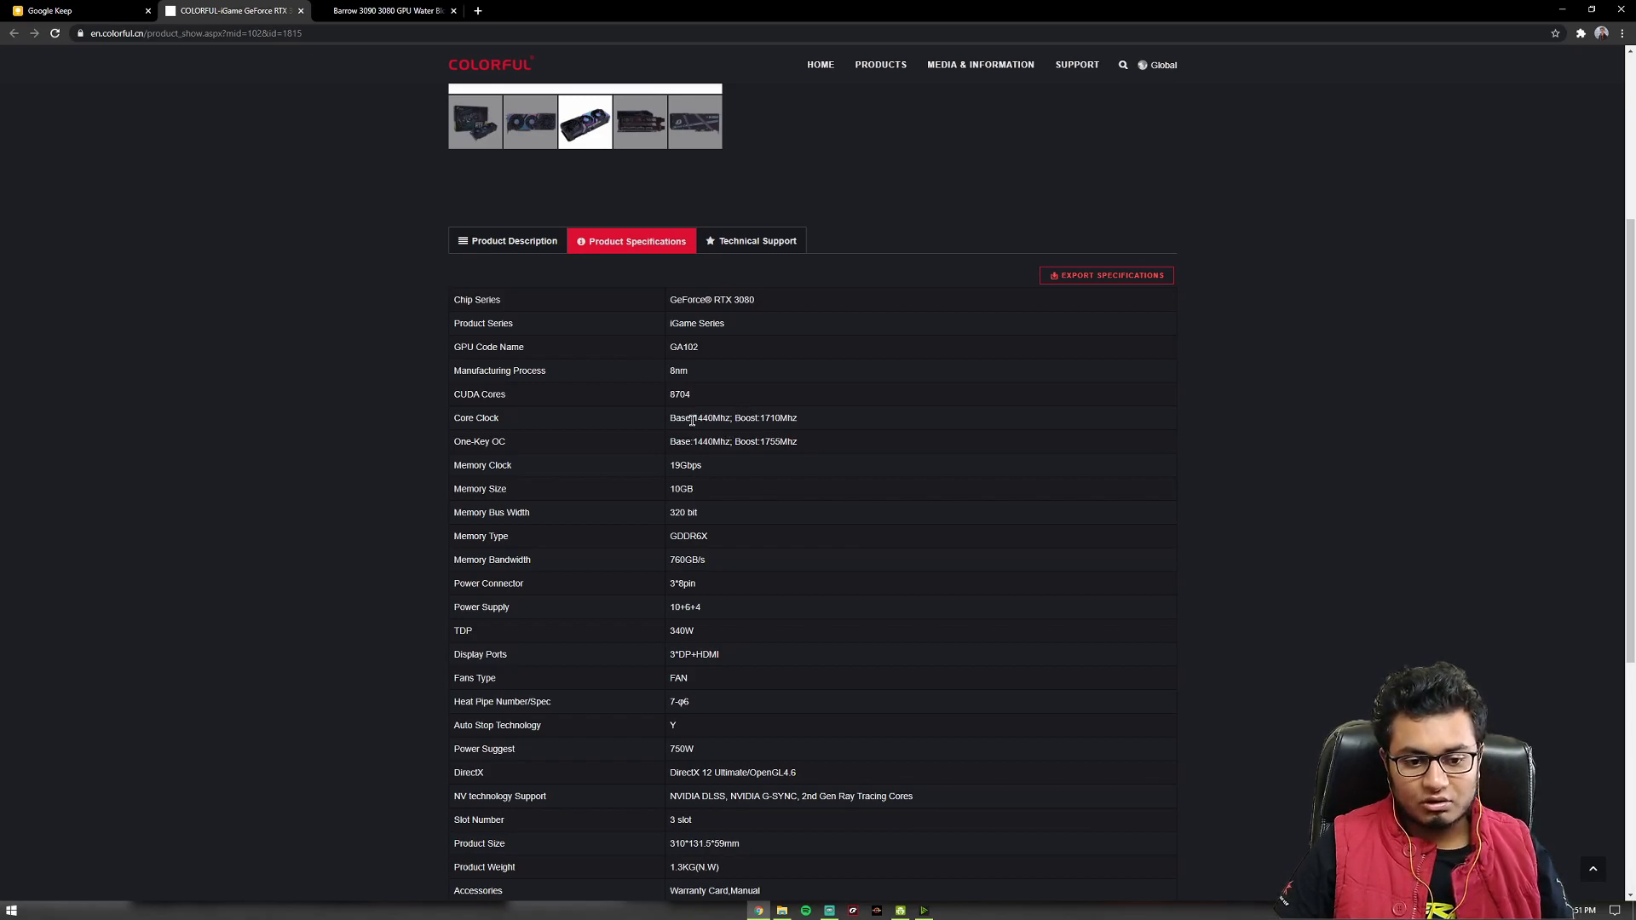
pyautogui.moveTo(736, 431)
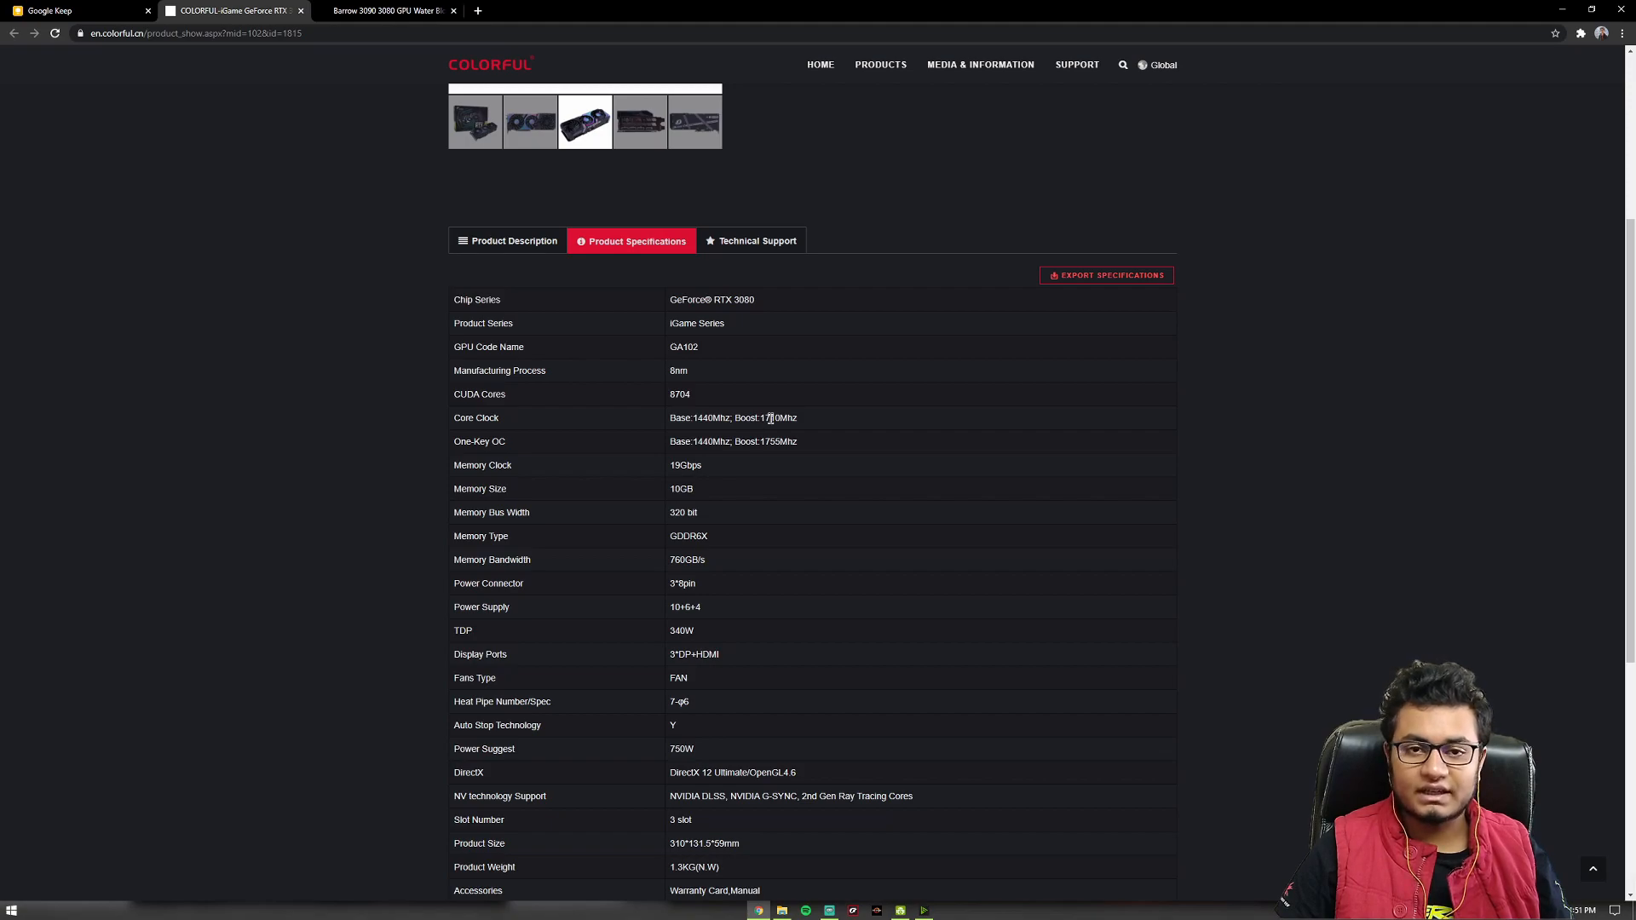
# Mark the 1755Mhz One-Key OC boost and 340W TDP values in the specifications.
pyautogui.doubleClick(777, 441)
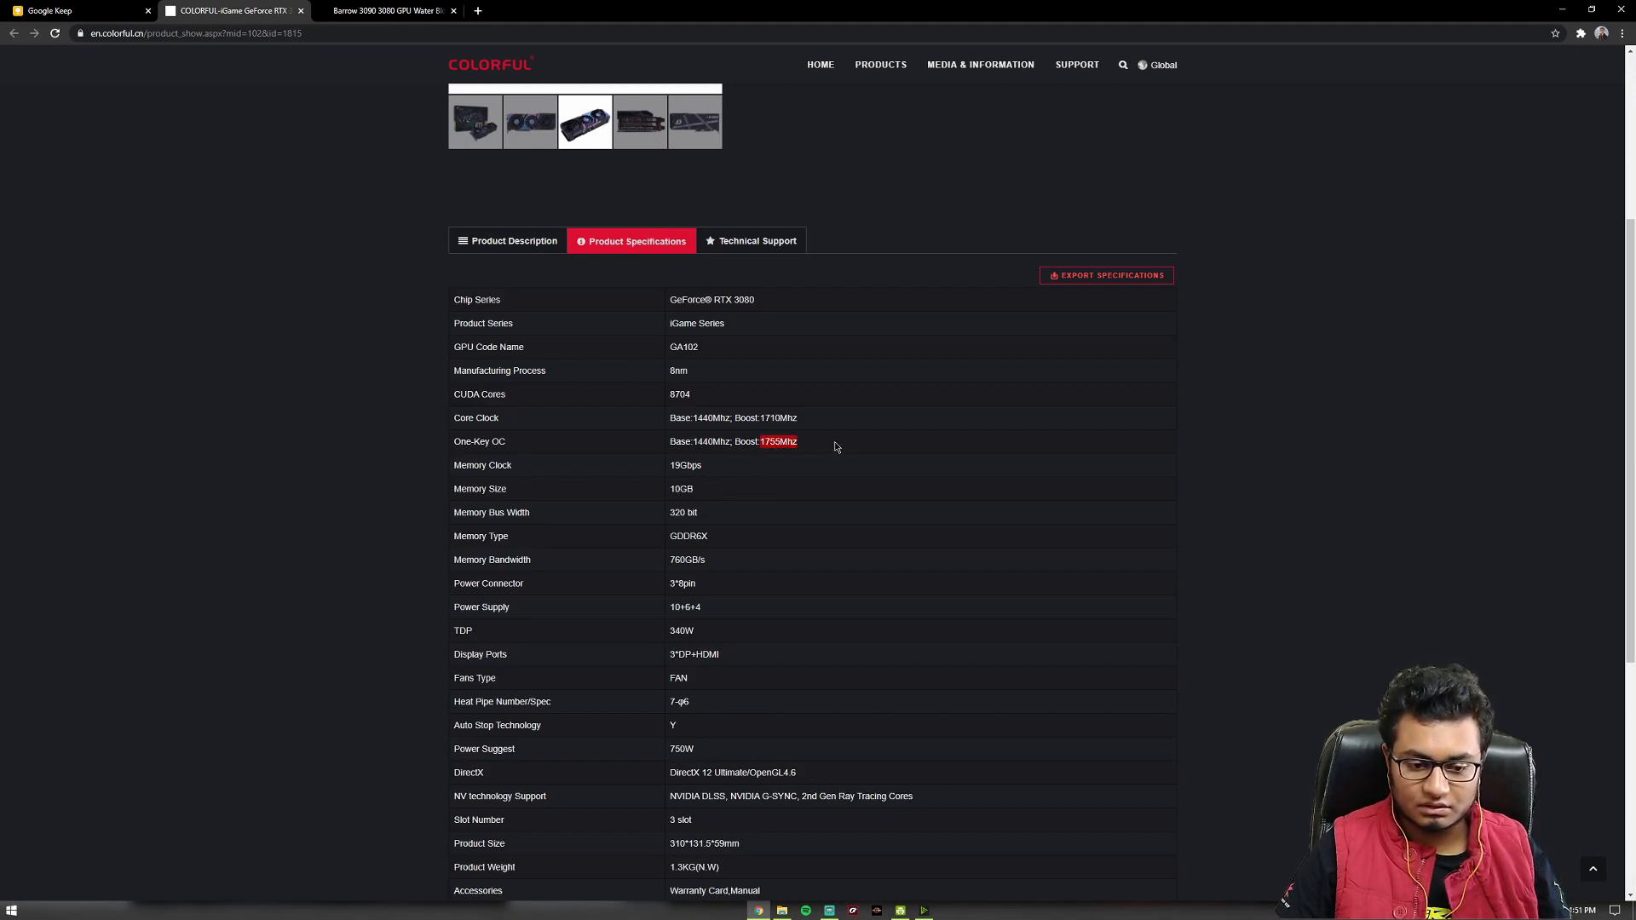
pyautogui.scroll(-3)
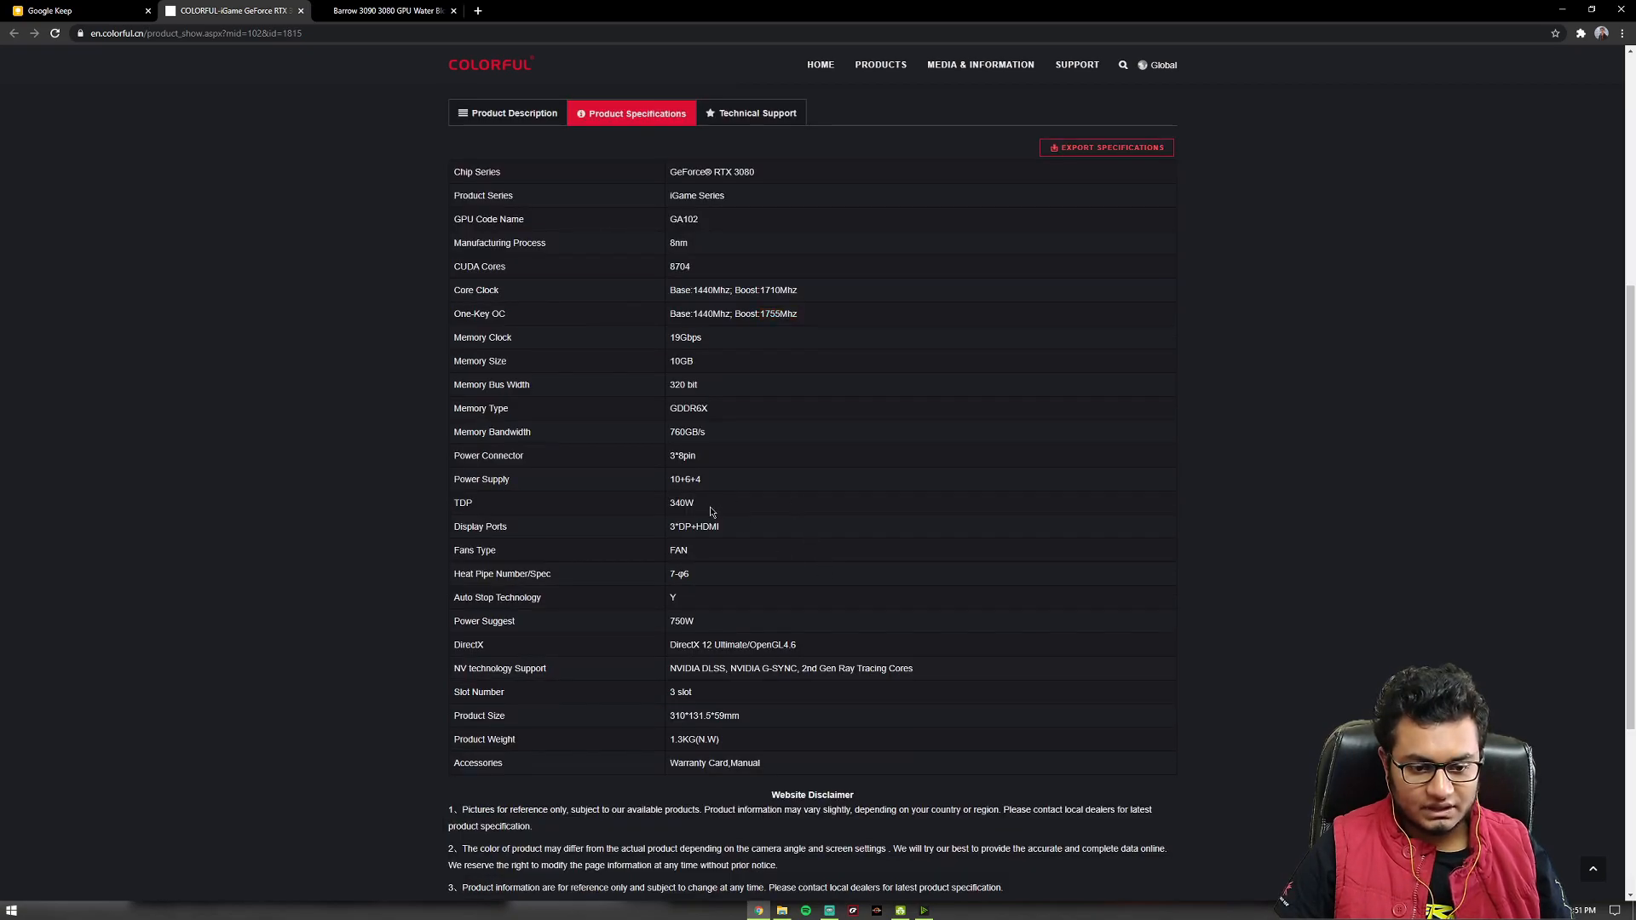
pyautogui.doubleClick(681, 501)
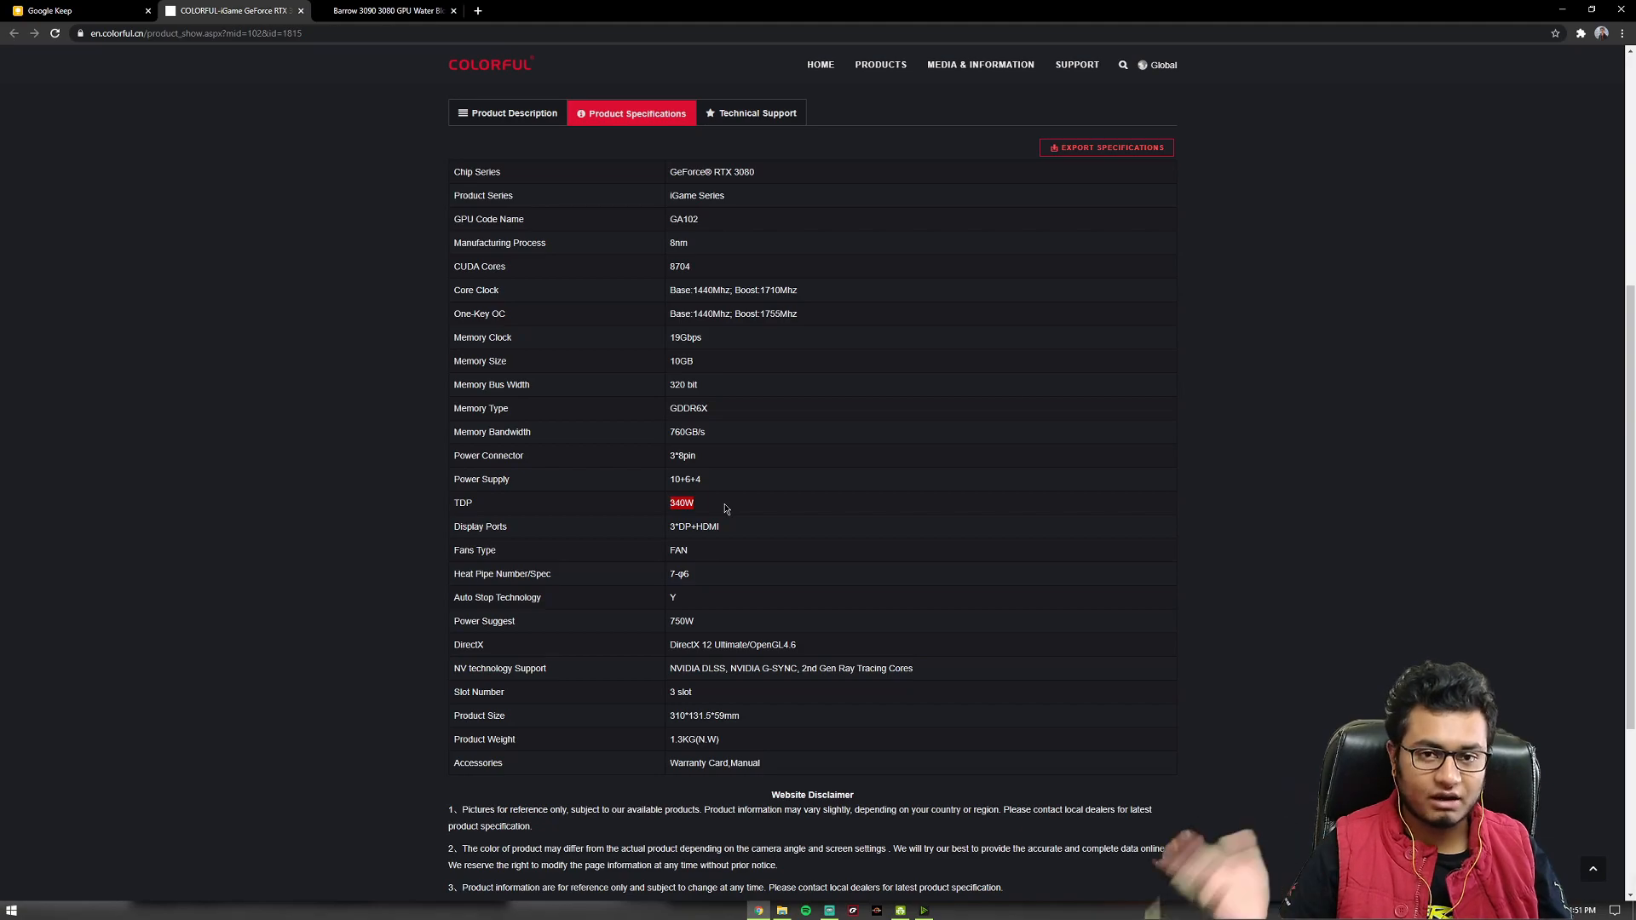
# Re-mark the 1755Mhz boost value, then bring File Explorer's Videos folder forward.
pyautogui.scroll(3)
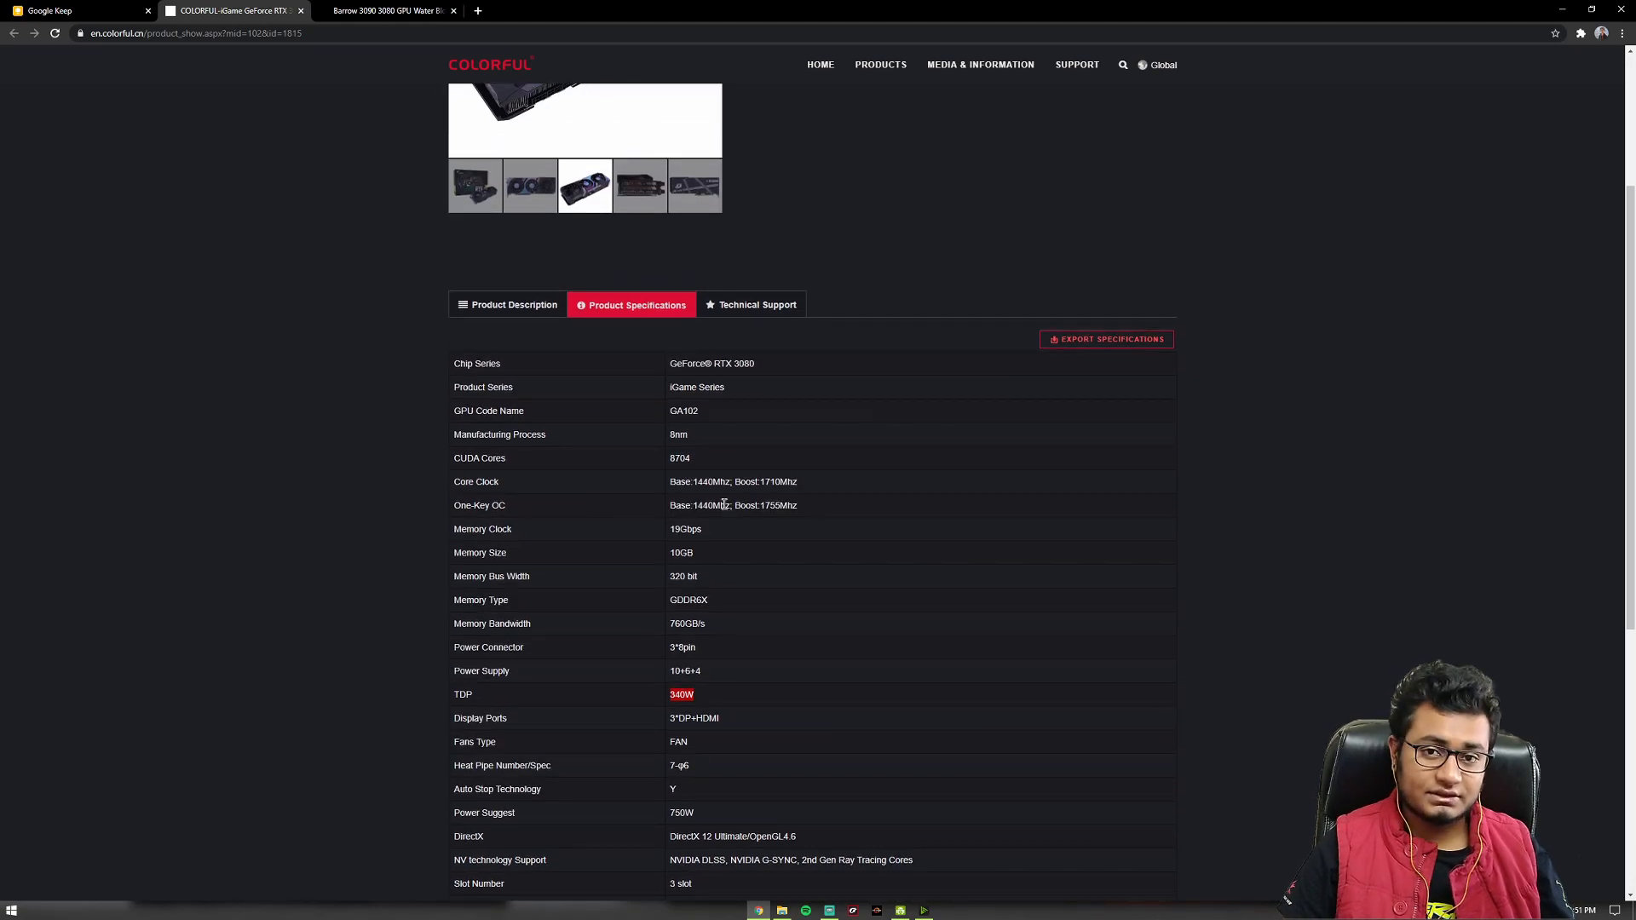
pyautogui.scroll(-3)
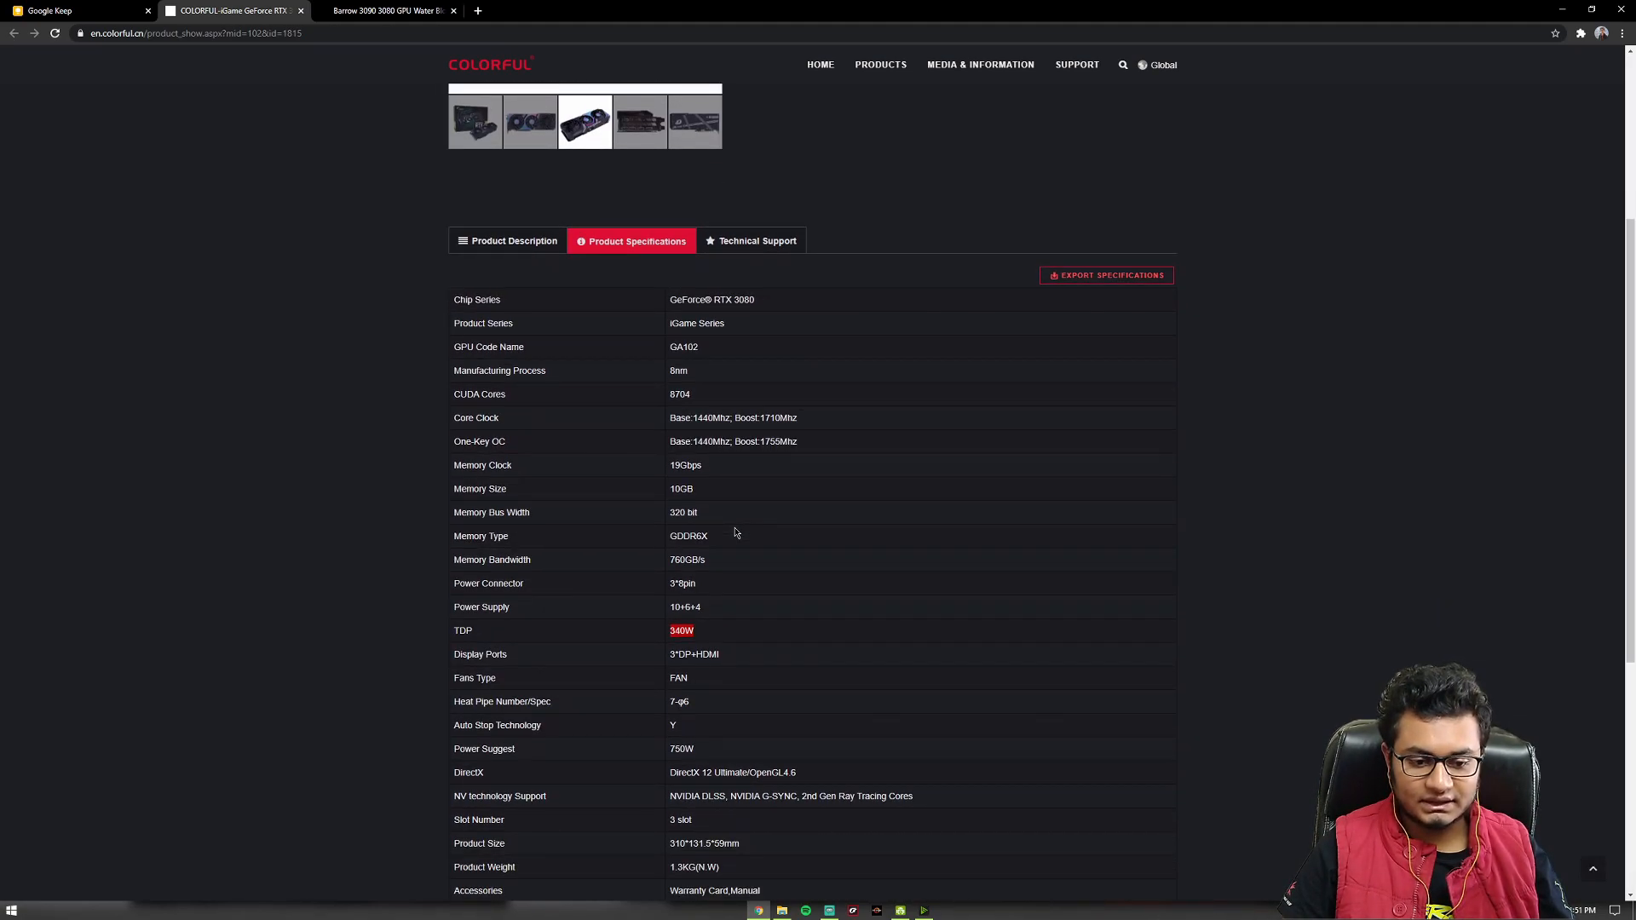
pyautogui.scroll(-3)
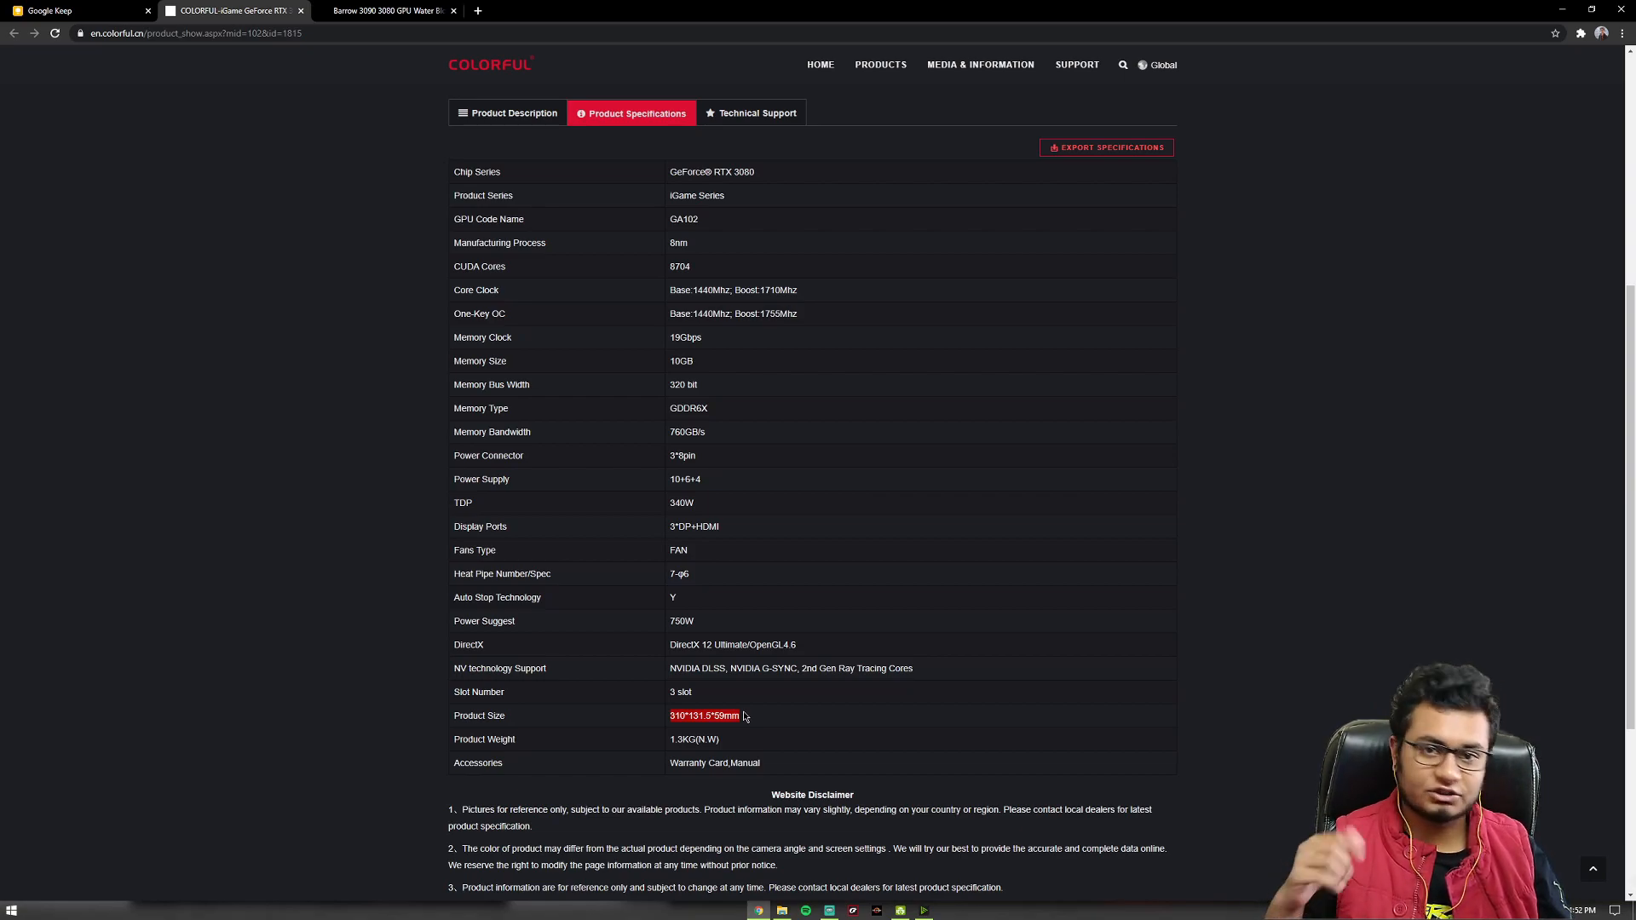
pyautogui.scroll(-3)
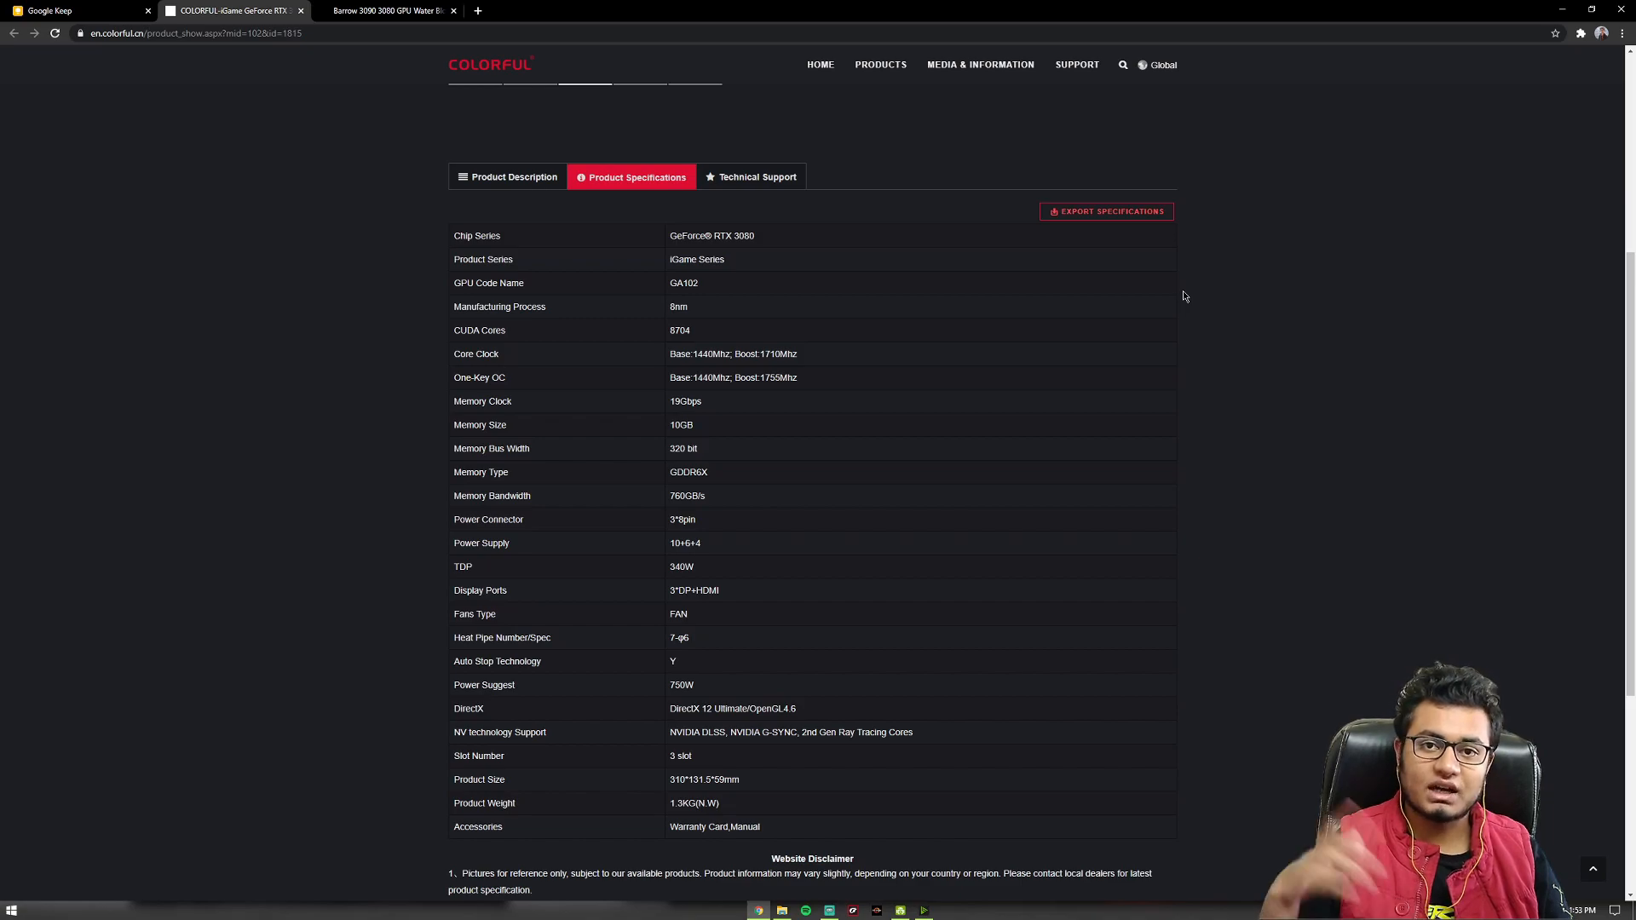
pyautogui.doubleClick(777, 377)
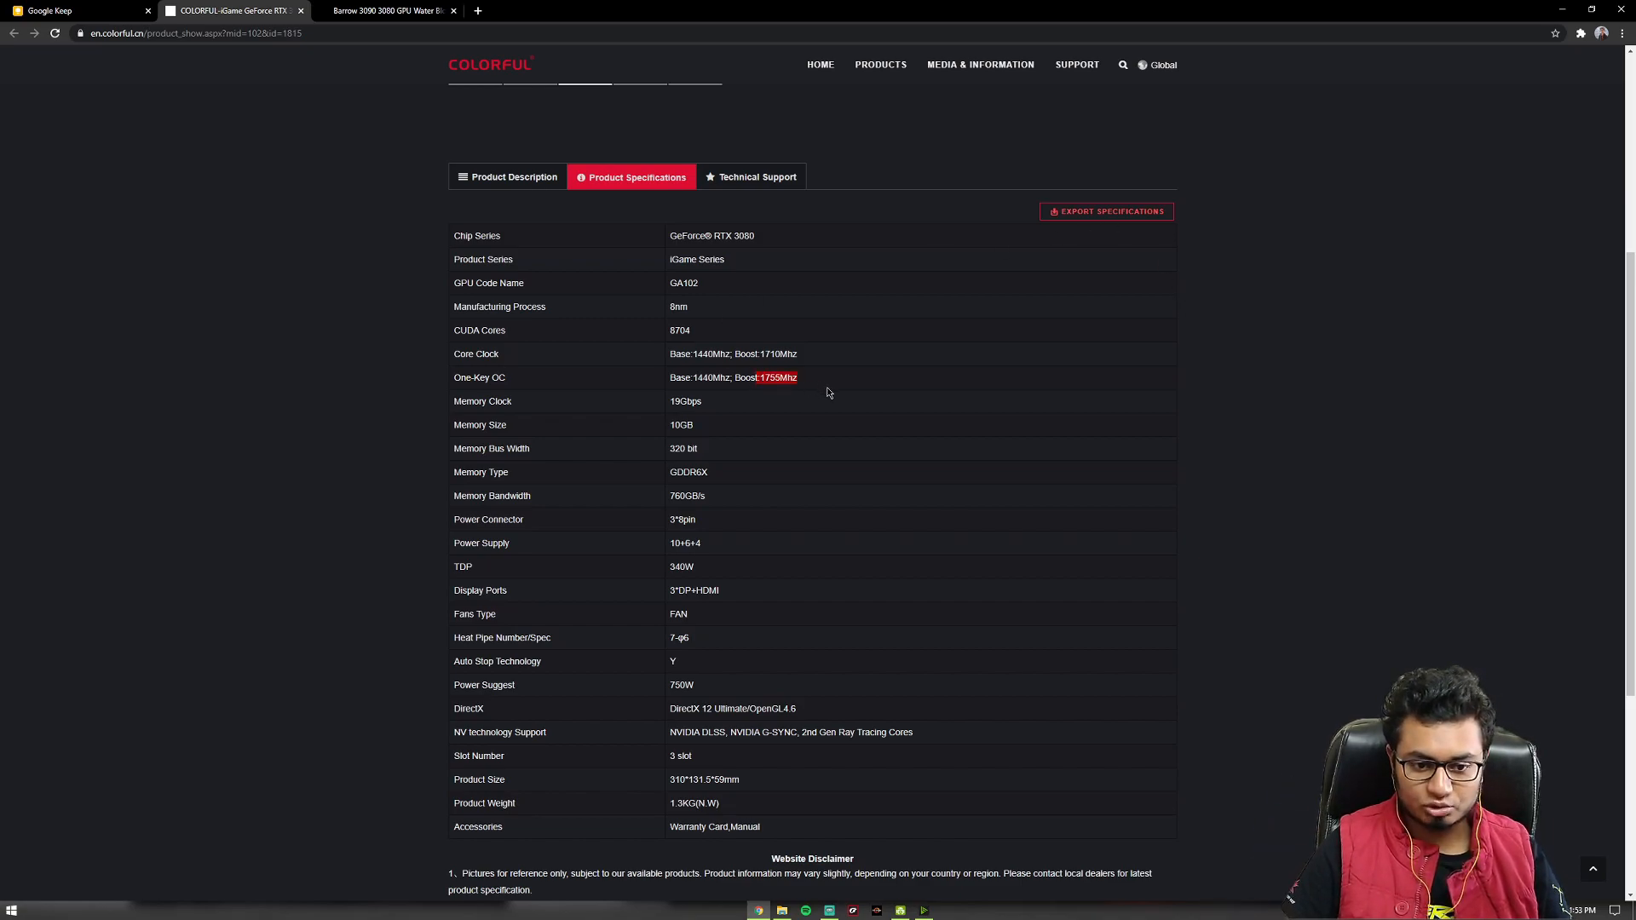
pyautogui.moveTo(781, 353)
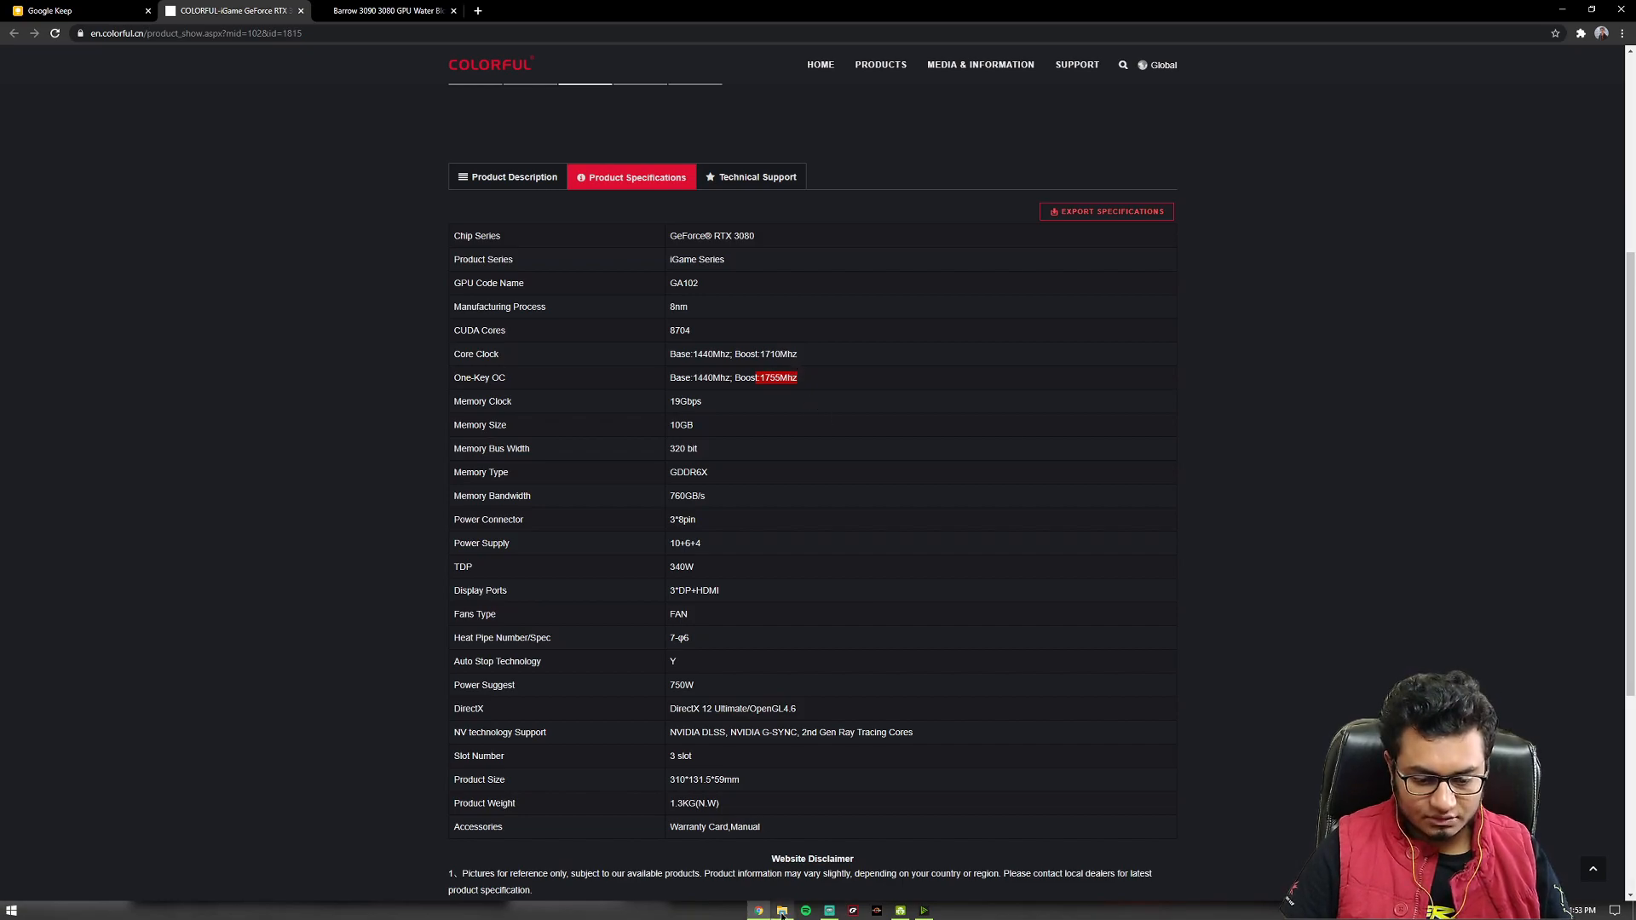
pyautogui.click(780, 911)
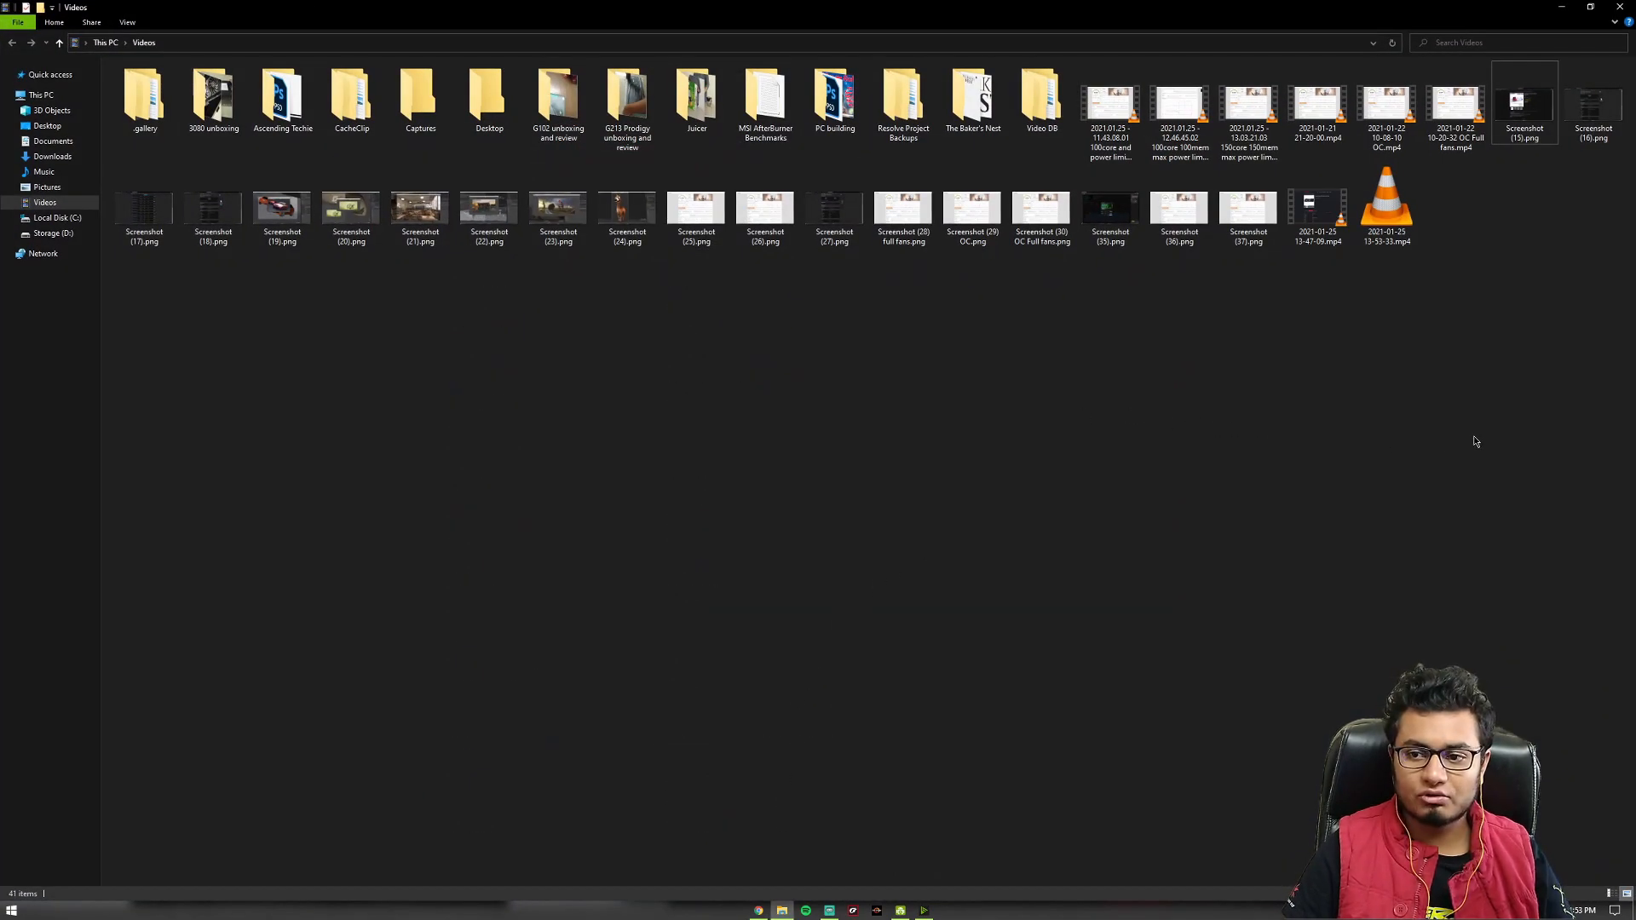
pyautogui.moveTo(271, 297)
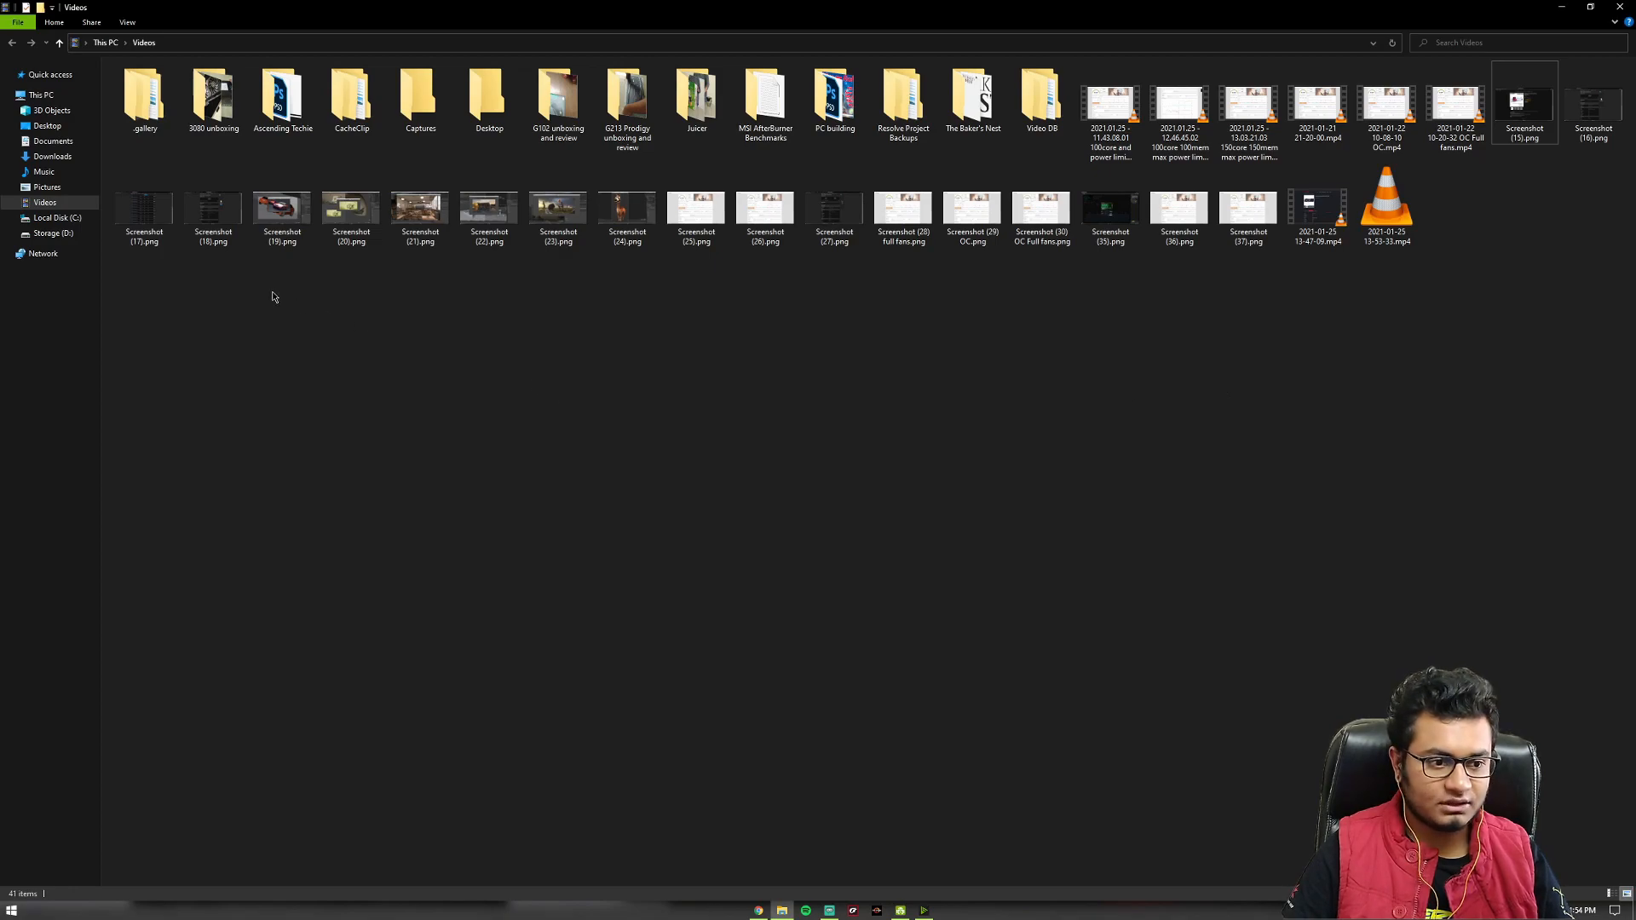
# Open Screenshot (15).png, the orange car Blender render, from the Videos folder.
pyautogui.doubleClick(280, 203)
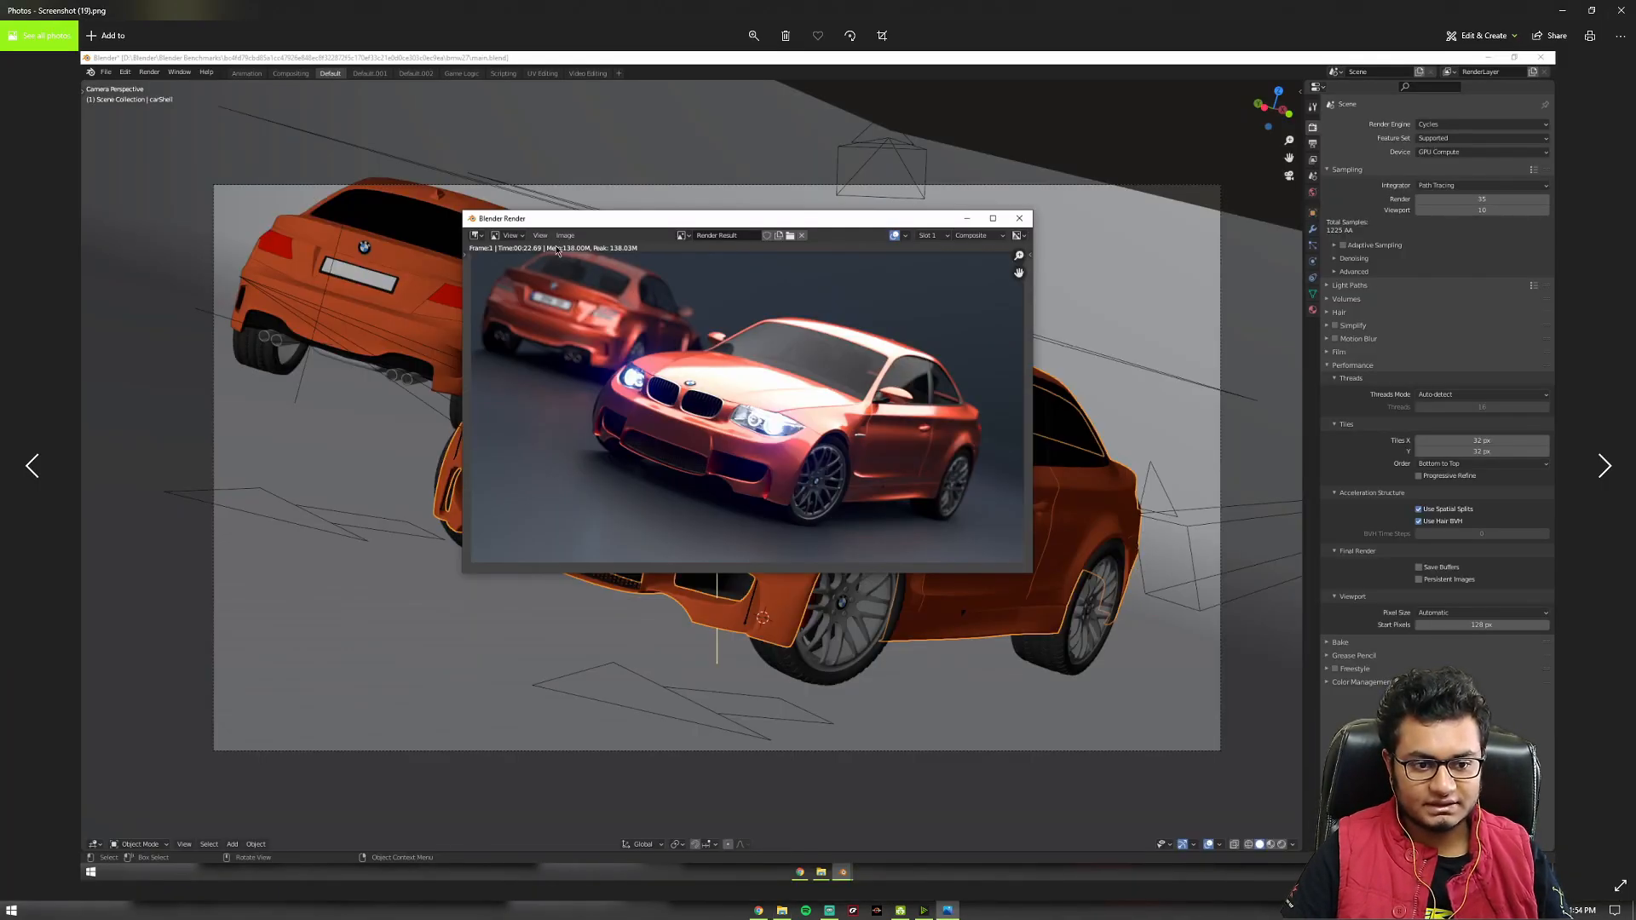
pyautogui.moveTo(498, 389)
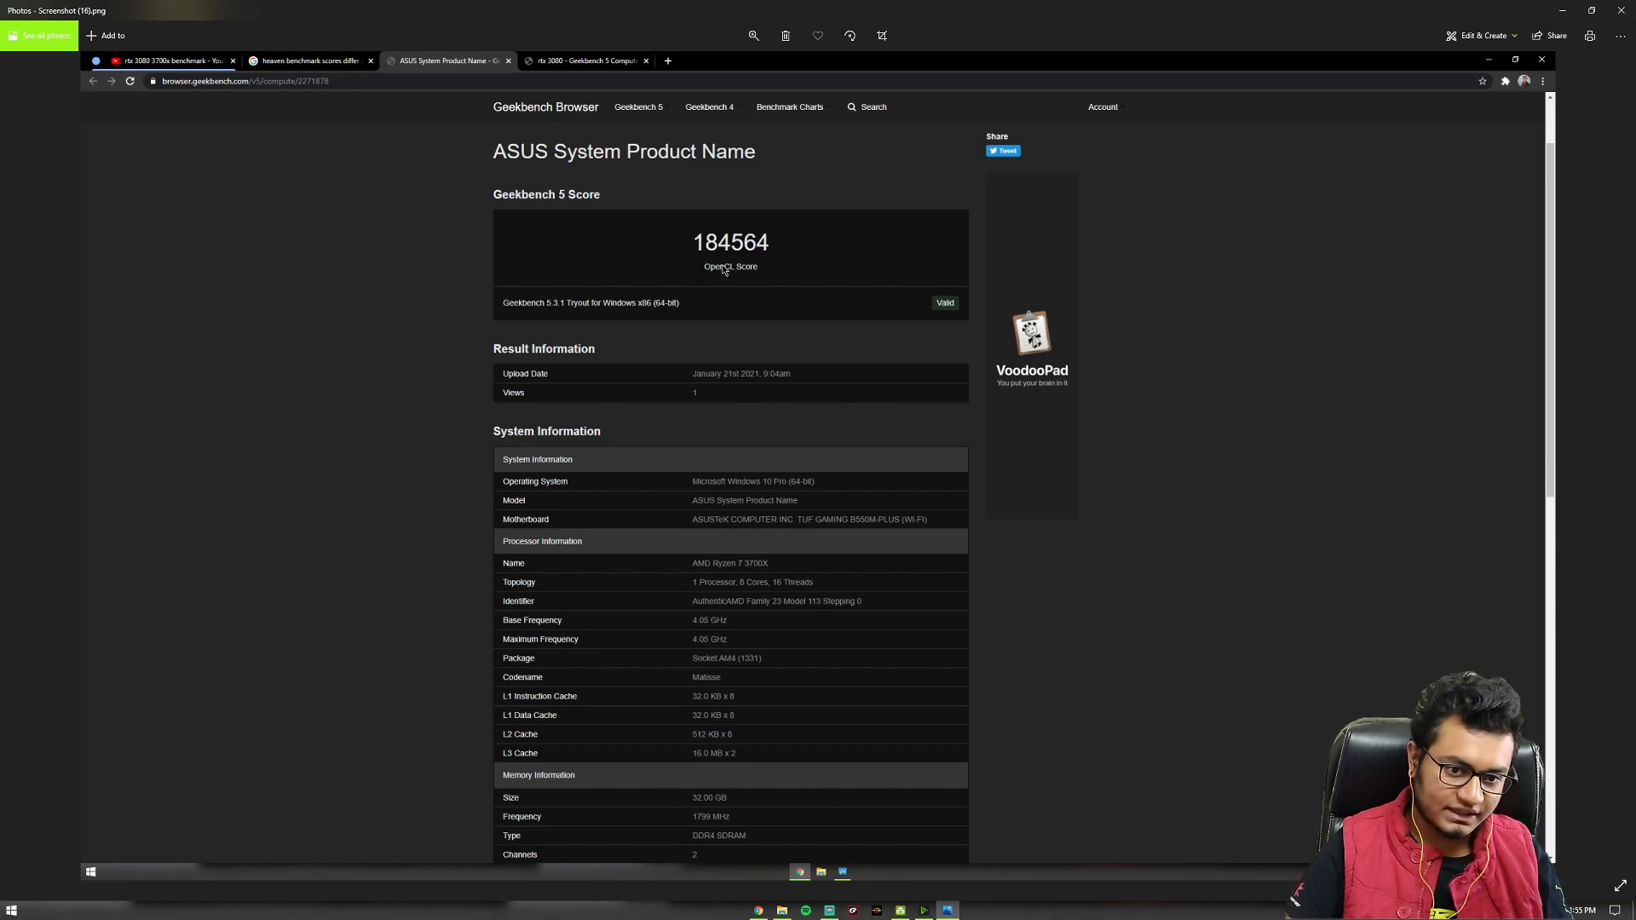
pyautogui.moveTo(755, 365)
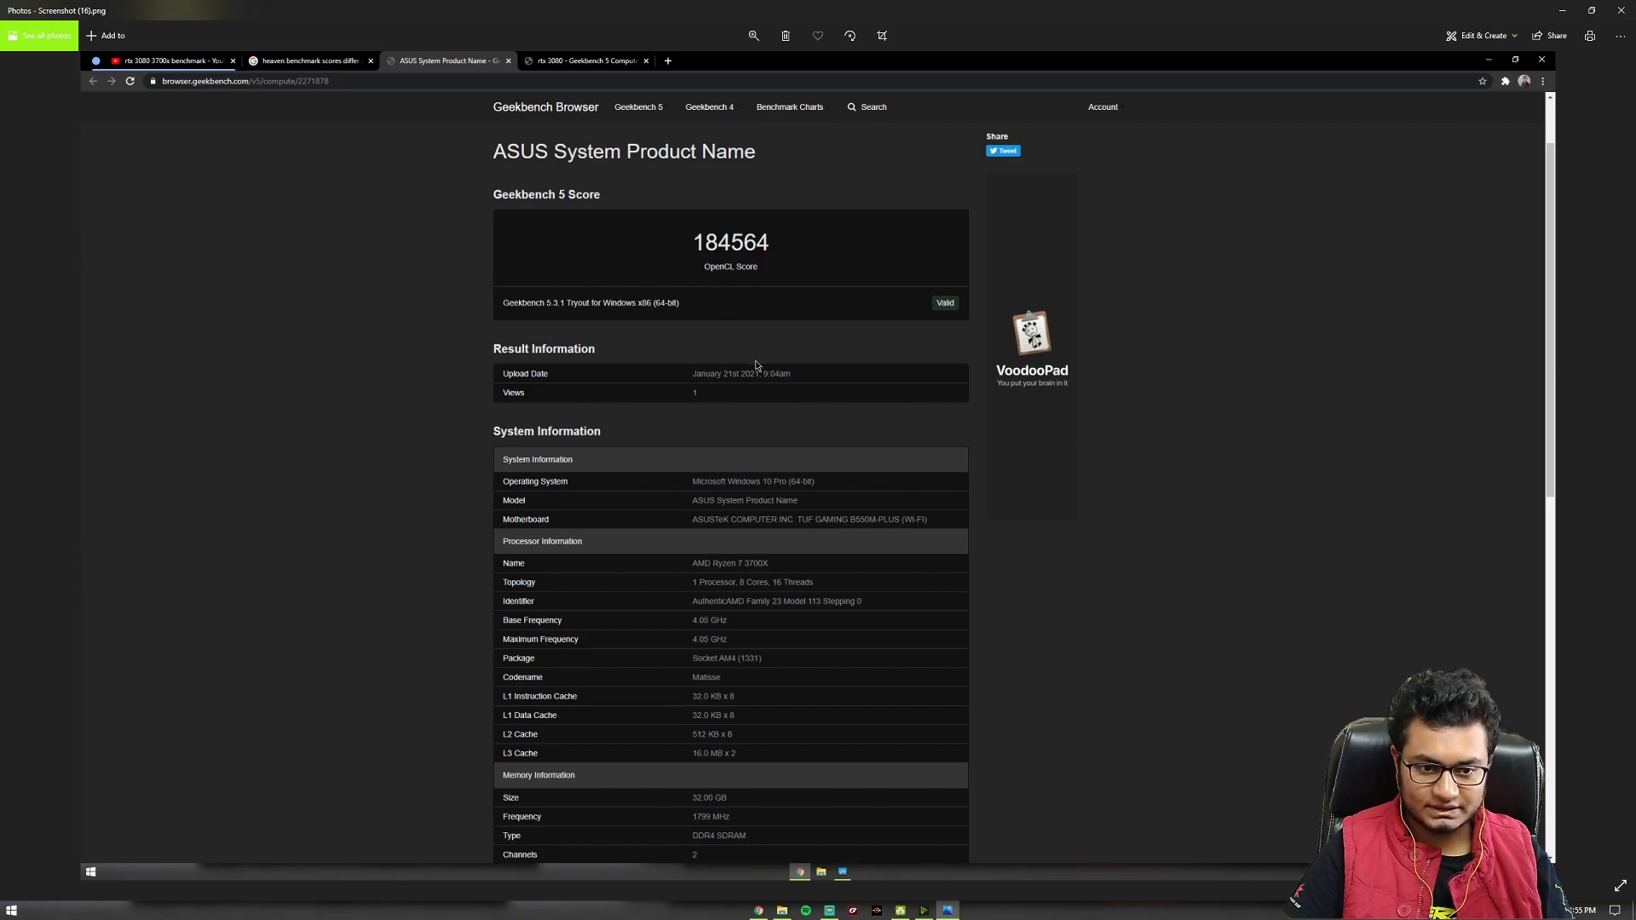
pyautogui.moveTo(784, 372)
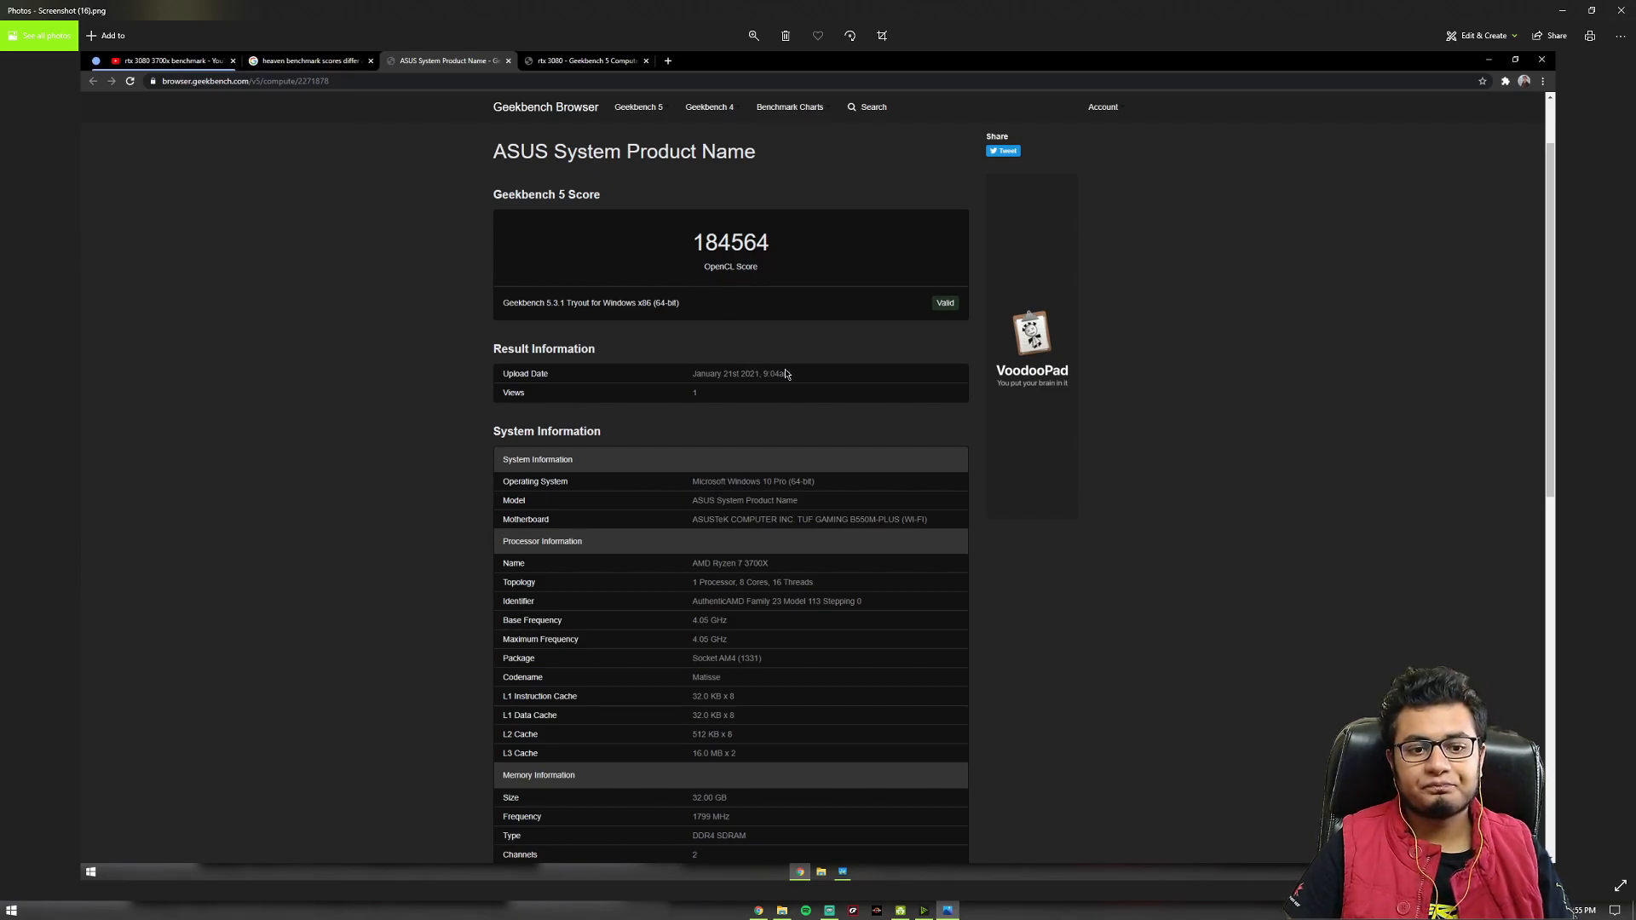
# Step through the Geekbench screenshots to Screenshot (18) with the 210843 CUDA score.
pyautogui.click(585, 60)
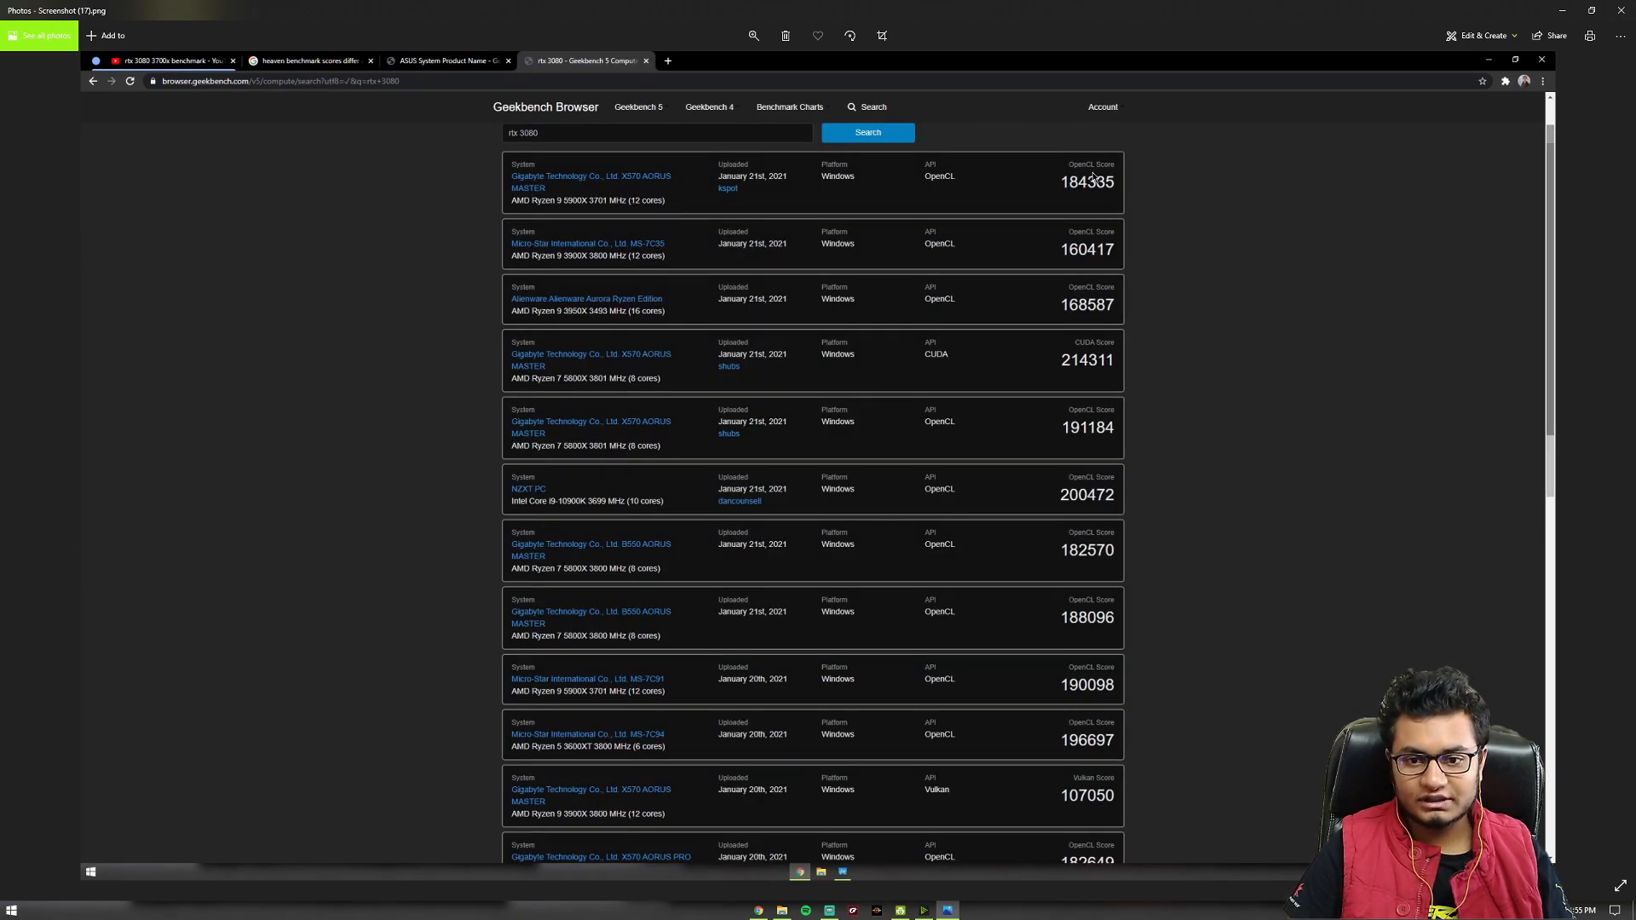
pyautogui.moveTo(1140, 451)
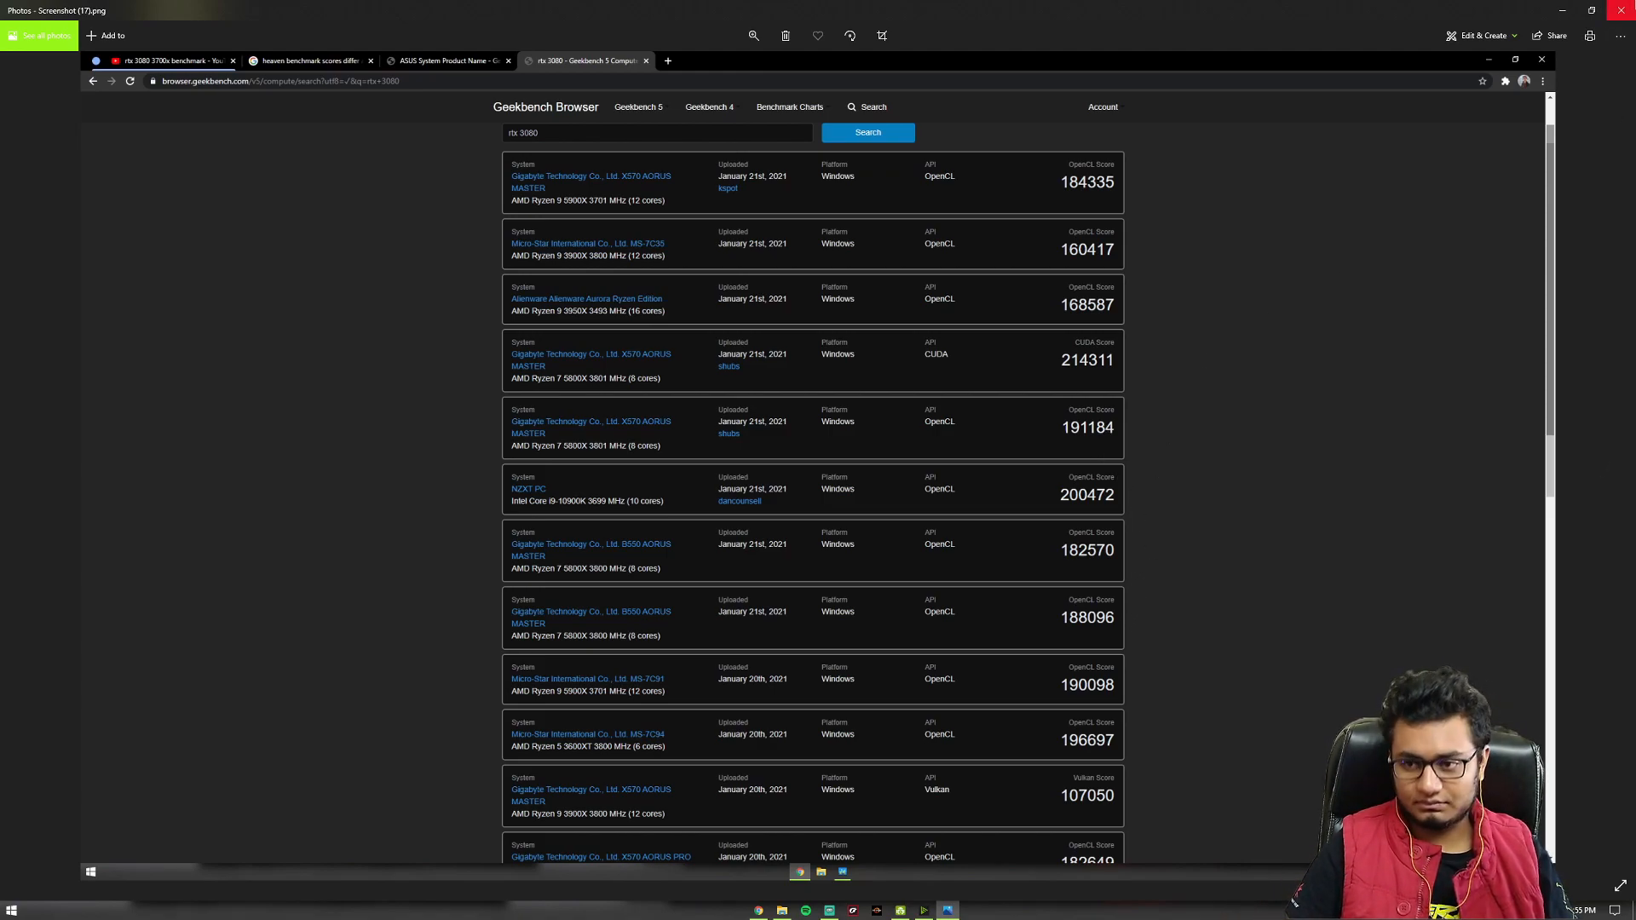
pyautogui.click(781, 910)
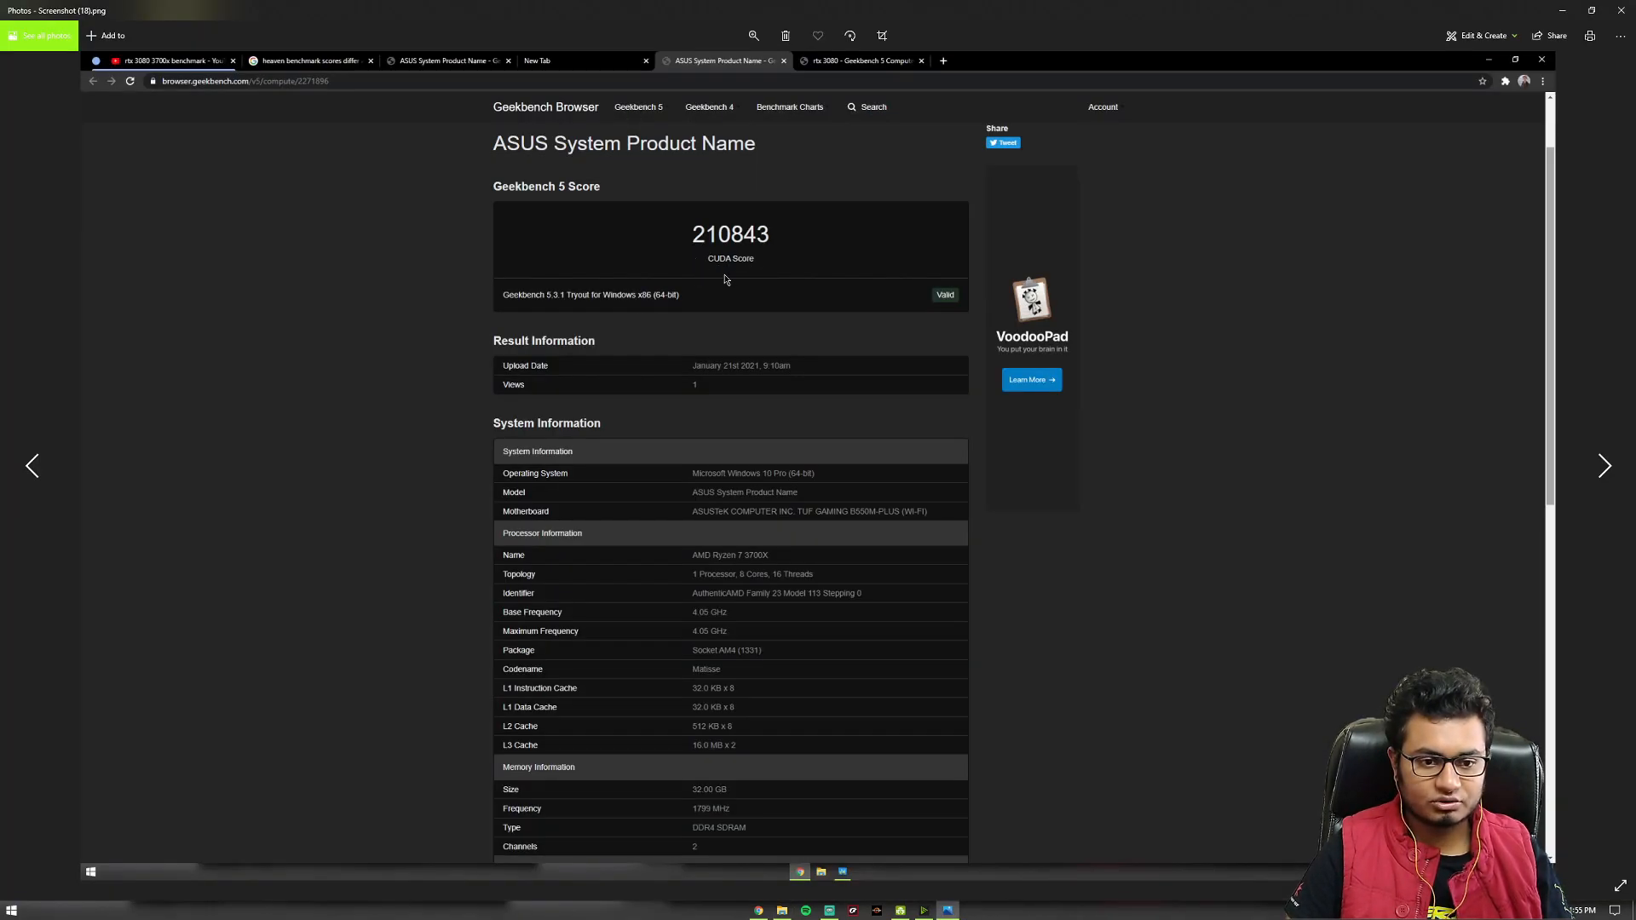
pyautogui.moveTo(780, 275)
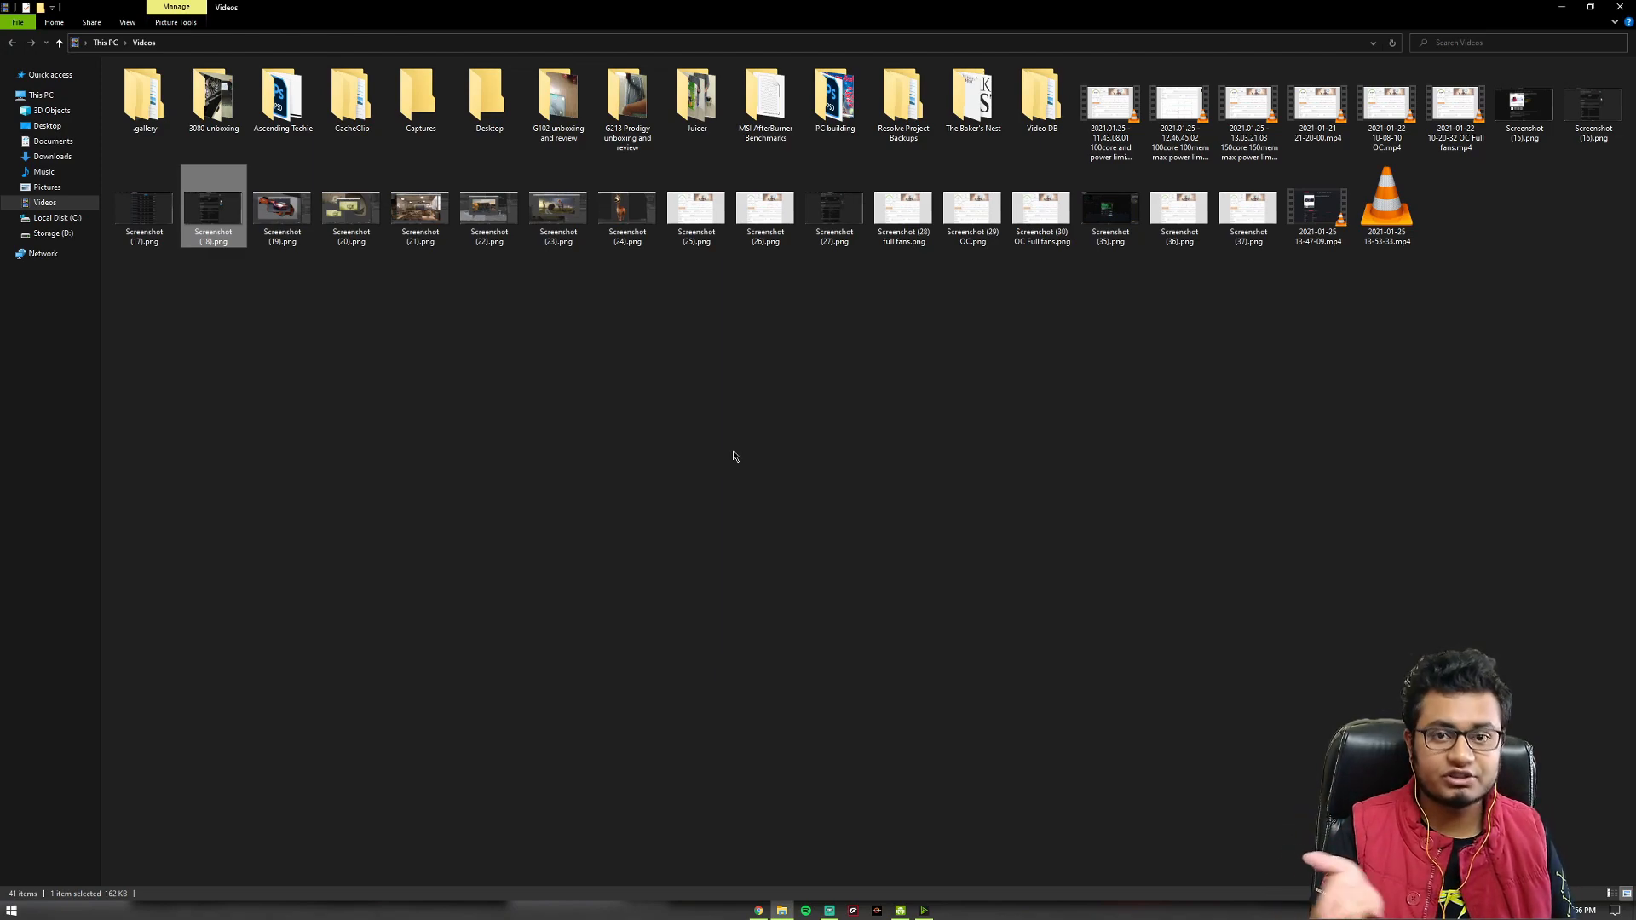
# Open a 3DMark Time Spy result screenshot in Photos.
pyautogui.doubleClick(695, 204)
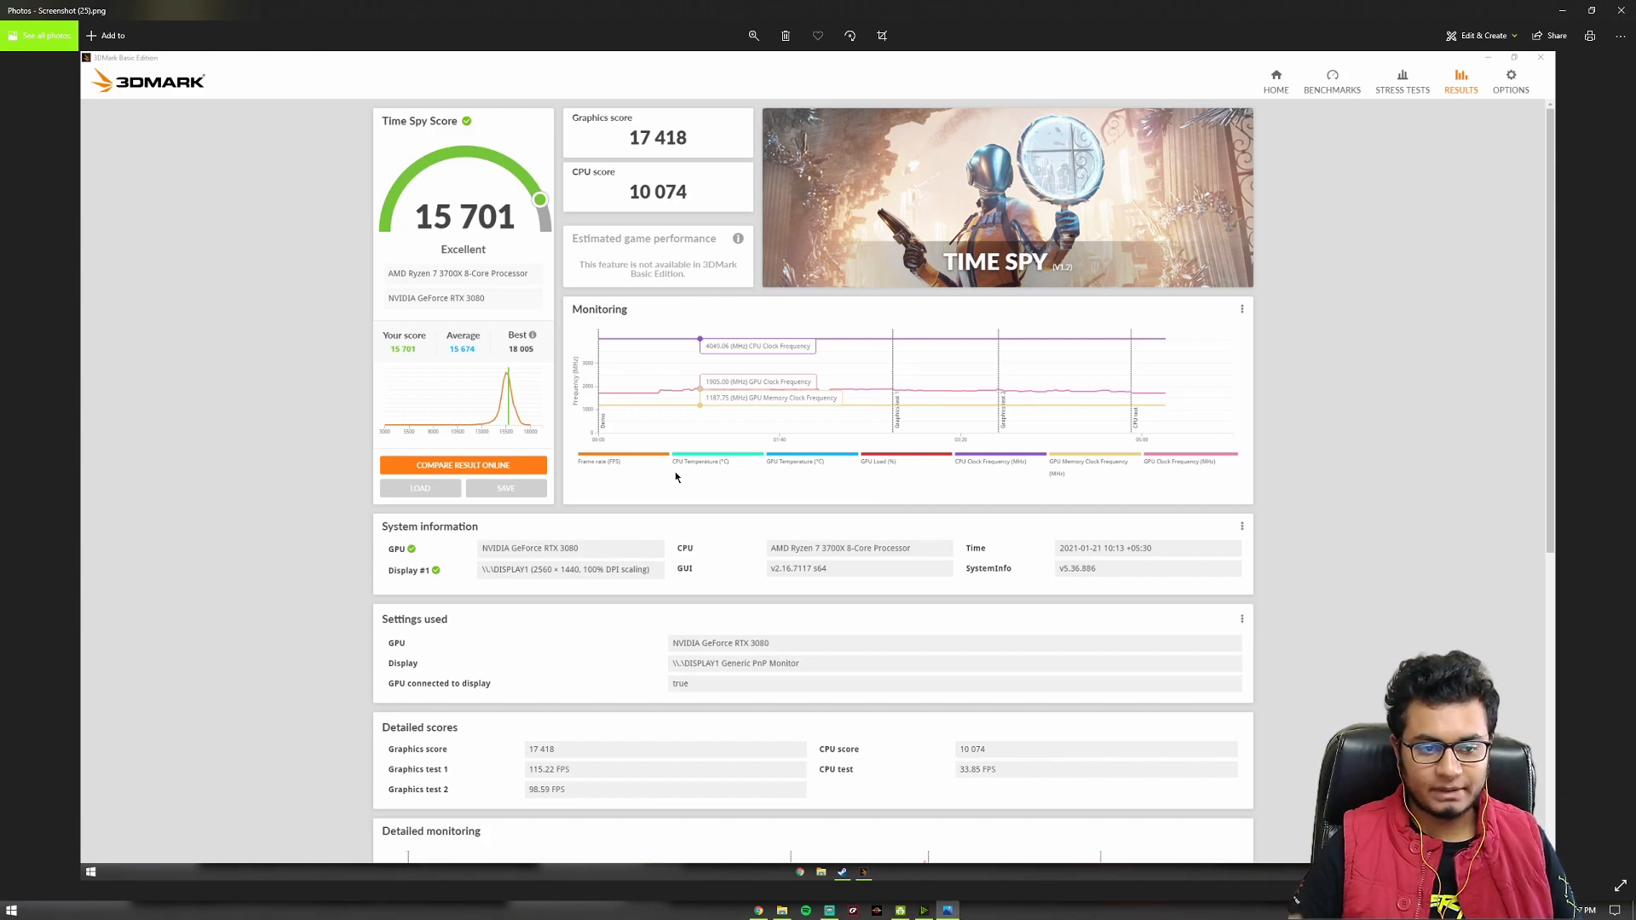
pyautogui.moveTo(639, 151)
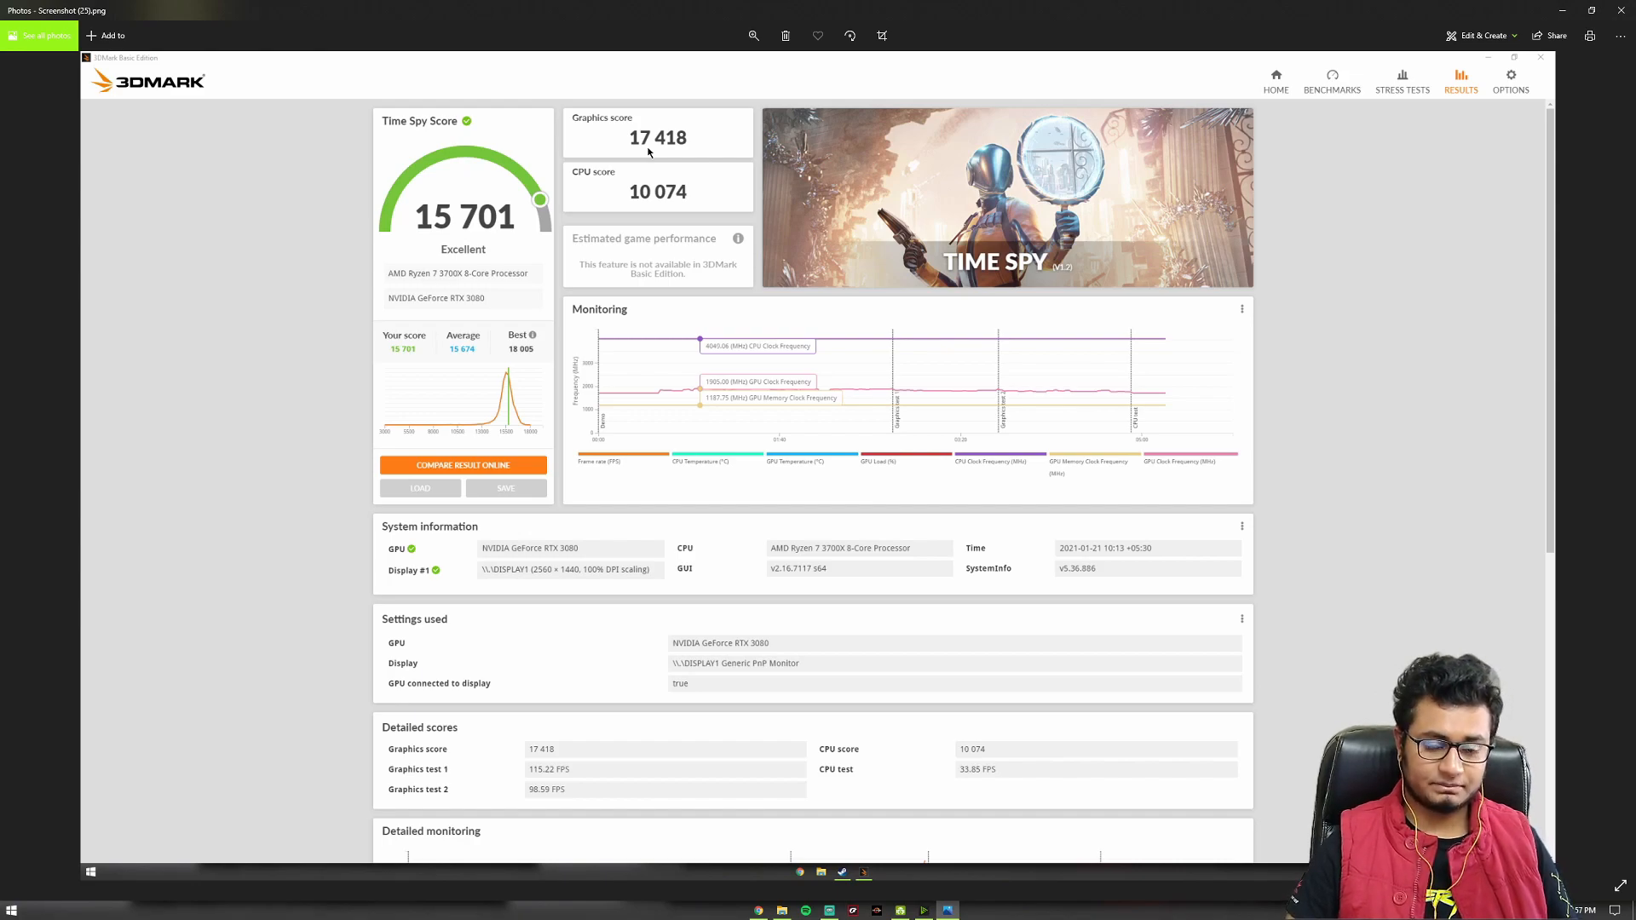
pyautogui.moveTo(710, 176)
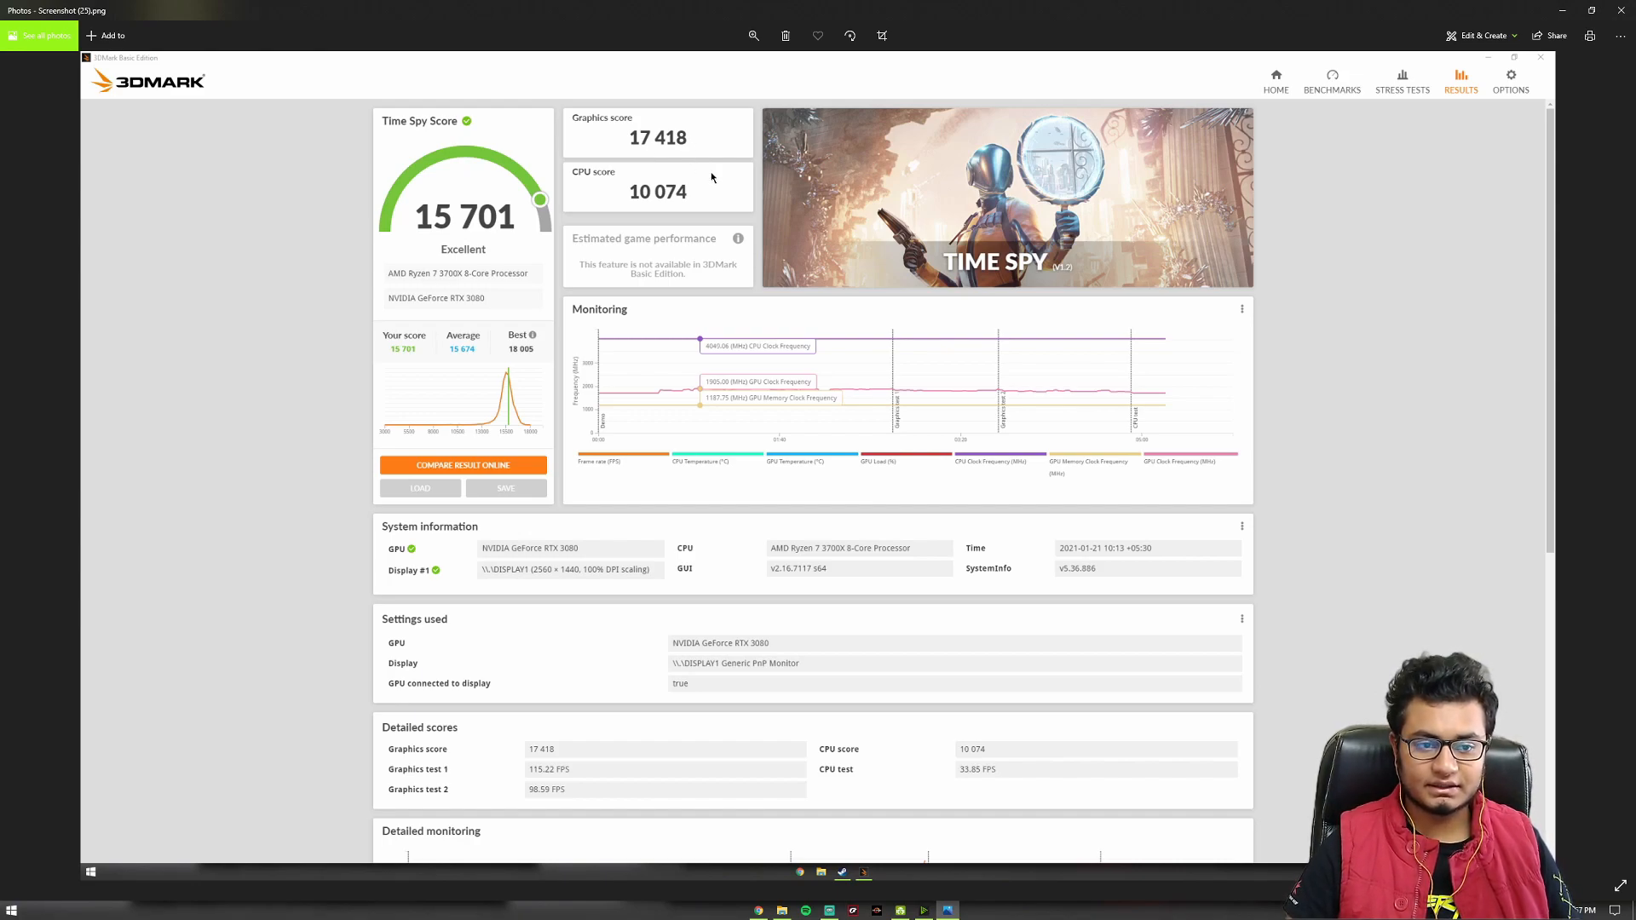
pyautogui.moveTo(668, 136)
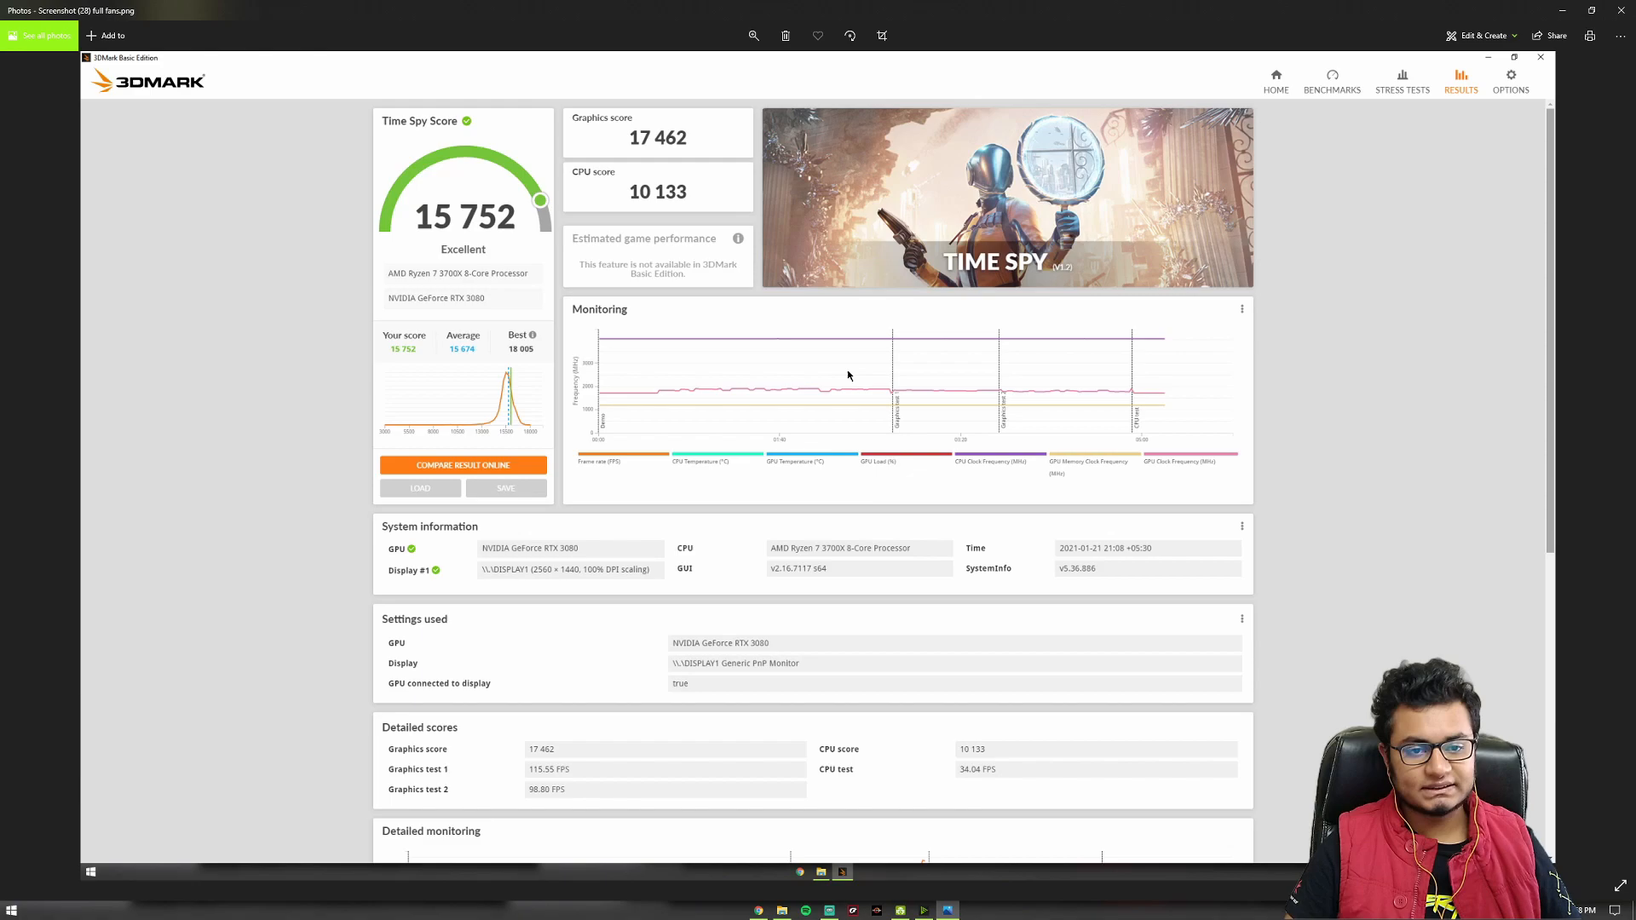
pyautogui.moveTo(152, 178)
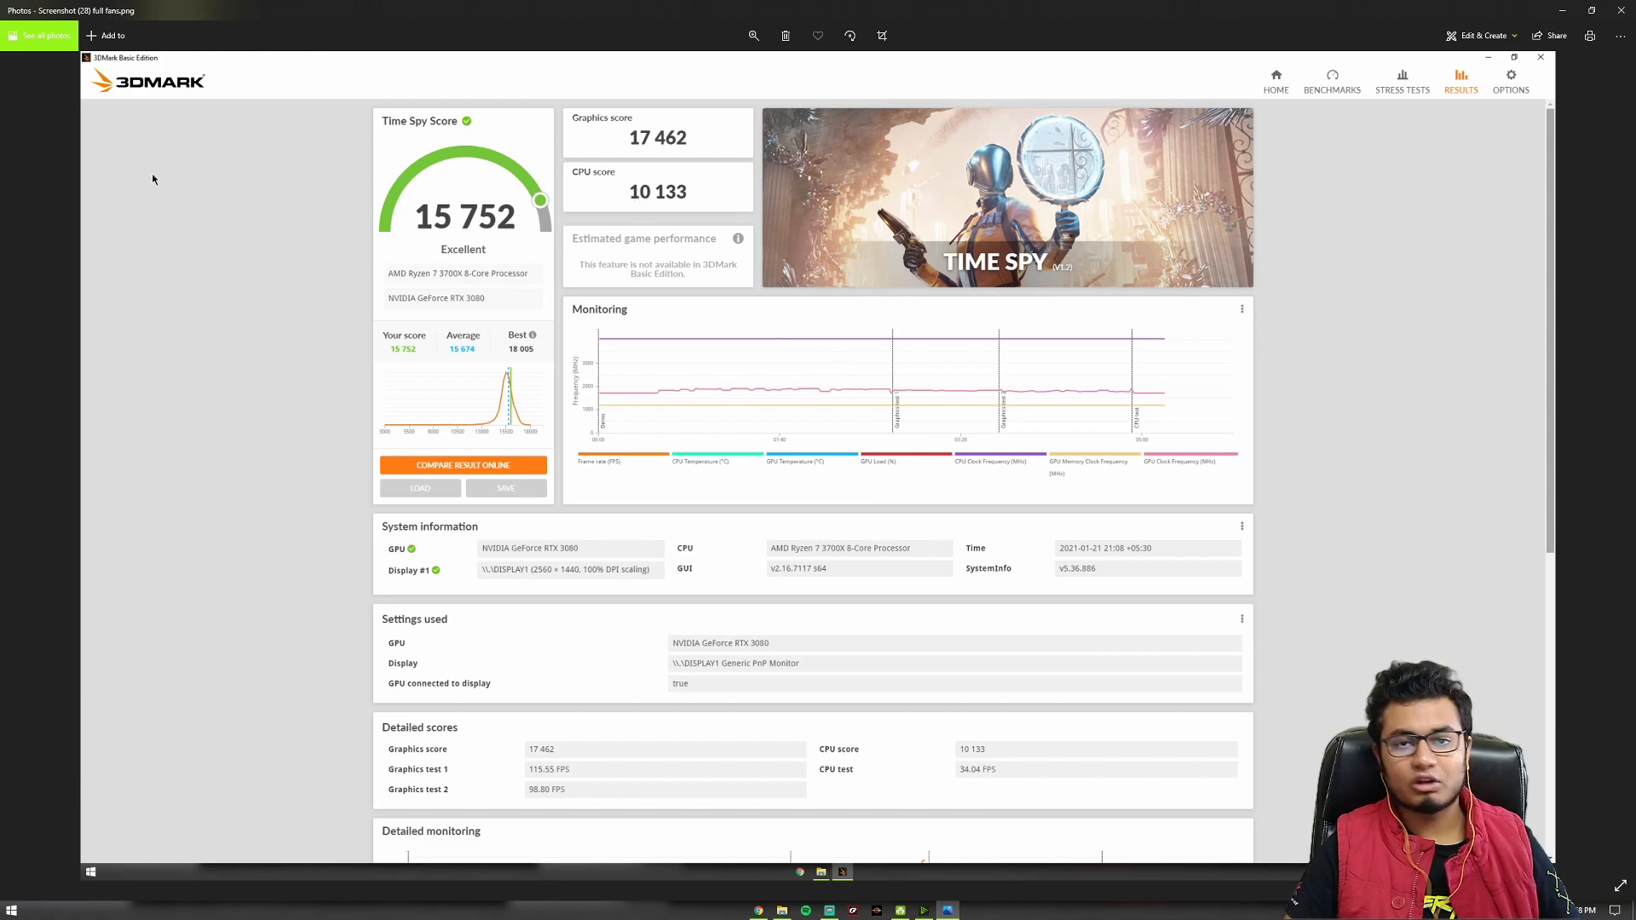
pyautogui.moveTo(174, 191)
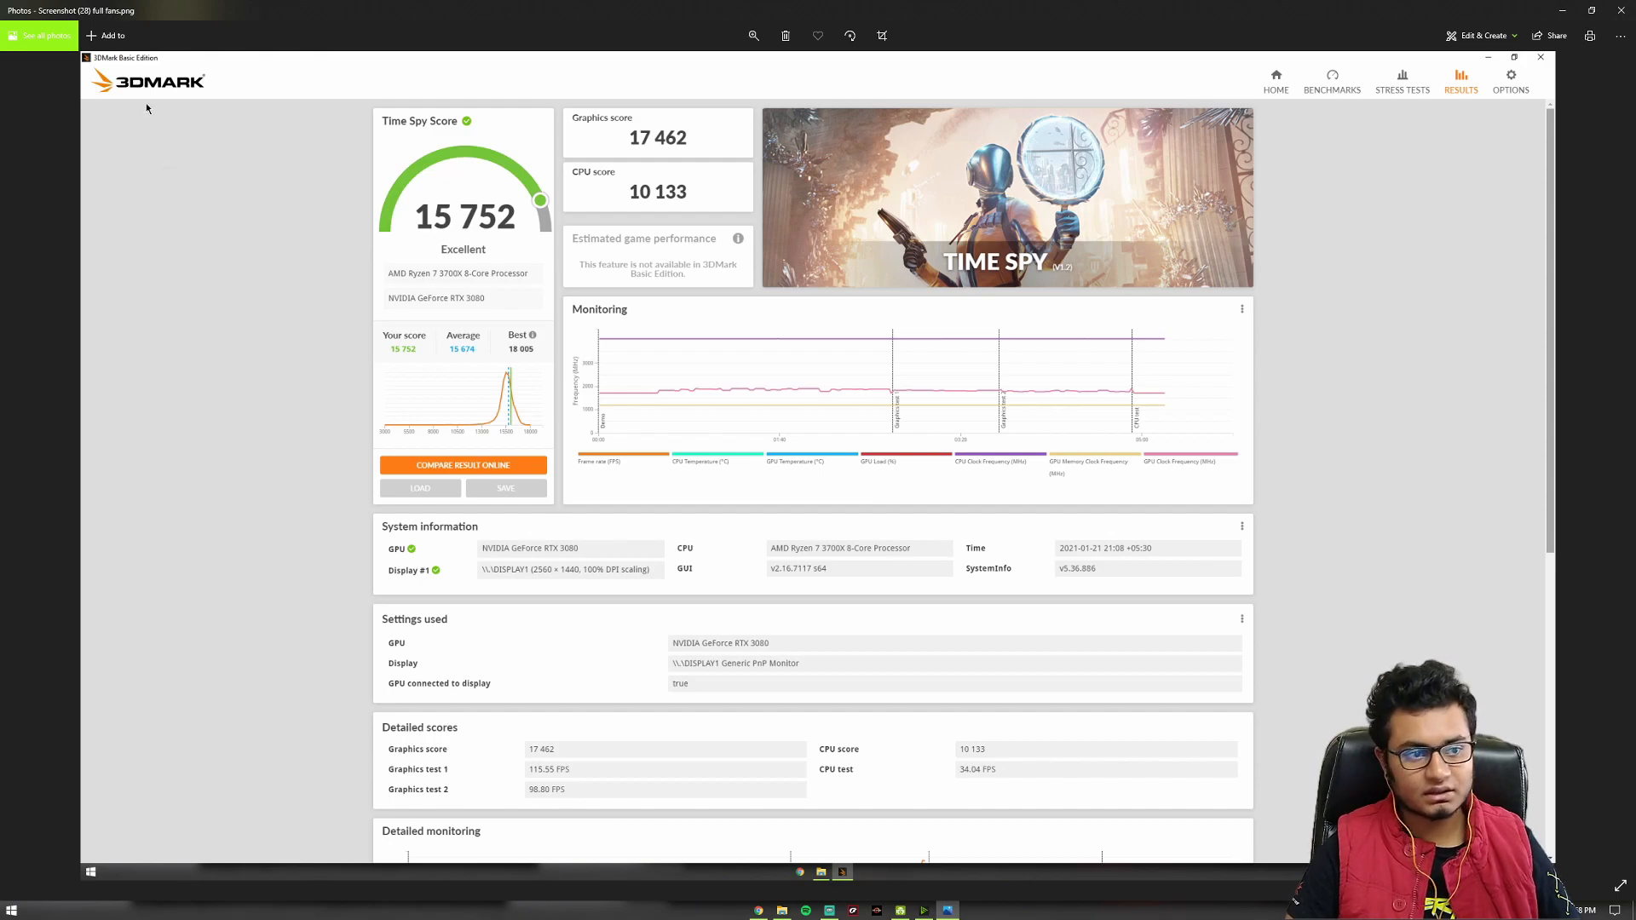
pyautogui.moveTo(800, 241)
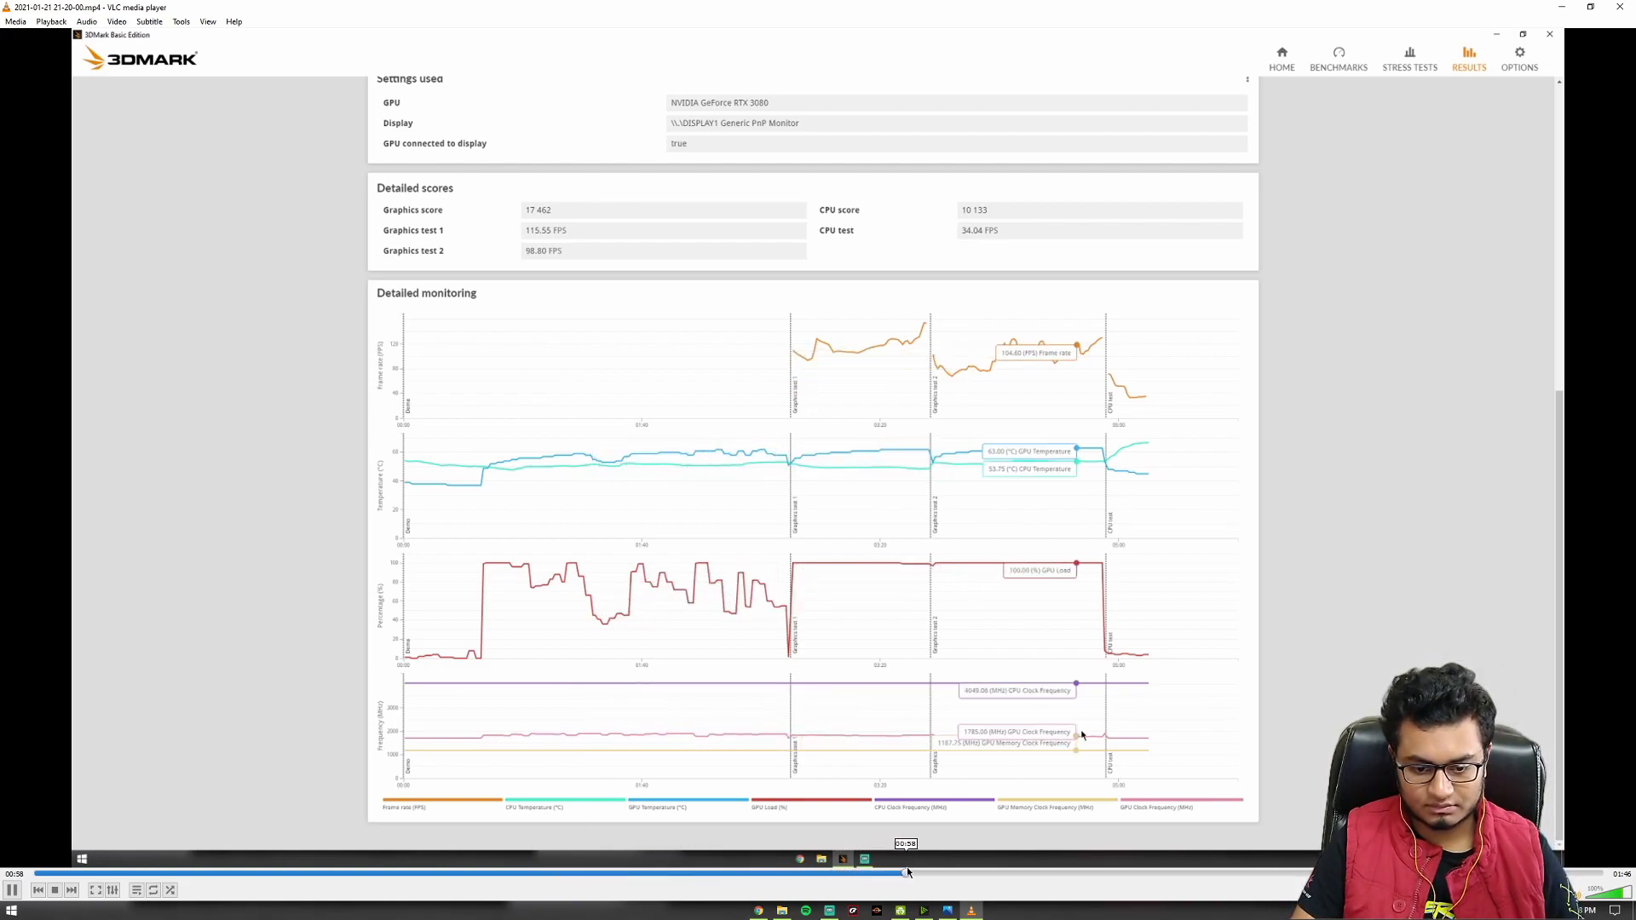
# Skip the January 21 Time Spy recording ahead to its monitoring graphs.
pyautogui.click(1064, 873)
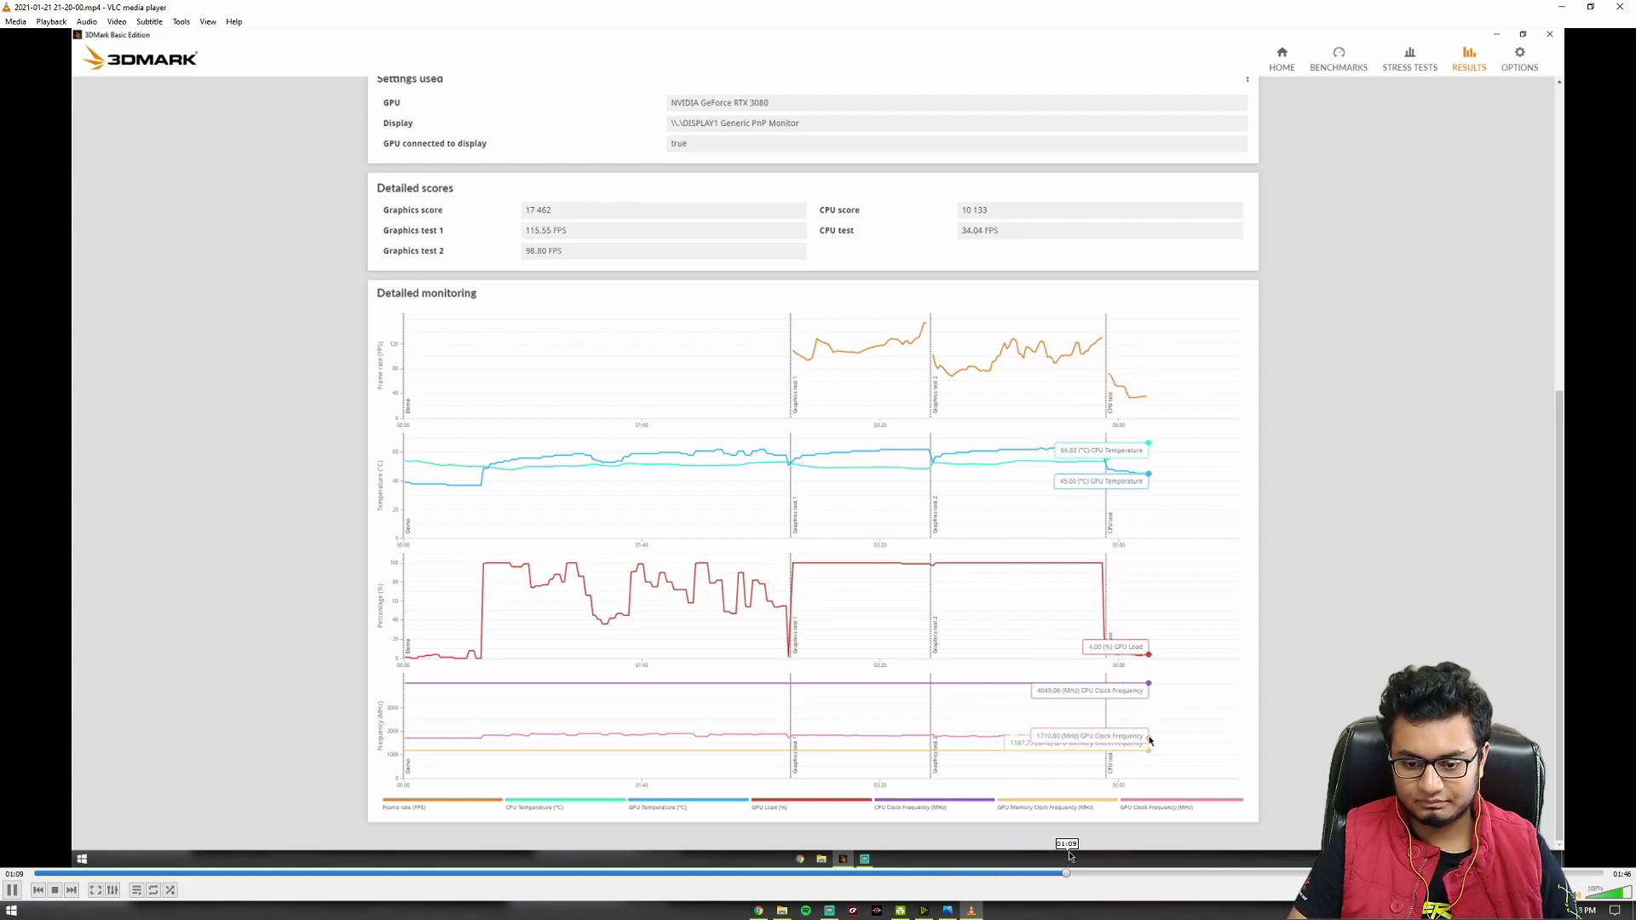
pyautogui.moveTo(906, 459)
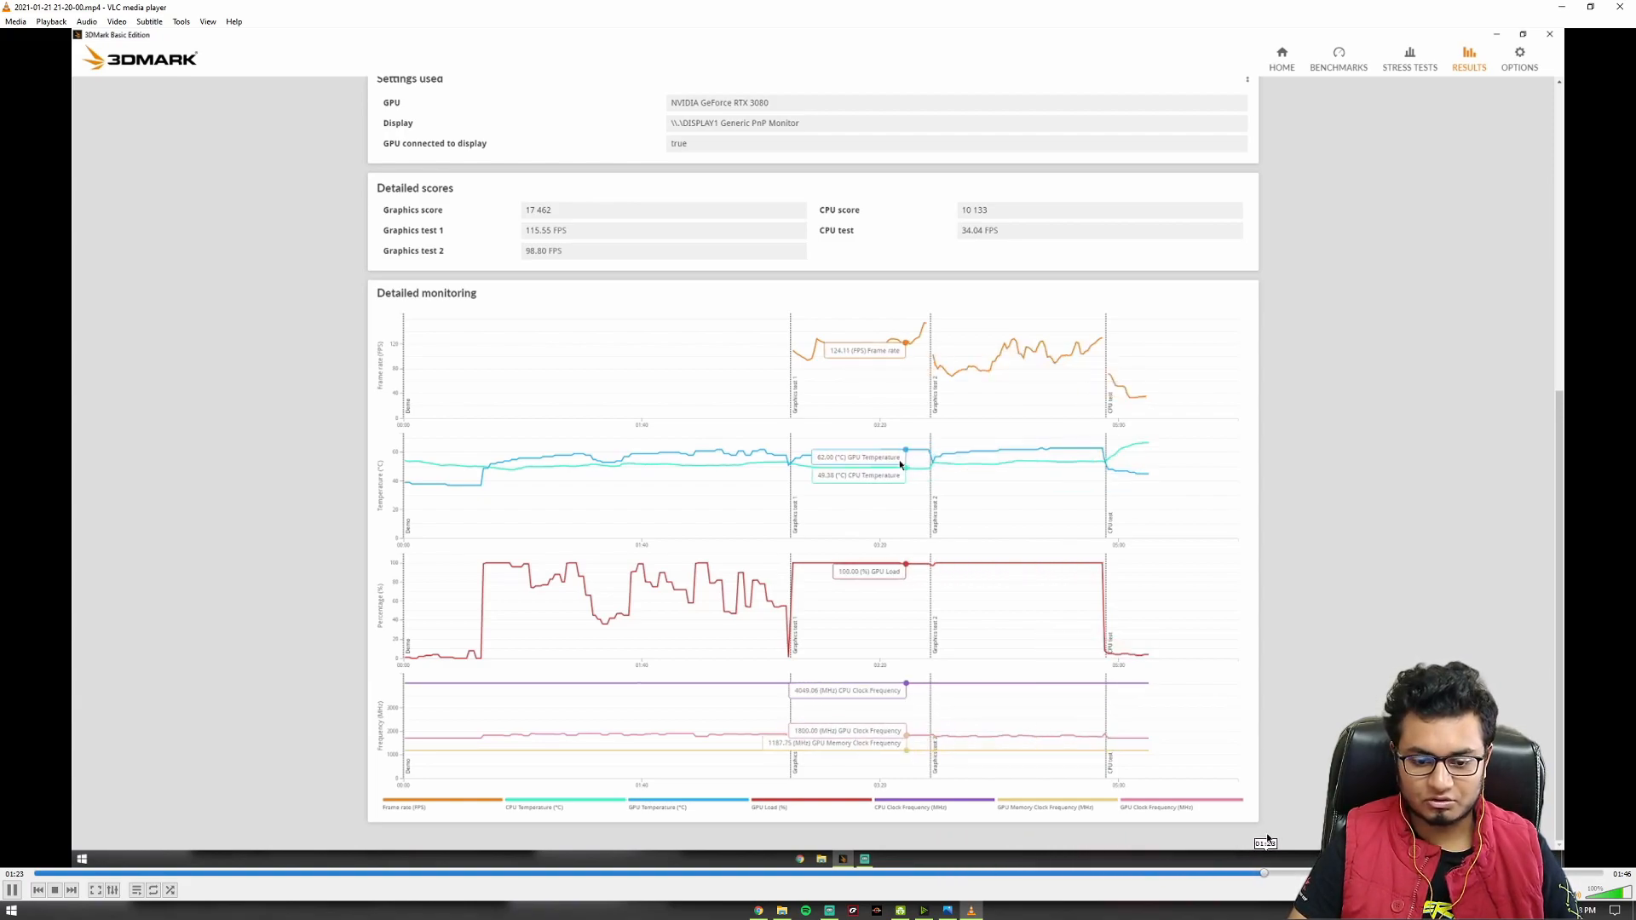
pyautogui.moveTo(736, 466)
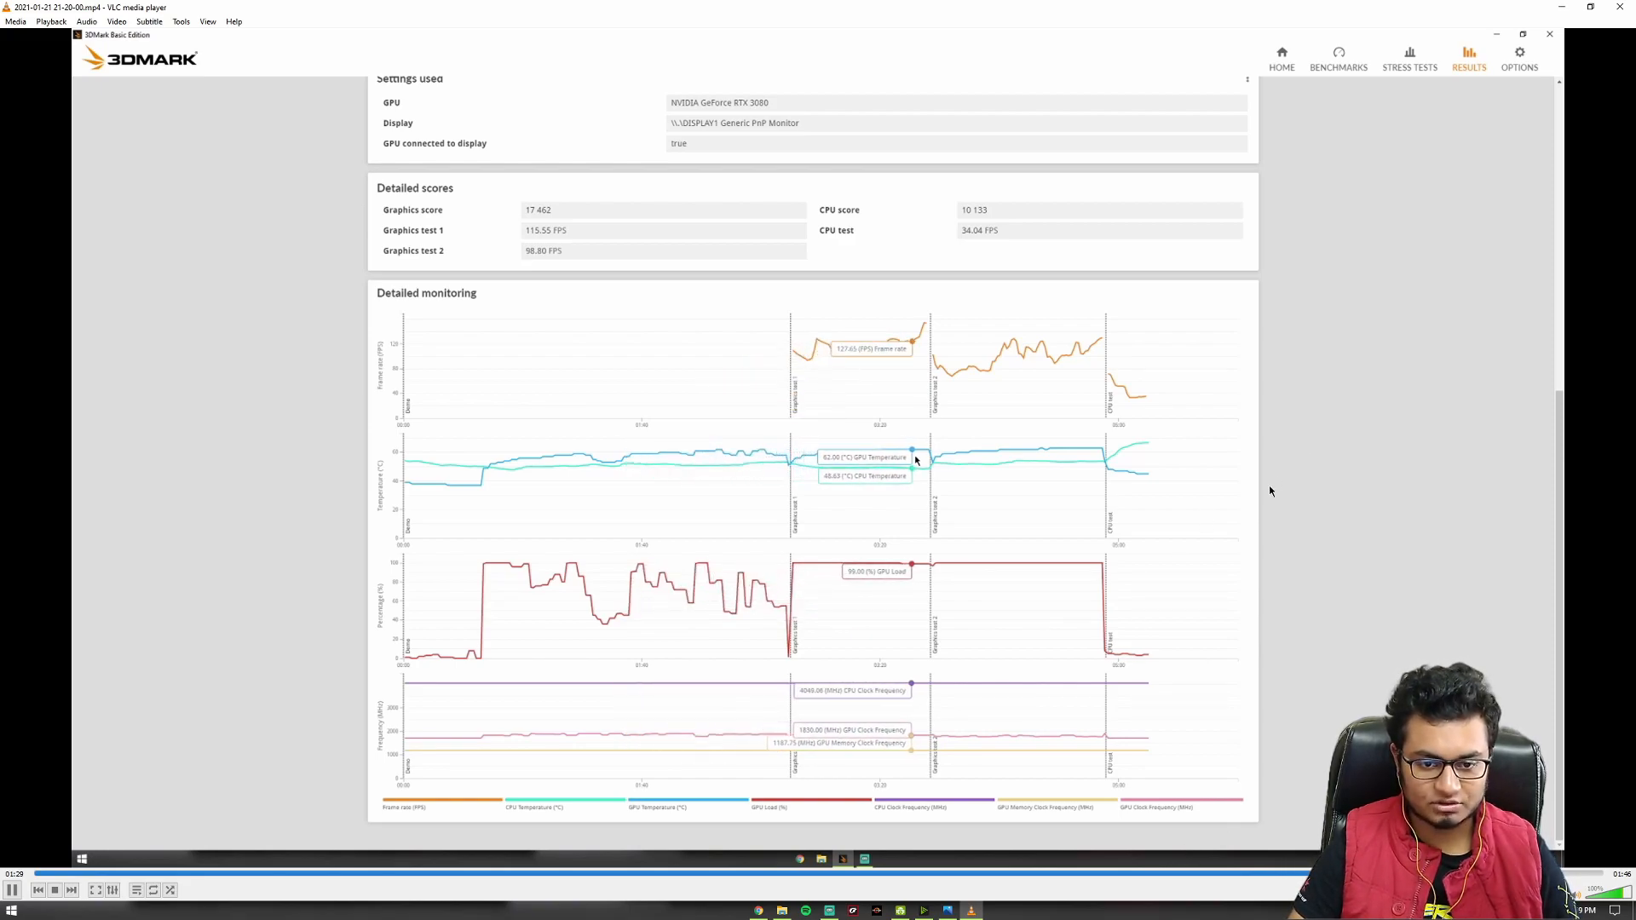
pyautogui.moveTo(1037, 466)
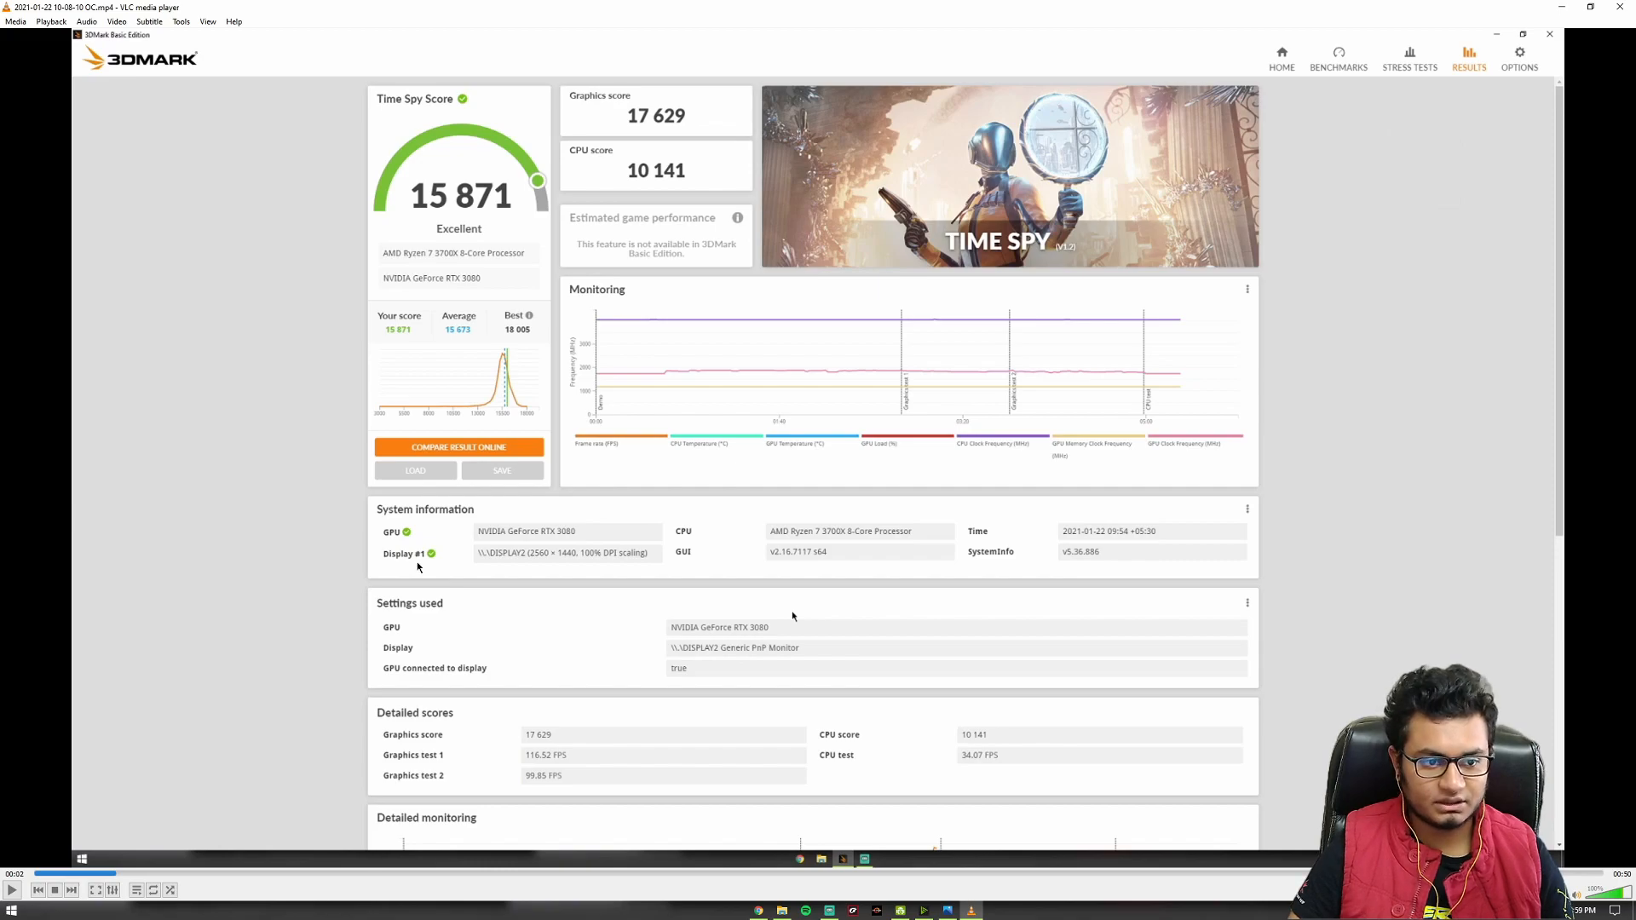
pyautogui.moveTo(671, 133)
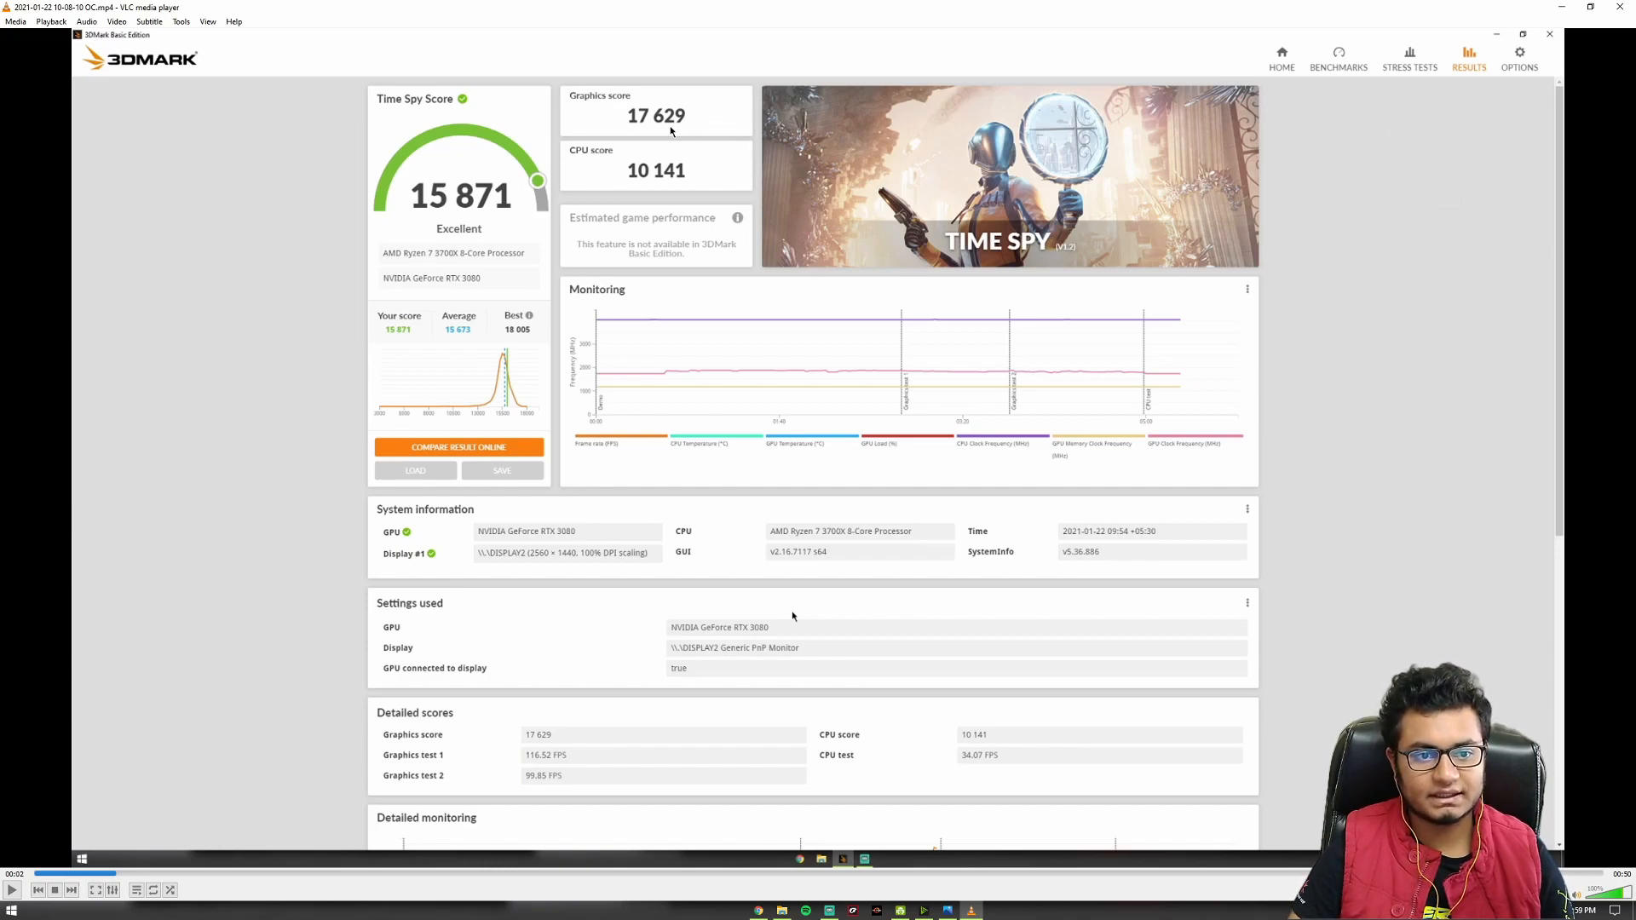
pyautogui.moveTo(661, 143)
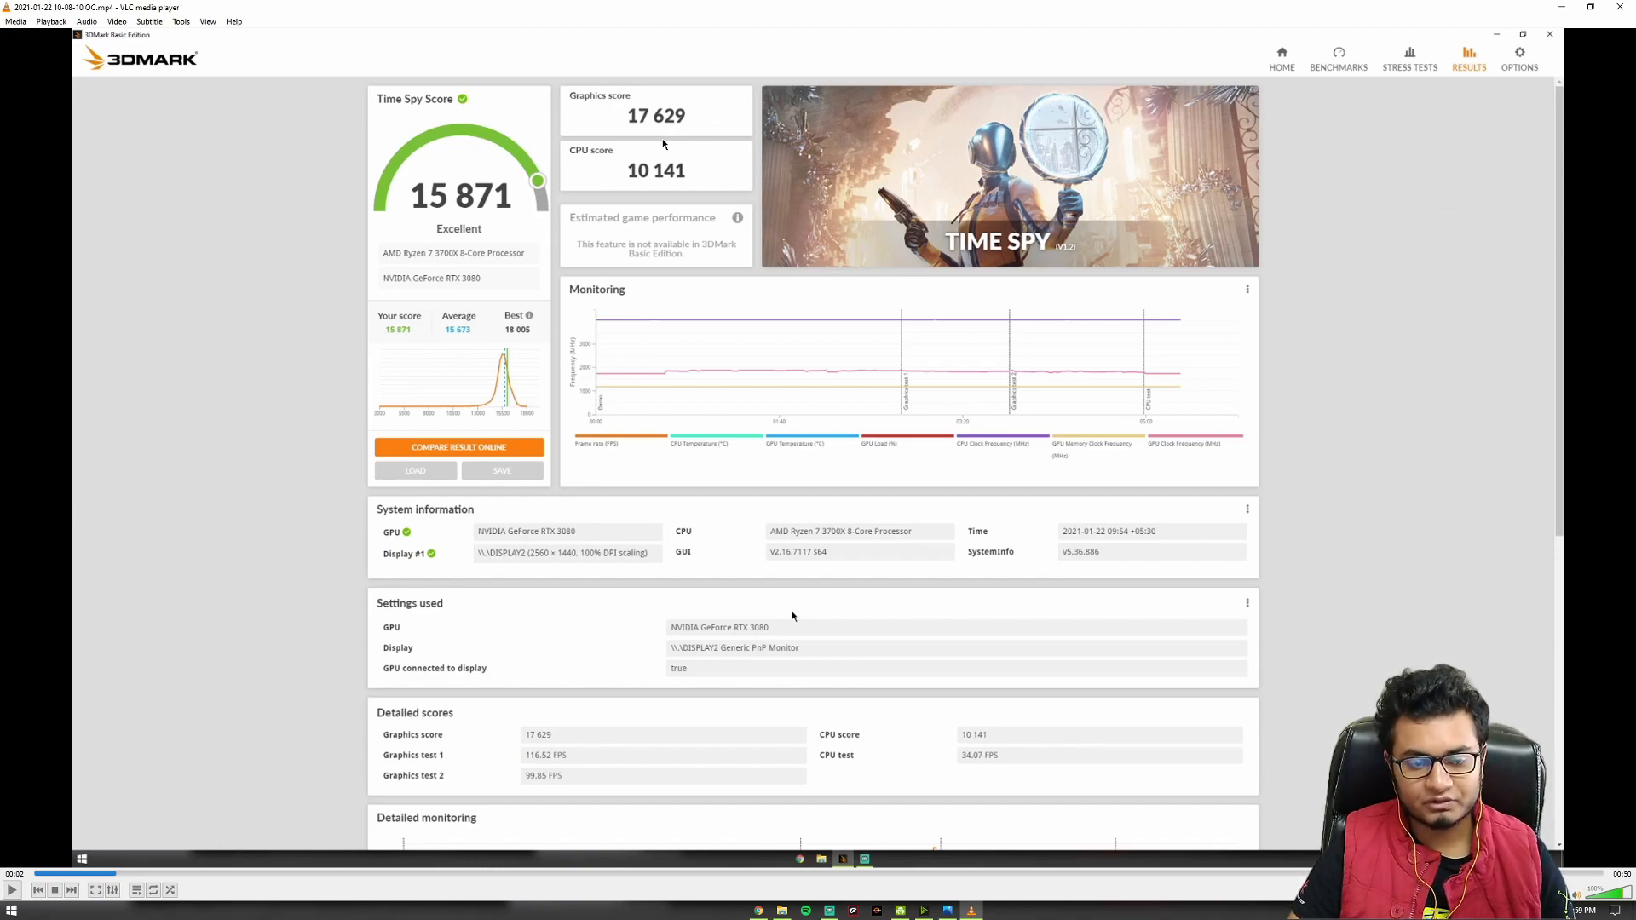
pyautogui.moveTo(675, 141)
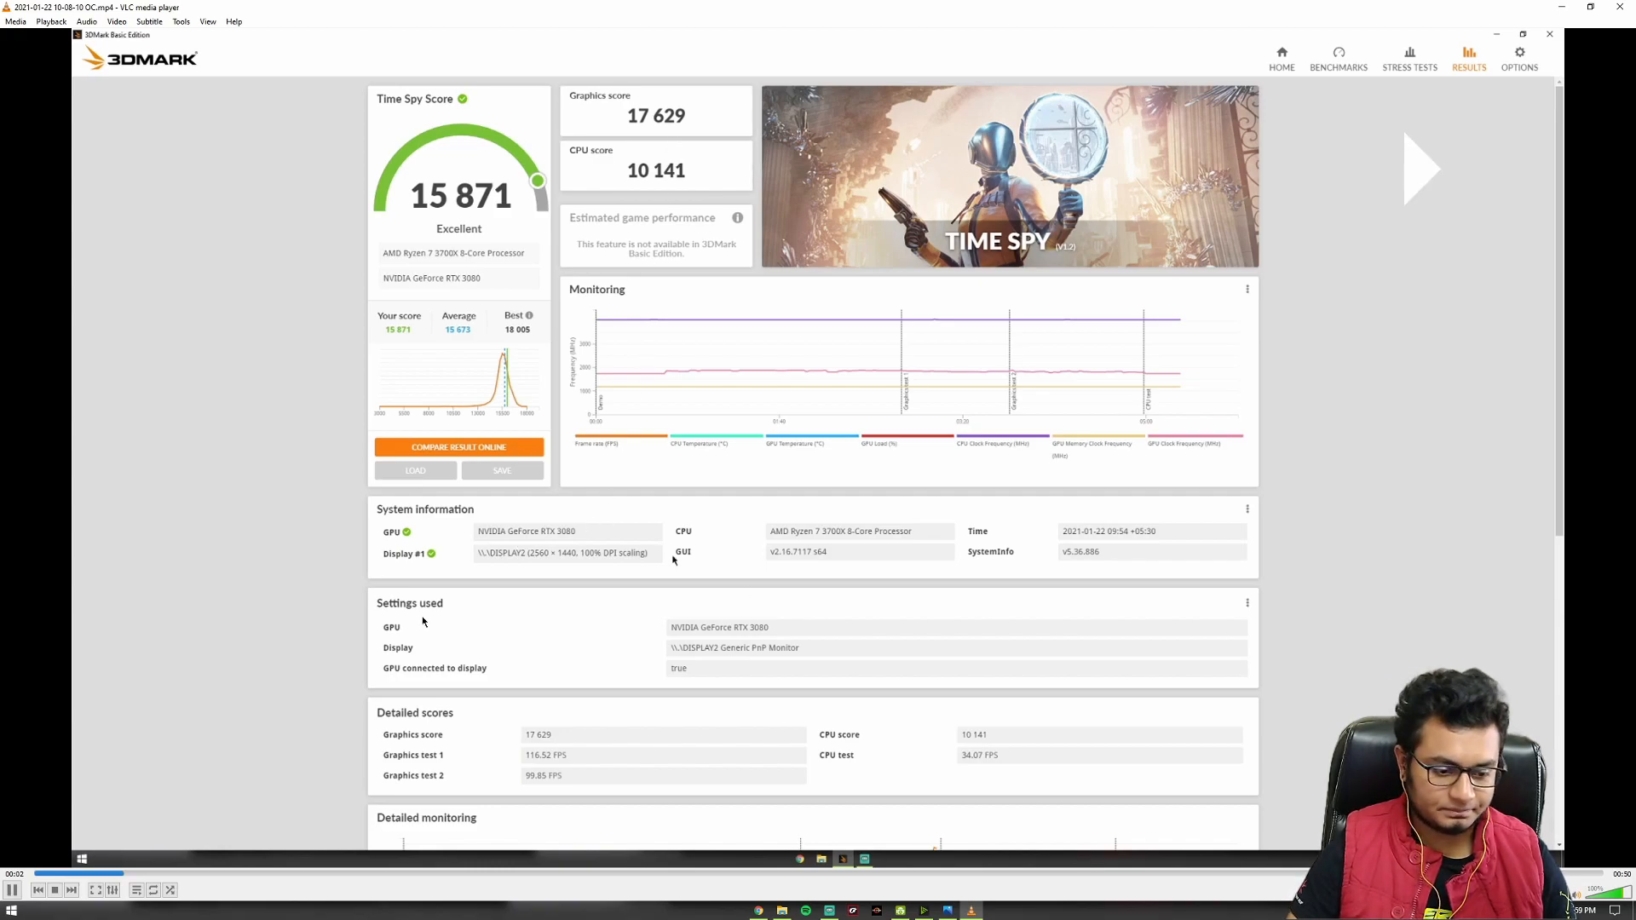
# Resume the OC Time Spy recording scoring 15,871 through its monitoring graphs.
pyautogui.click(287, 873)
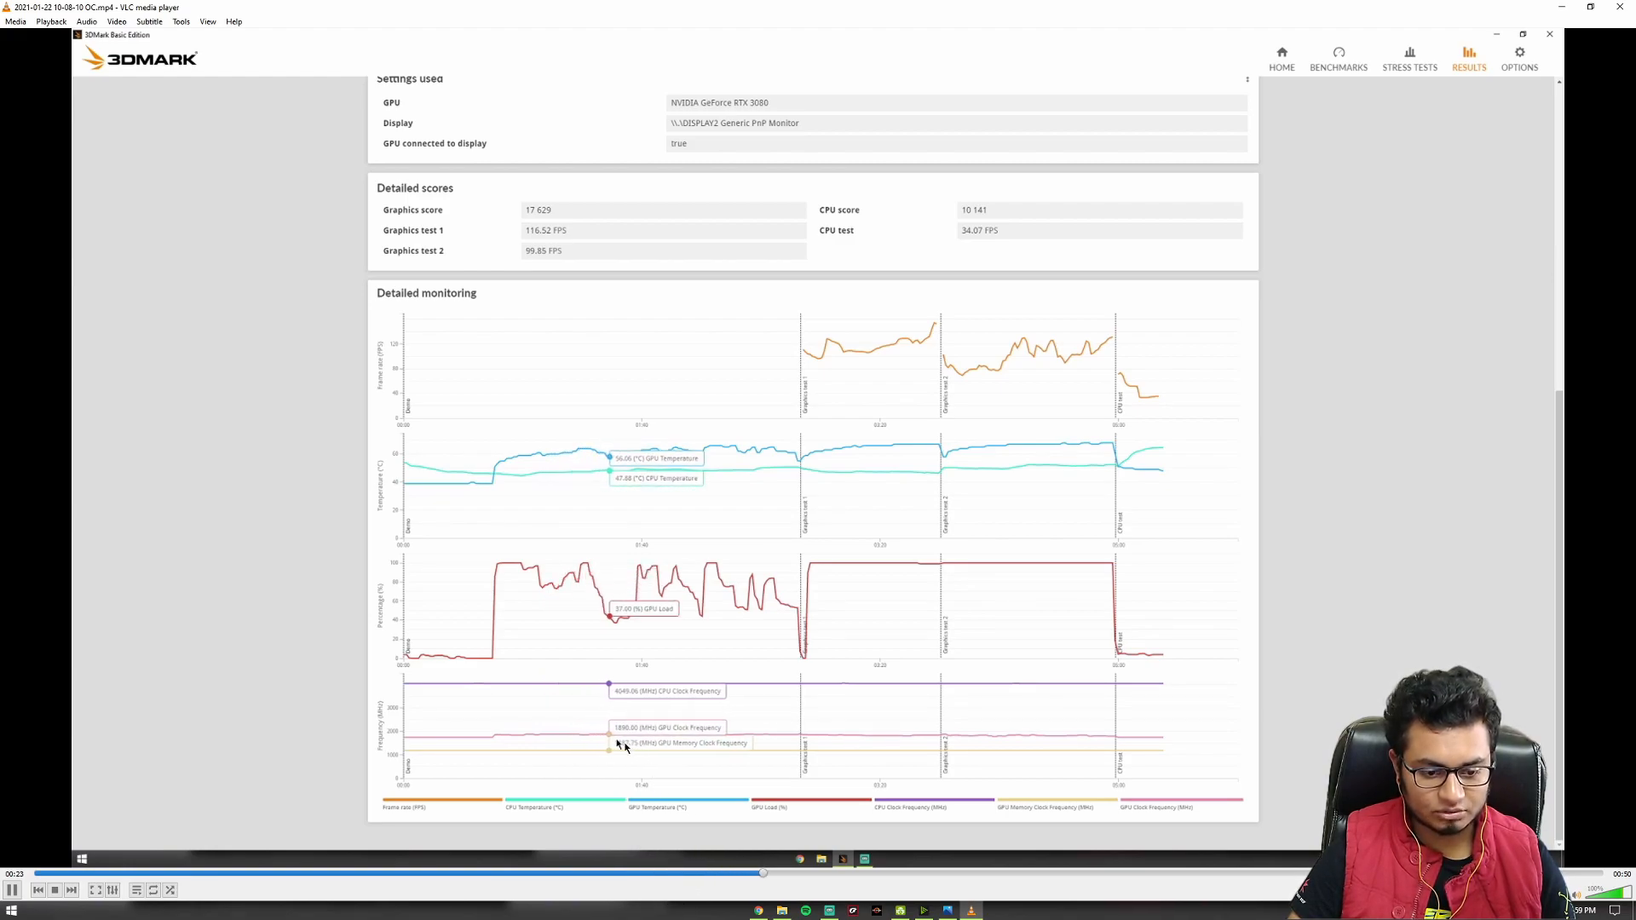
pyautogui.moveTo(720, 743)
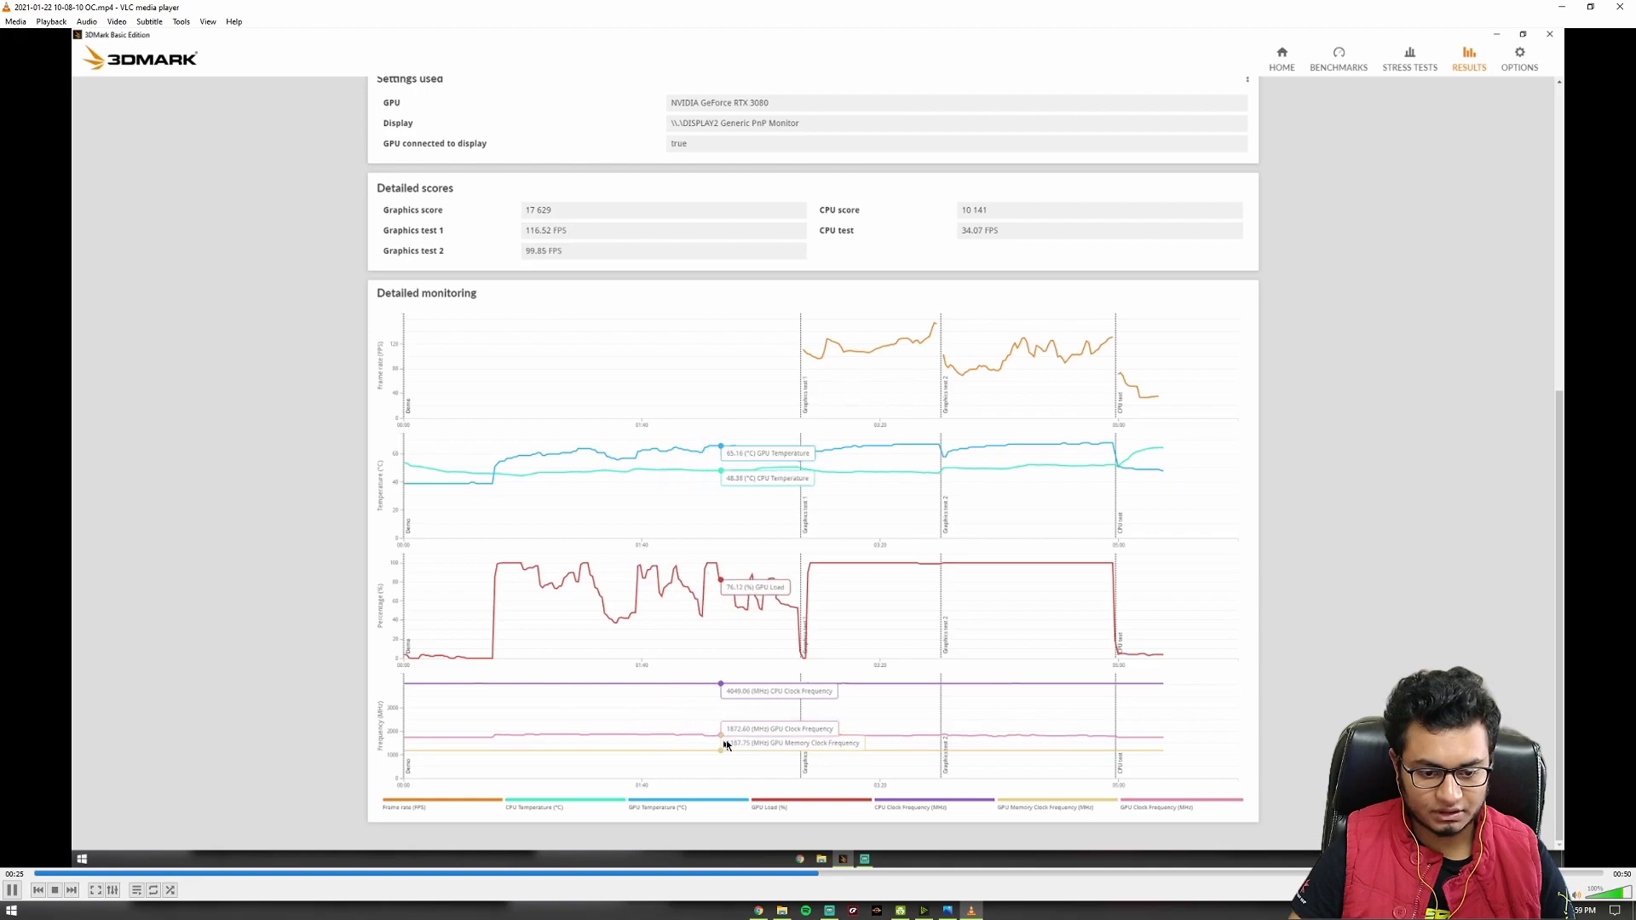
pyautogui.moveTo(817, 746)
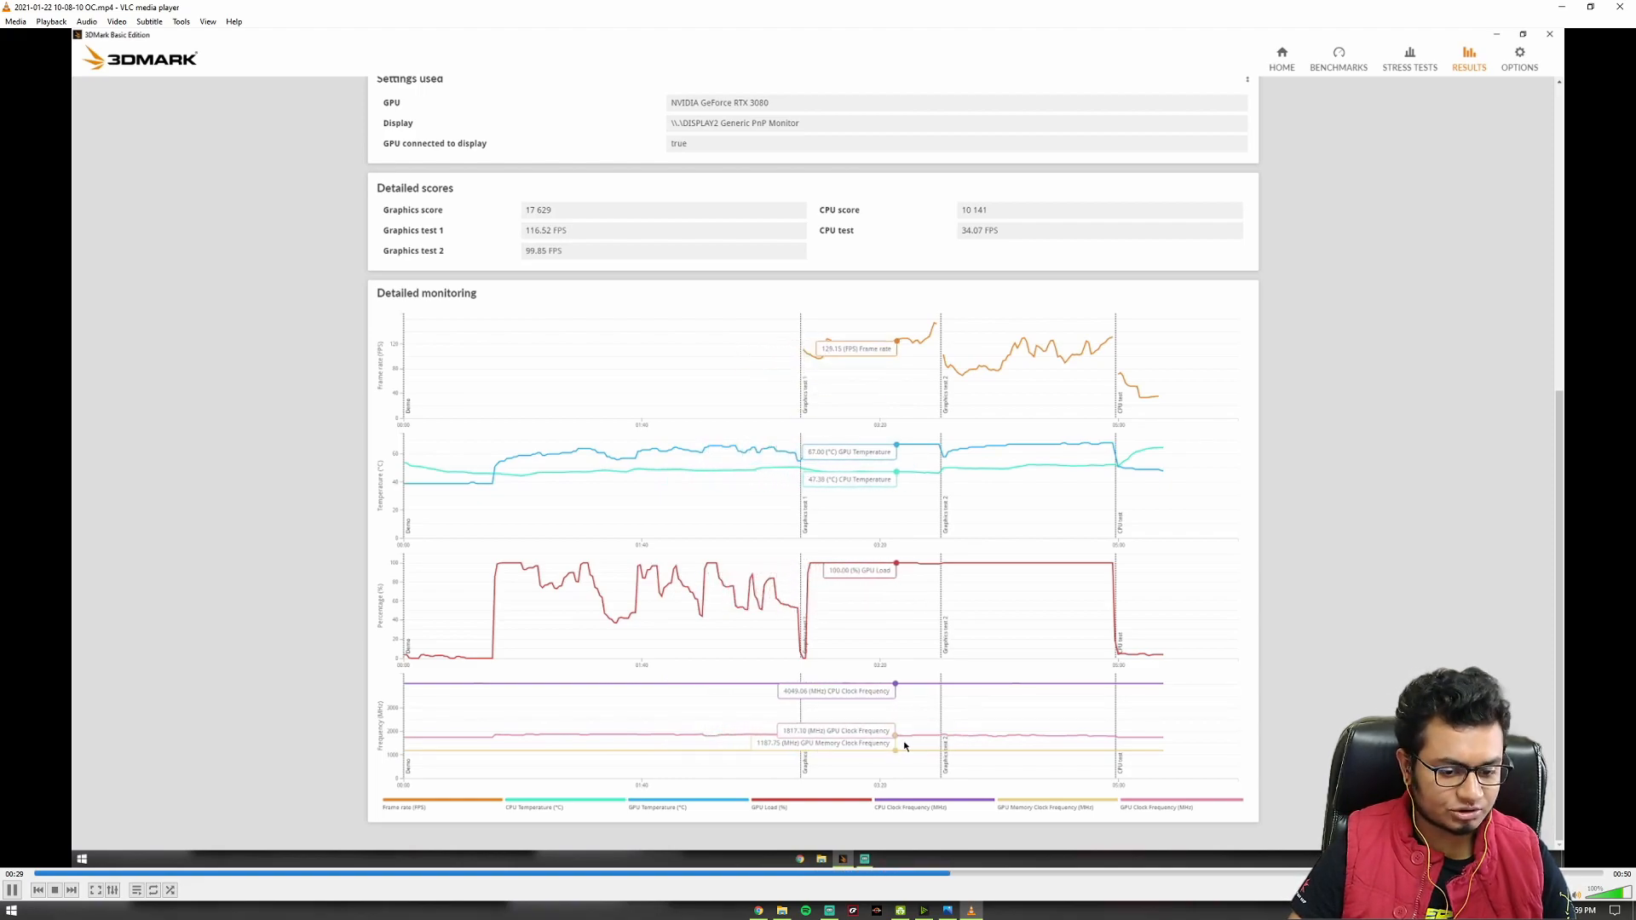
pyautogui.moveTo(1002, 746)
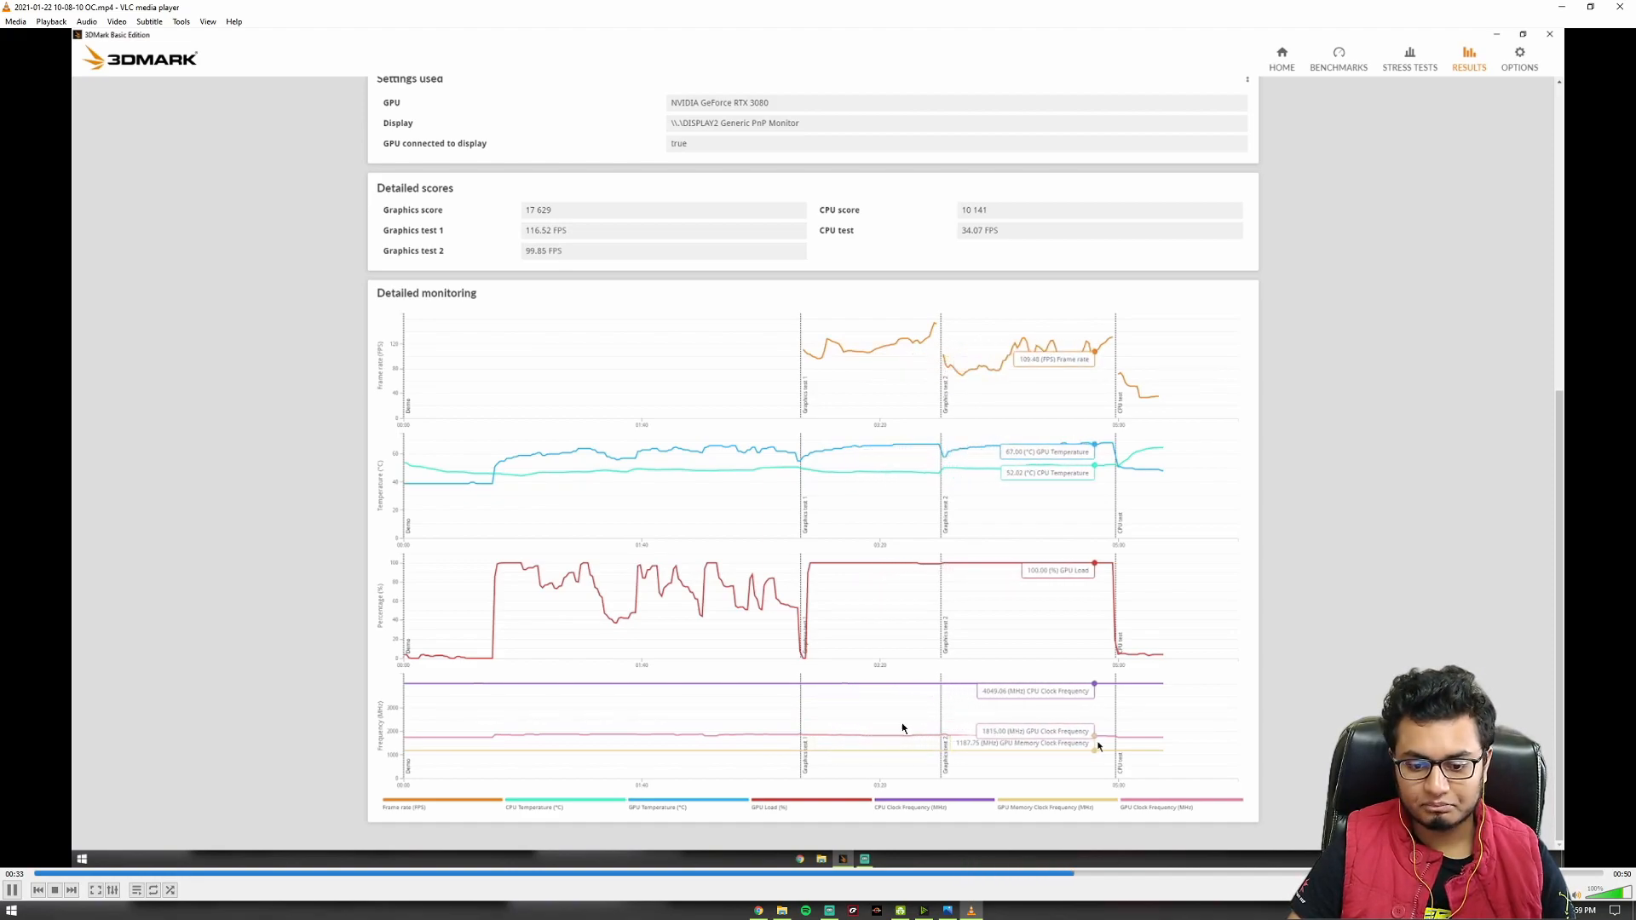
pyautogui.moveTo(1187, 744)
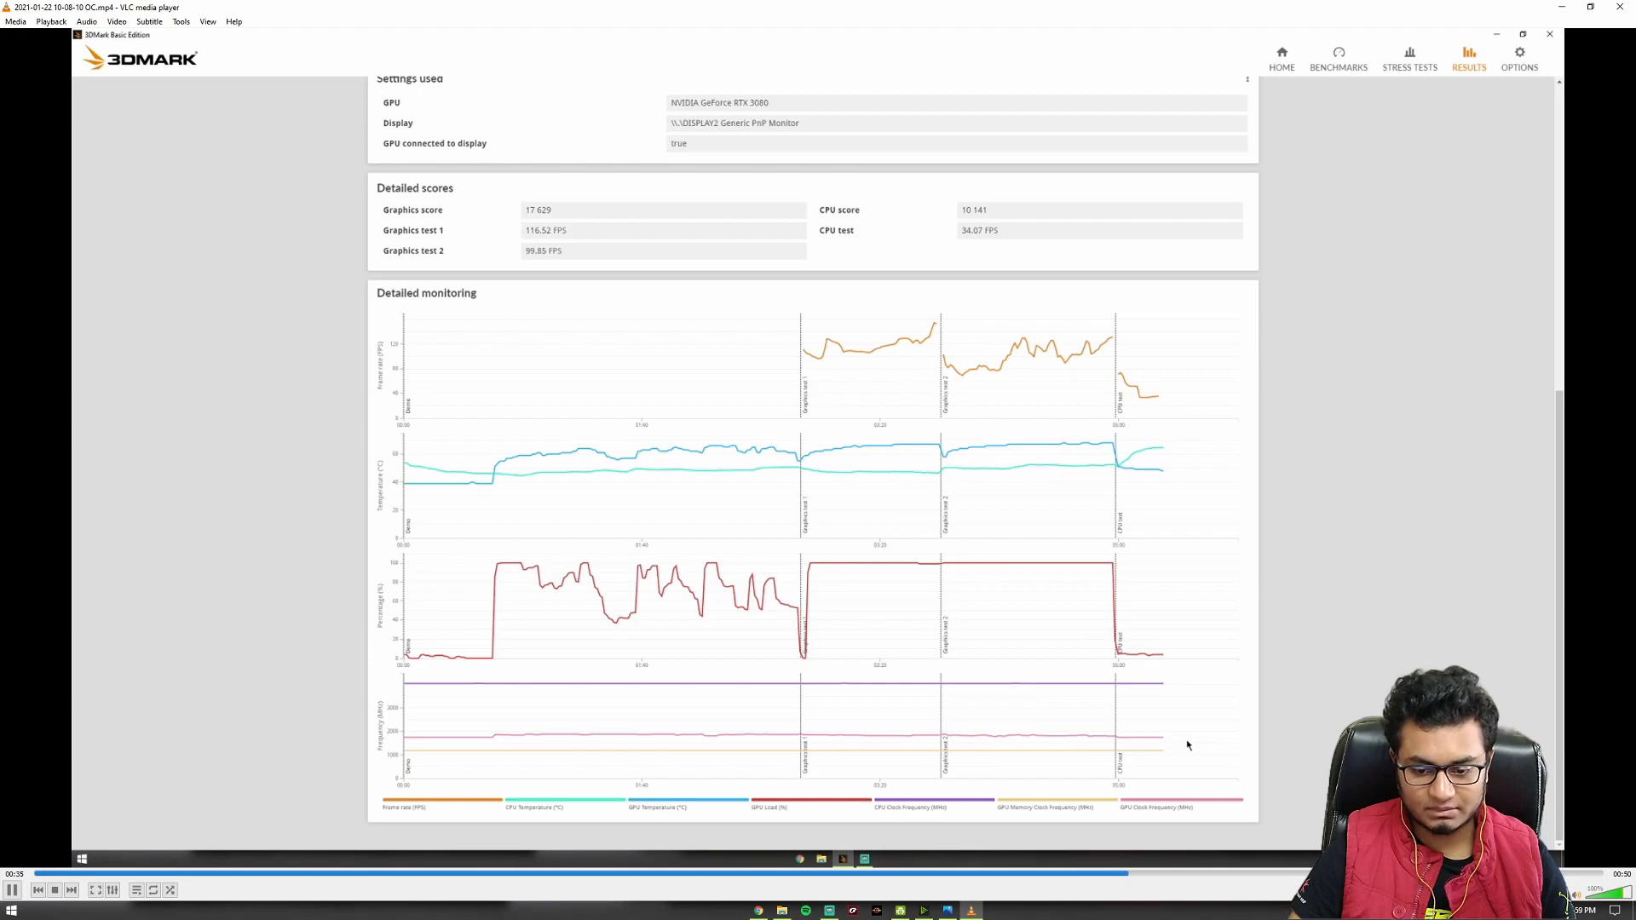
pyautogui.scroll(3)
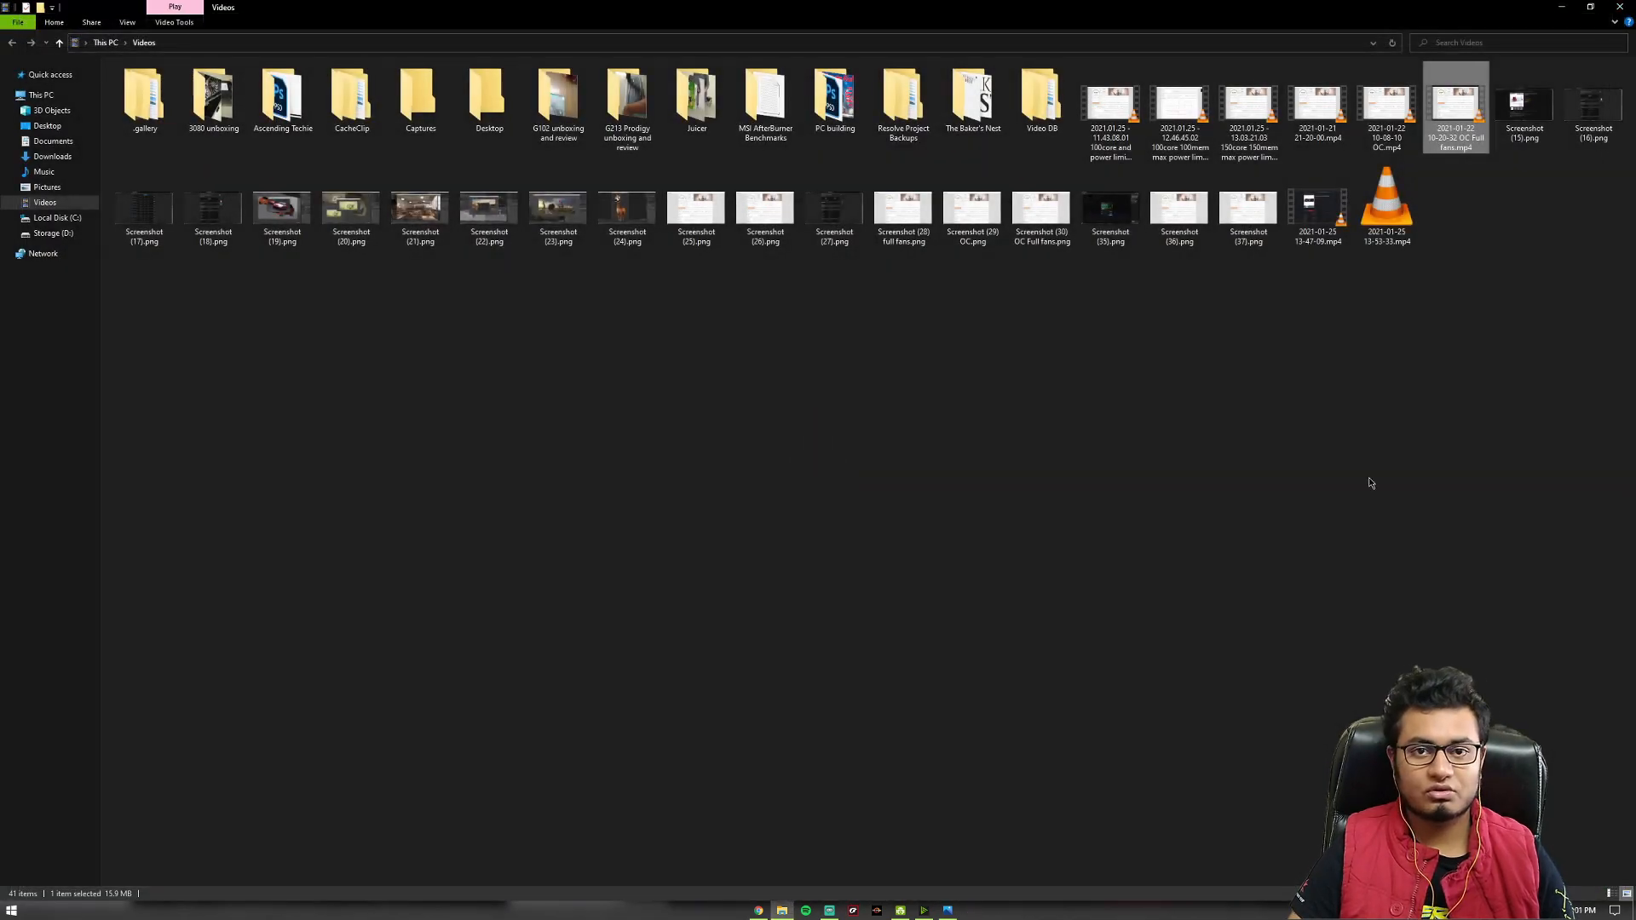
pyautogui.moveTo(1330, 465)
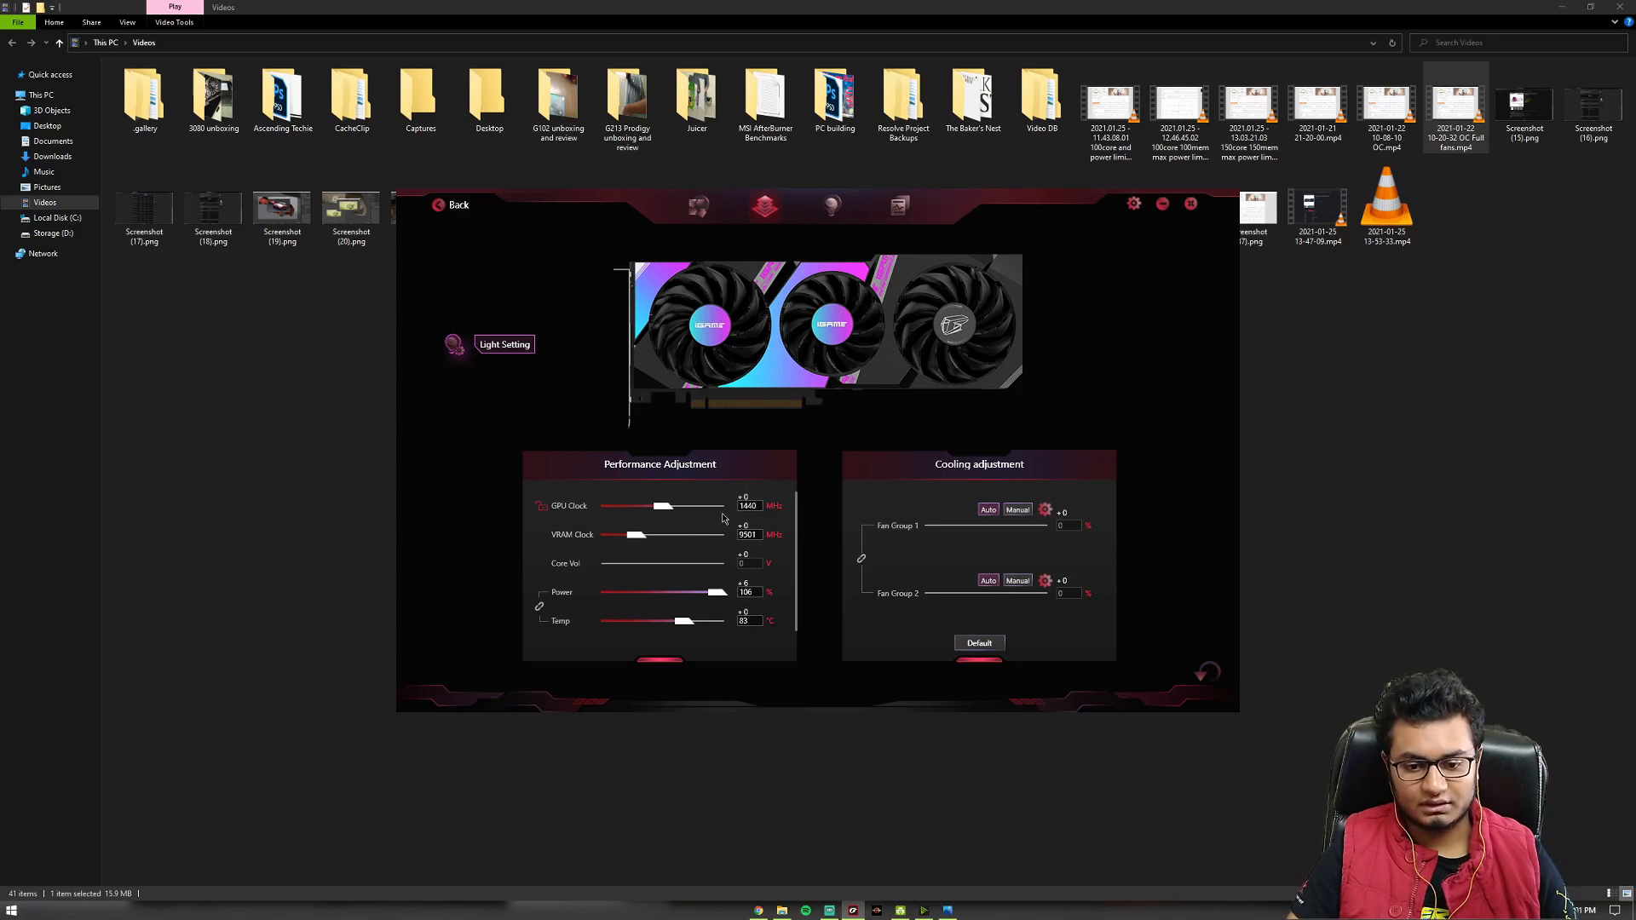
pyautogui.moveTo(1096, 502)
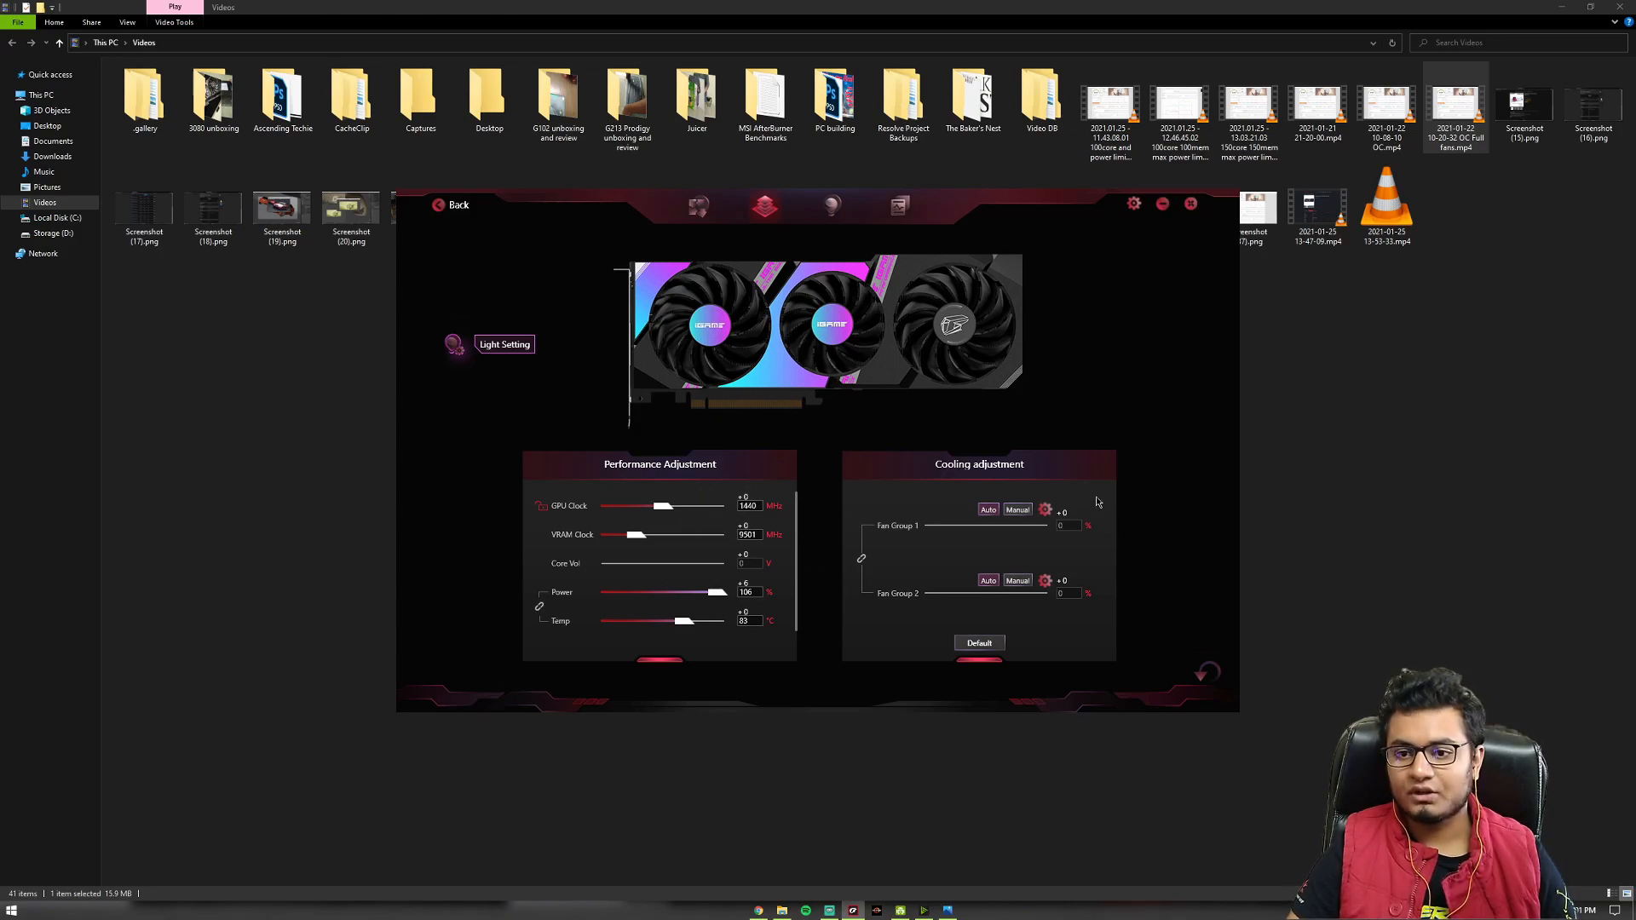
# Open the custom fan curve graph from the Cooling adjustment gear icon.
pyautogui.click(1044, 512)
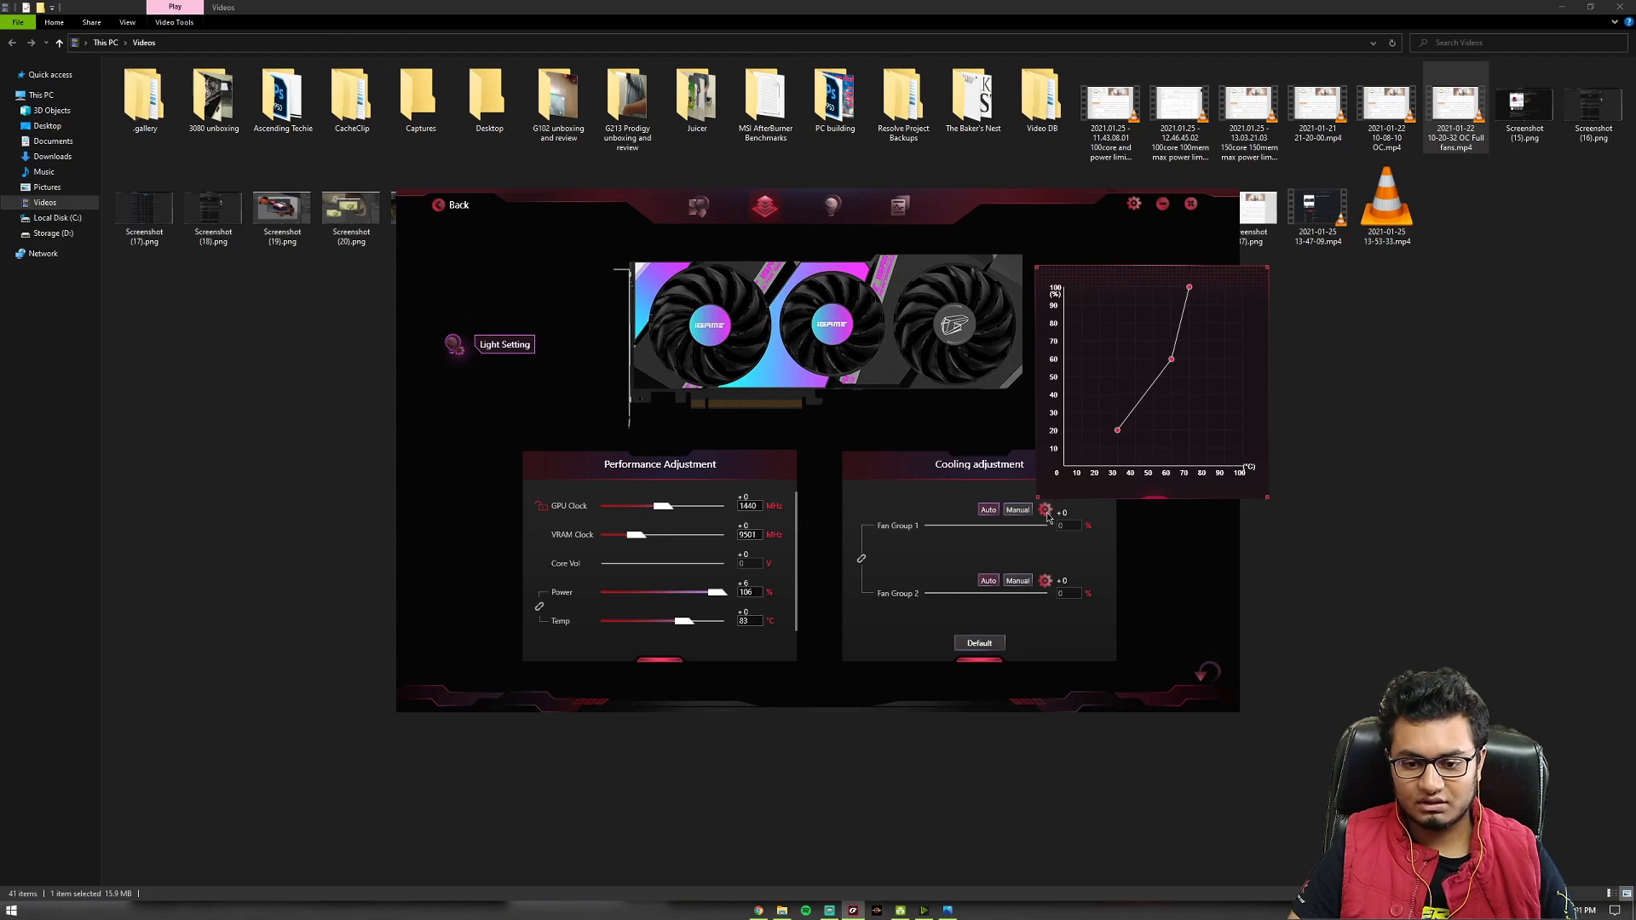
pyautogui.moveTo(1093, 512)
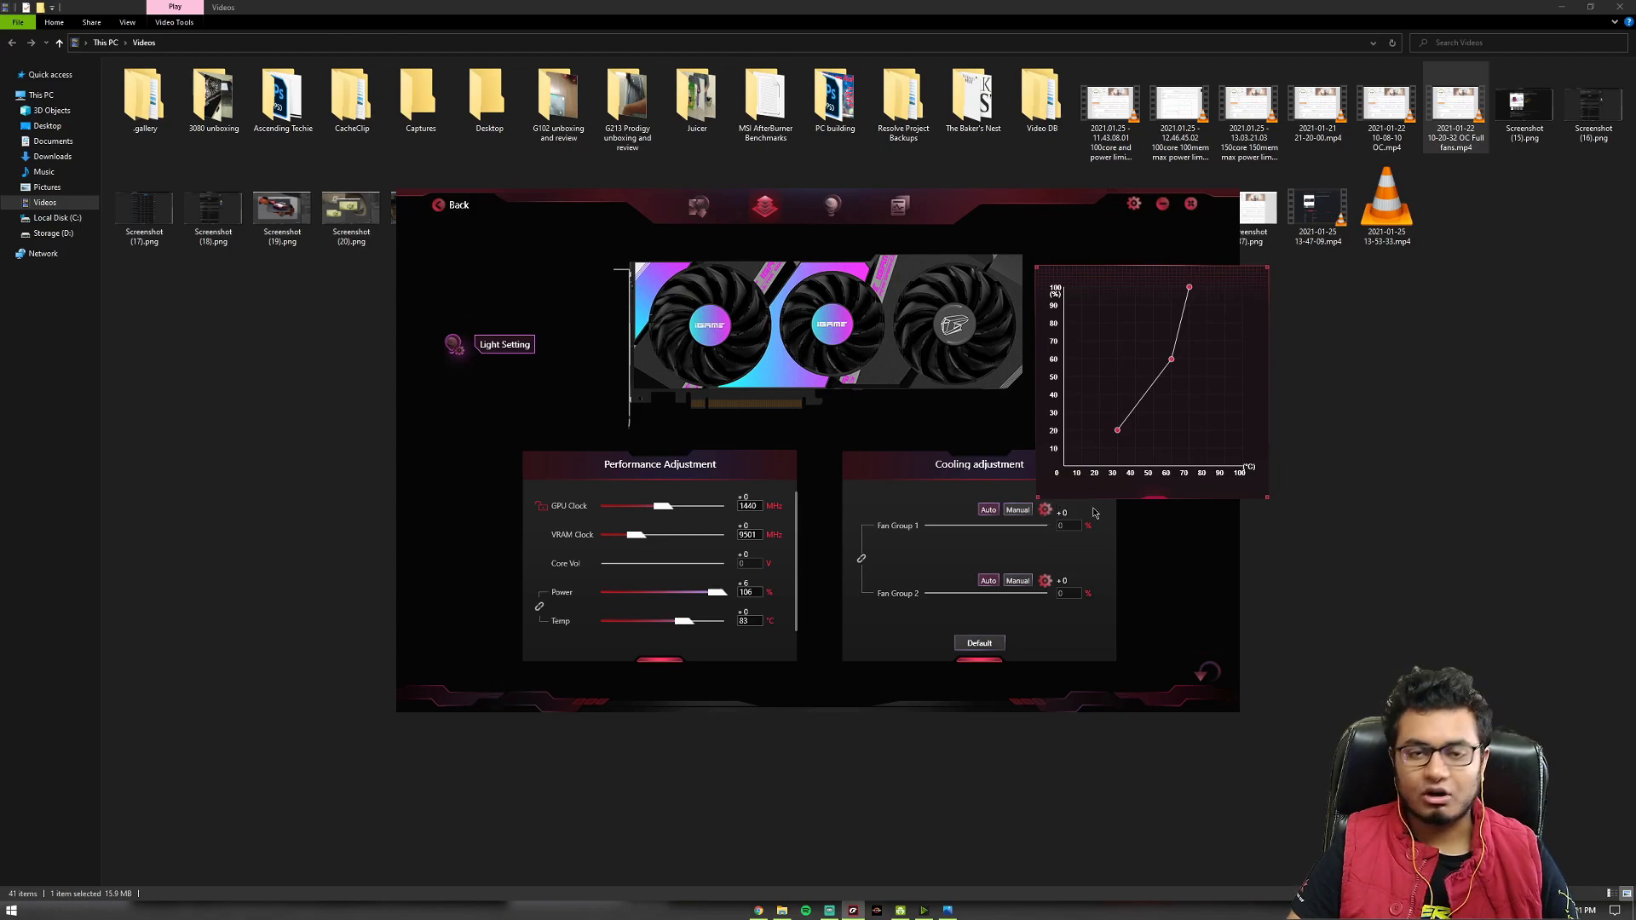
pyautogui.moveTo(1066, 563)
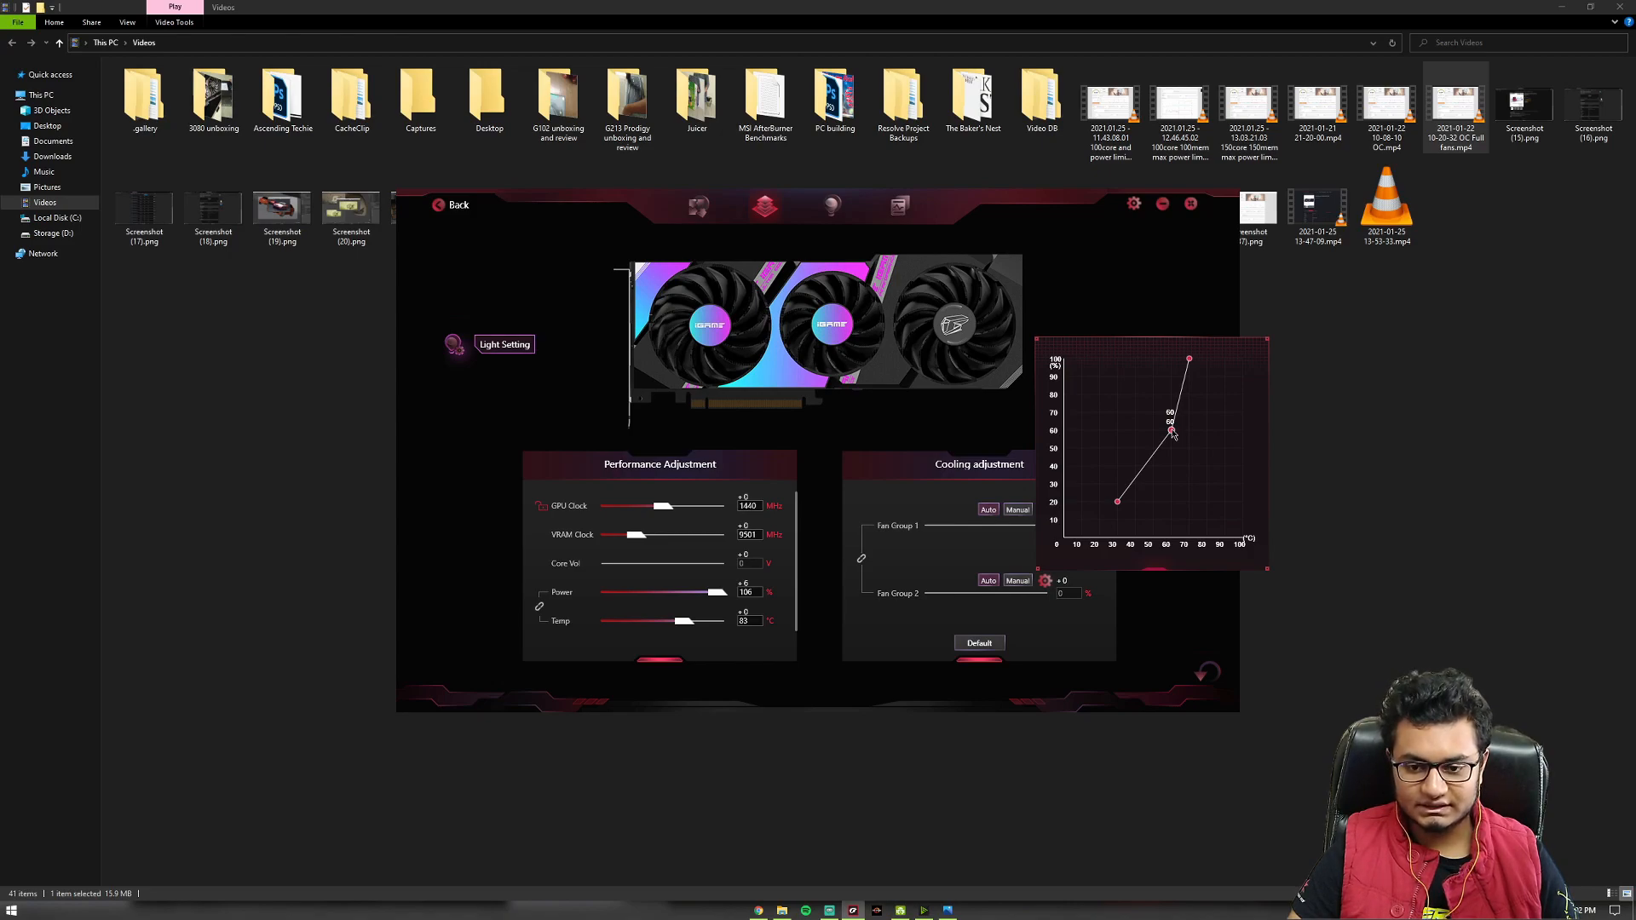
pyautogui.moveTo(1198, 375)
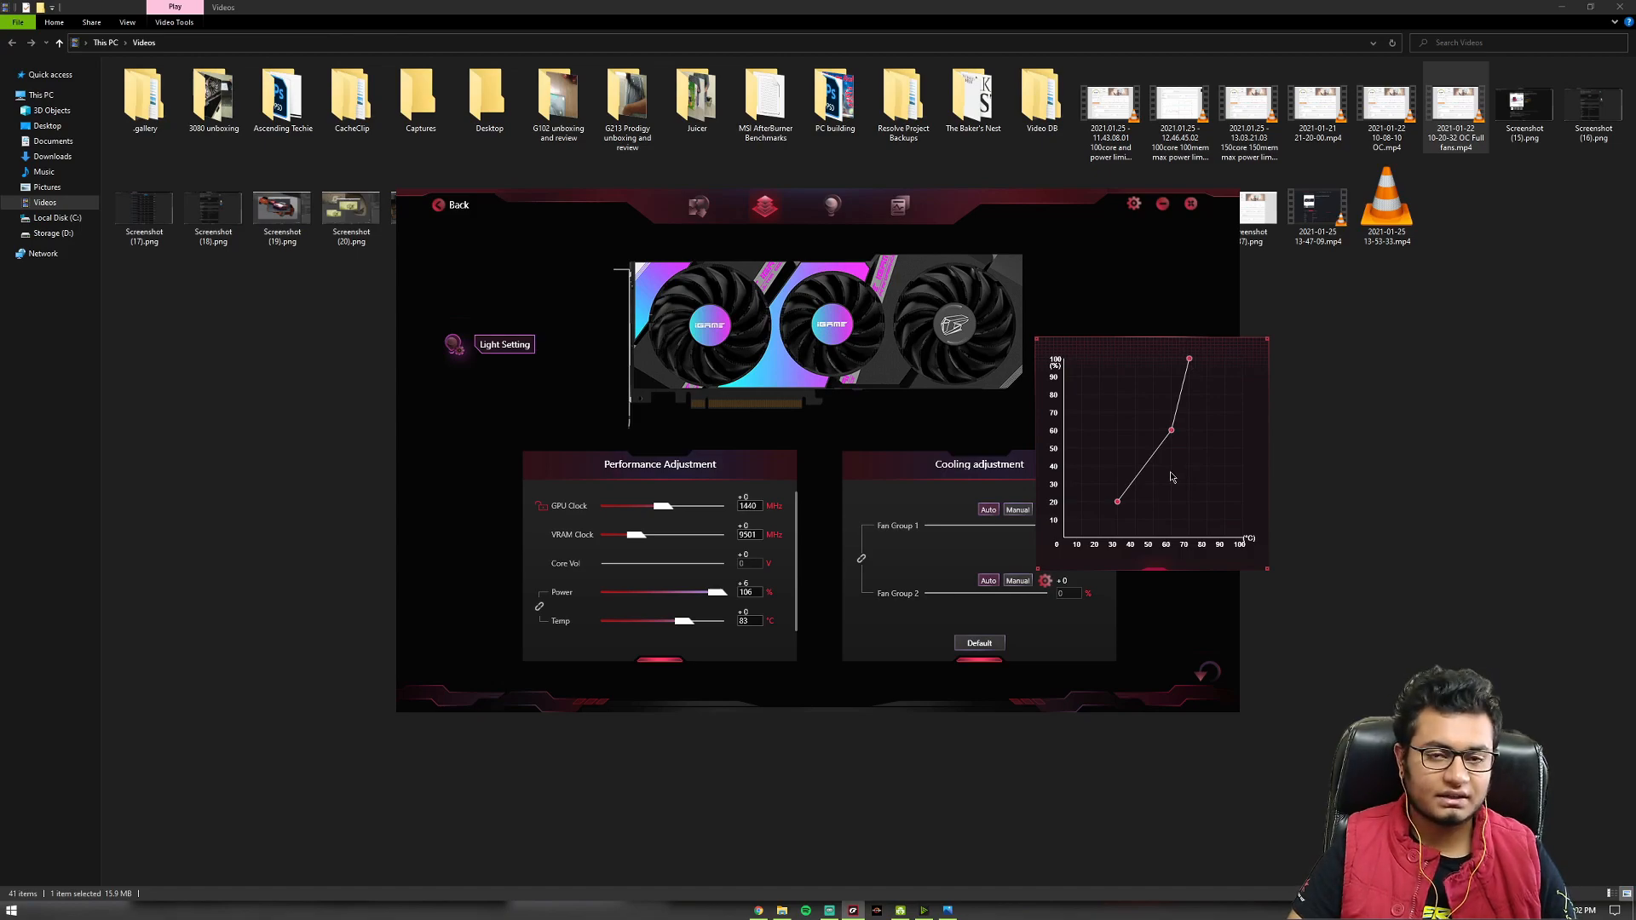
pyautogui.moveTo(1165, 437)
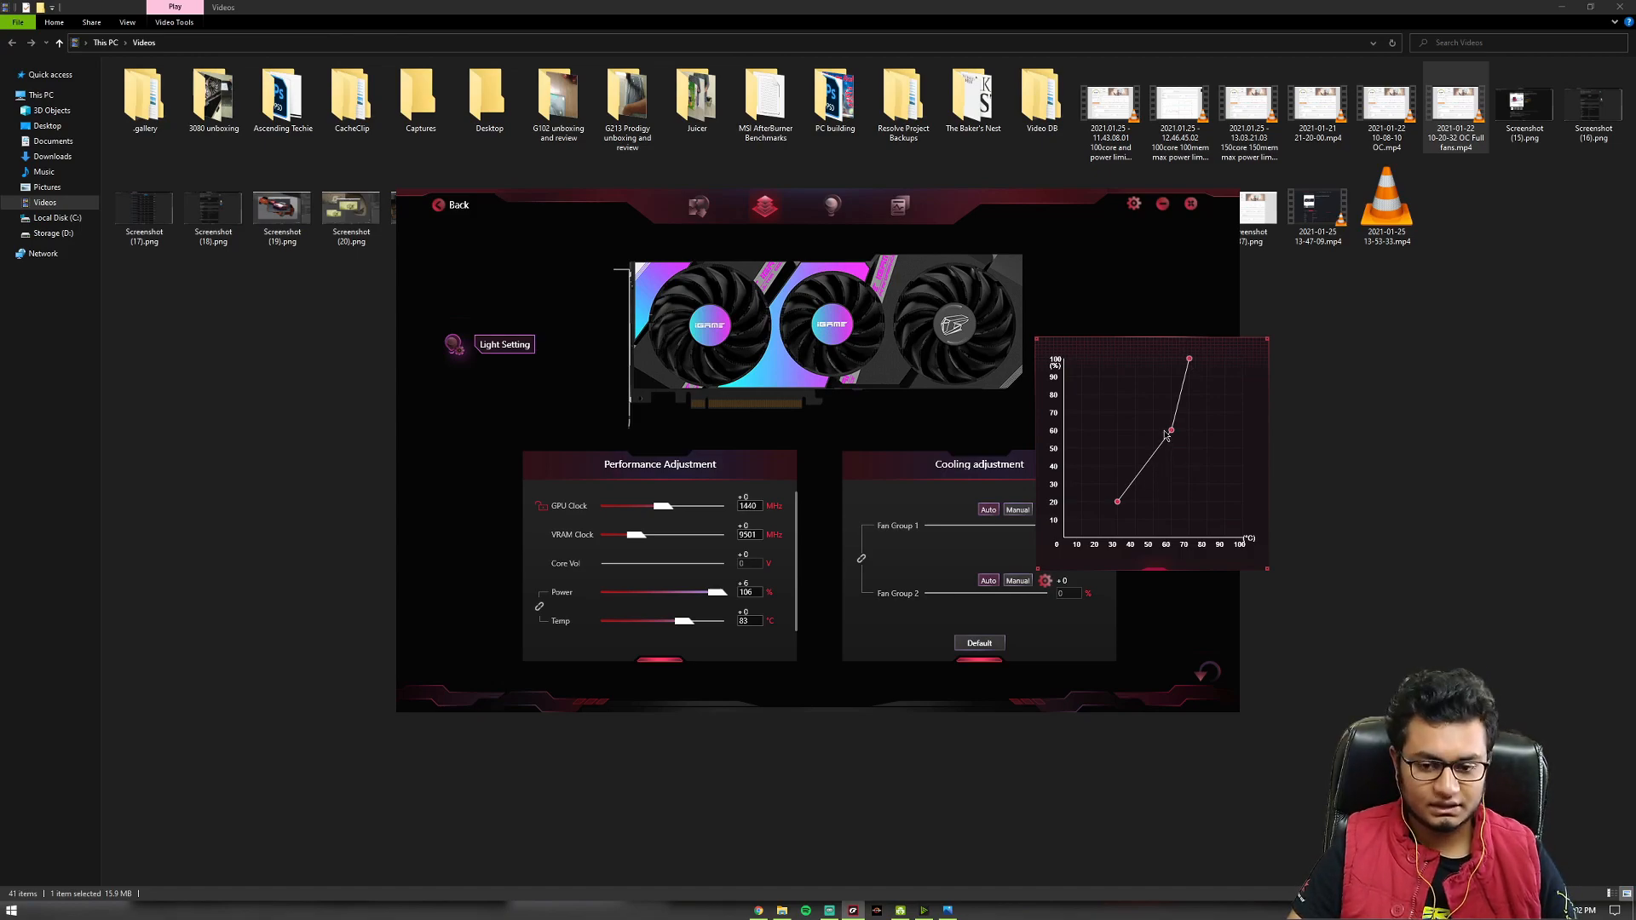
pyautogui.moveTo(1180, 431)
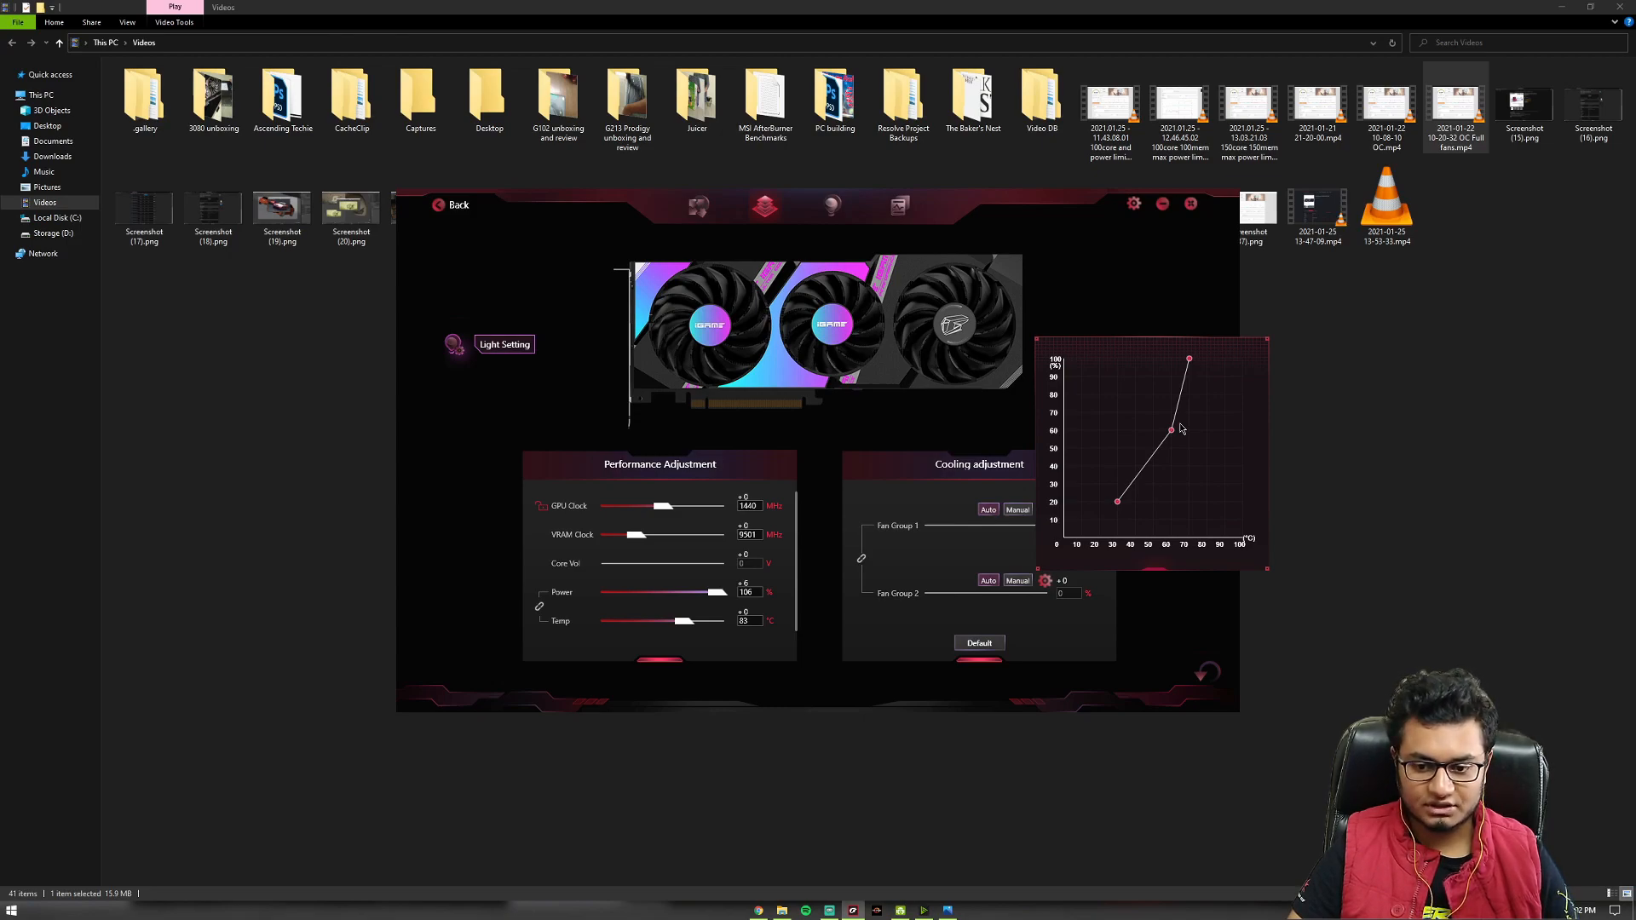
pyautogui.moveTo(1108, 614)
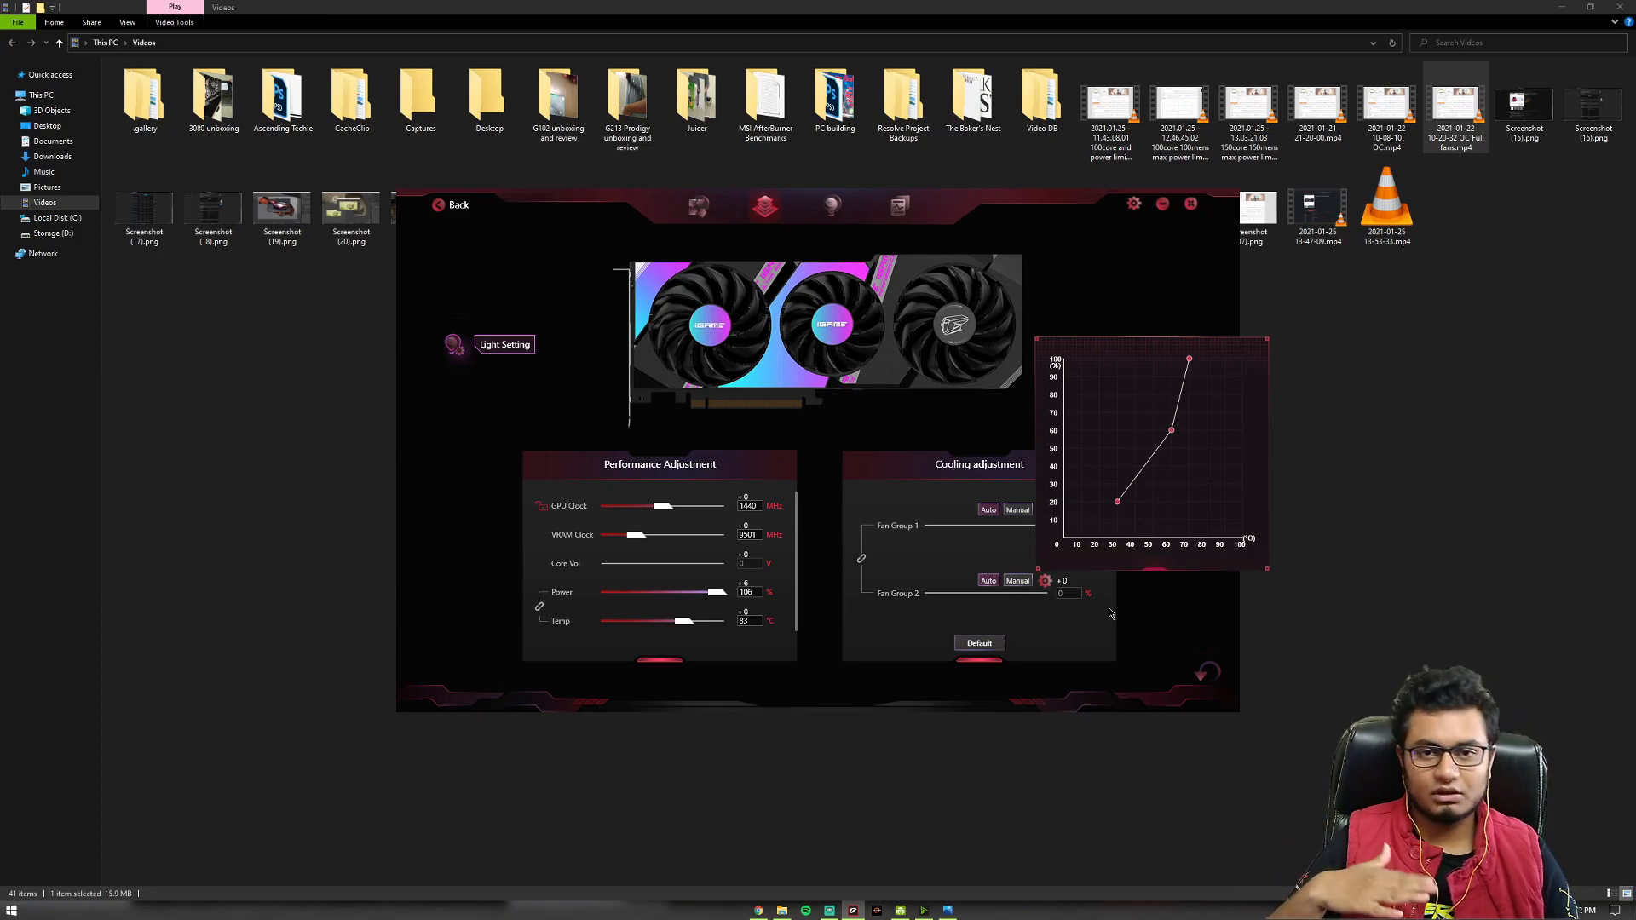
pyautogui.moveTo(1196, 501)
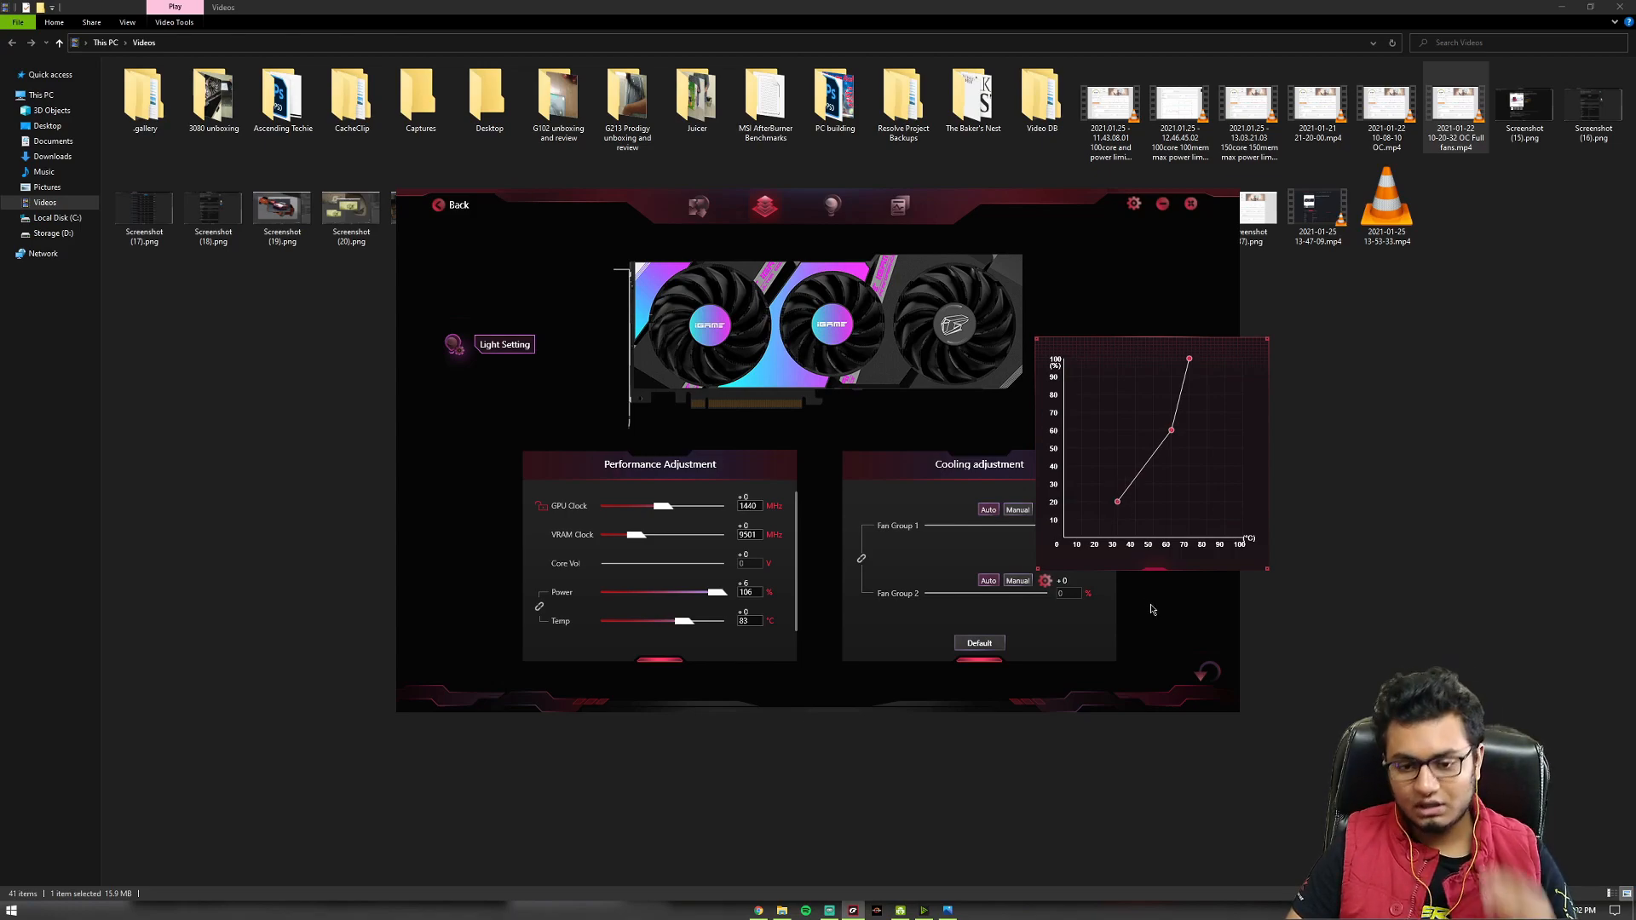
pyautogui.moveTo(1109, 612)
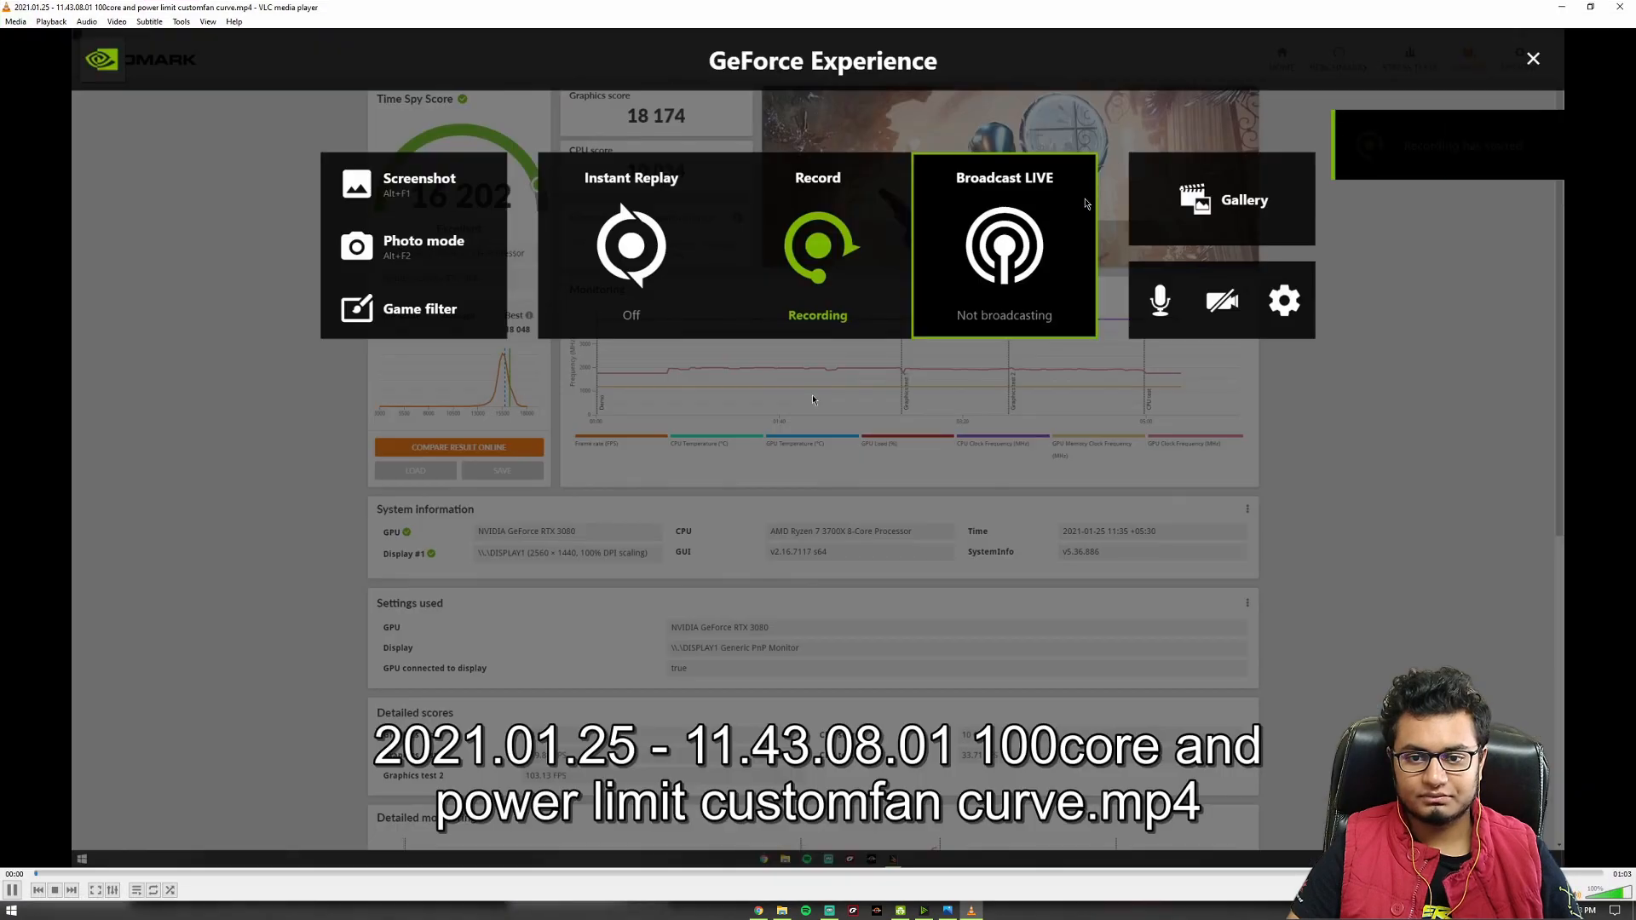
# Pause the custom fan curve recording on its 16,202 Time Spy result.
pyautogui.click(818, 247)
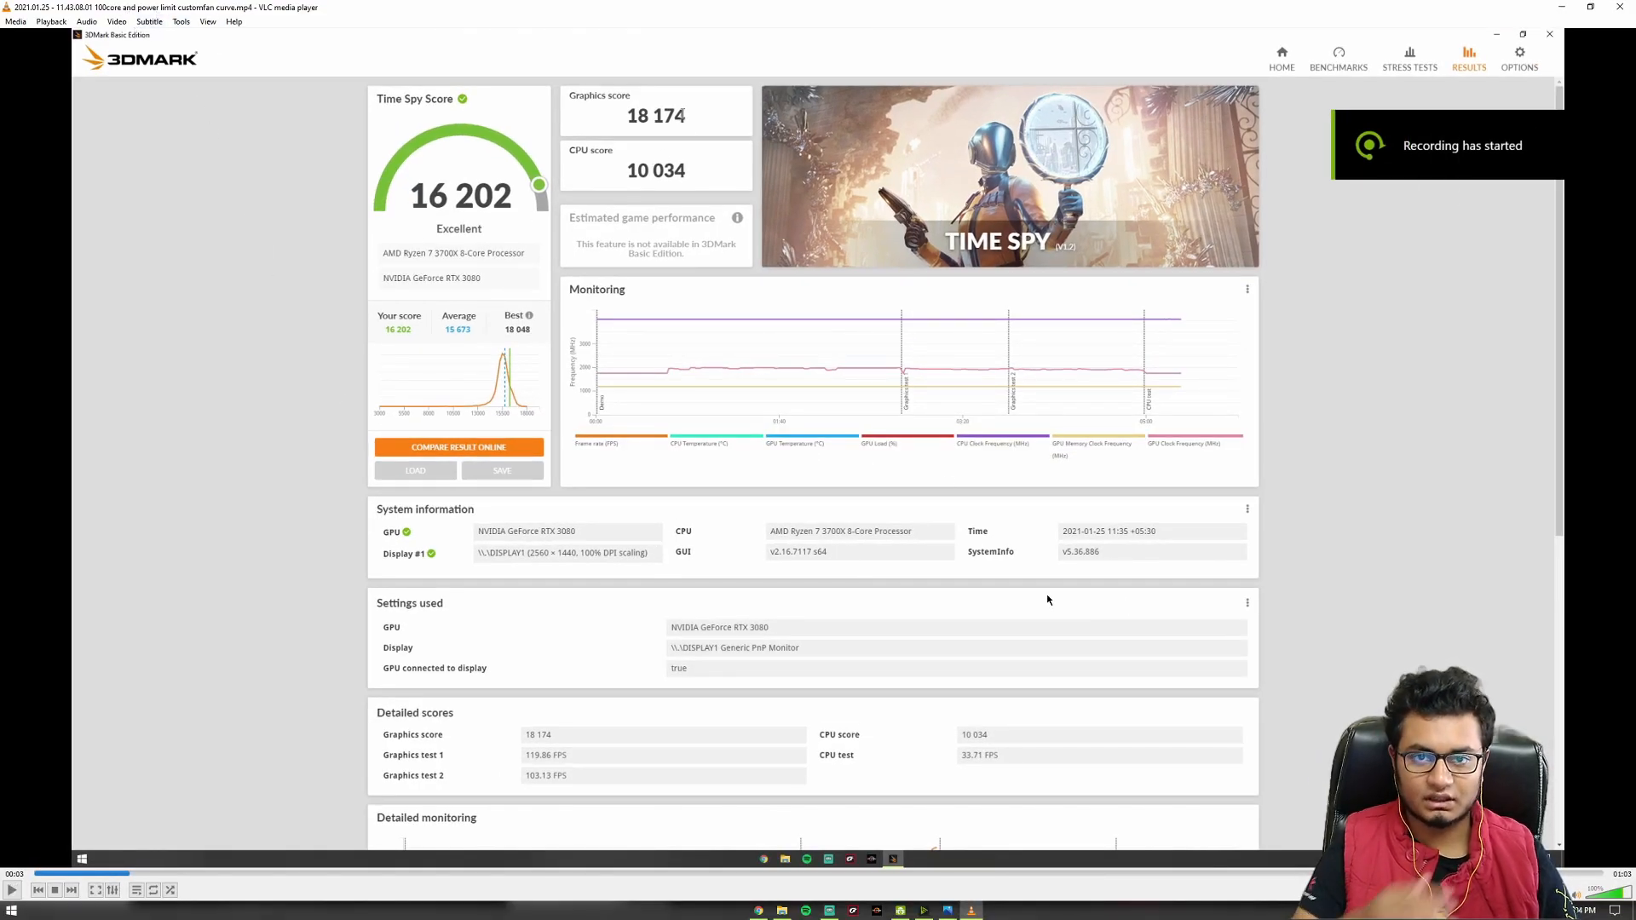
pyautogui.moveTo(1120, 649)
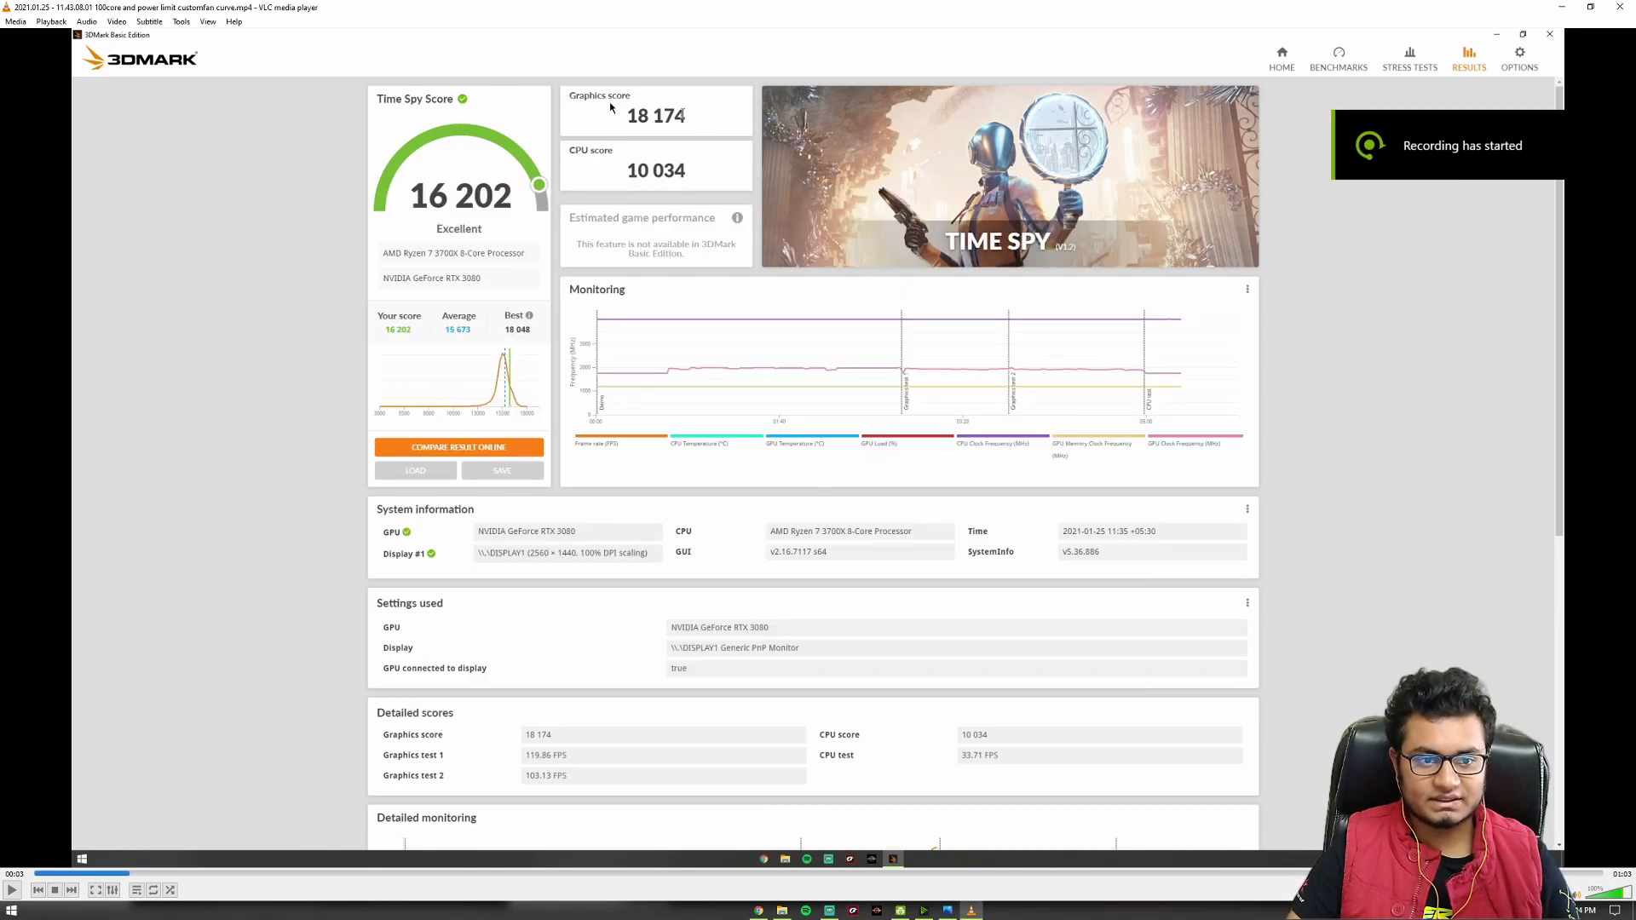
pyautogui.moveTo(390, 581)
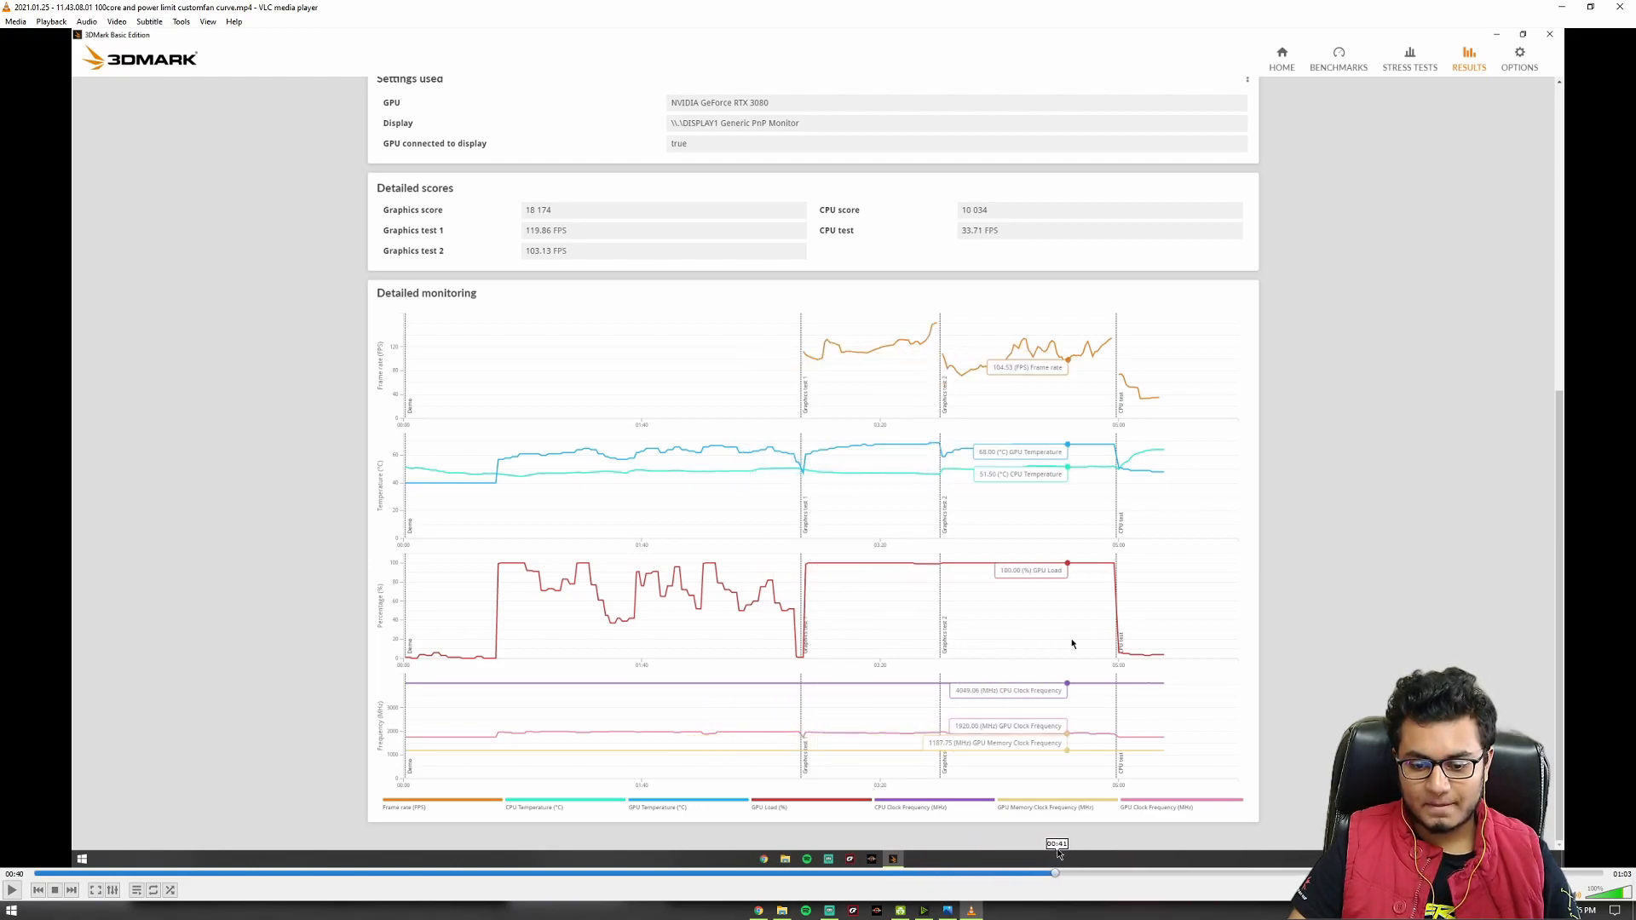
pyautogui.moveTo(1072, 871)
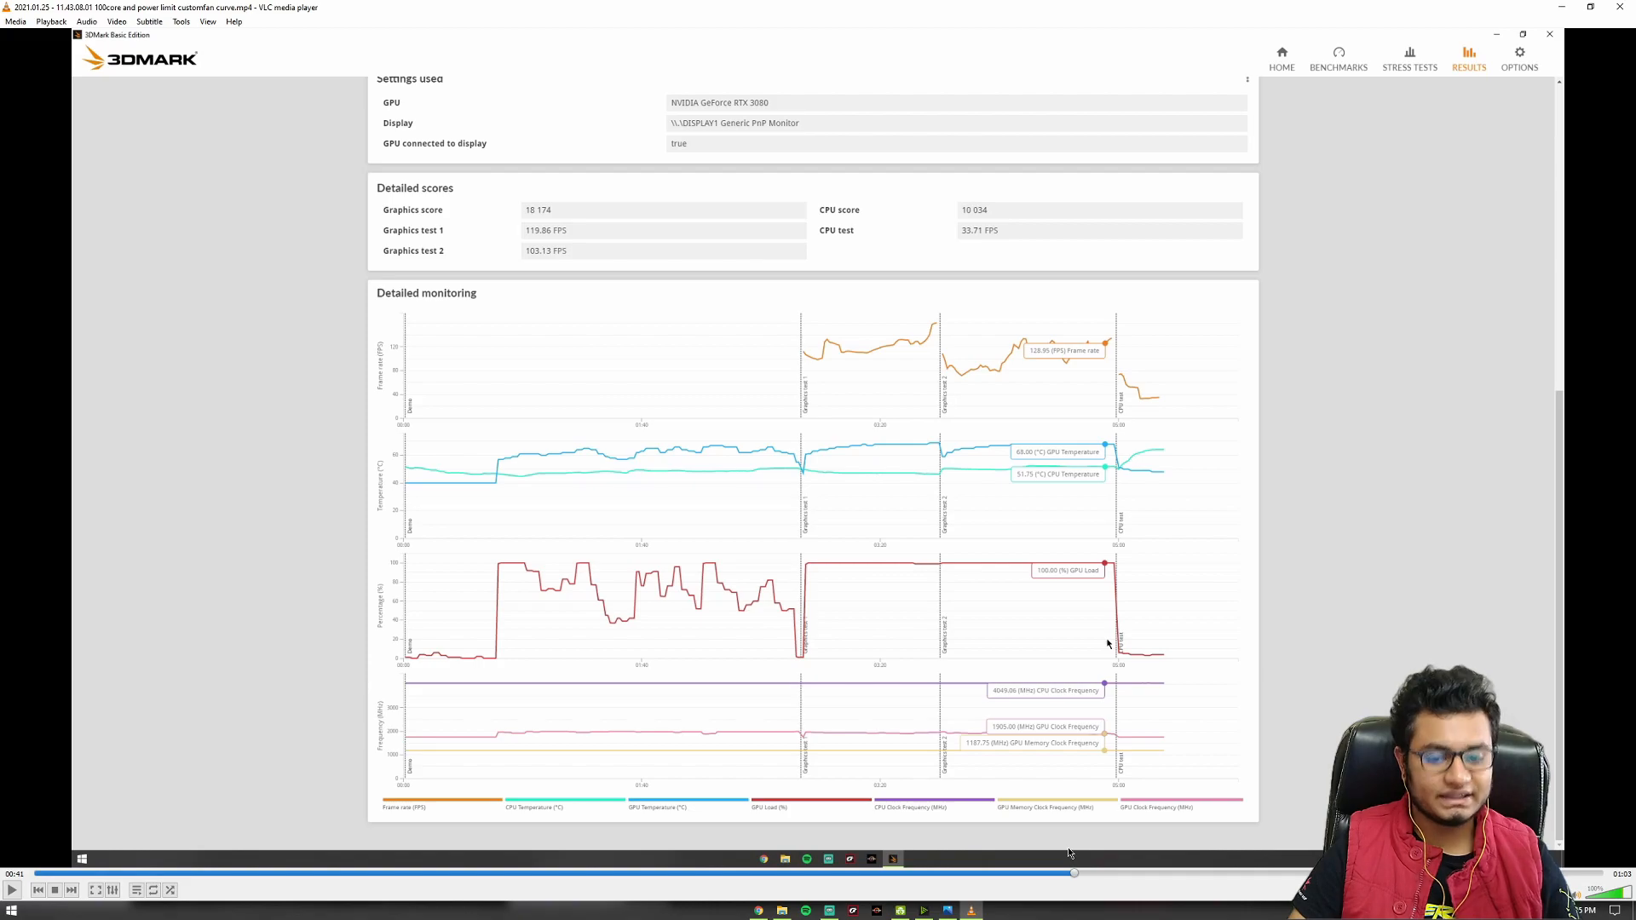
pyautogui.moveTo(1036, 858)
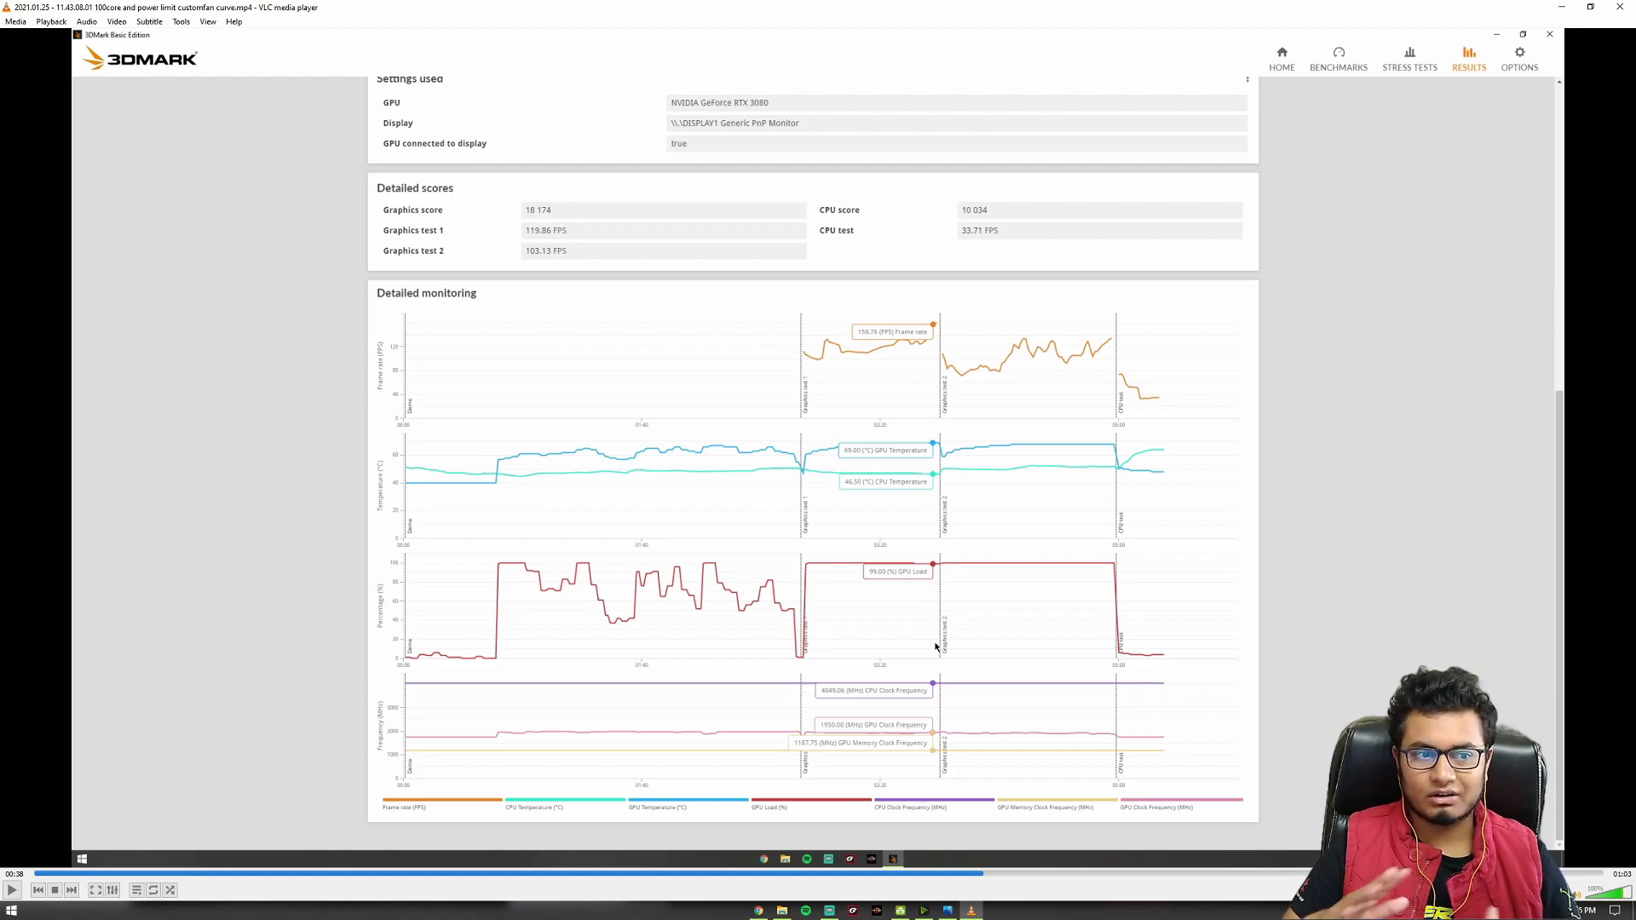
pyautogui.moveTo(938, 765)
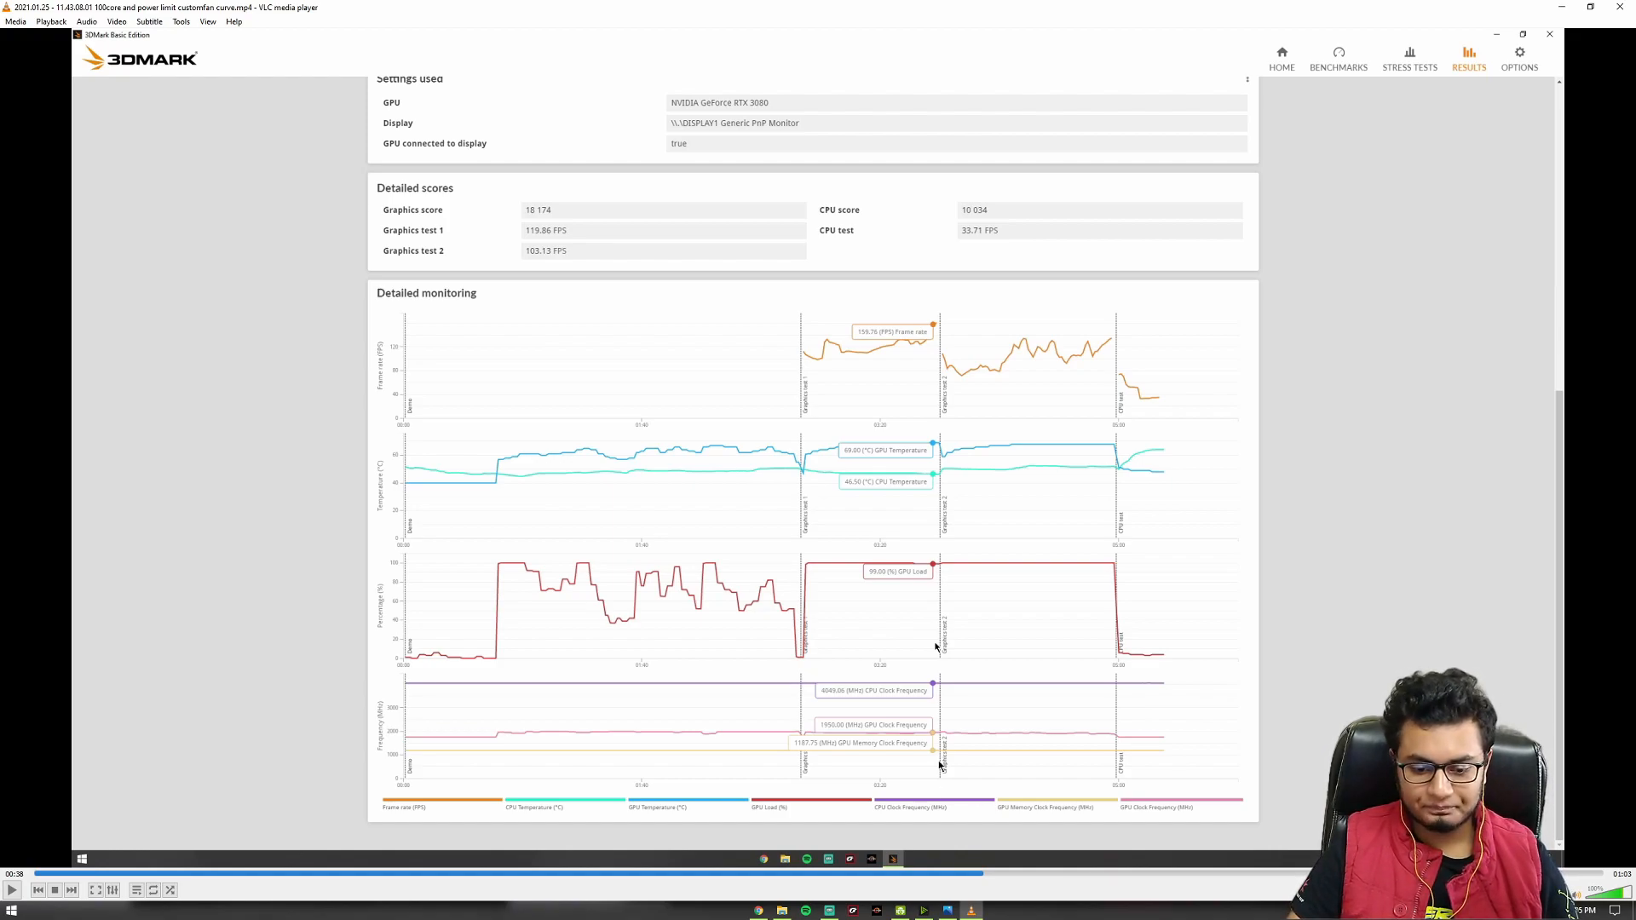
pyautogui.moveTo(985, 873)
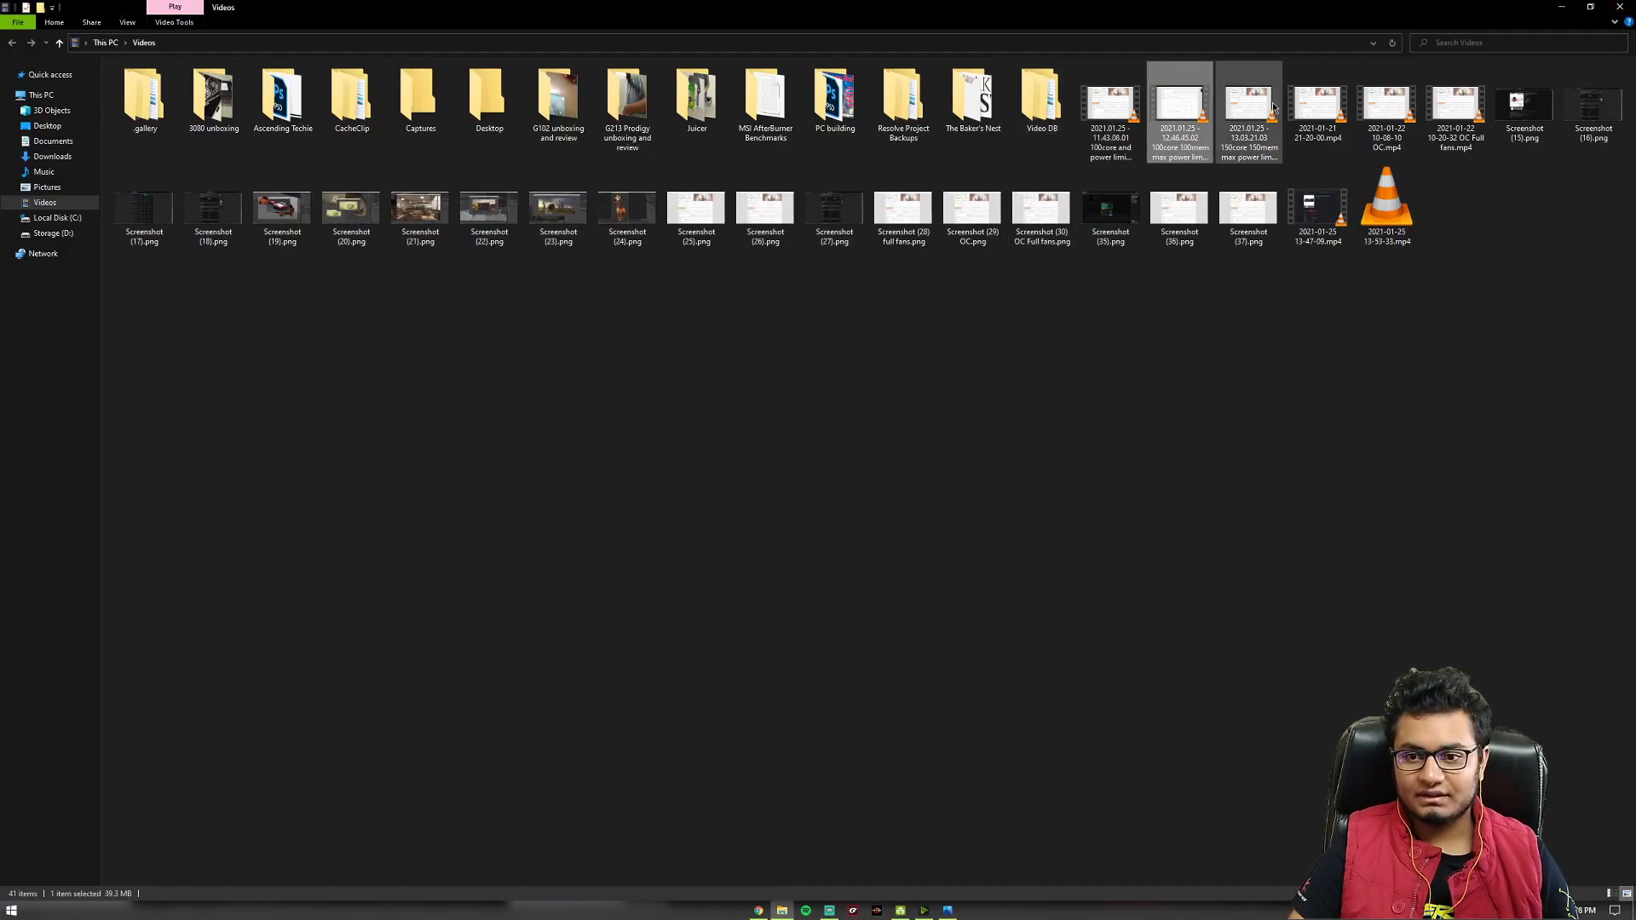
pyautogui.moveTo(1249, 104)
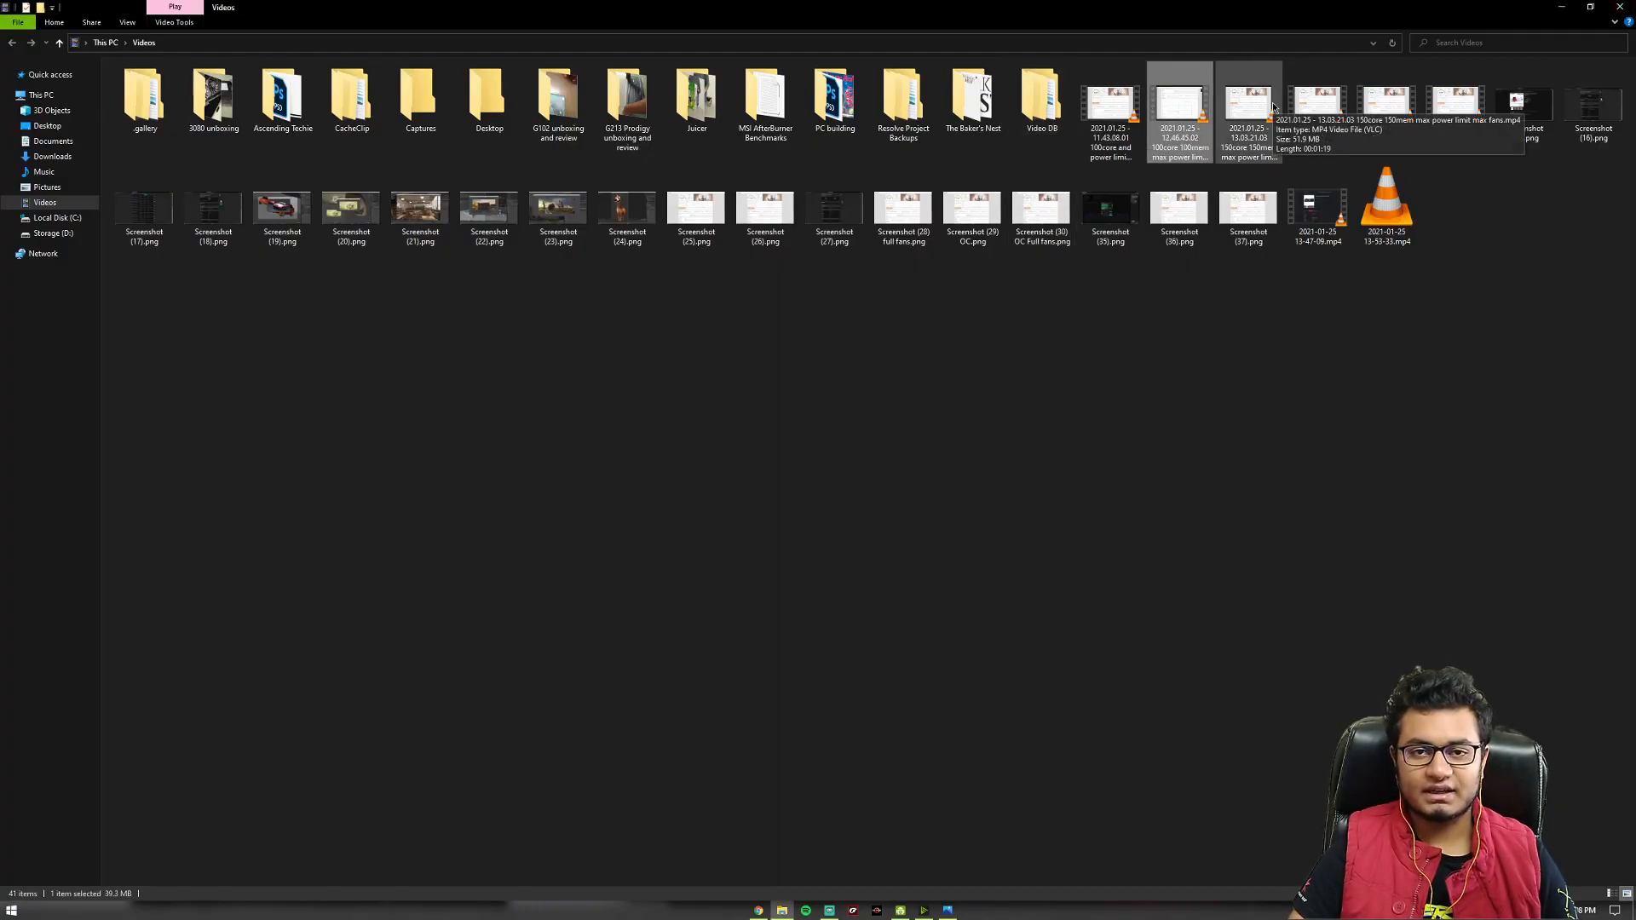
# Select the 13.03.21.03 150core 150mem max-fans MP4 and play it in VLC.
pyautogui.click(1247, 104)
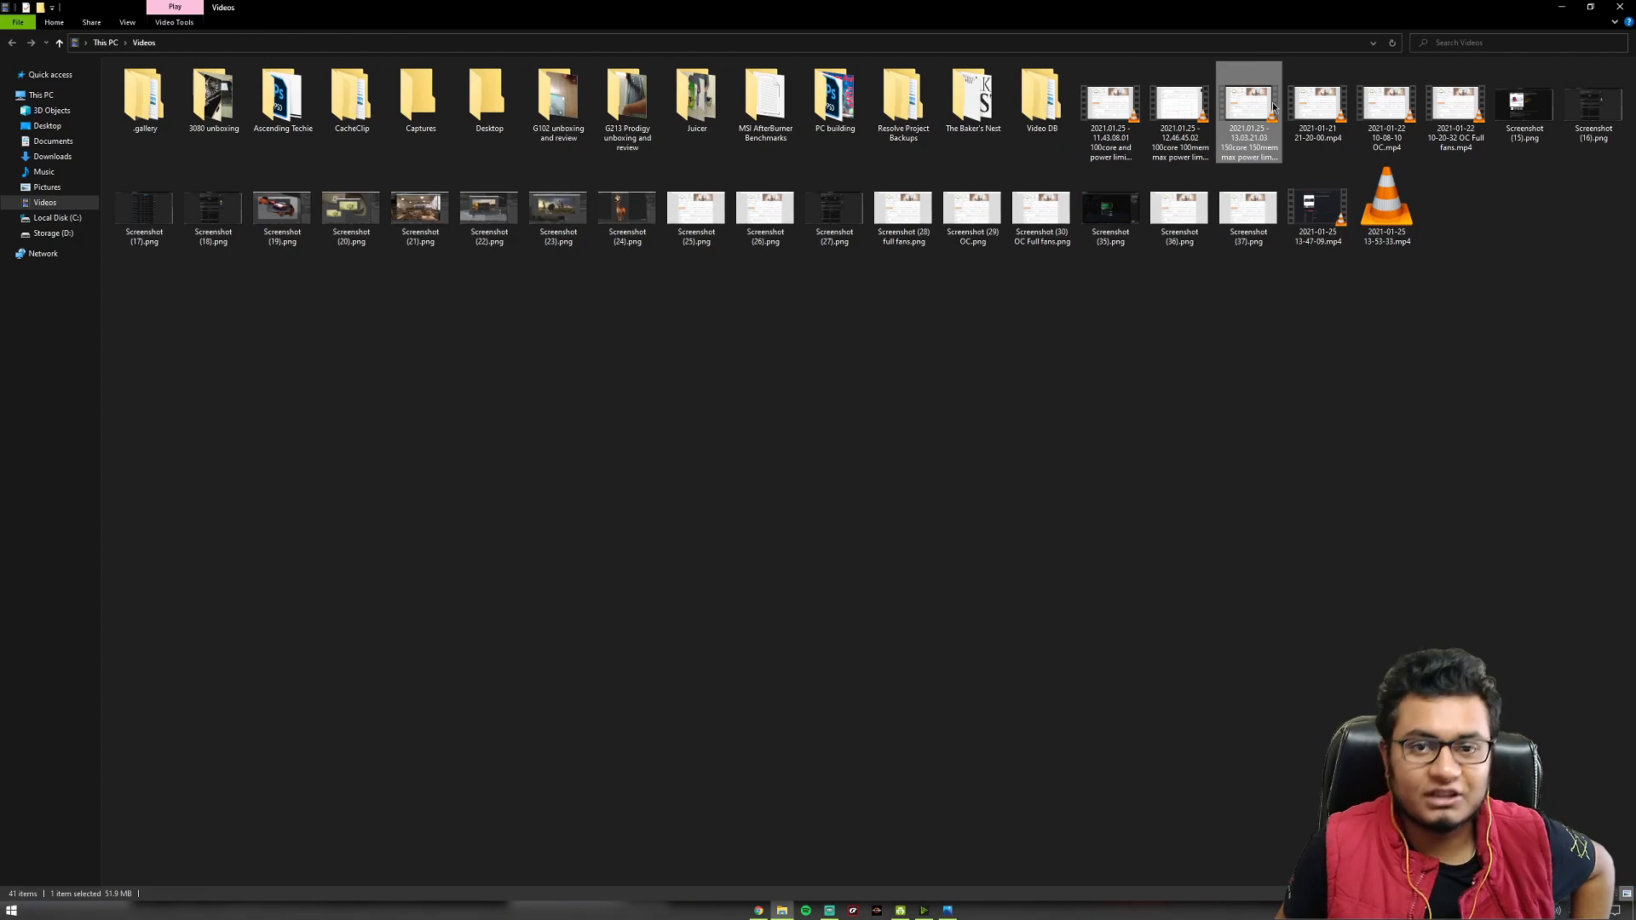
pyautogui.moveTo(1249, 115)
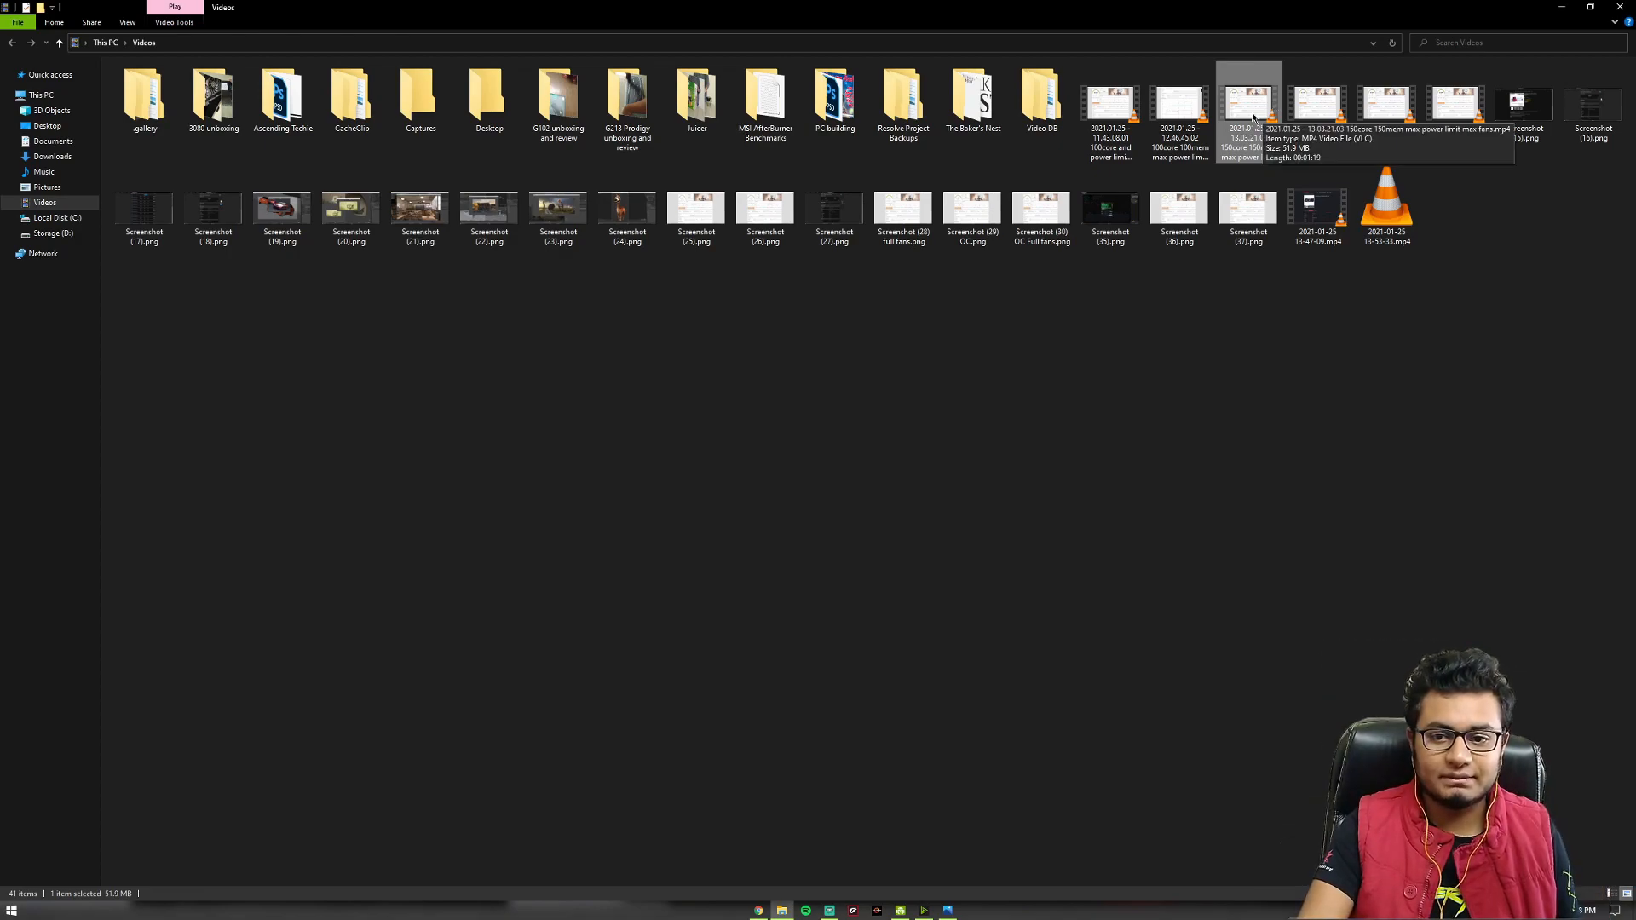
pyautogui.doubleClick(1247, 102)
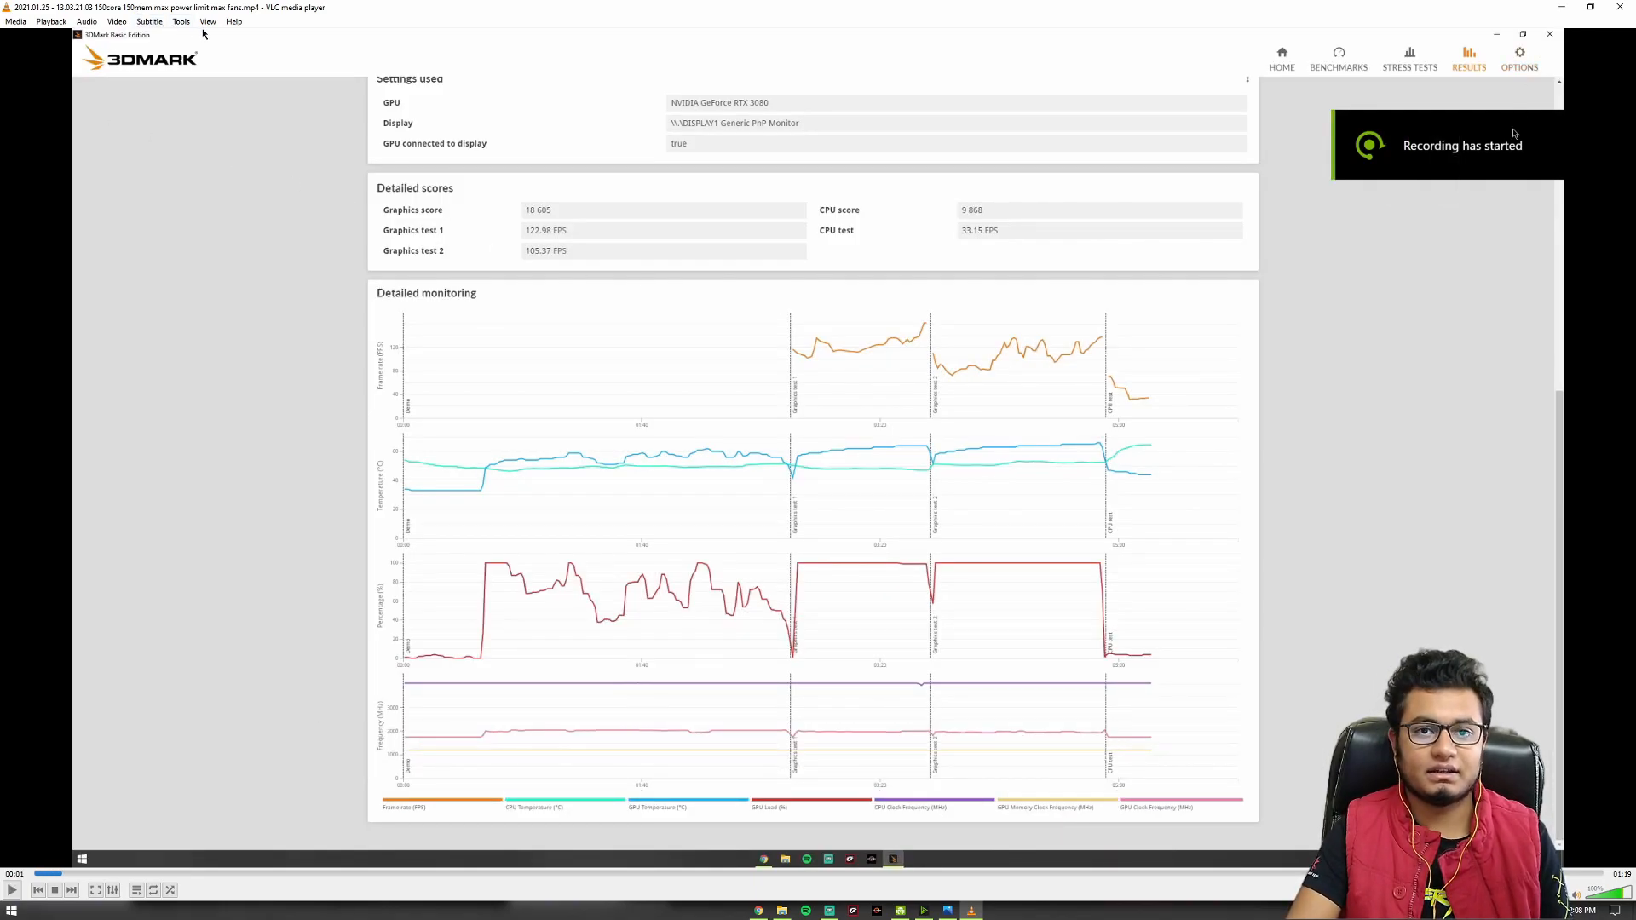
pyautogui.moveTo(206, 20)
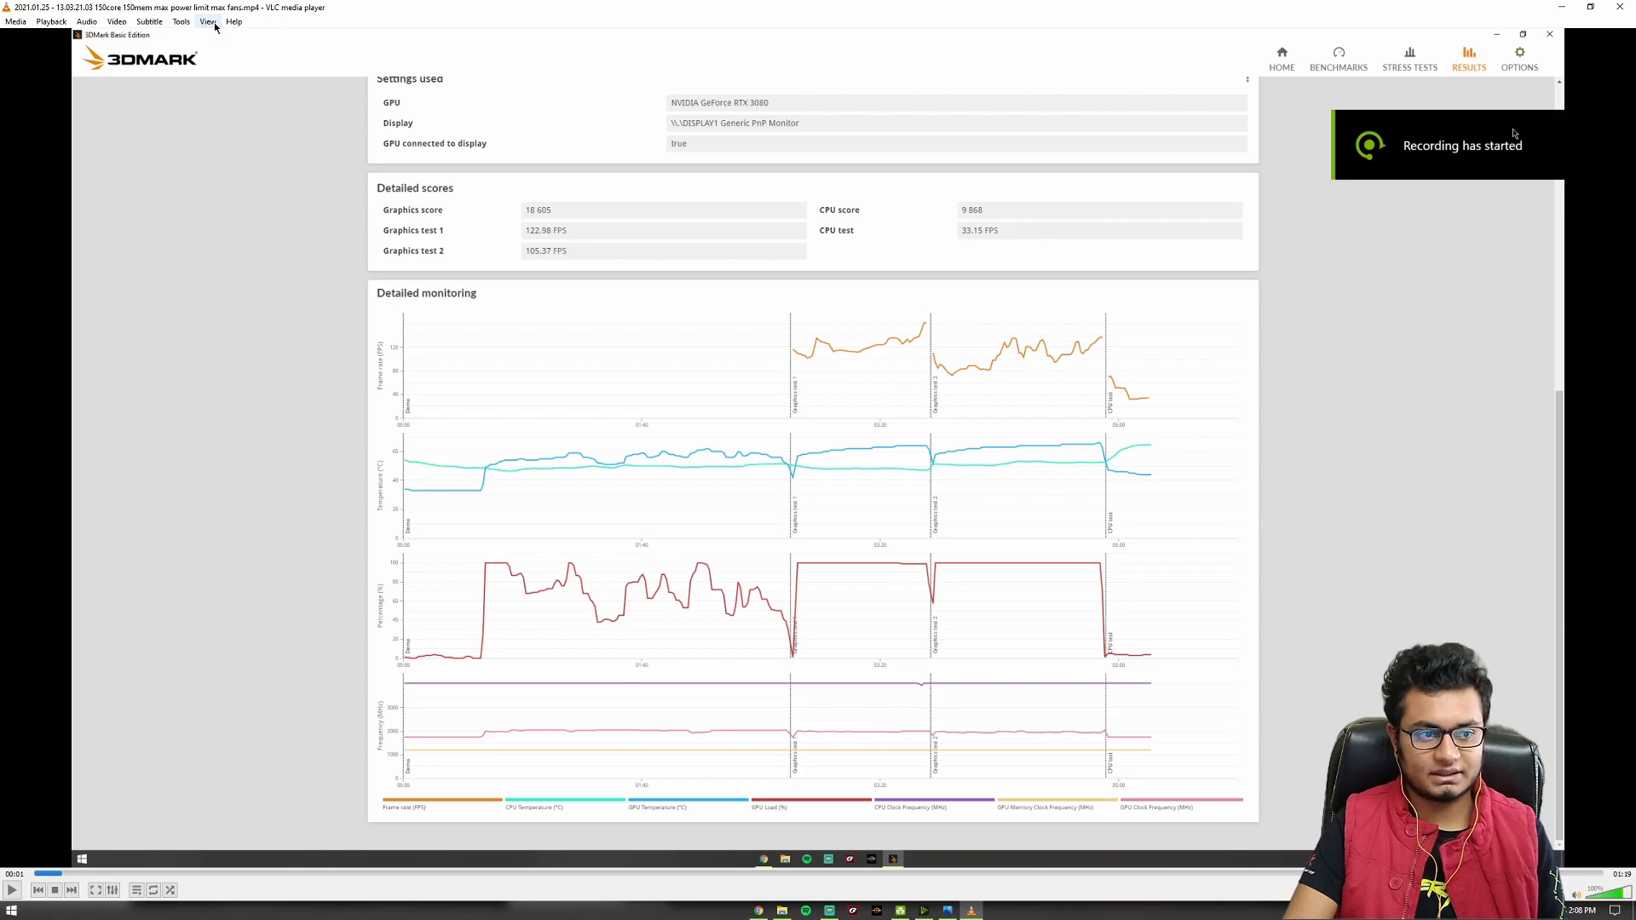
pyautogui.moveTo(233, 21)
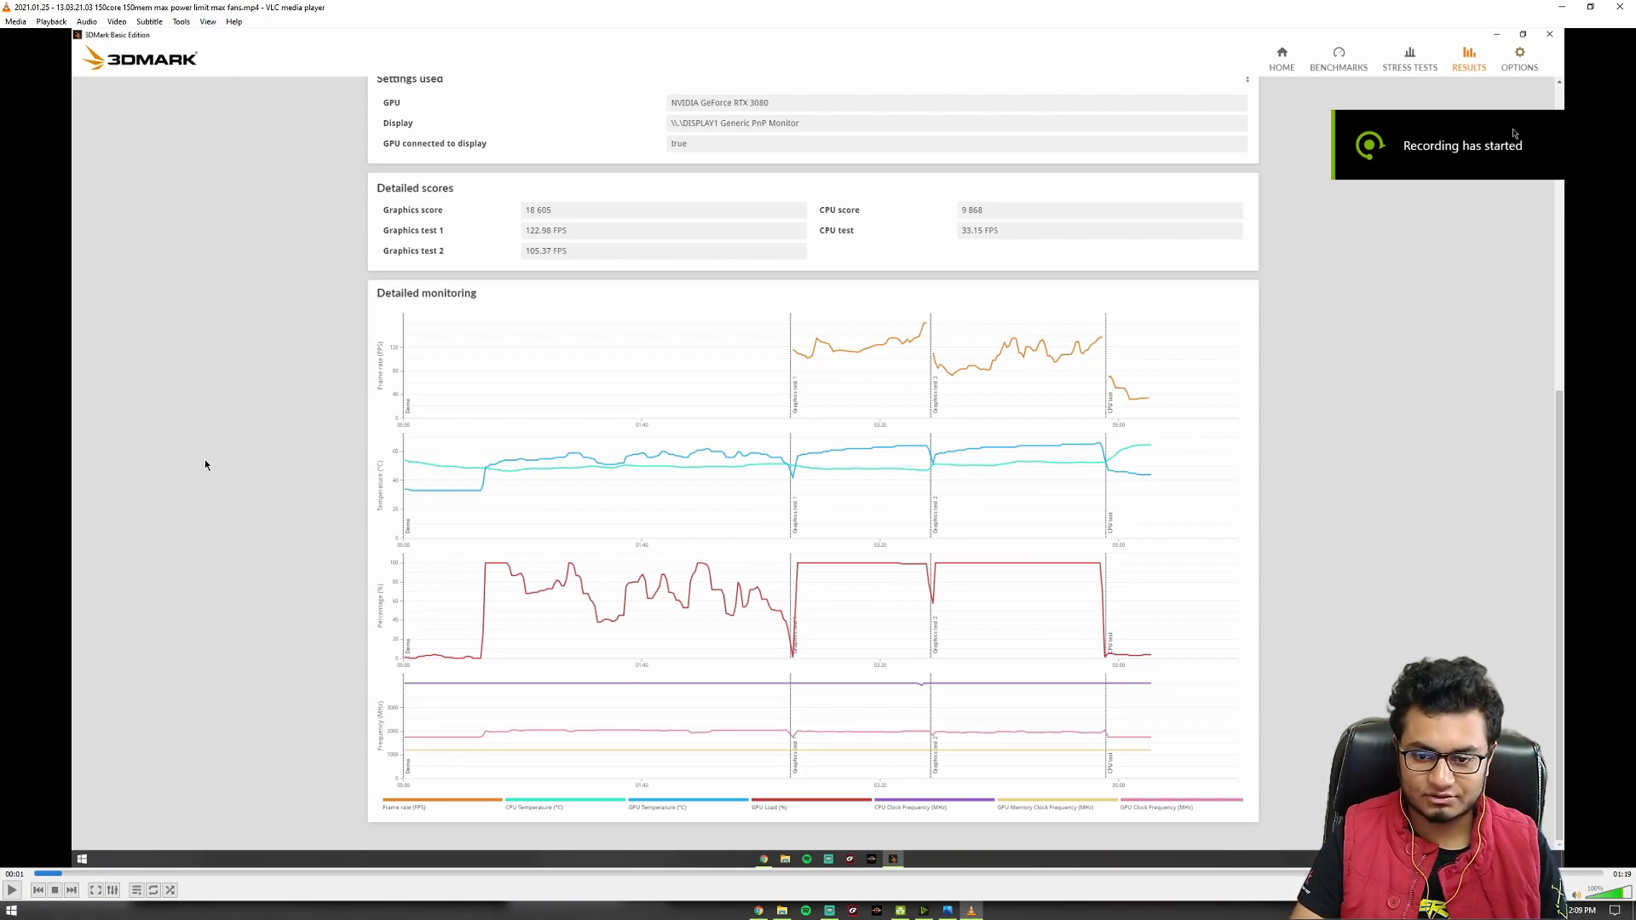
# Play the recording past the 16,423 Time Spy score to the monitoring graphs.
pyautogui.scroll(3)
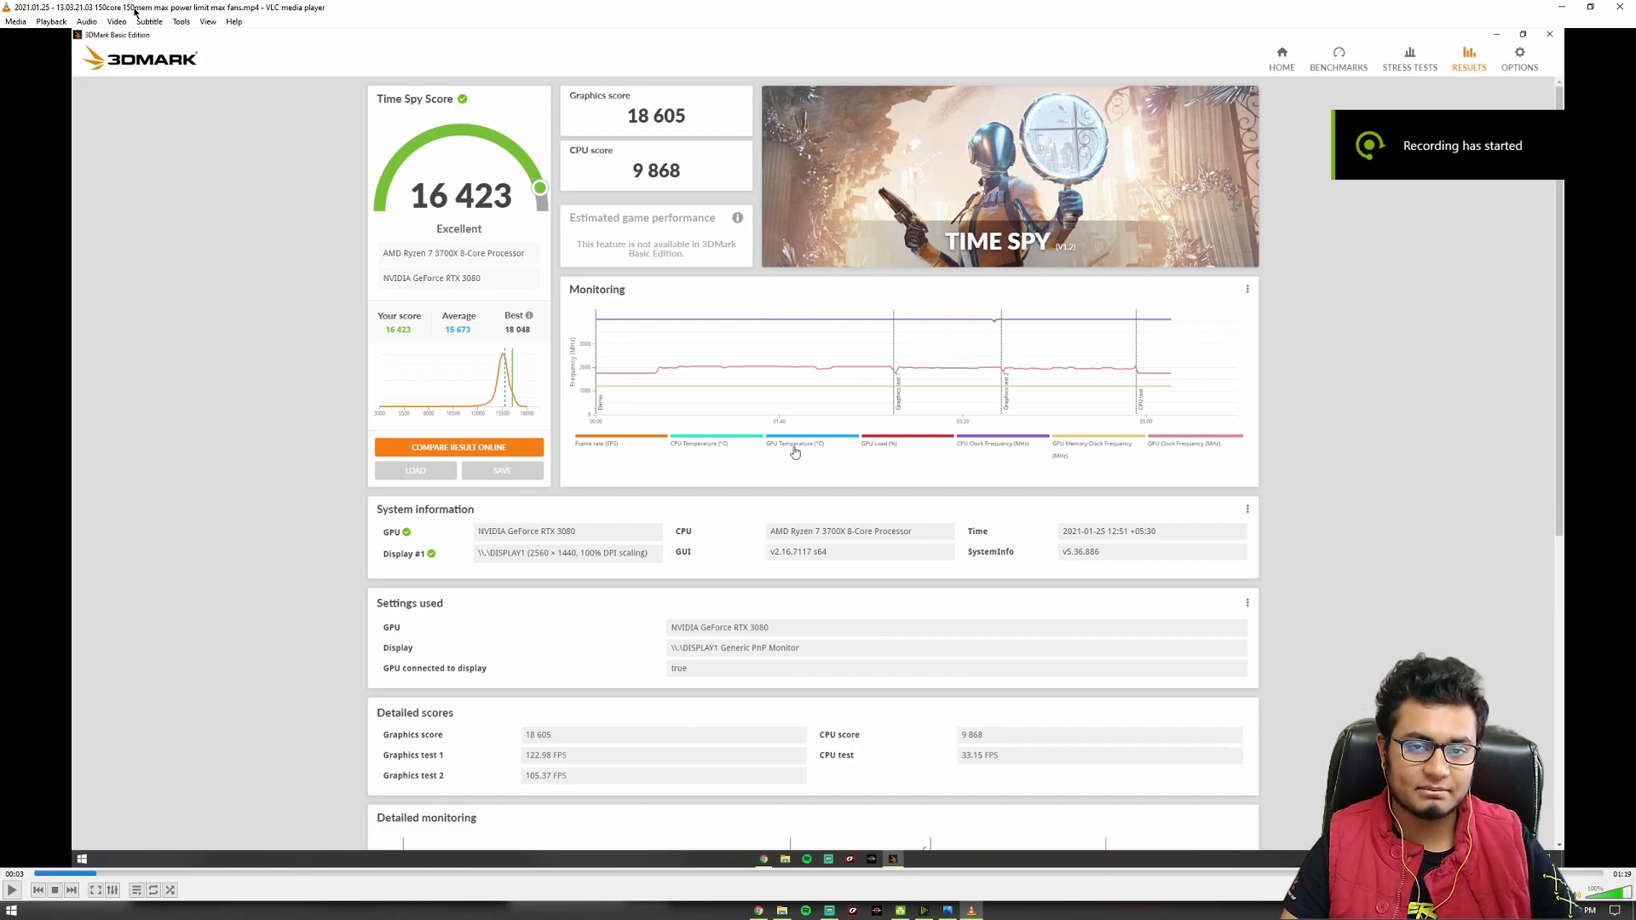
pyautogui.click(543, 873)
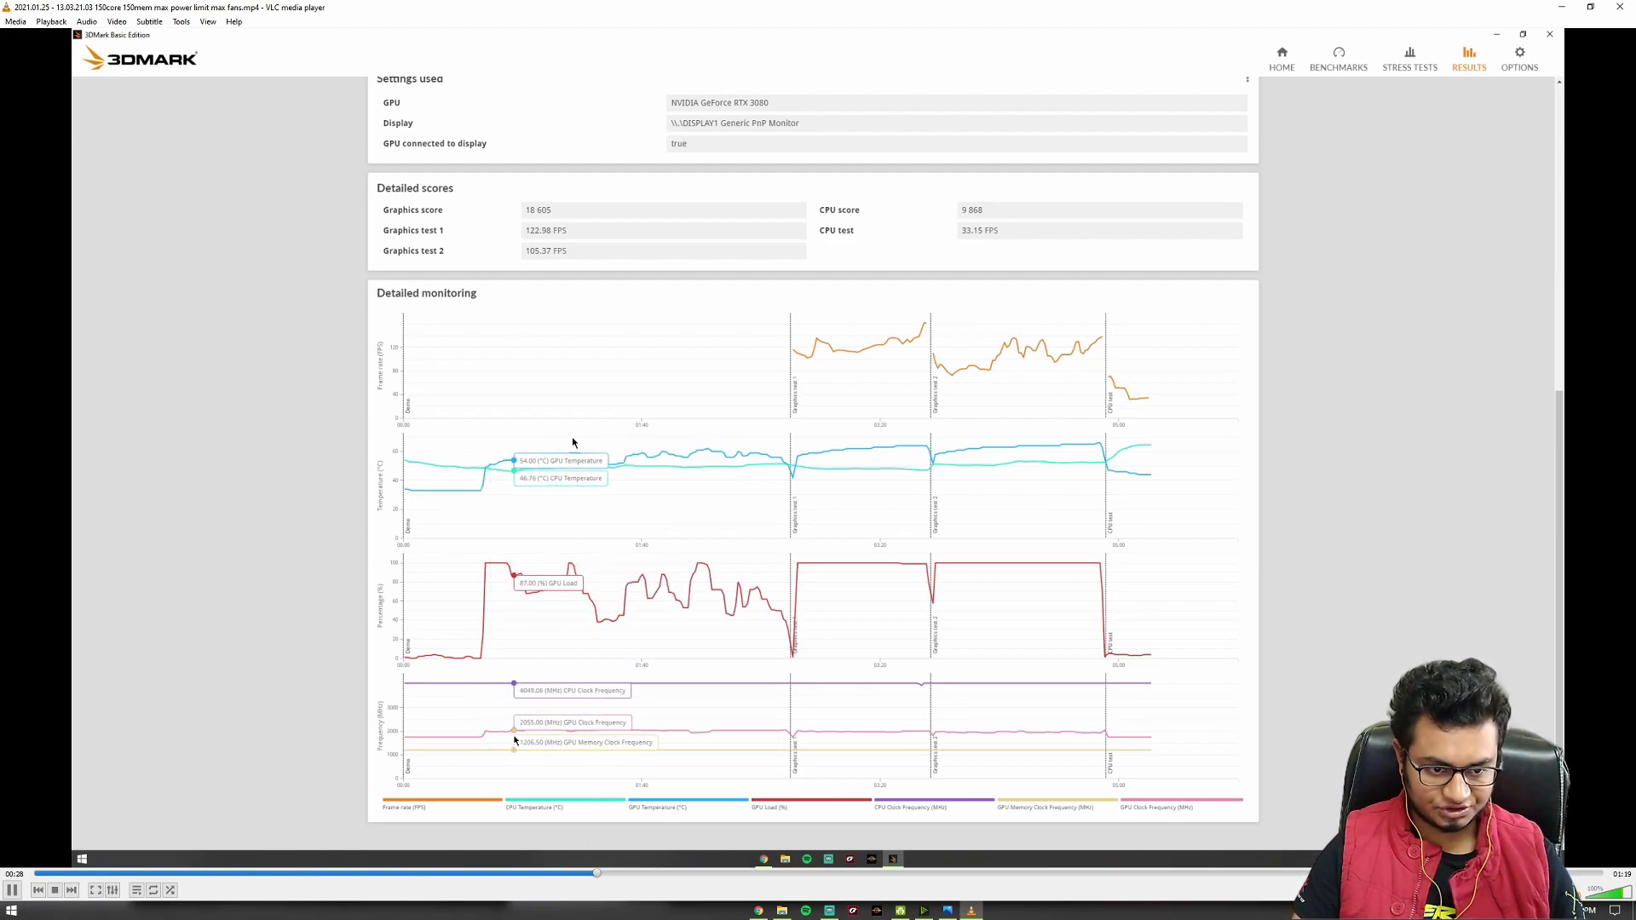
pyautogui.moveTo(543, 725)
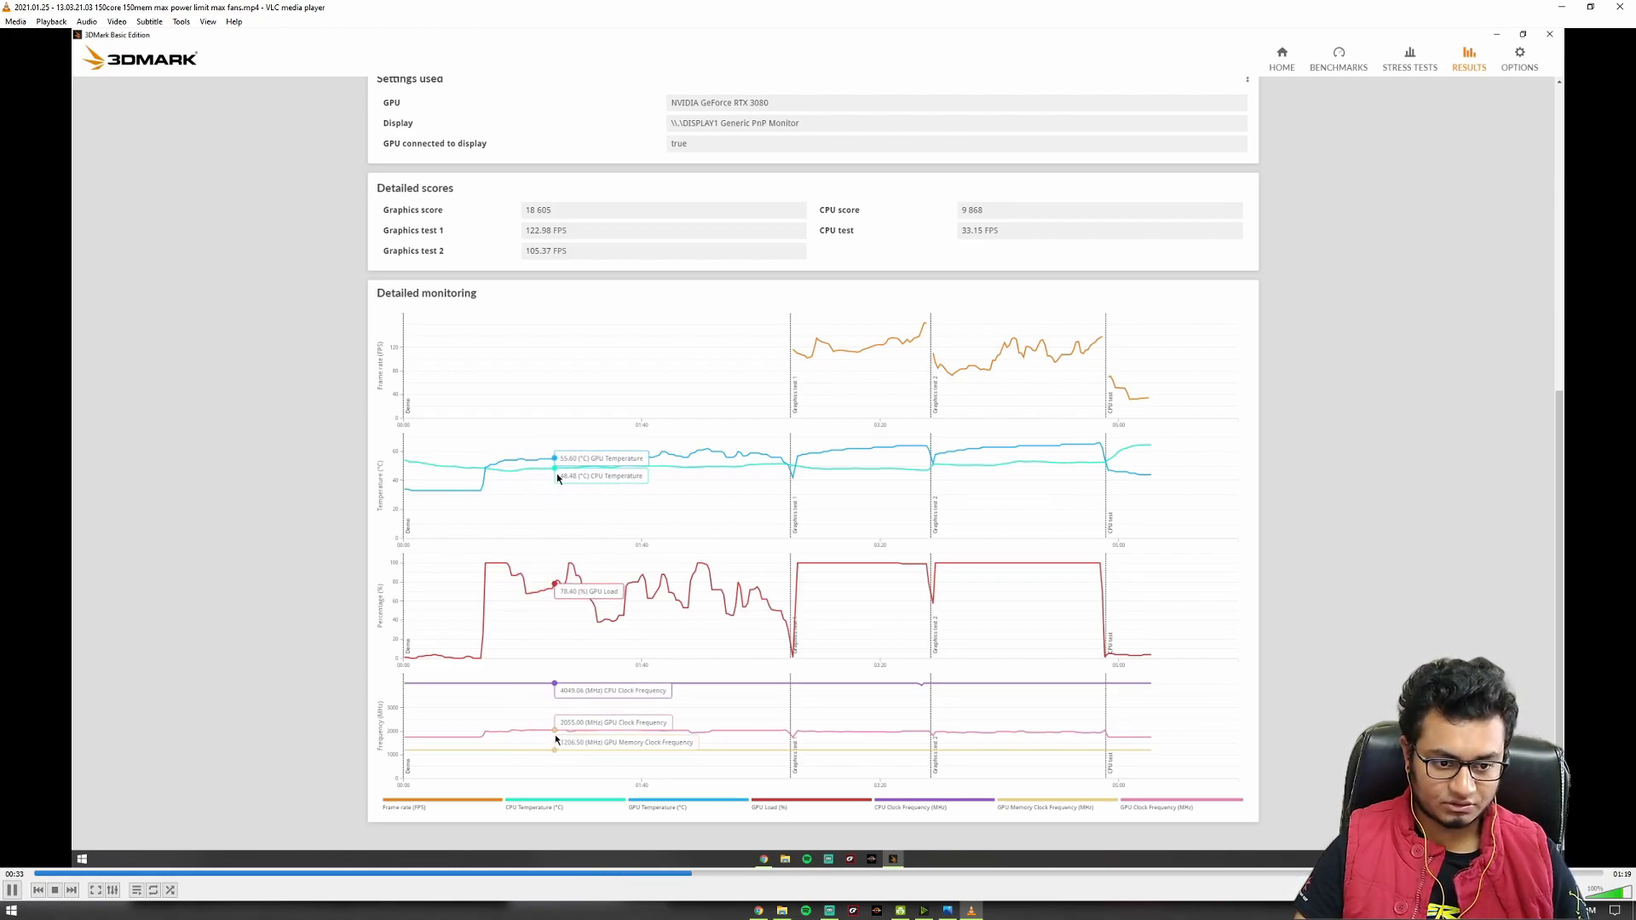
pyautogui.moveTo(595, 725)
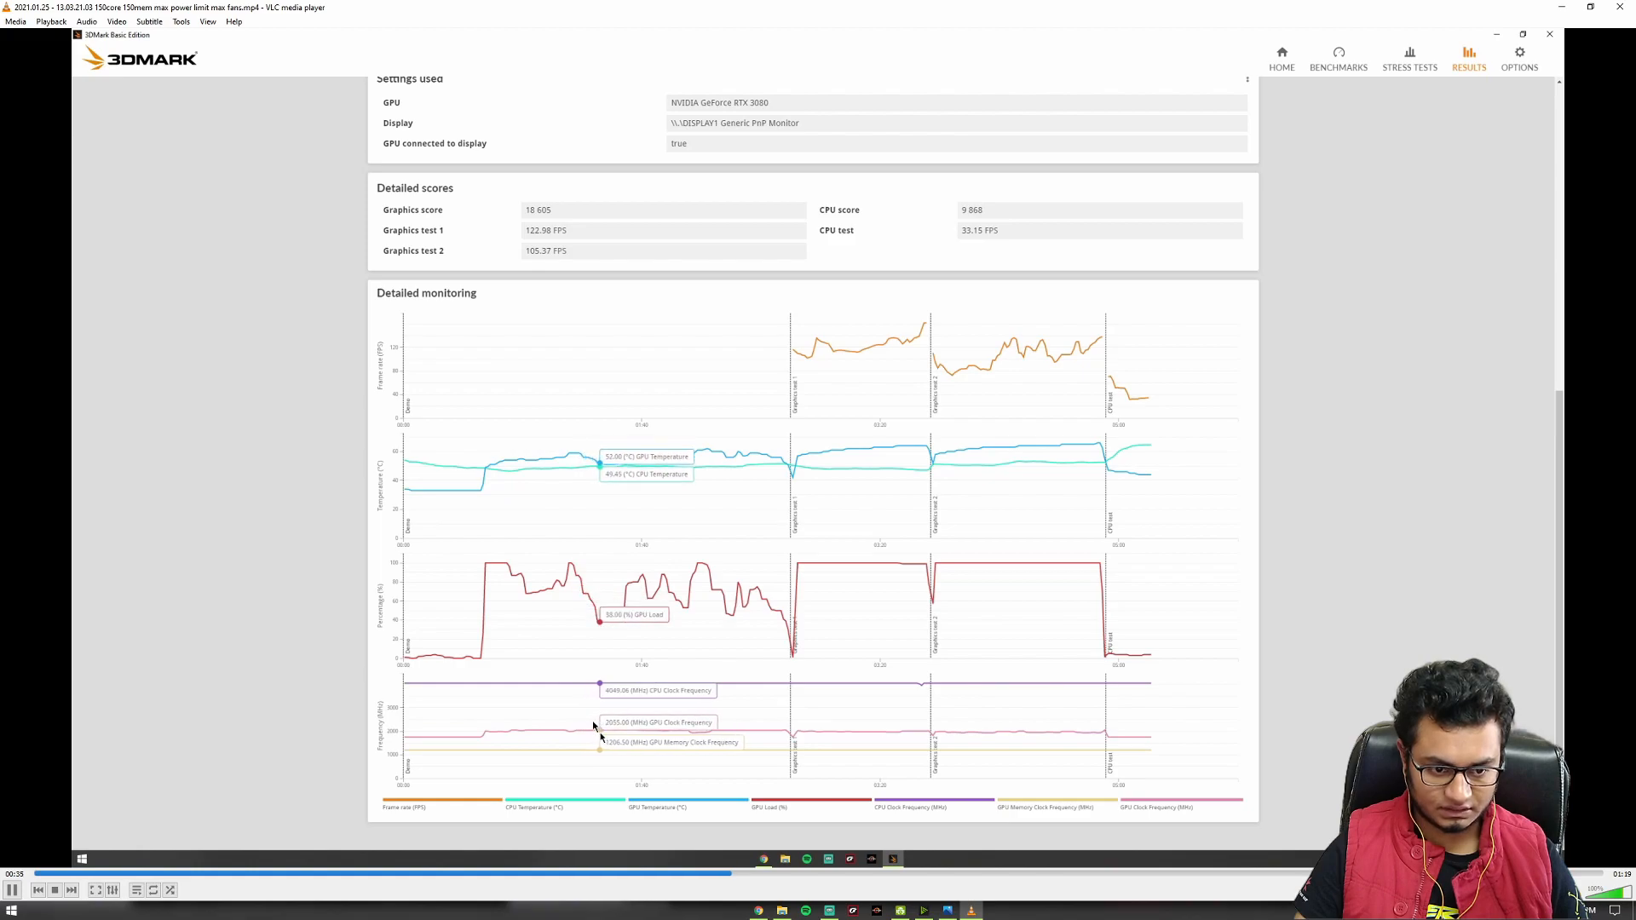
pyautogui.moveTo(655, 733)
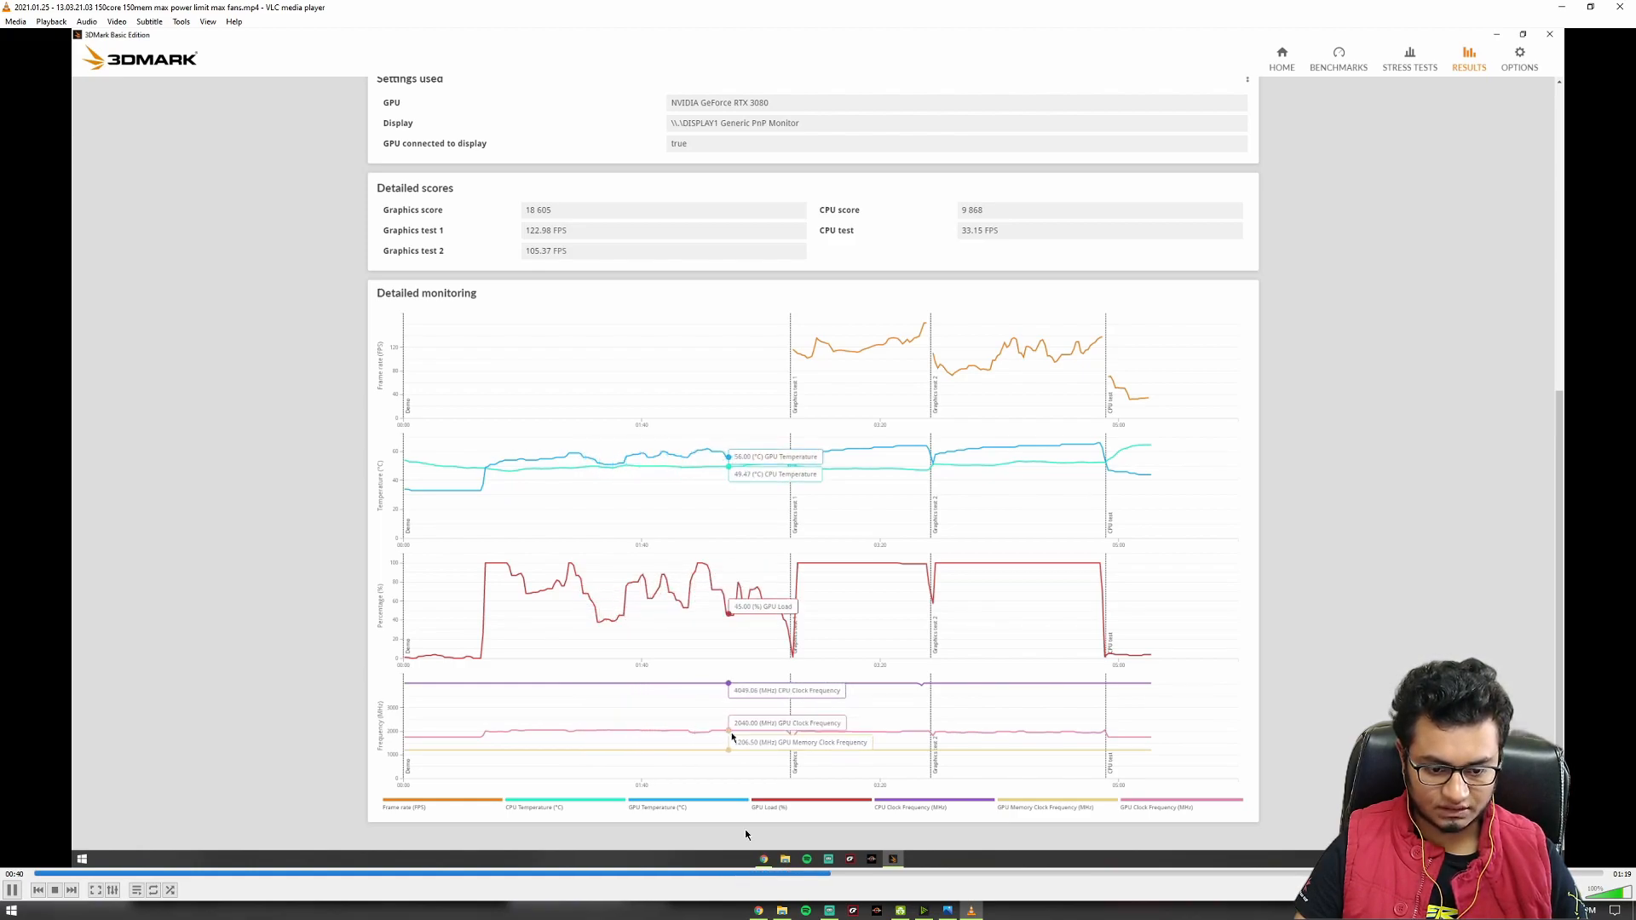
# Seek back to 00:37 in the max-fans recording to replay the monitoring graphs.
pyautogui.click(721, 874)
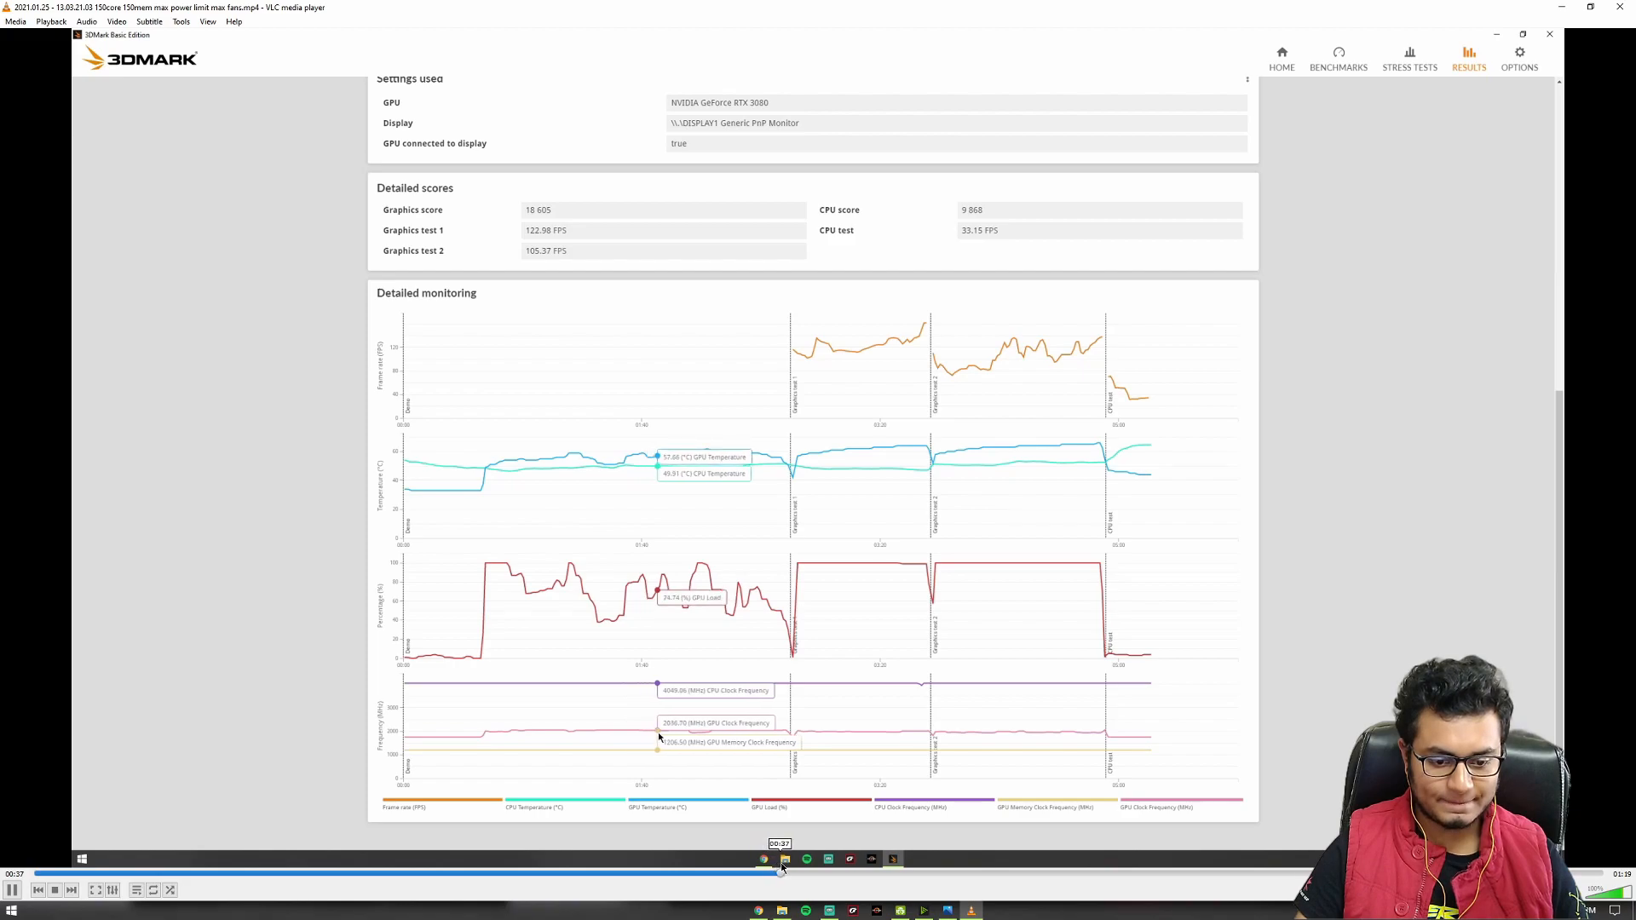
pyautogui.moveTo(823, 869)
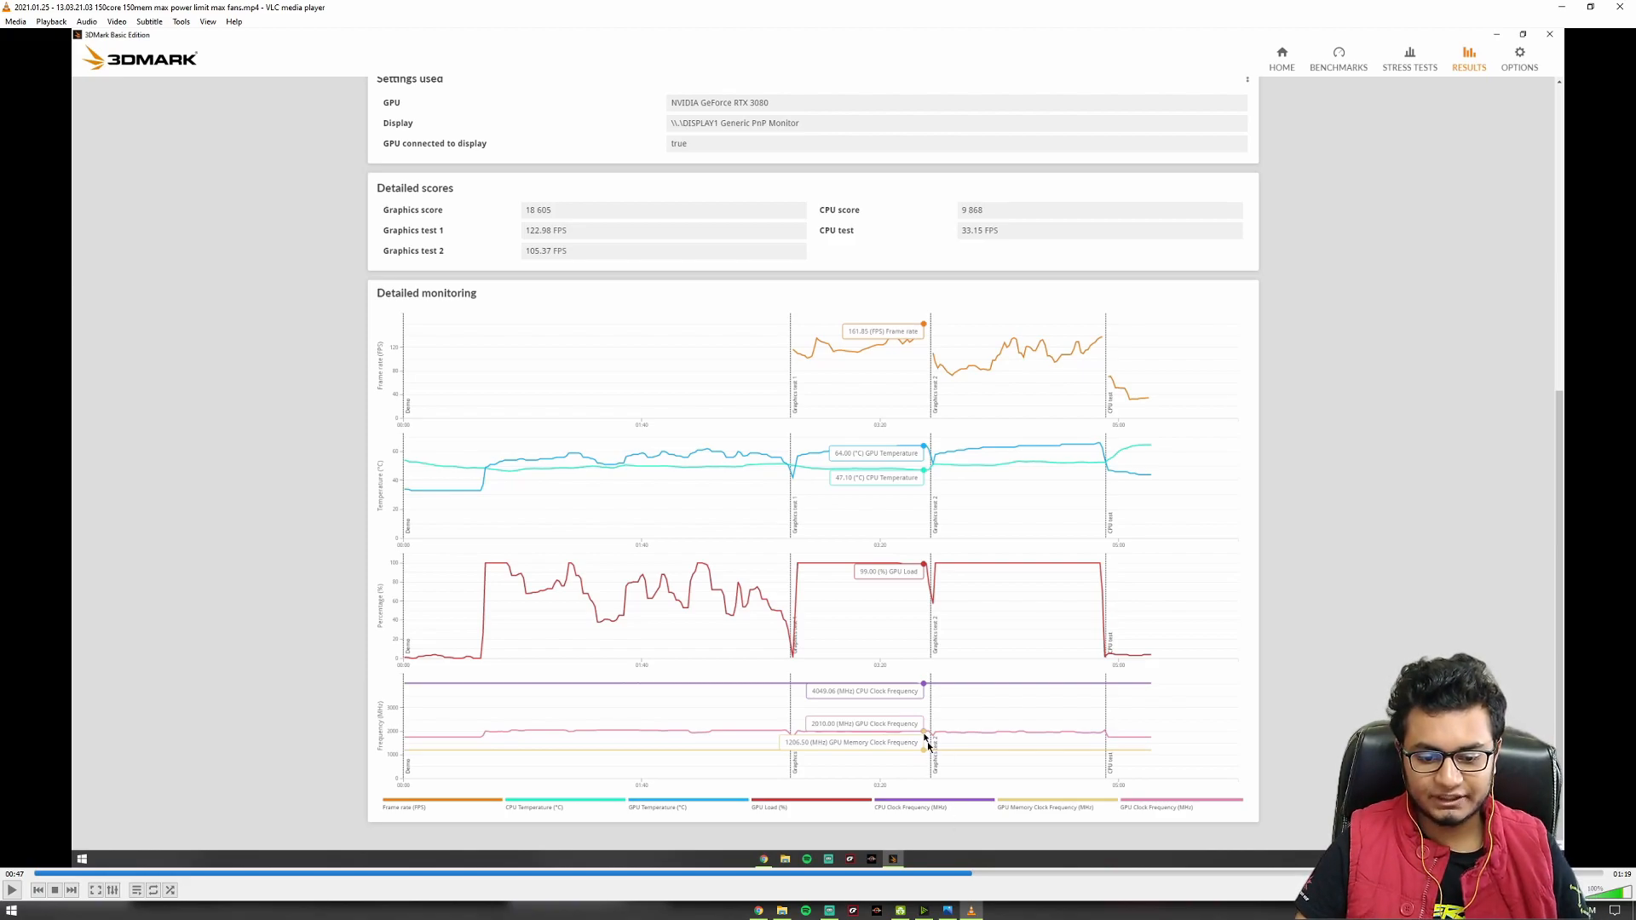
pyautogui.moveTo(989, 455)
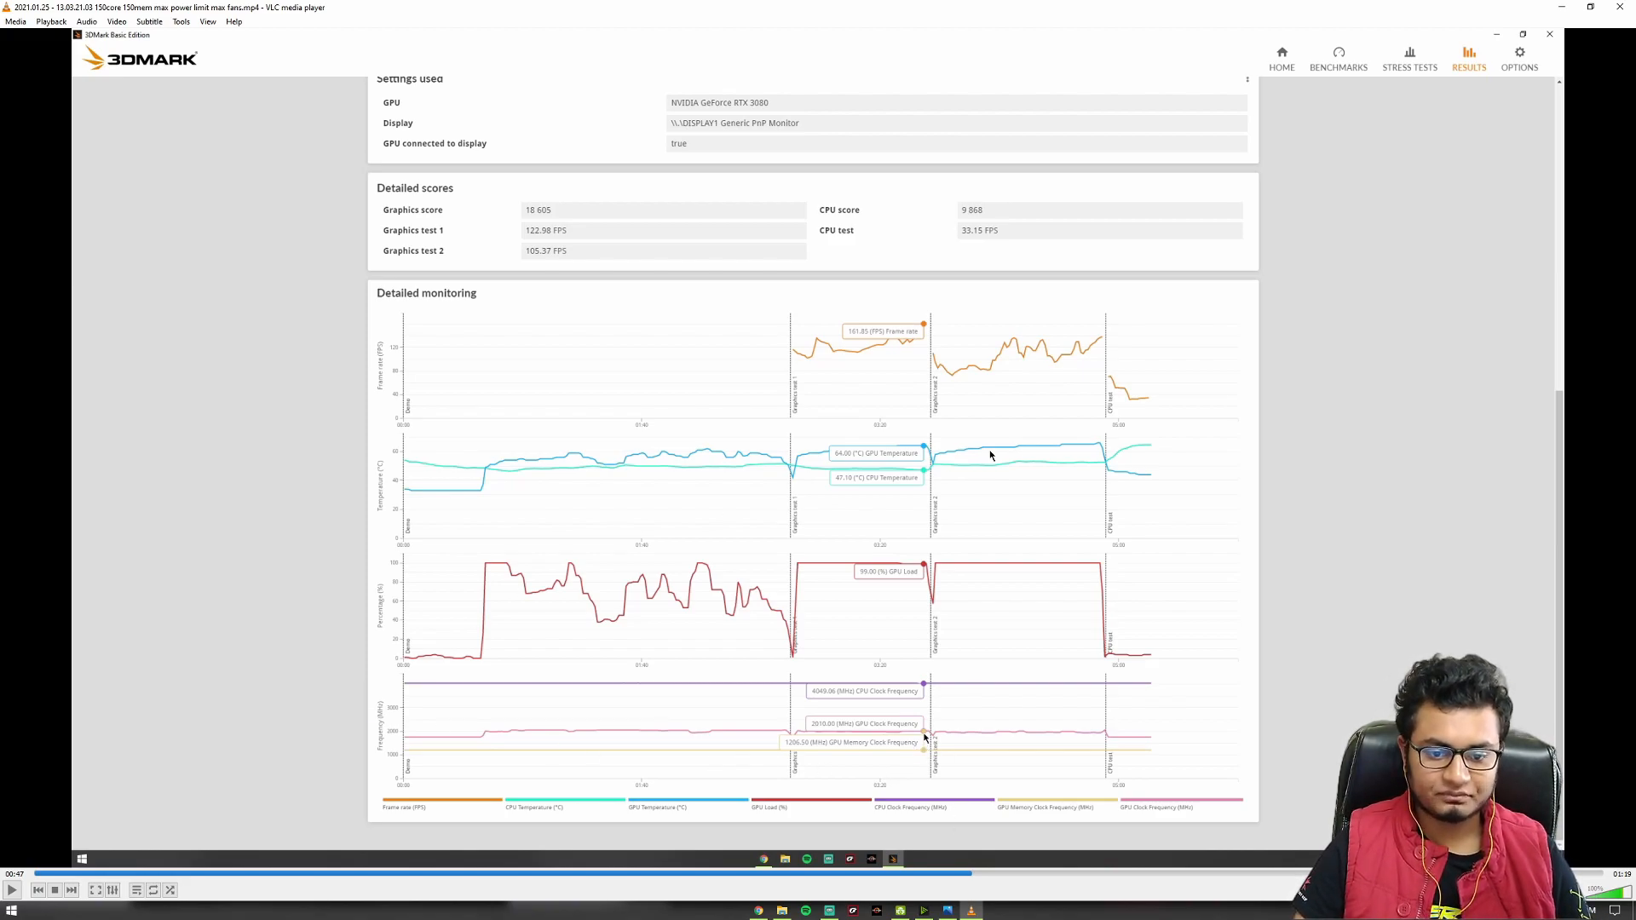
pyautogui.moveTo(990, 513)
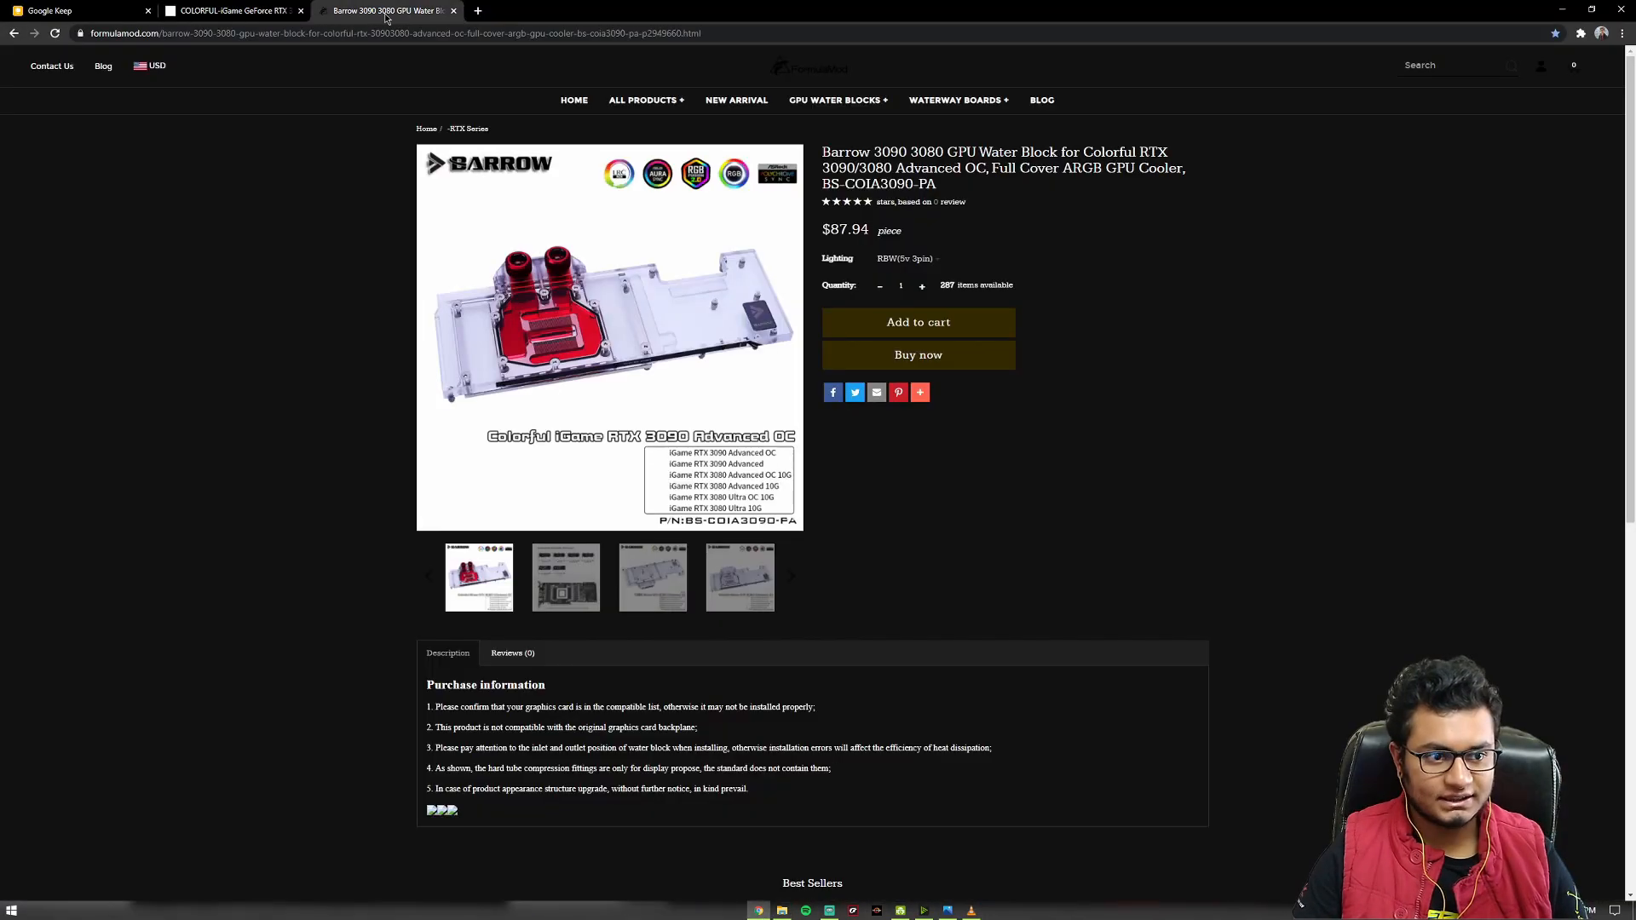
pyautogui.moveTo(803, 368)
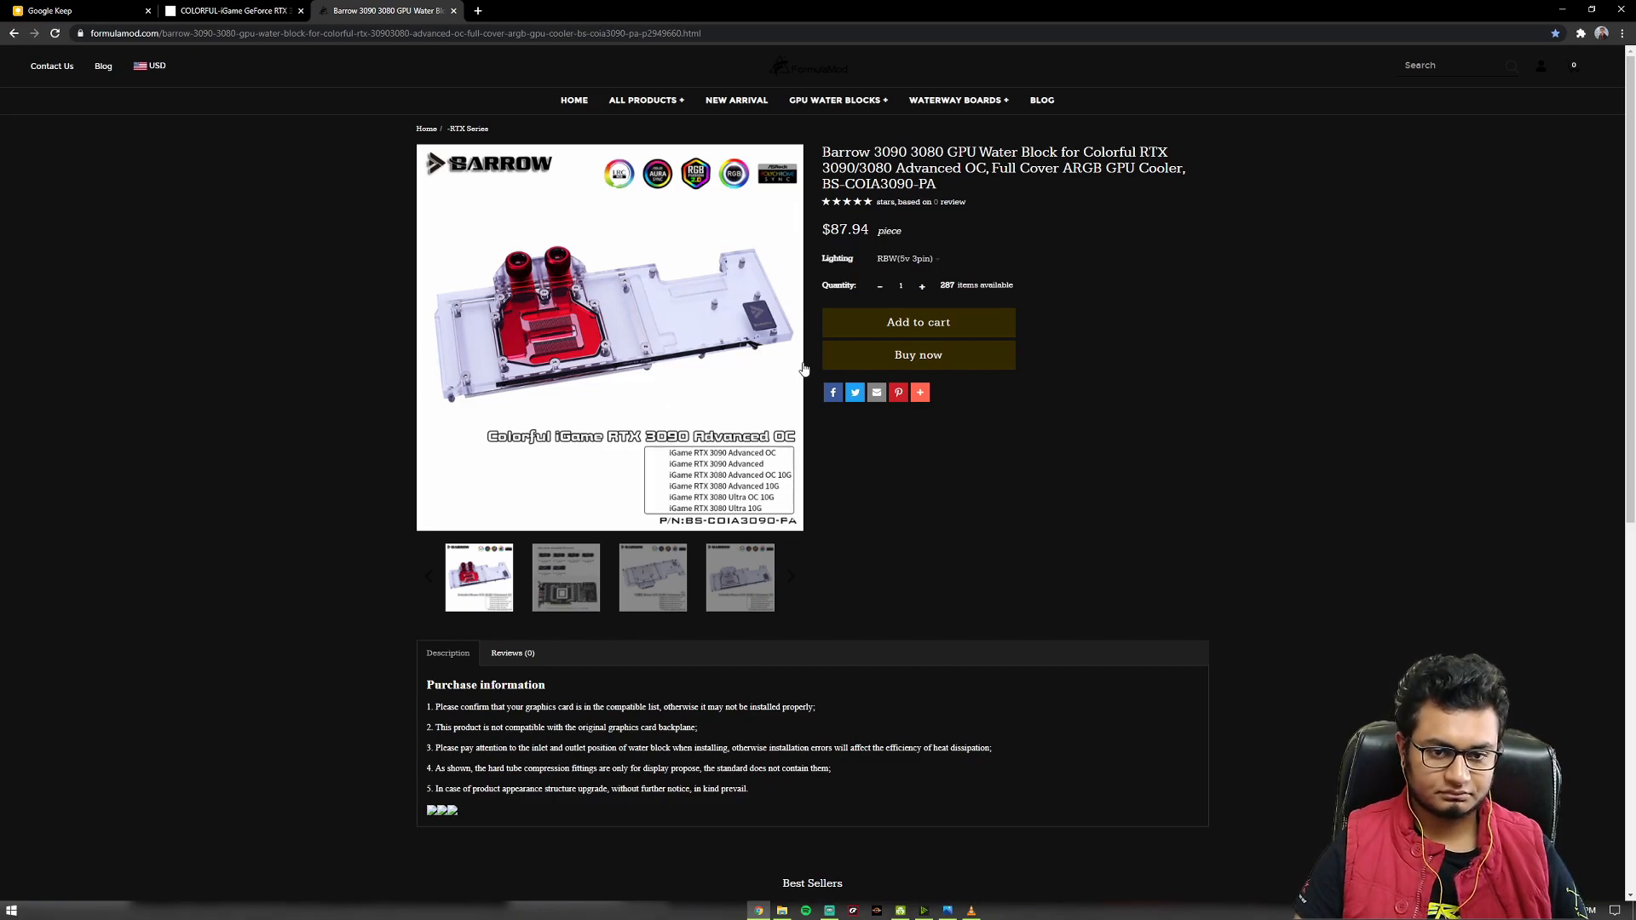
pyautogui.moveTo(798, 371)
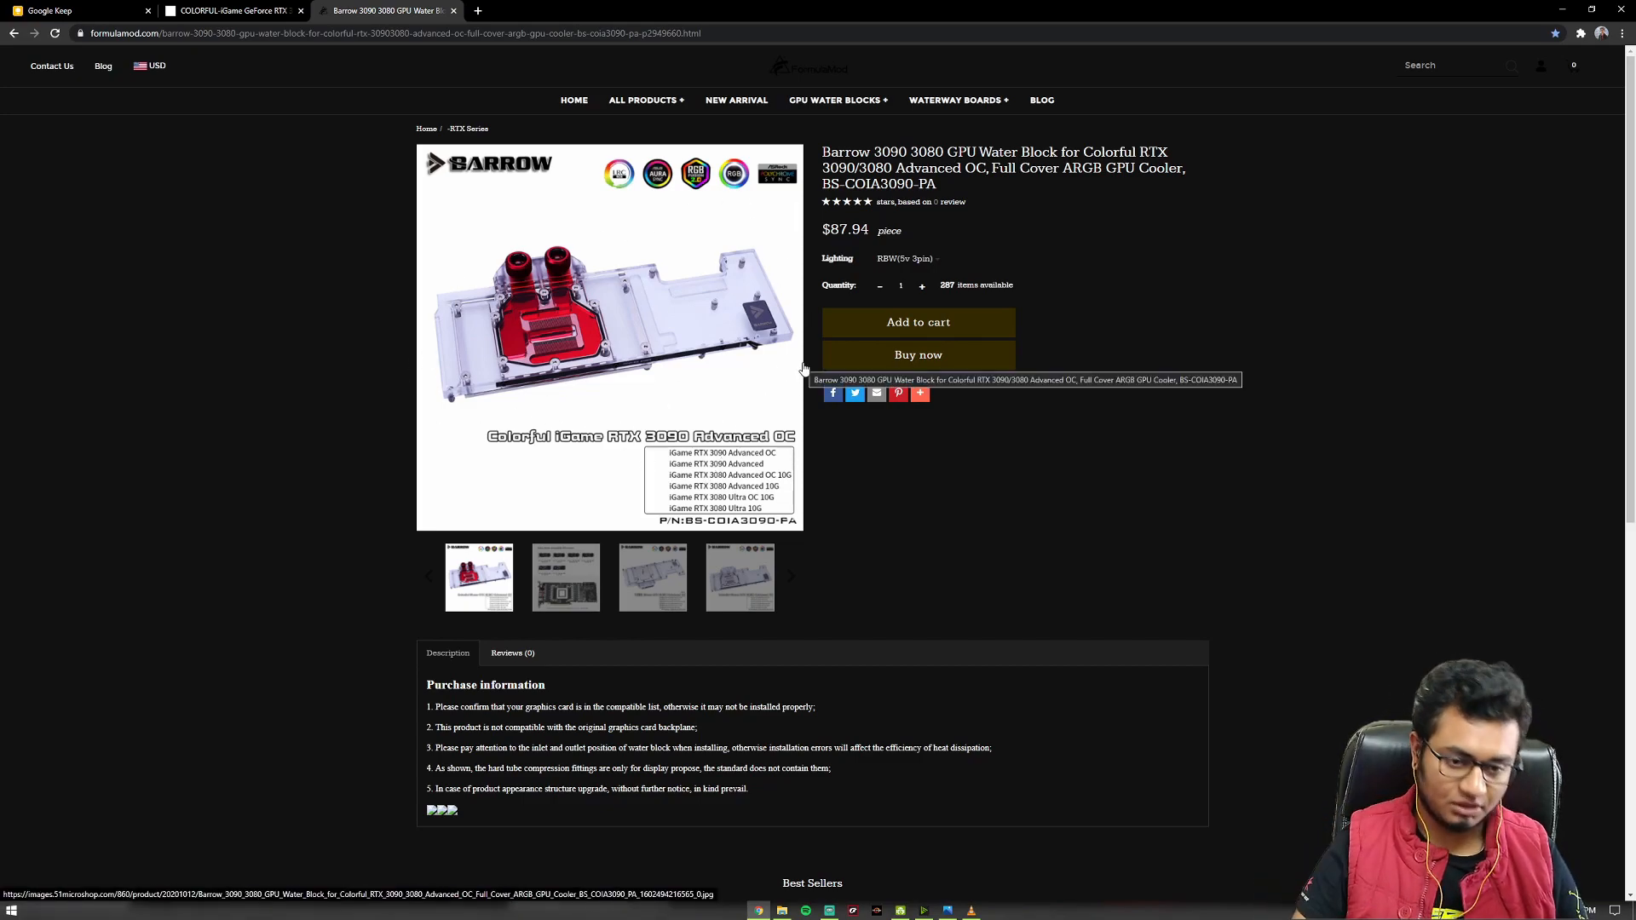
pyautogui.moveTo(520, 375)
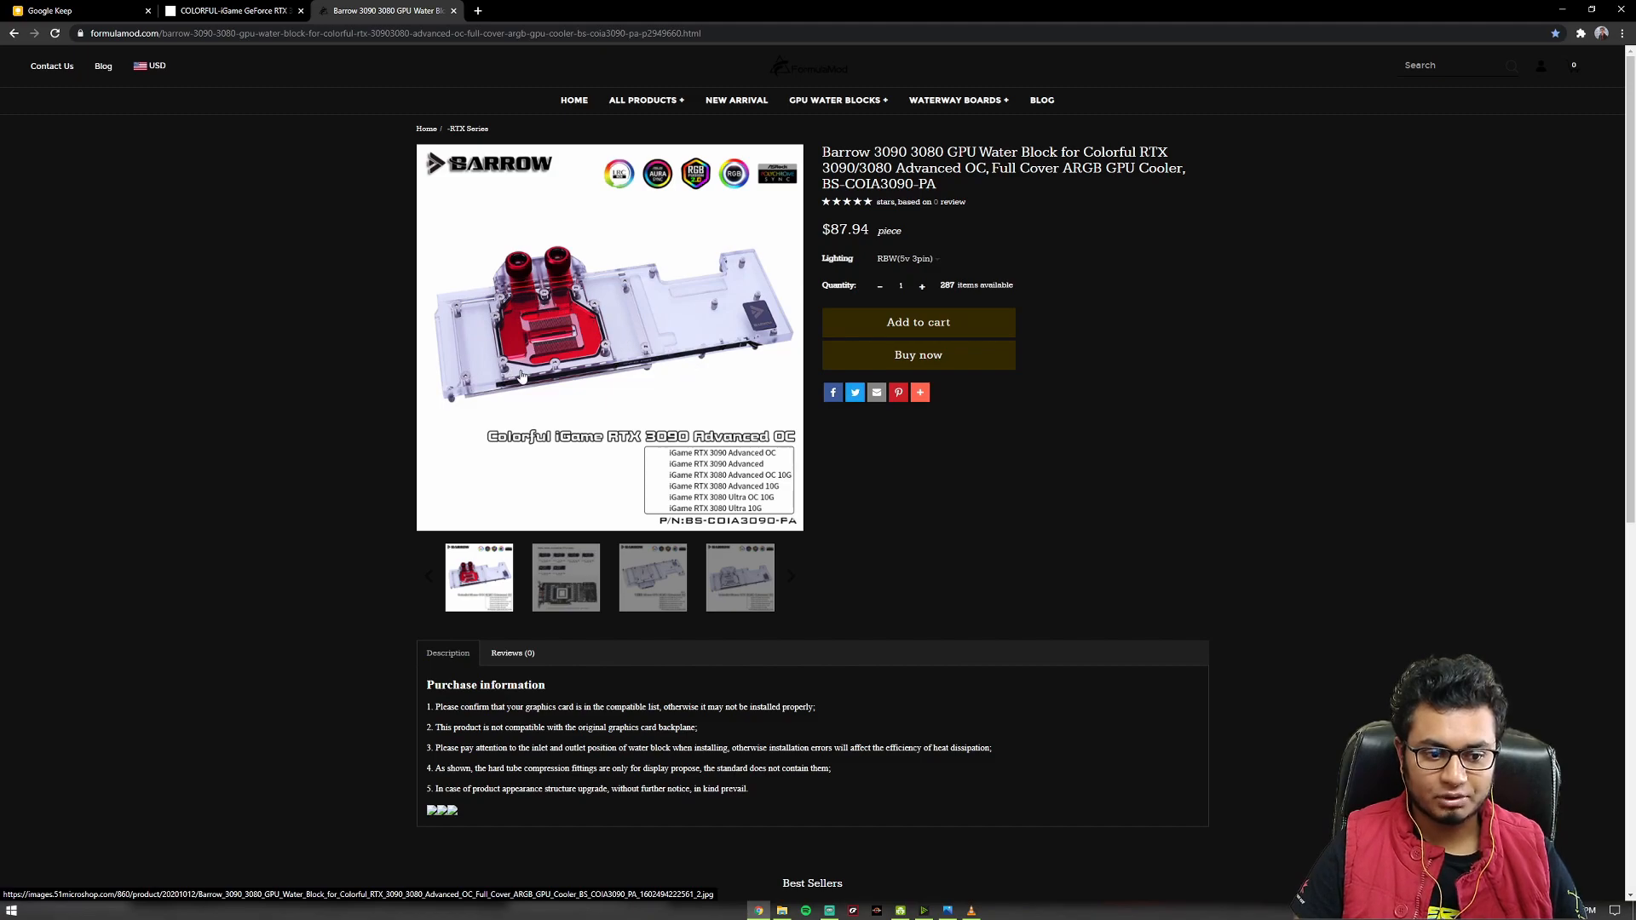
pyautogui.moveTo(423, 358)
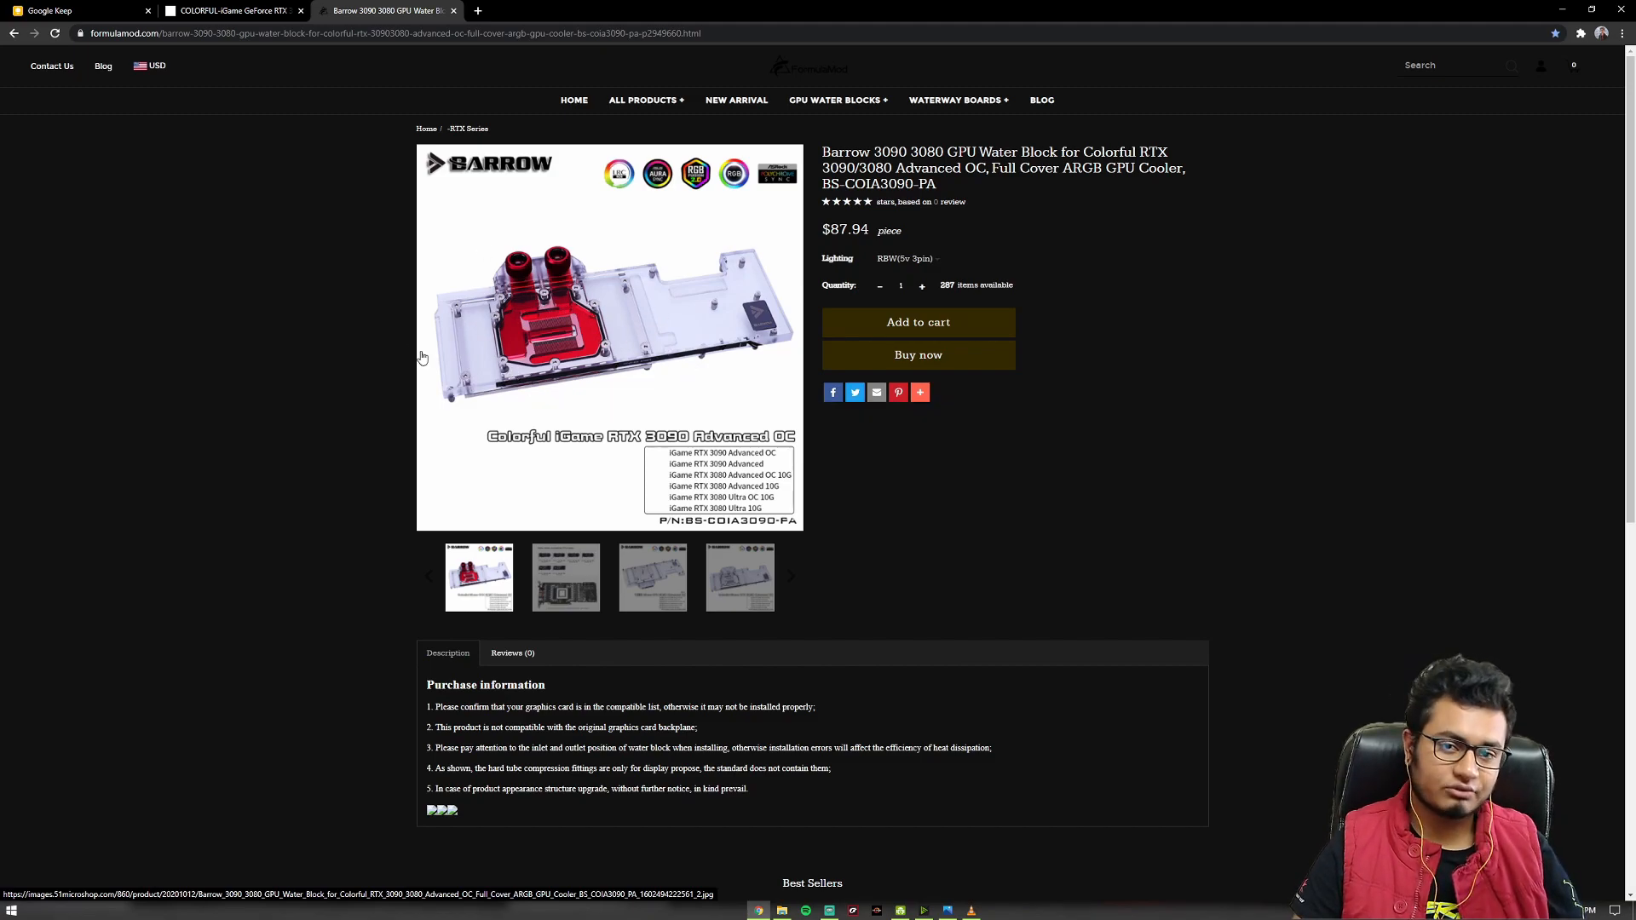
pyautogui.moveTo(827, 478)
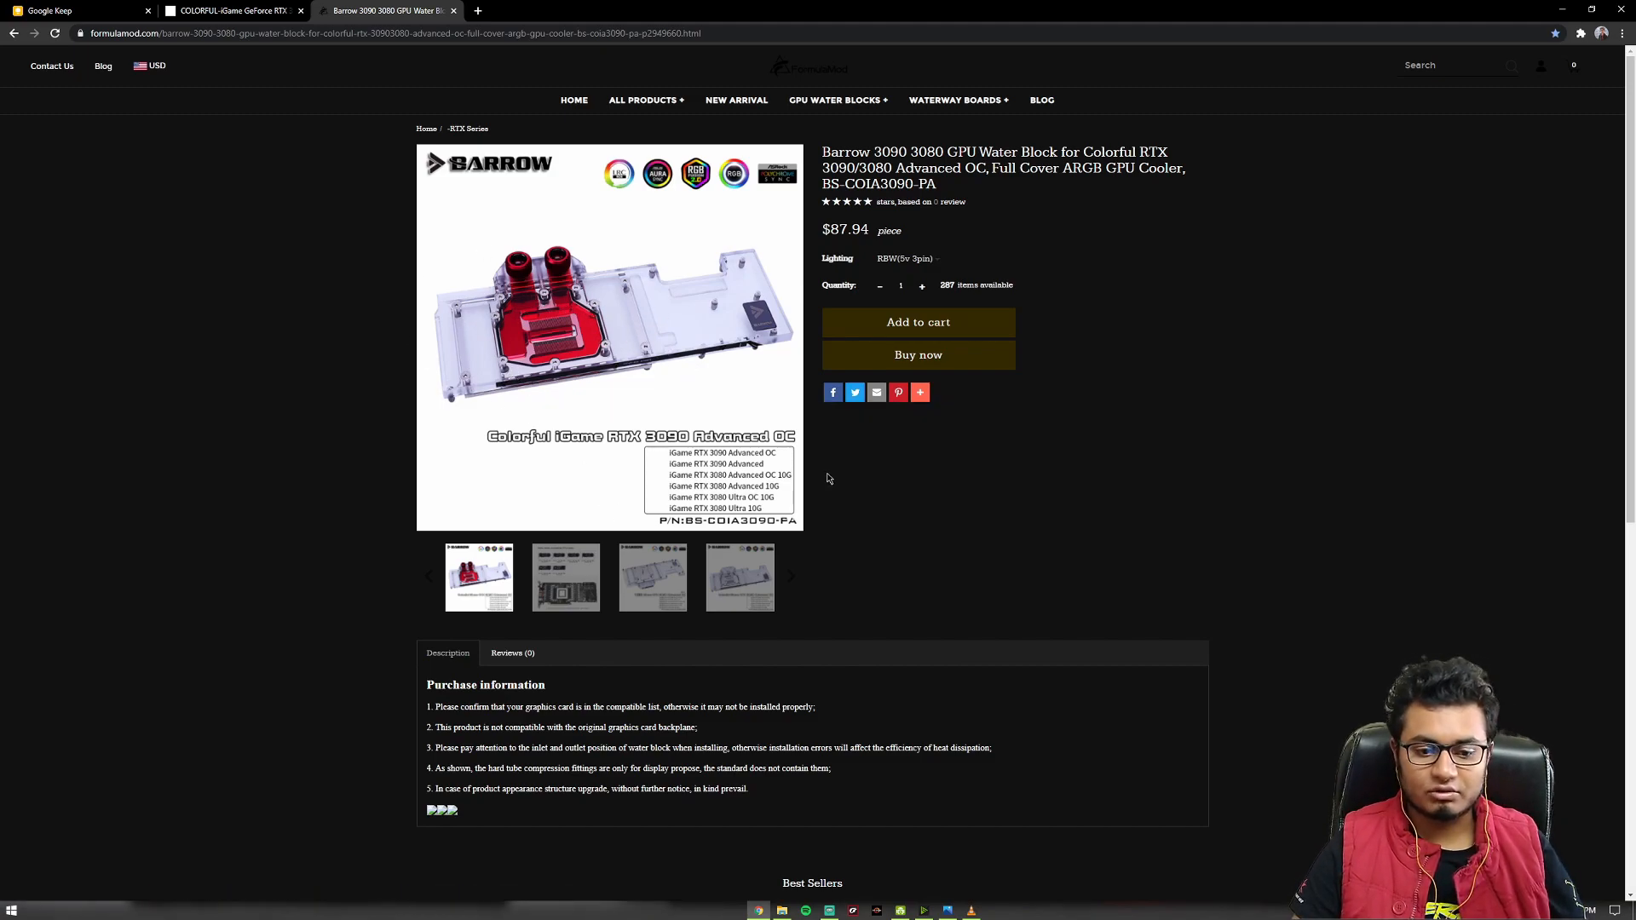
pyautogui.moveTo(816, 479)
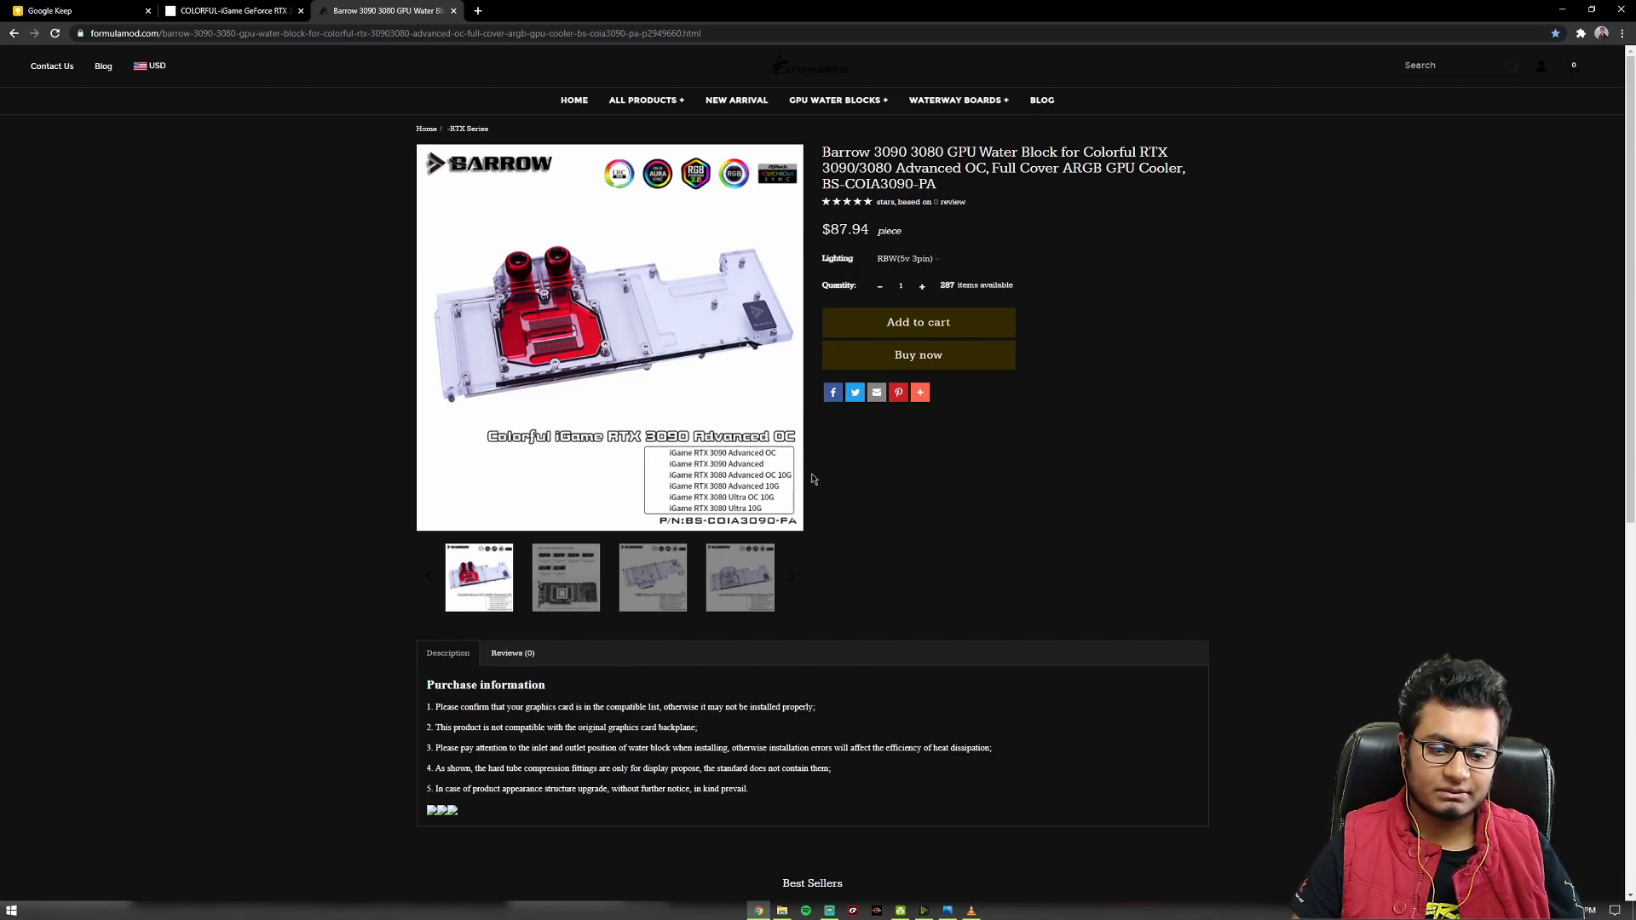
# Bring up the Formulamod Barrow RTX 3090/3080 water block page priced $87.94.
pyautogui.click(756, 911)
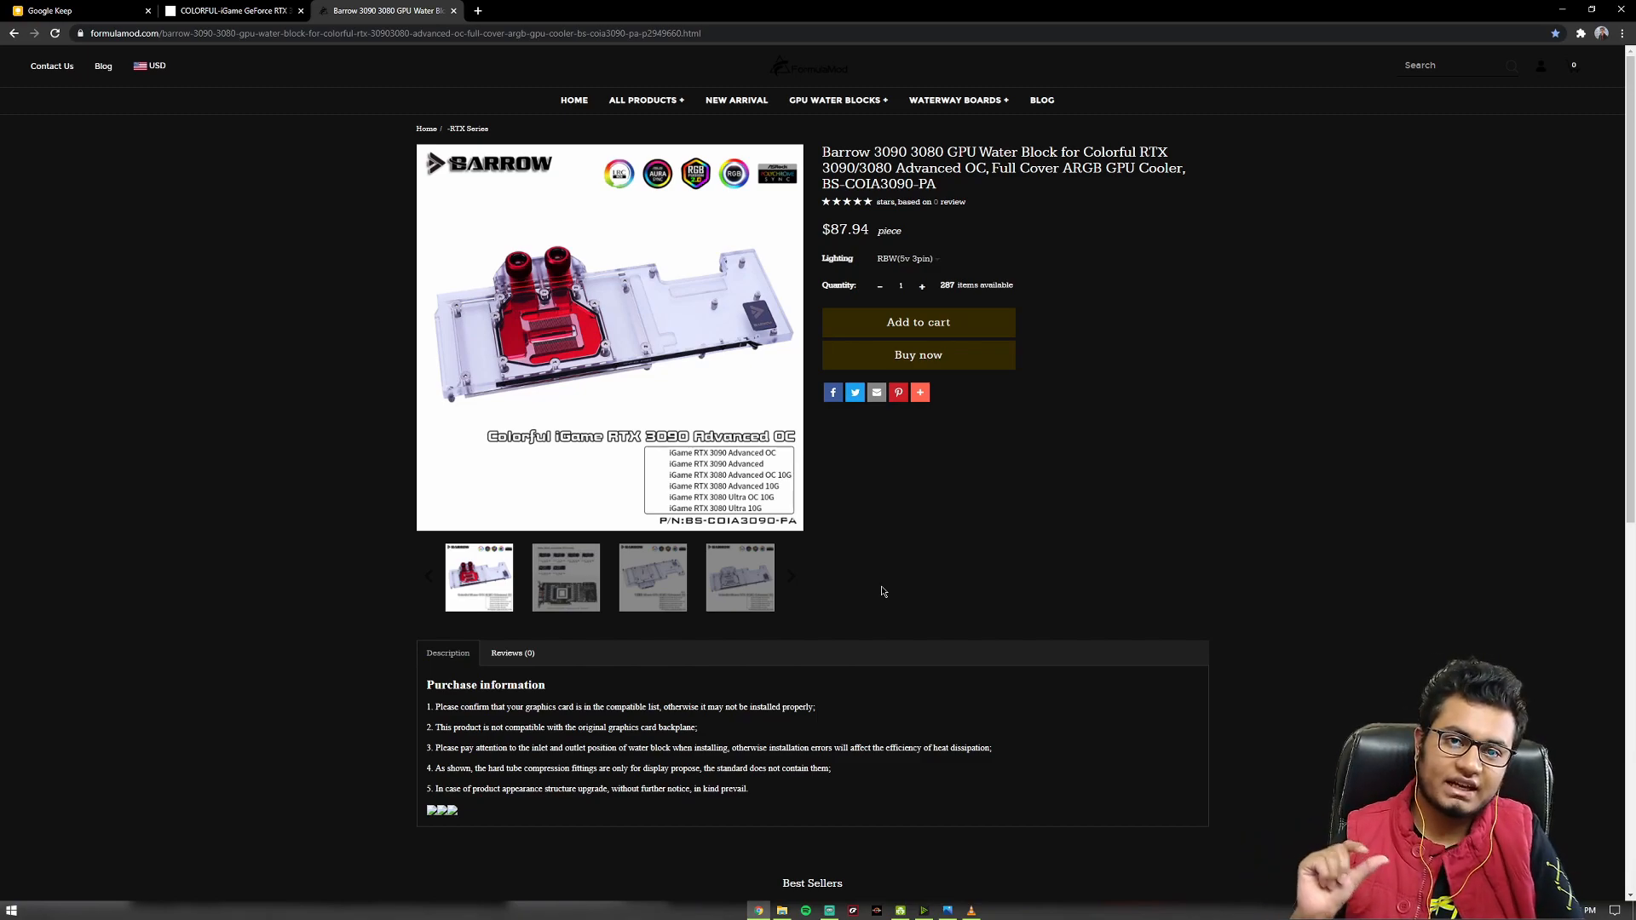
pyautogui.moveTo(874, 600)
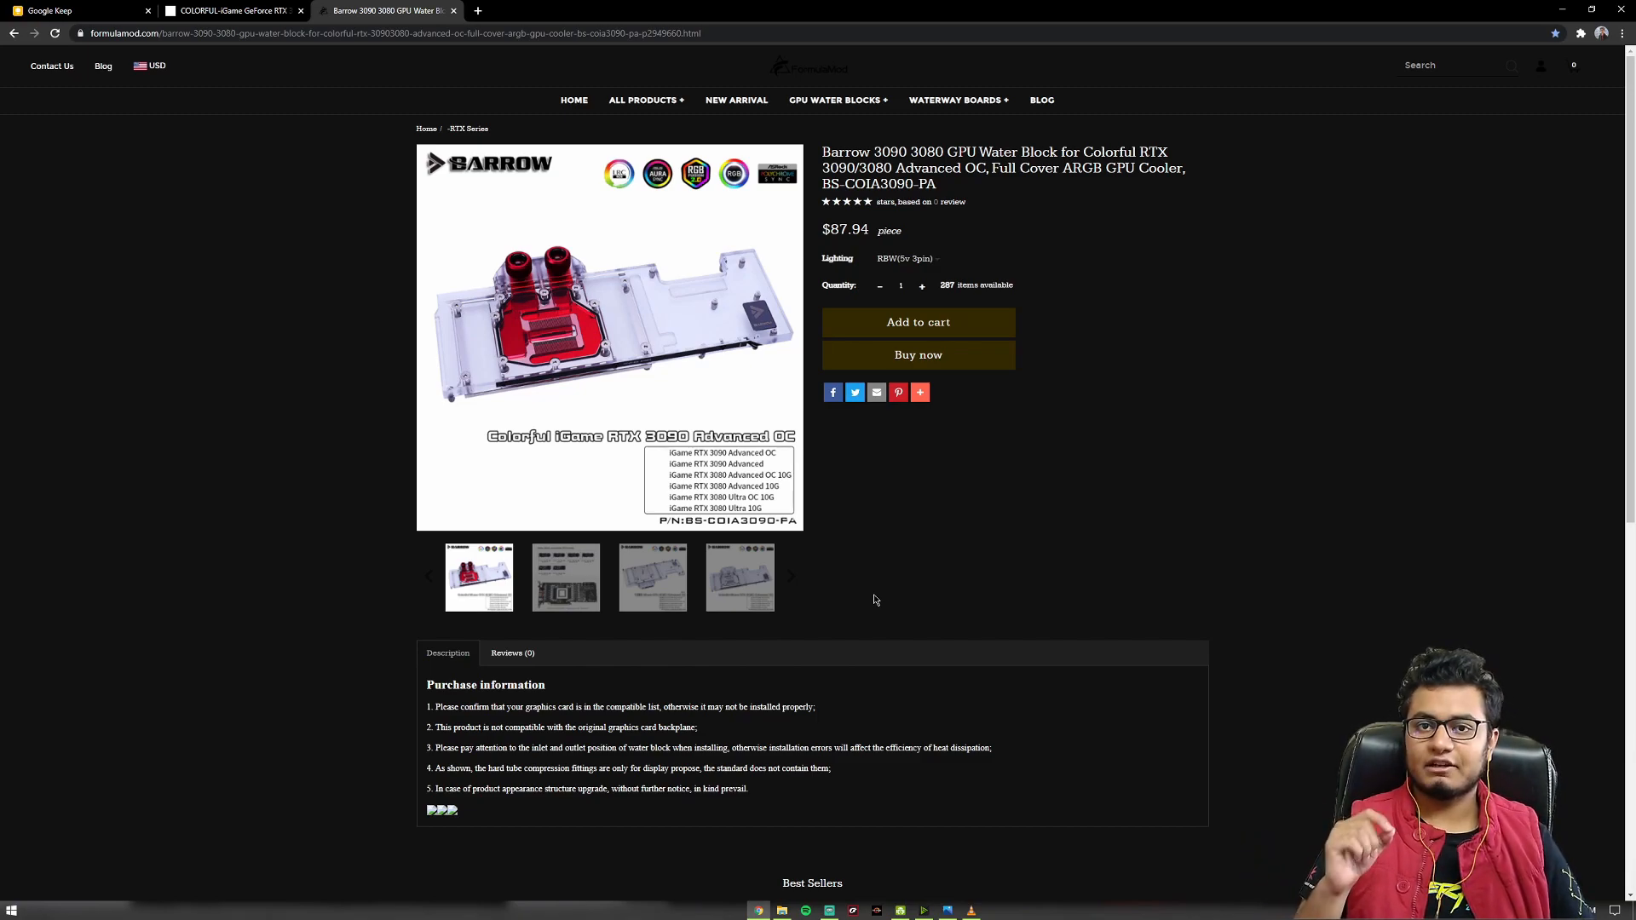